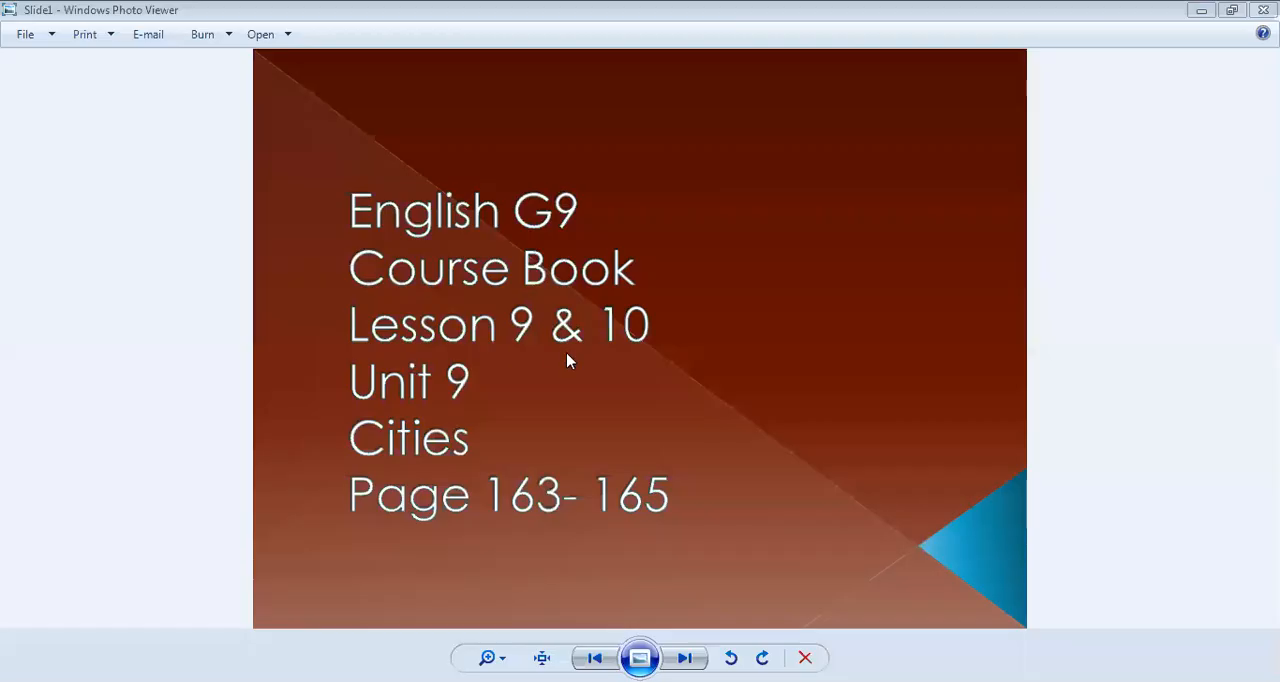
mouse_move(678, 588)
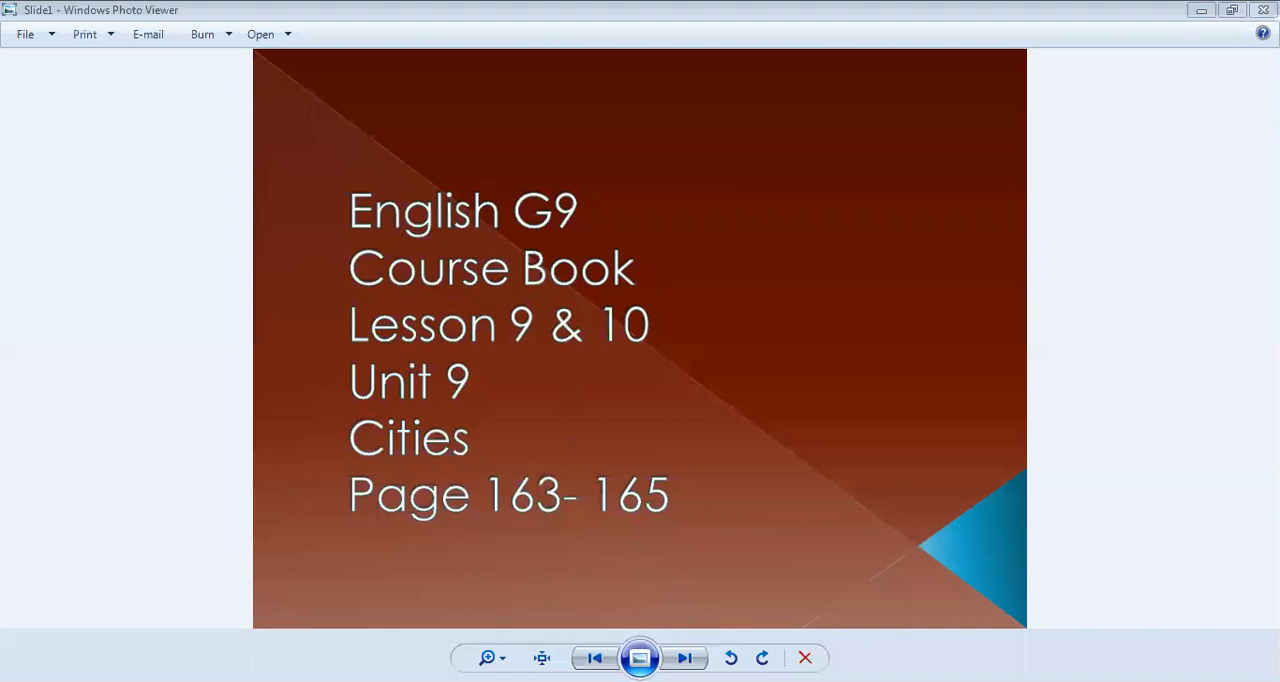
mouse_move(638, 472)
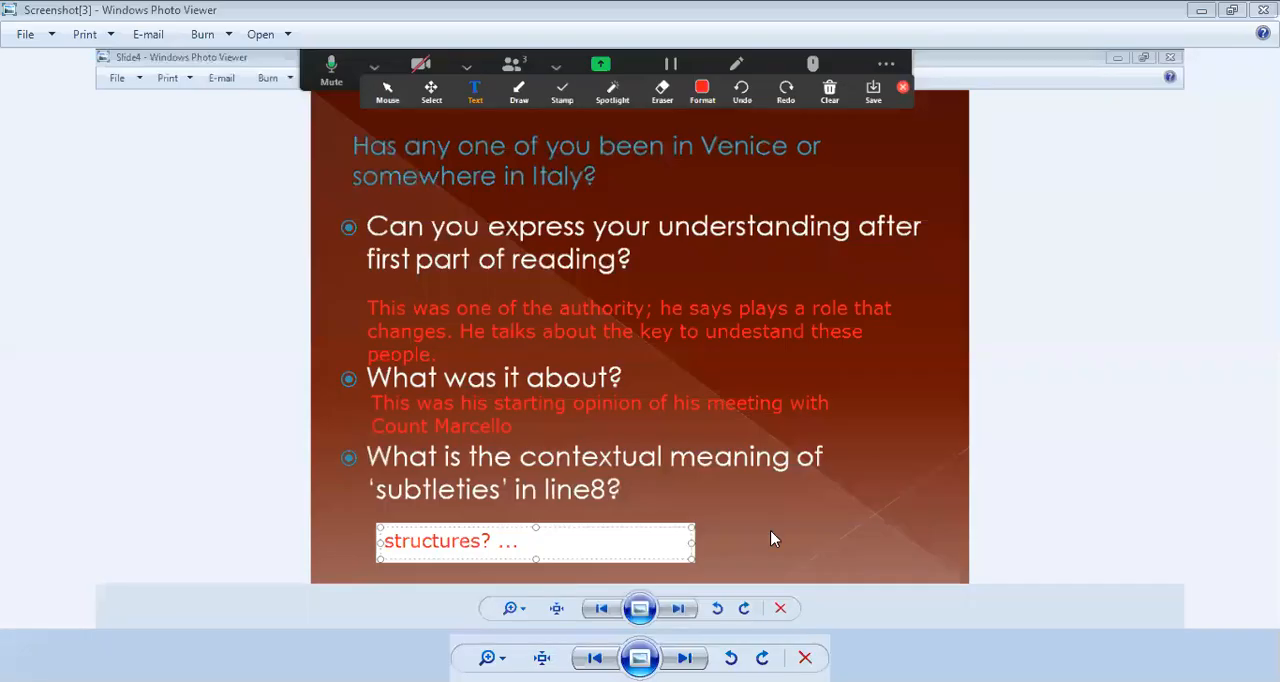
mouse_move(440, 180)
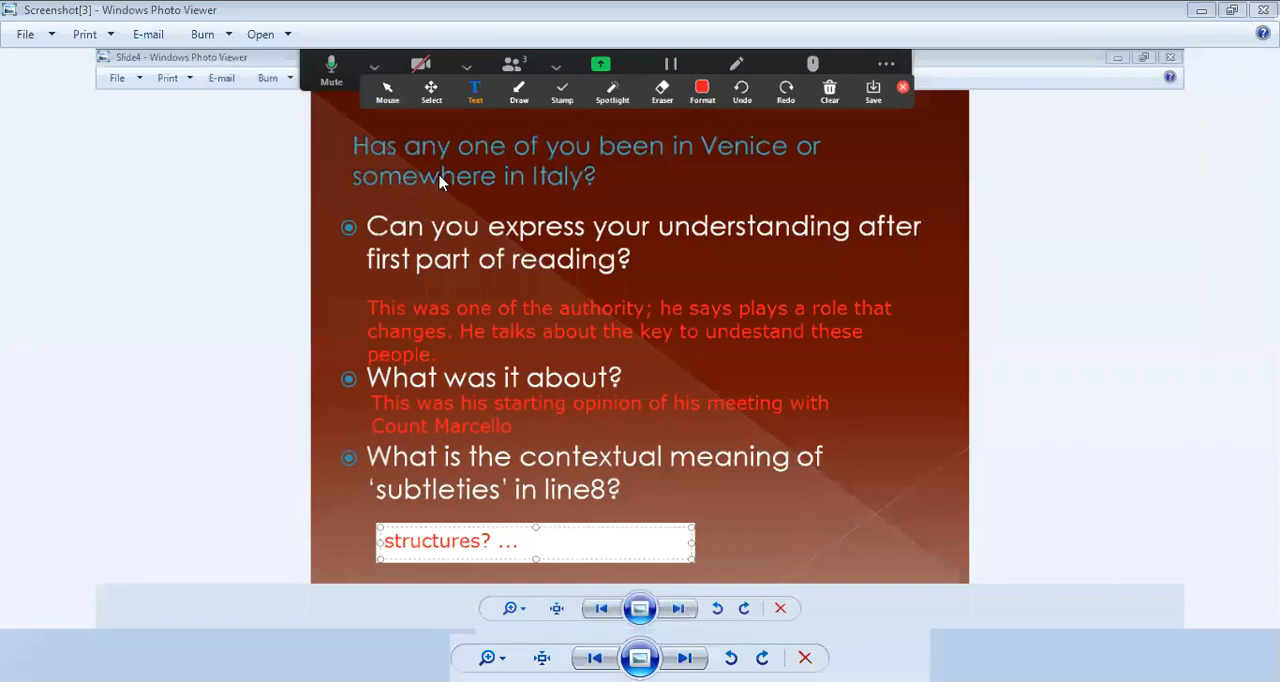
mouse_move(796, 88)
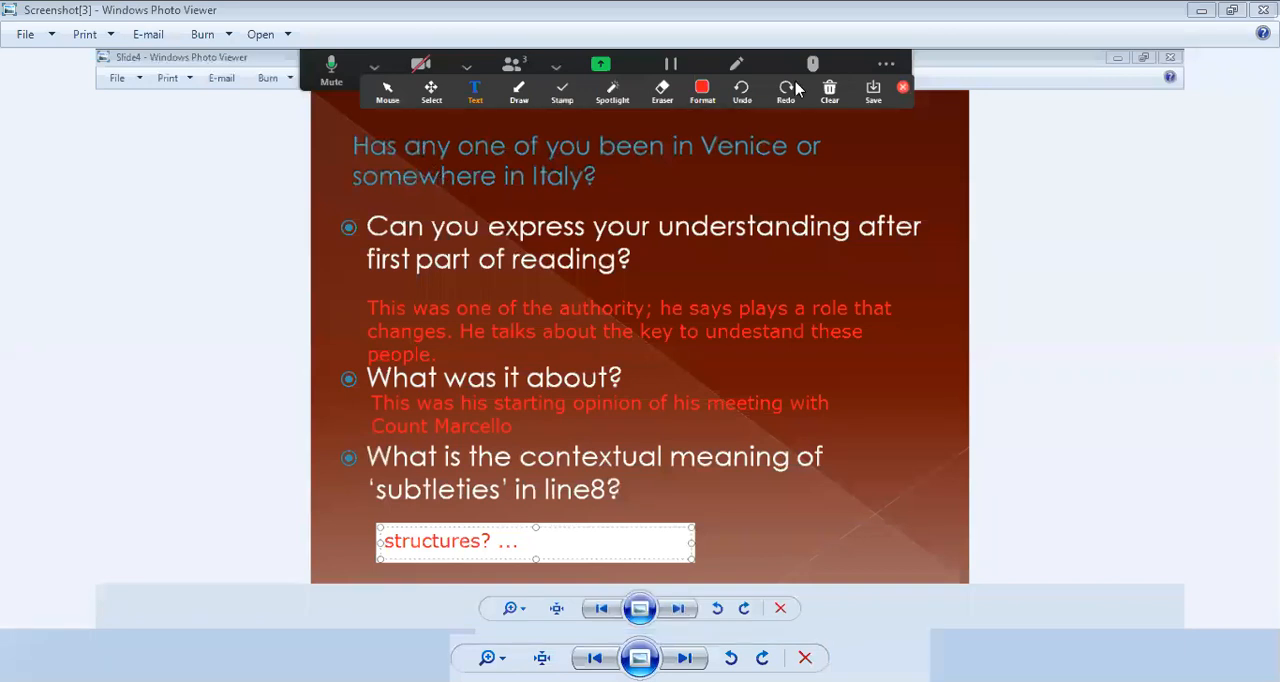
mouse_move(390, 196)
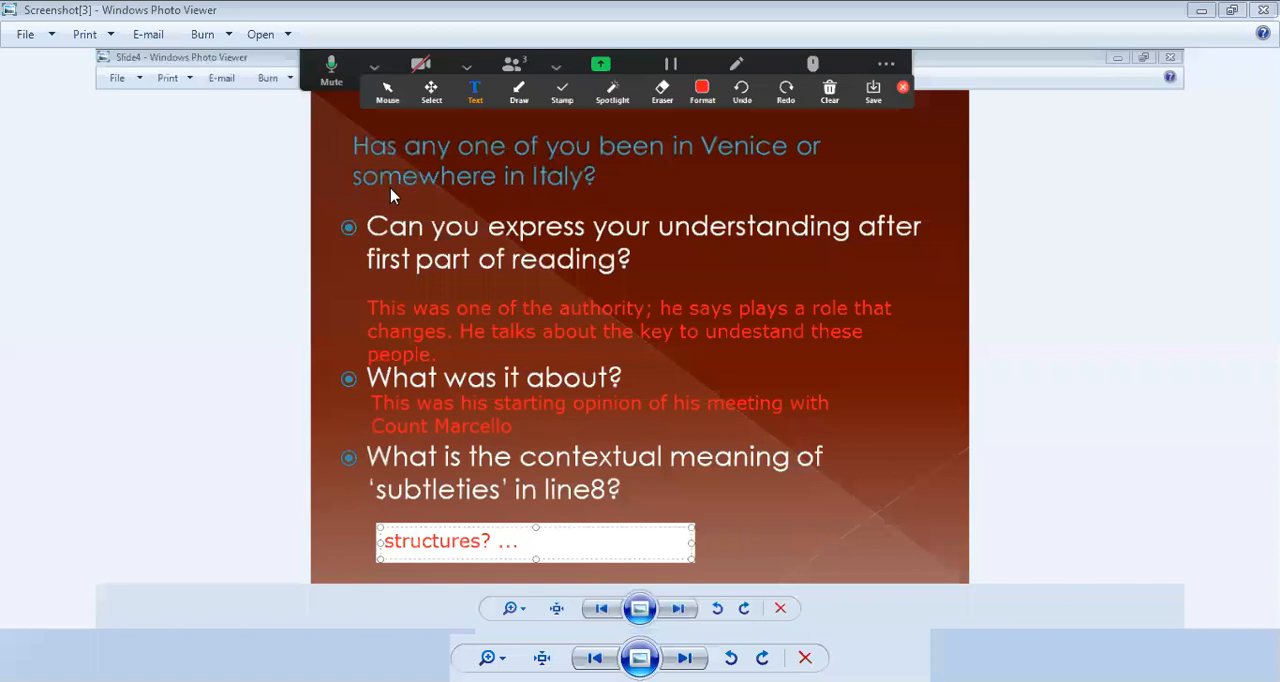
mouse_move(640, 296)
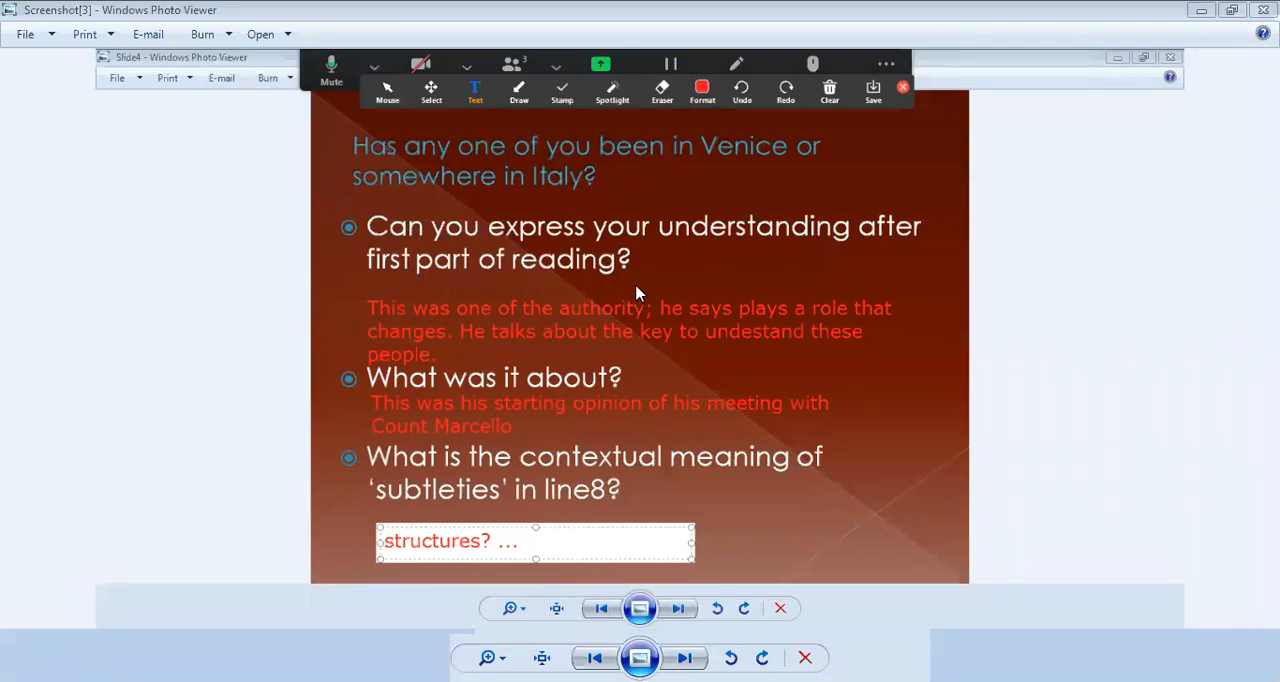
mouse_move(404, 264)
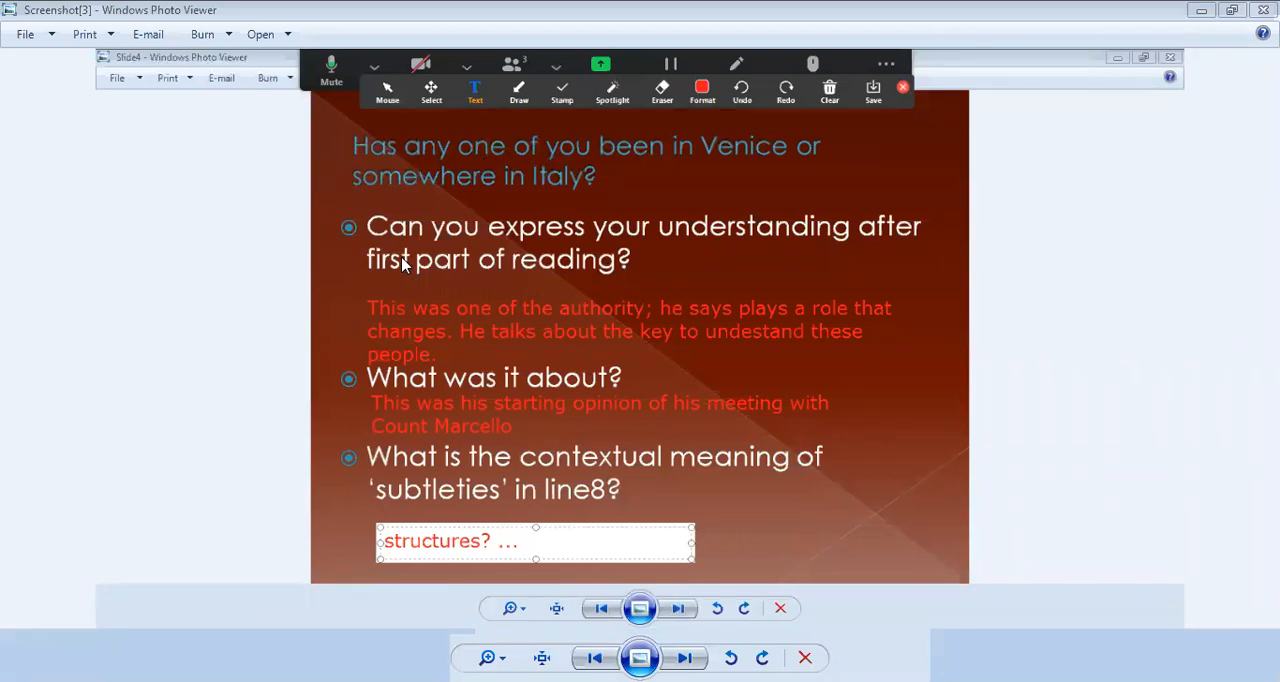
mouse_move(764, 264)
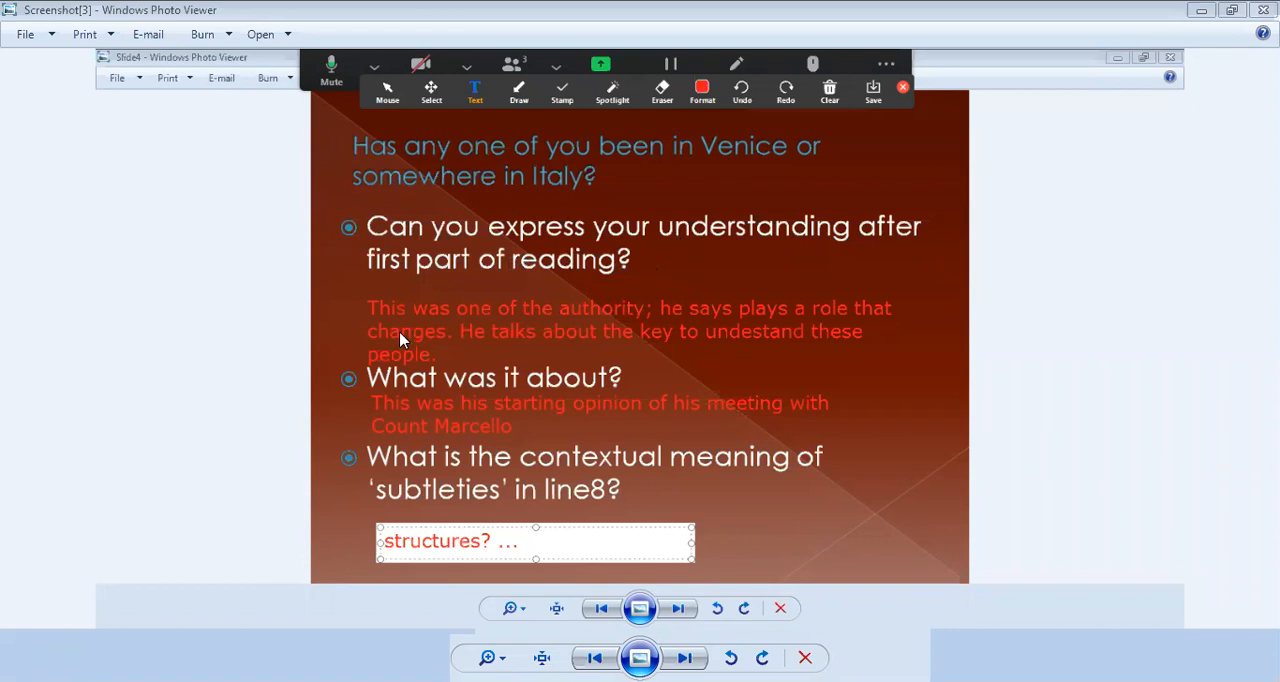
mouse_move(352, 336)
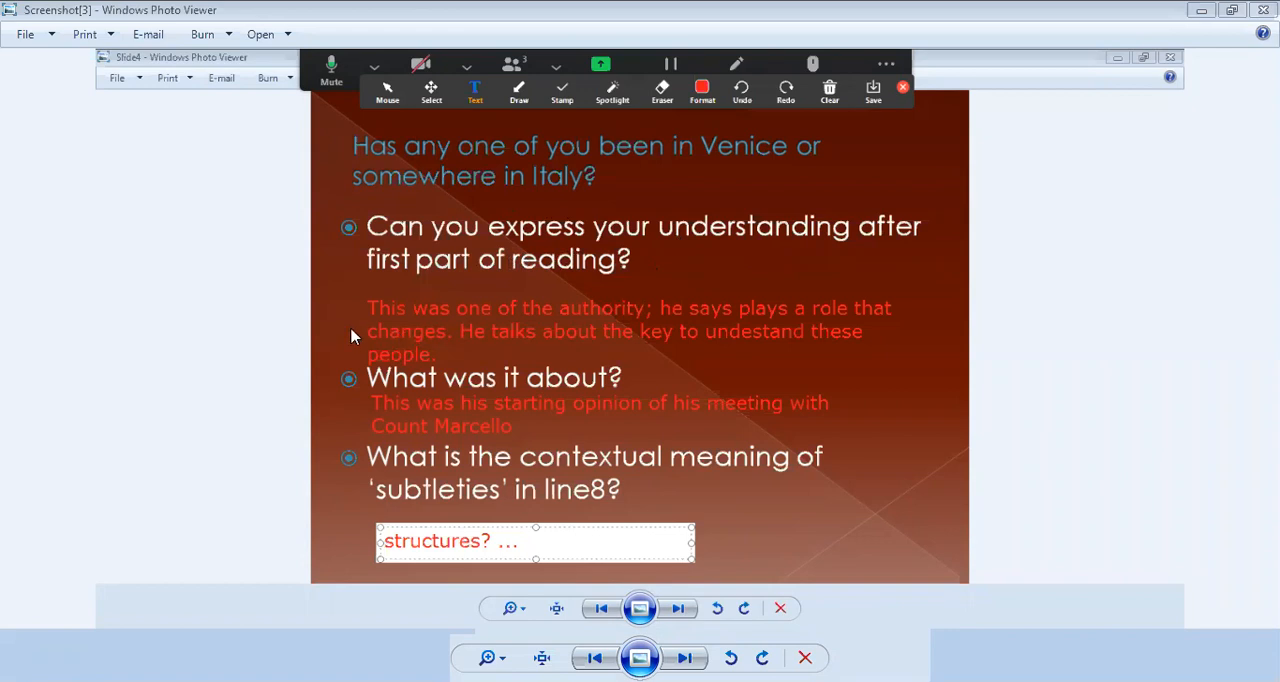
mouse_move(916, 324)
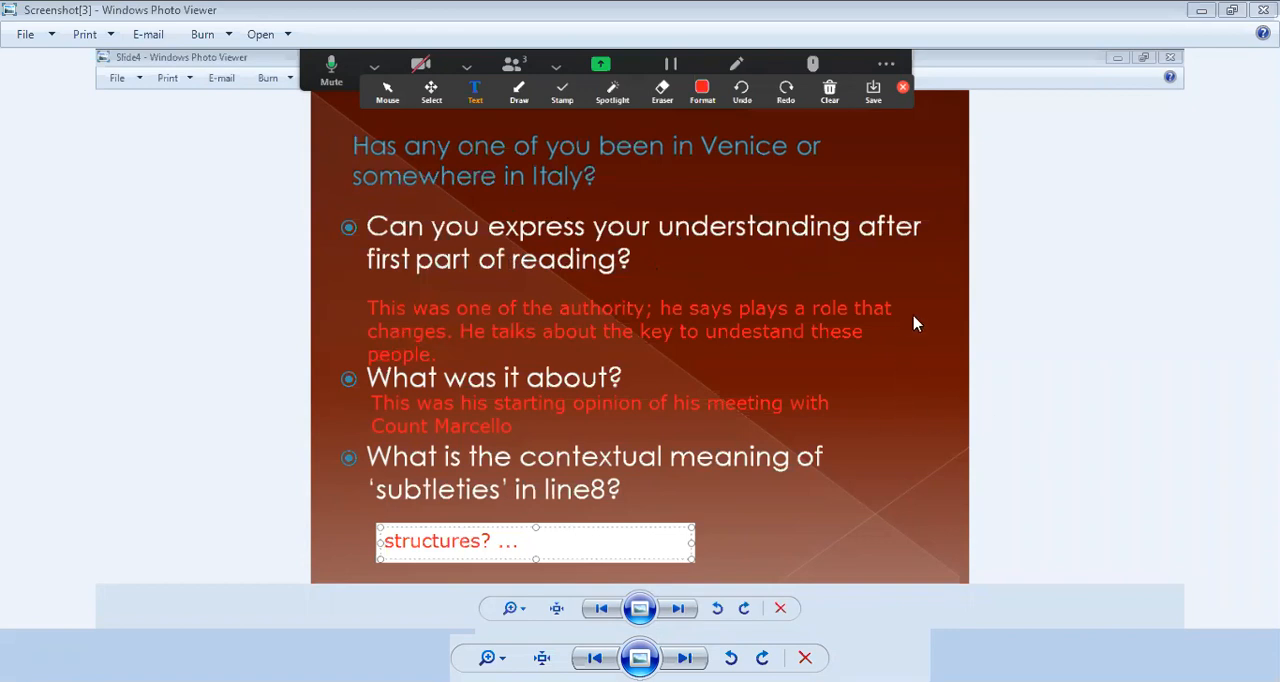
mouse_move(752, 332)
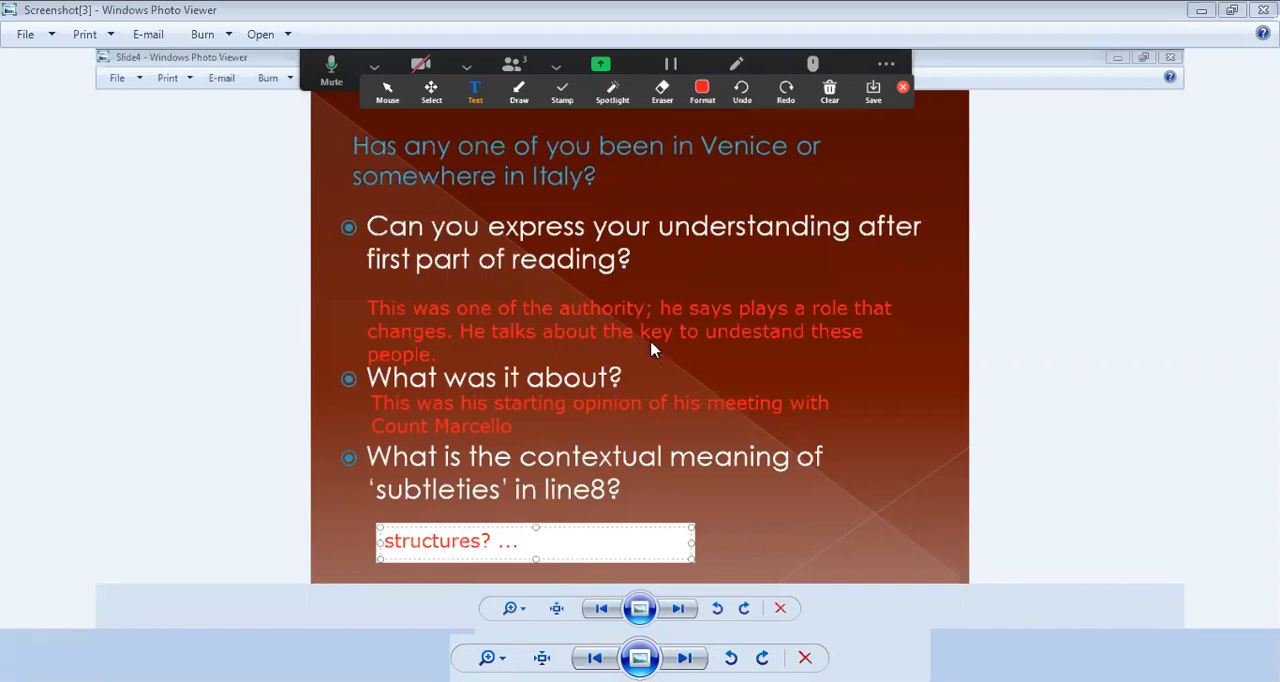
mouse_move(450, 356)
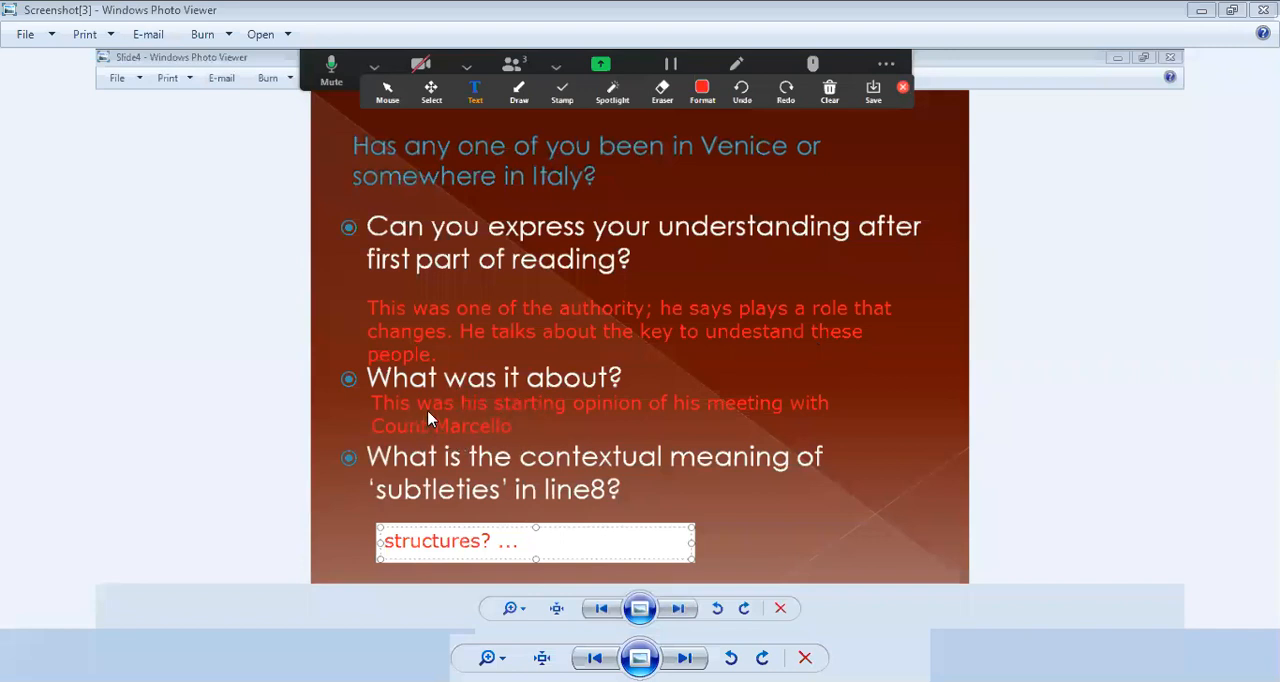
mouse_move(770, 416)
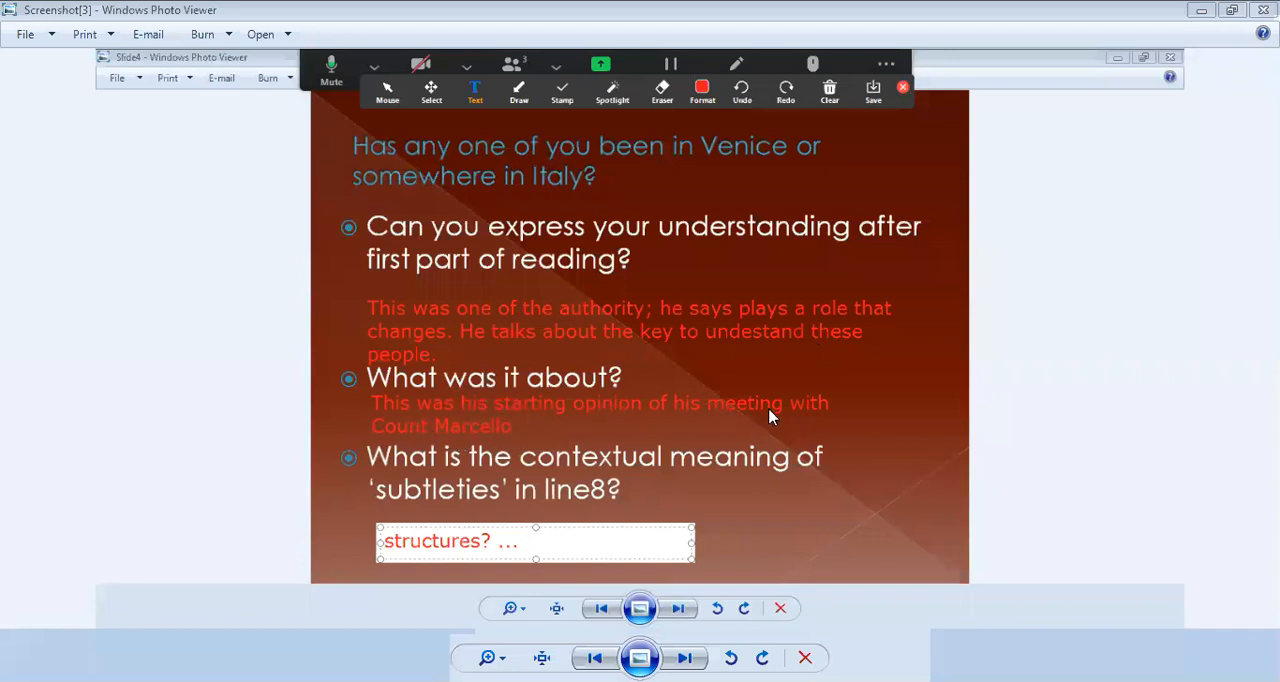
mouse_move(520, 430)
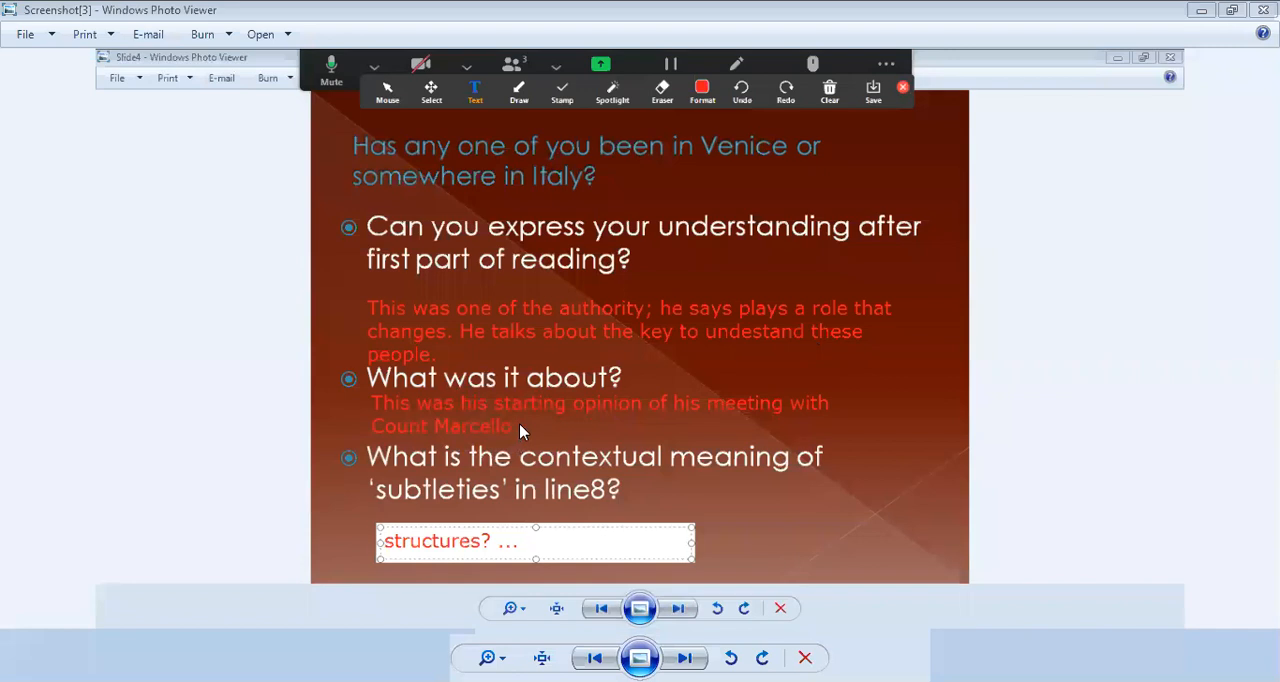
mouse_move(490, 504)
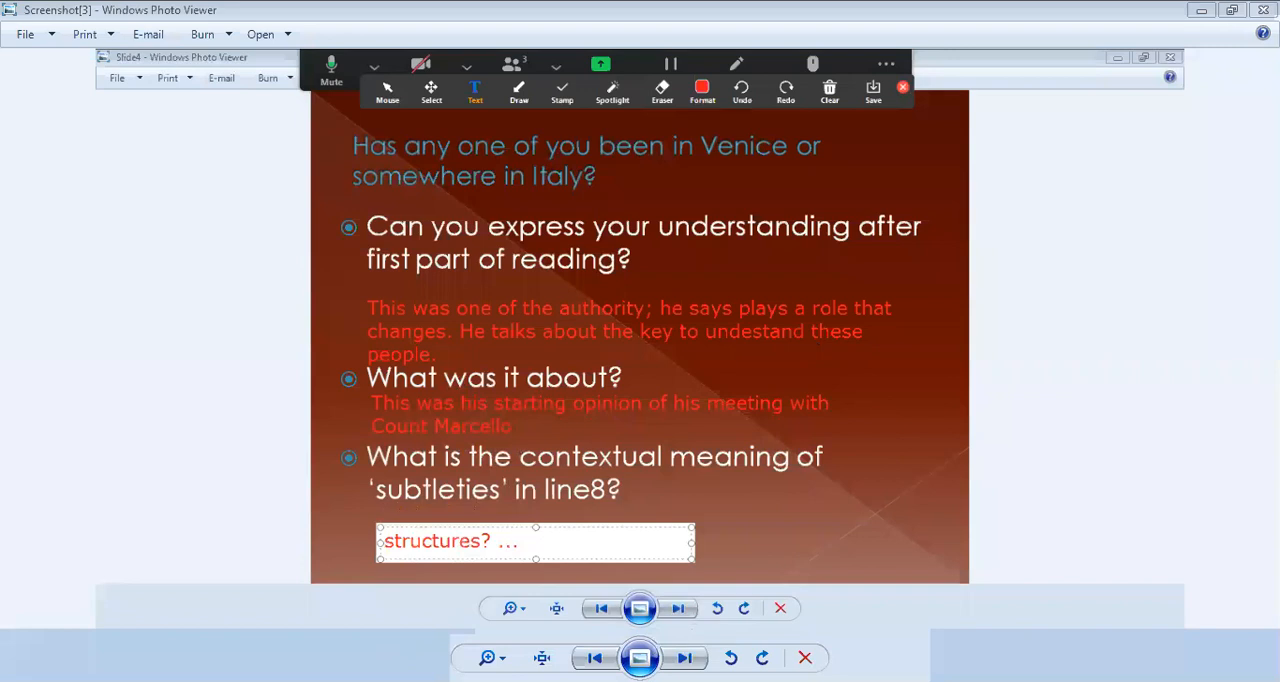
mouse_move(568, 36)
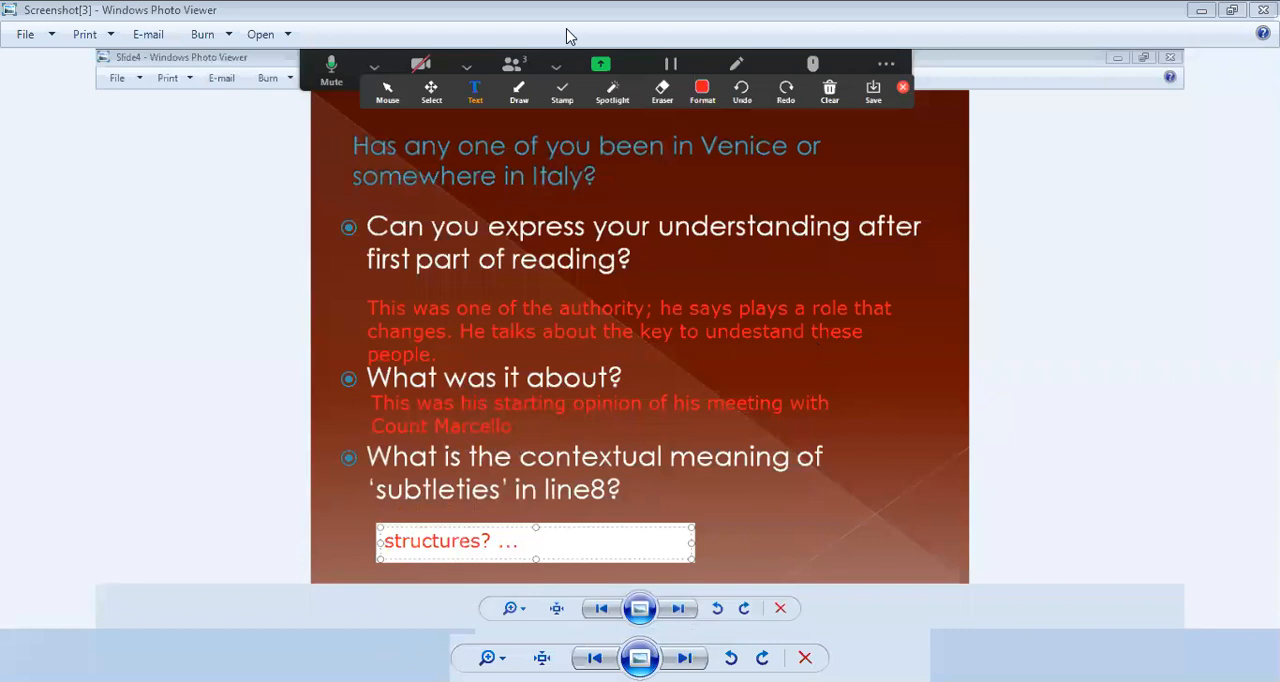
mouse_move(580, 444)
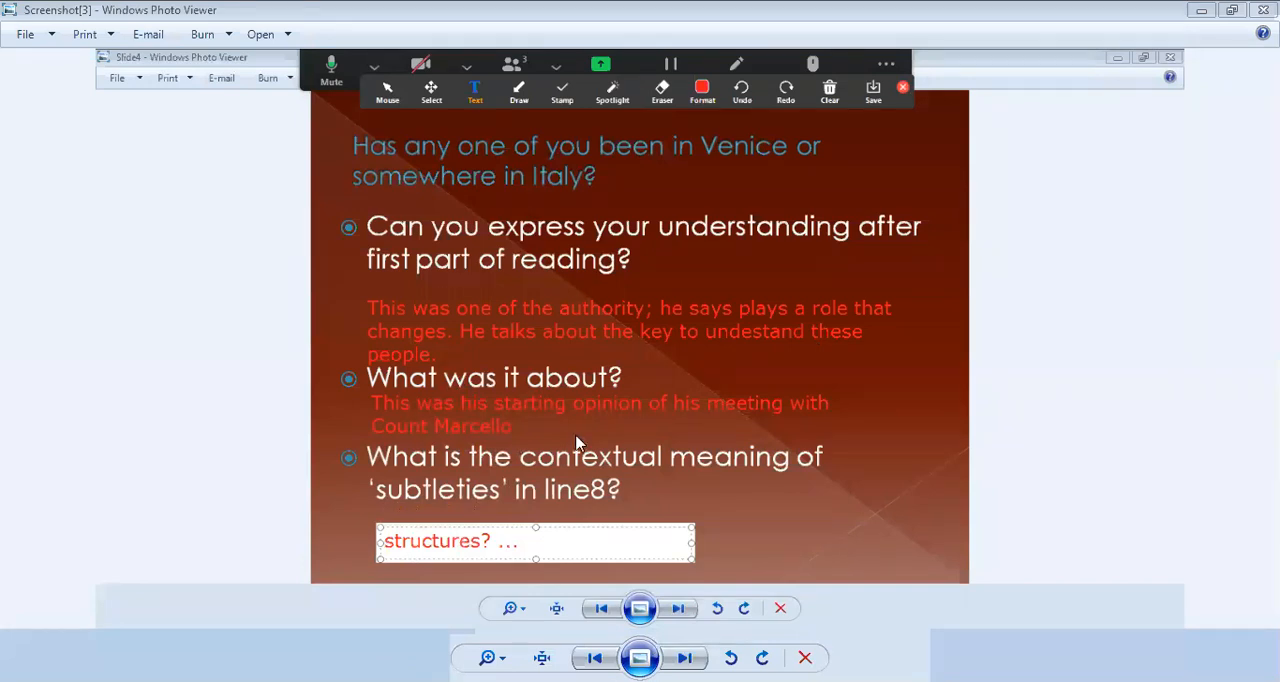
click(678, 608)
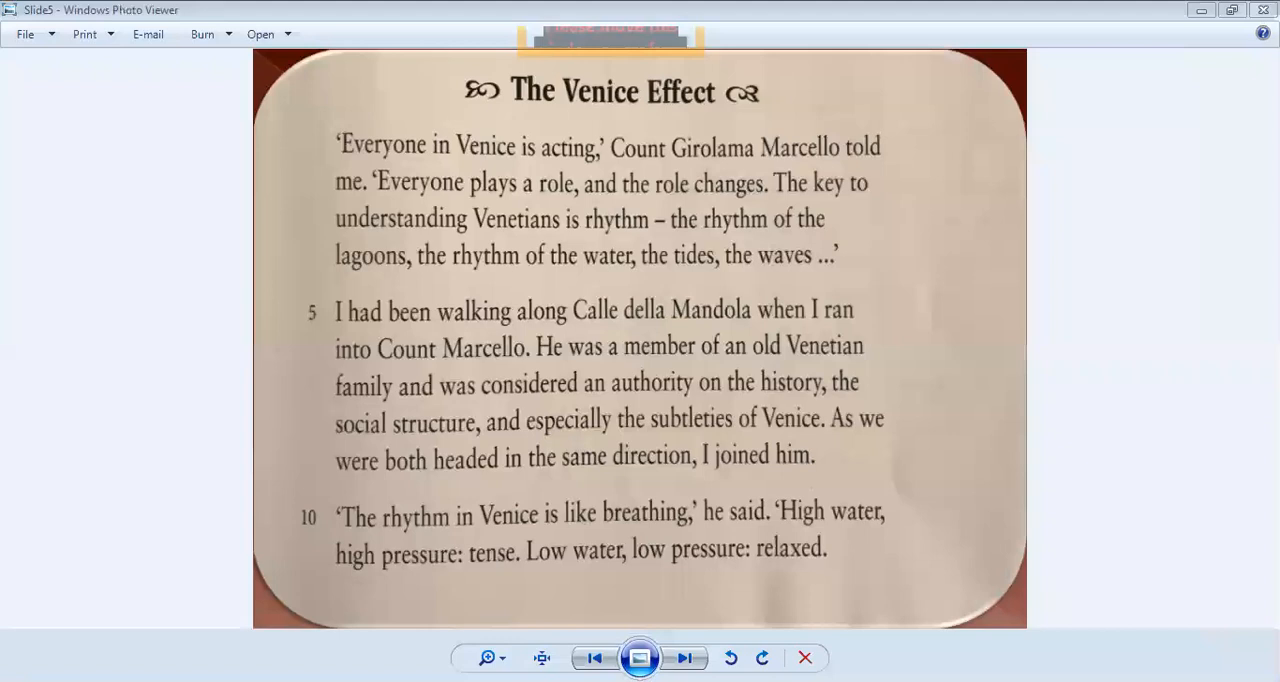
mouse_move(570, 164)
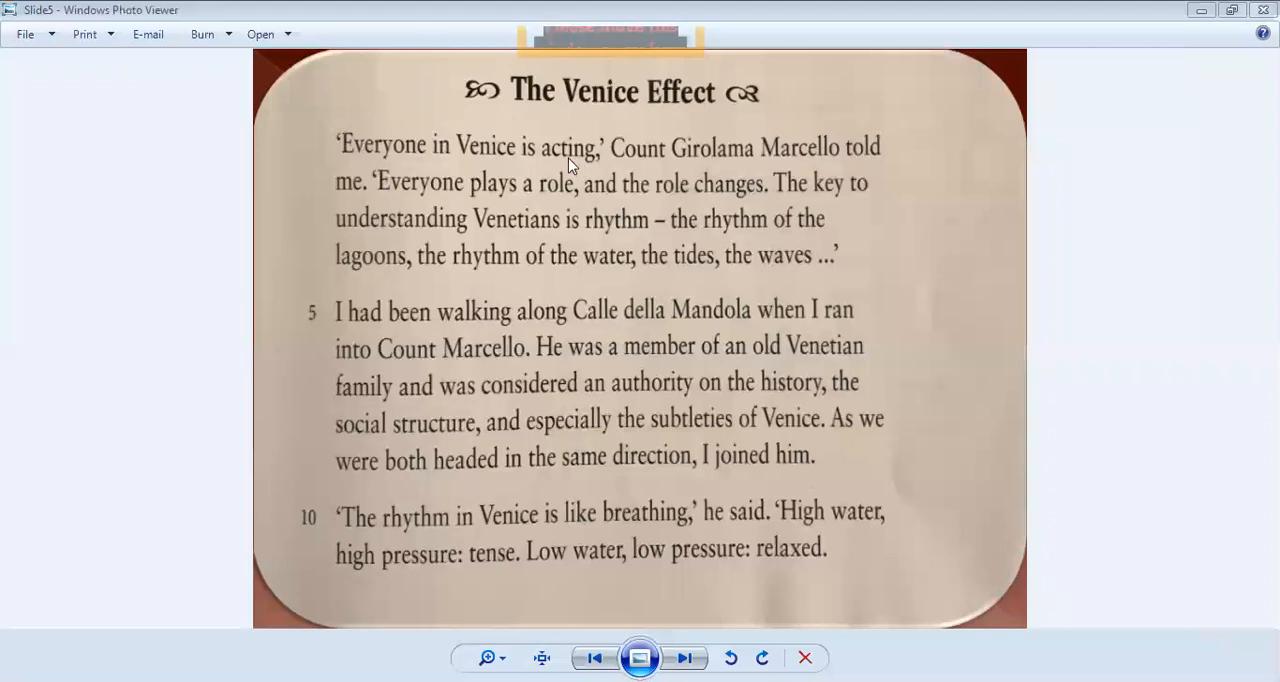
mouse_move(956, 290)
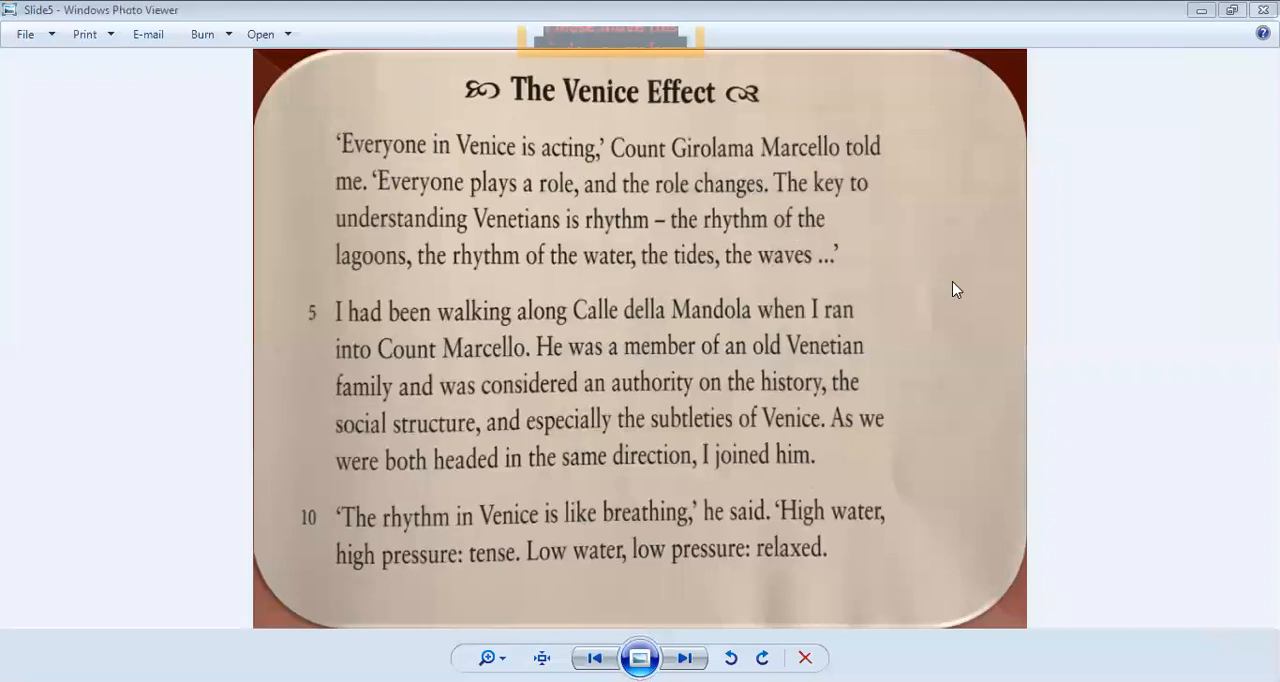
mouse_move(920, 230)
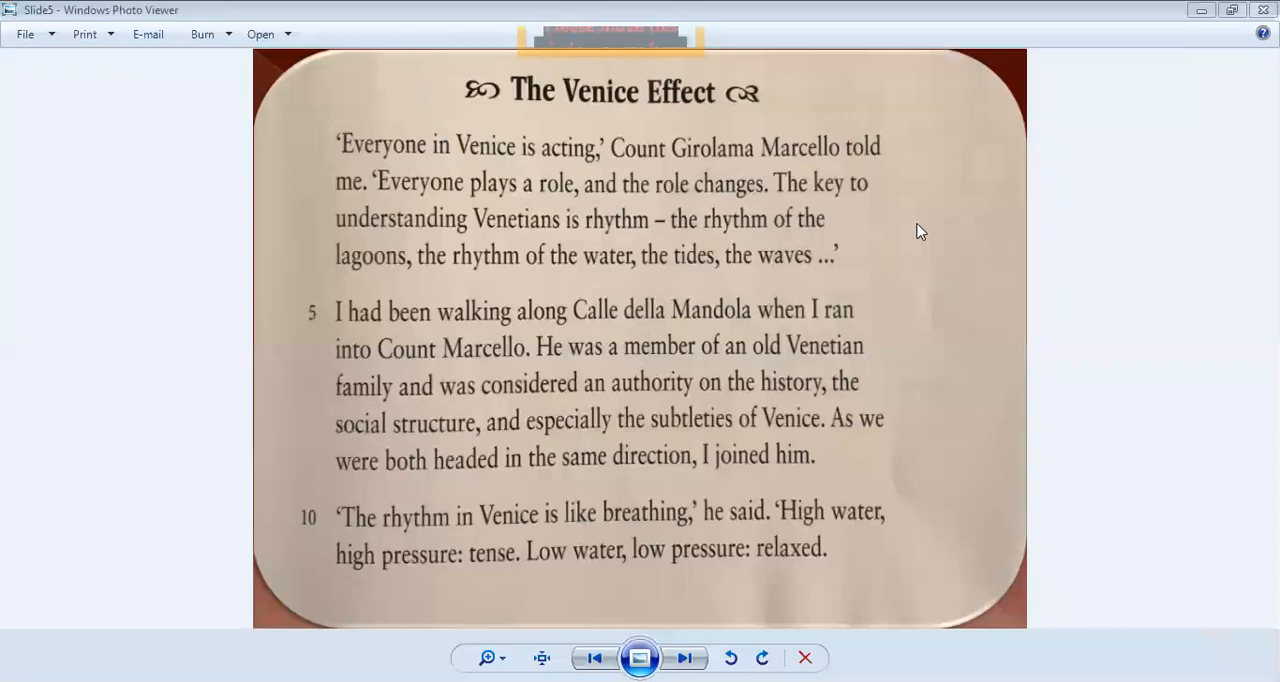
mouse_move(668, 284)
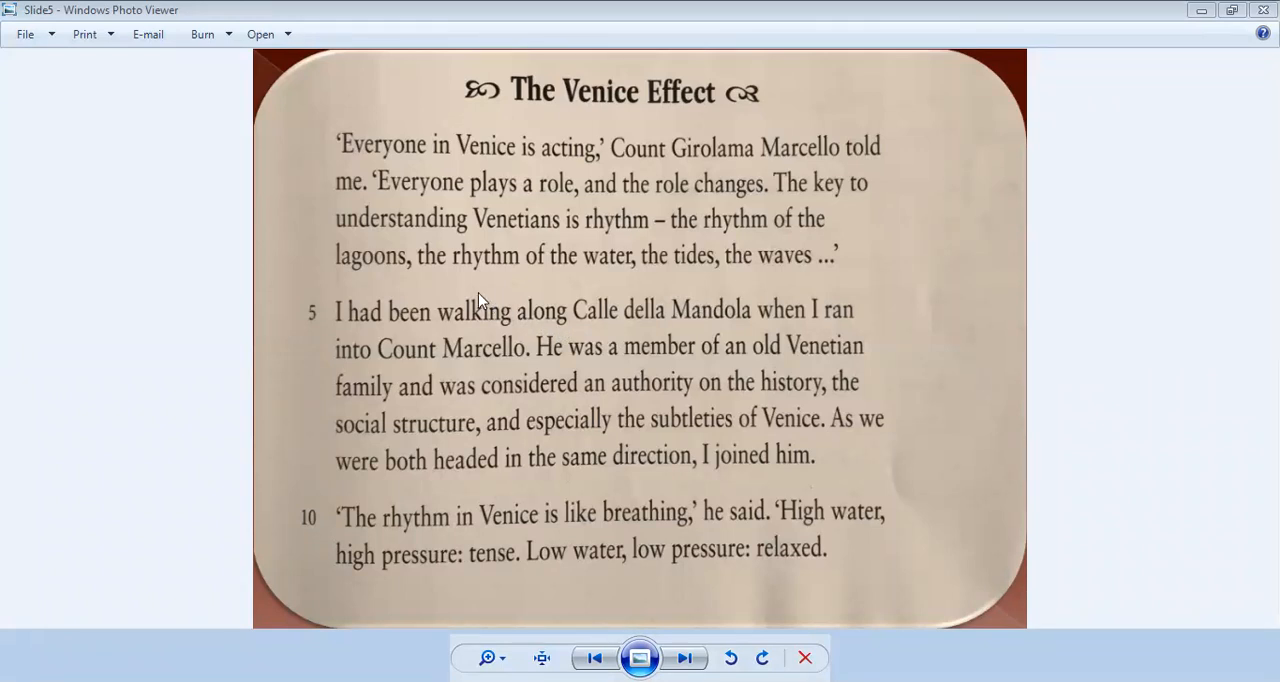
mouse_move(532, 292)
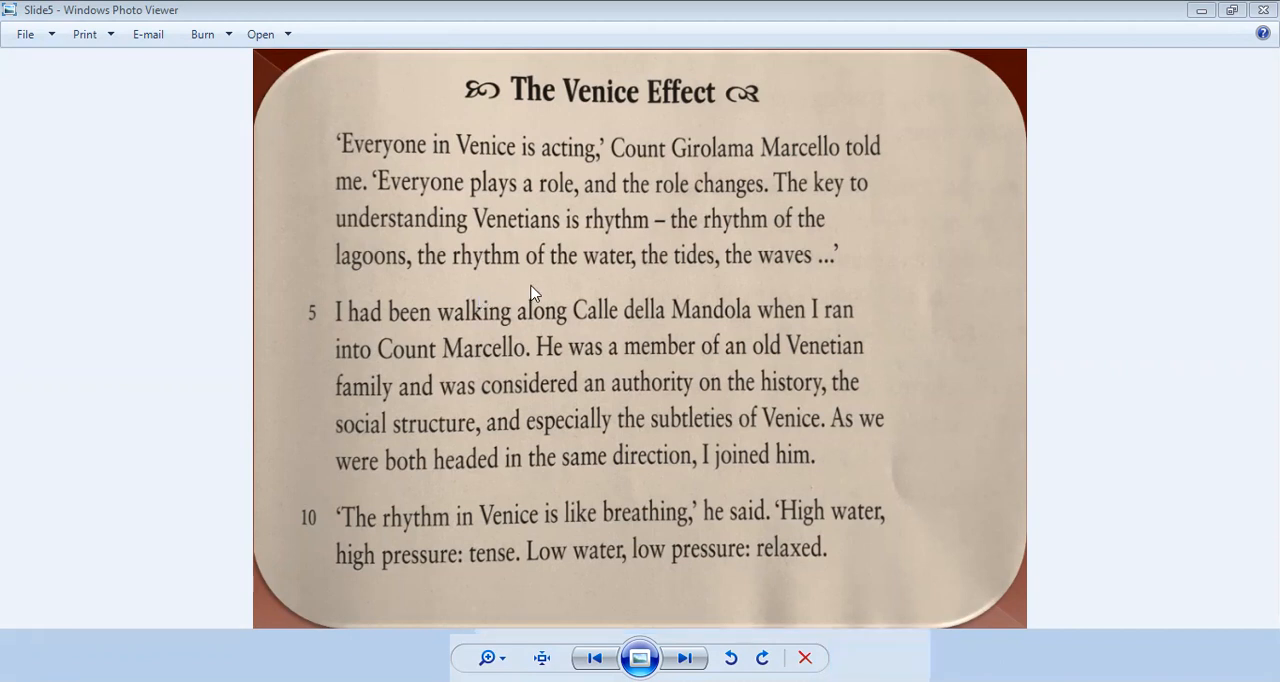
mouse_move(510, 336)
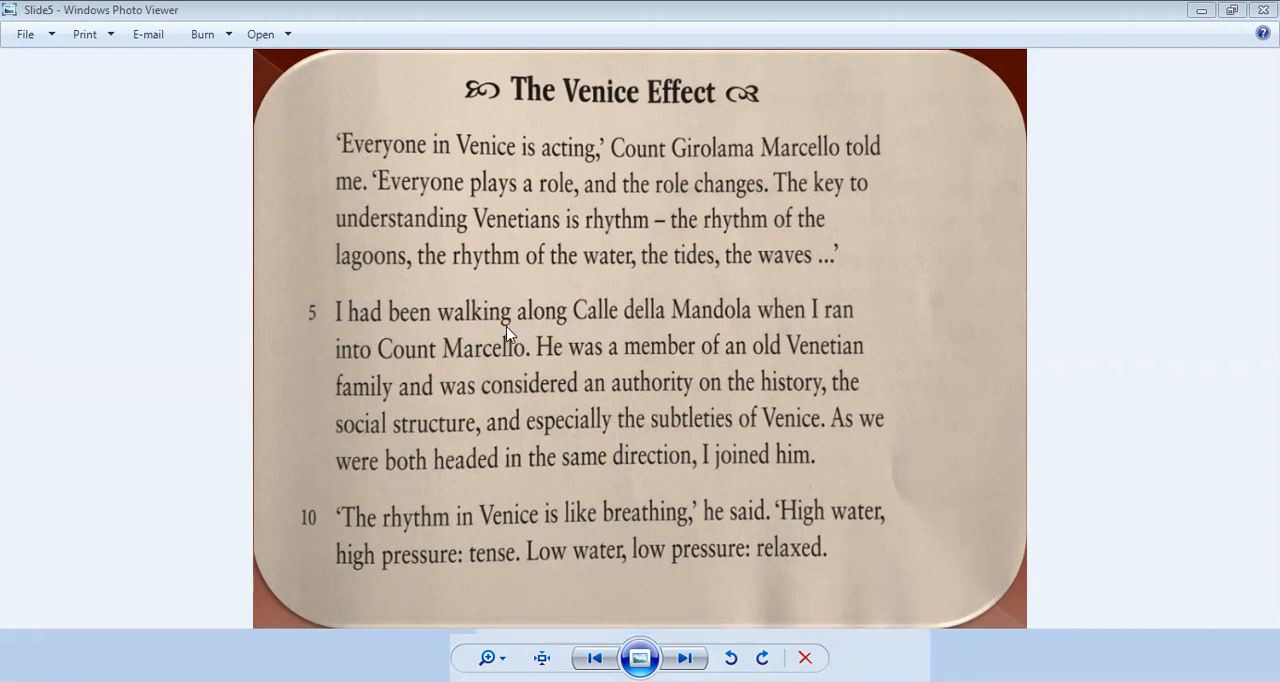
mouse_move(620, 332)
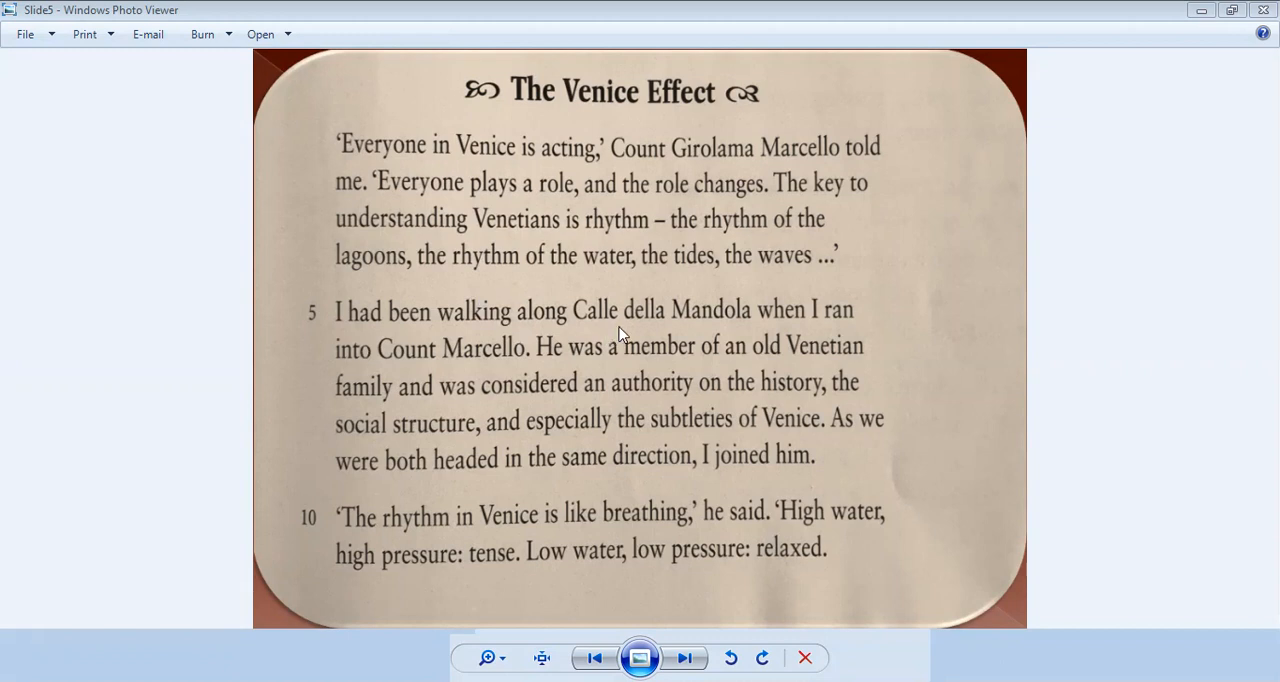
mouse_move(348, 396)
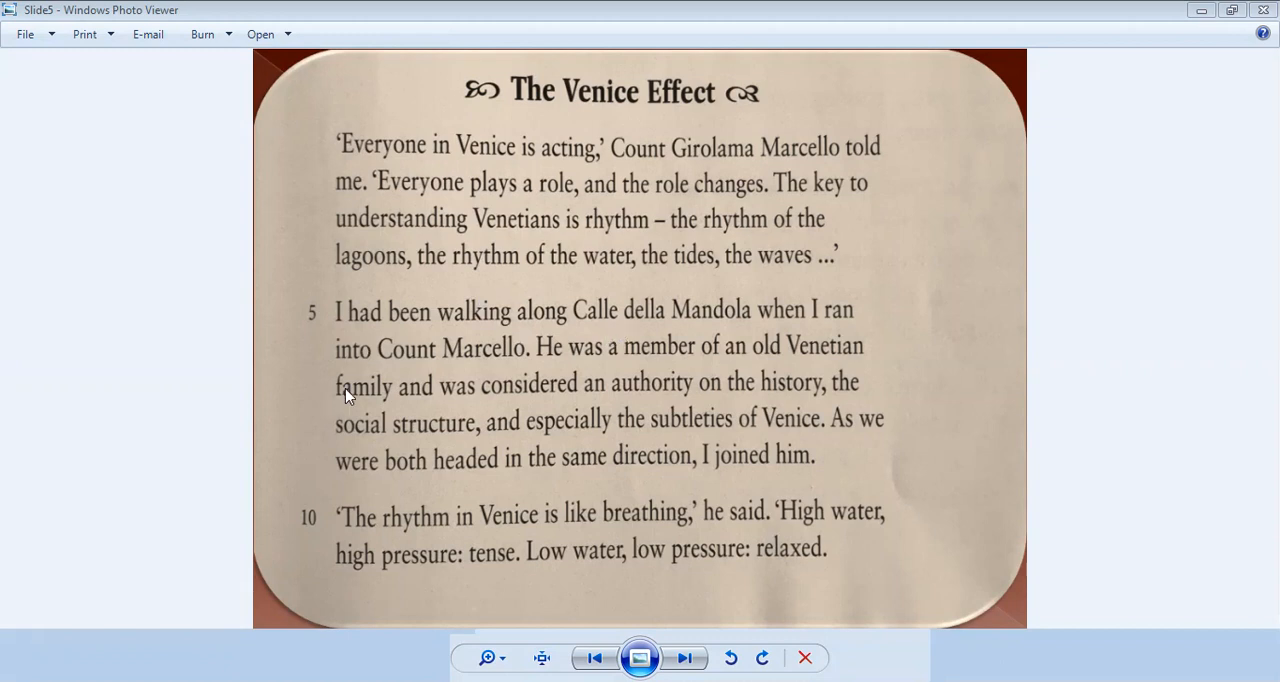
mouse_move(388, 380)
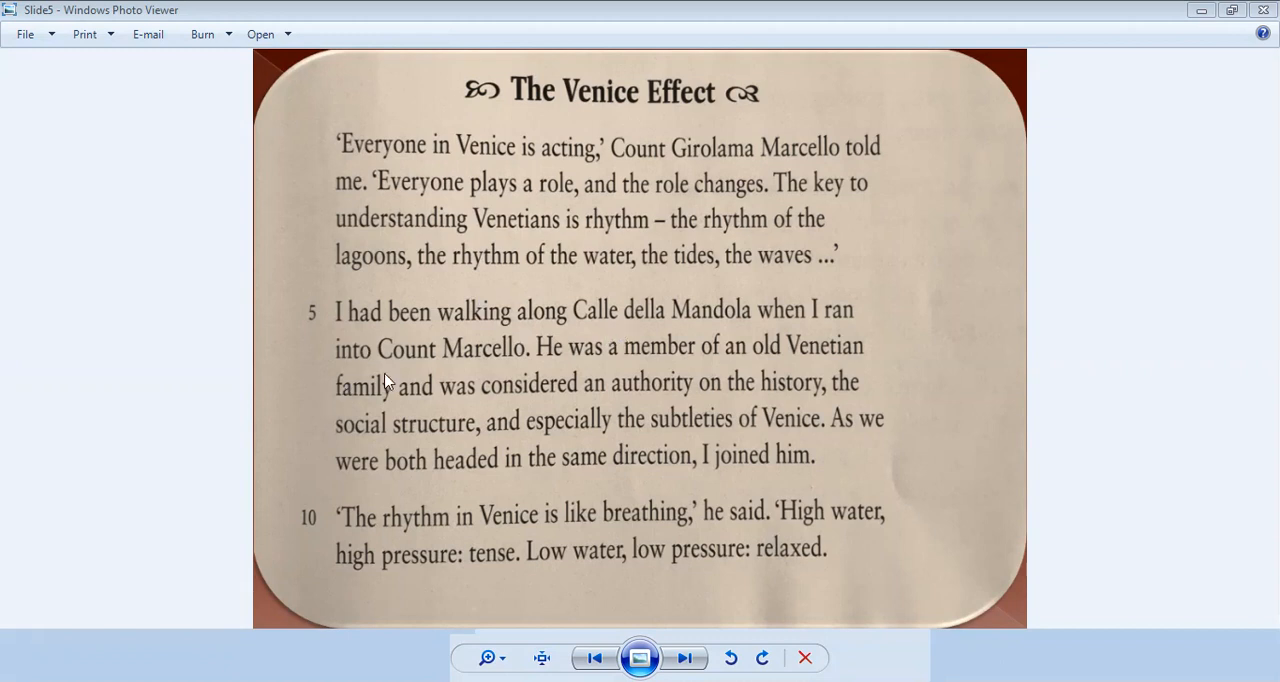
mouse_move(448, 402)
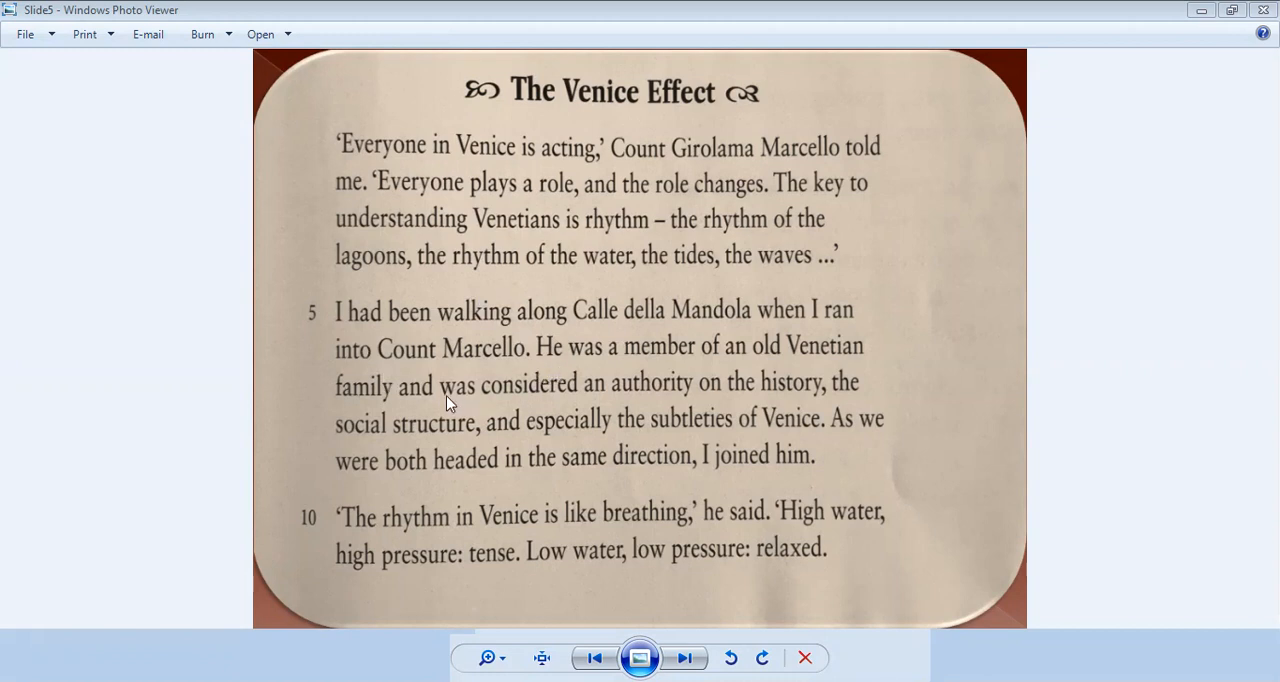
mouse_move(312, 444)
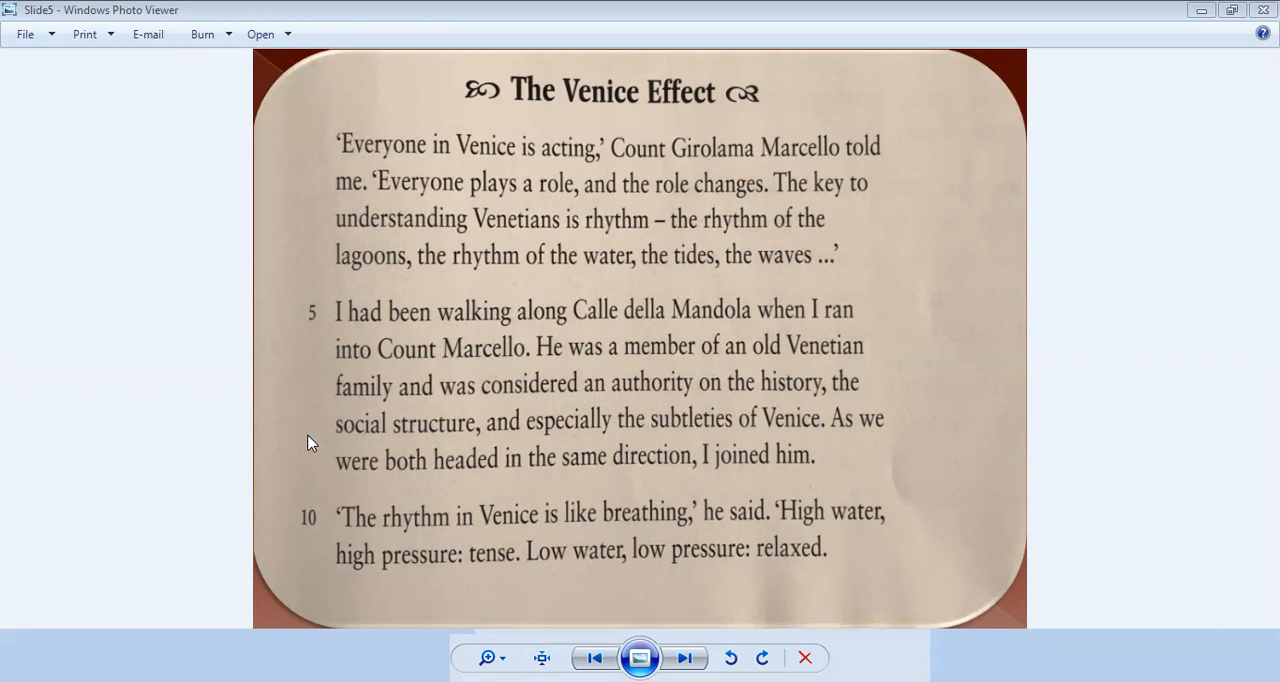
mouse_move(316, 472)
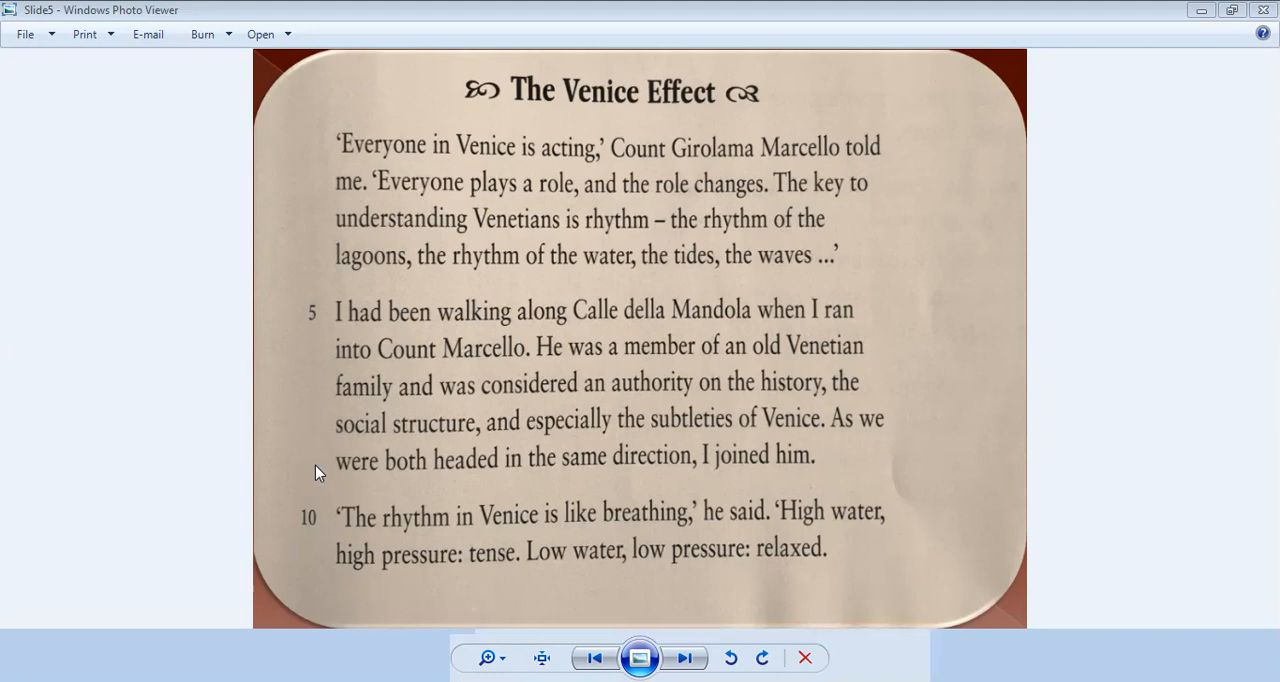
mouse_move(438, 616)
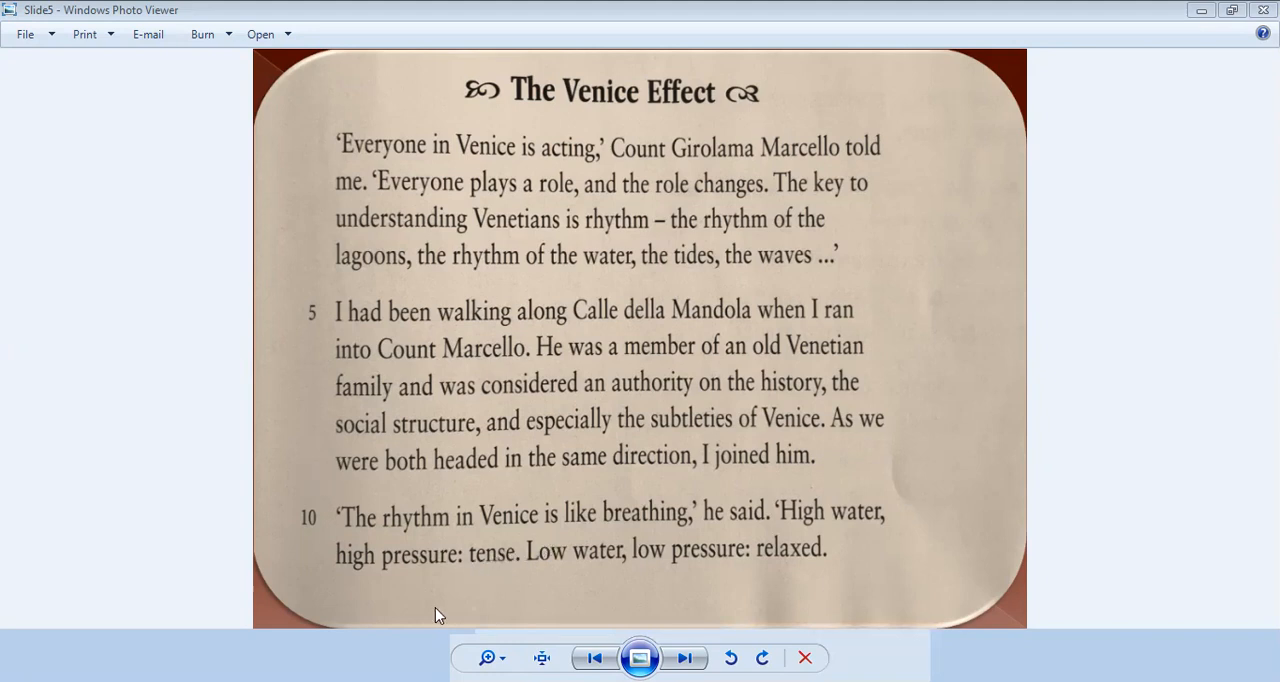
mouse_move(464, 598)
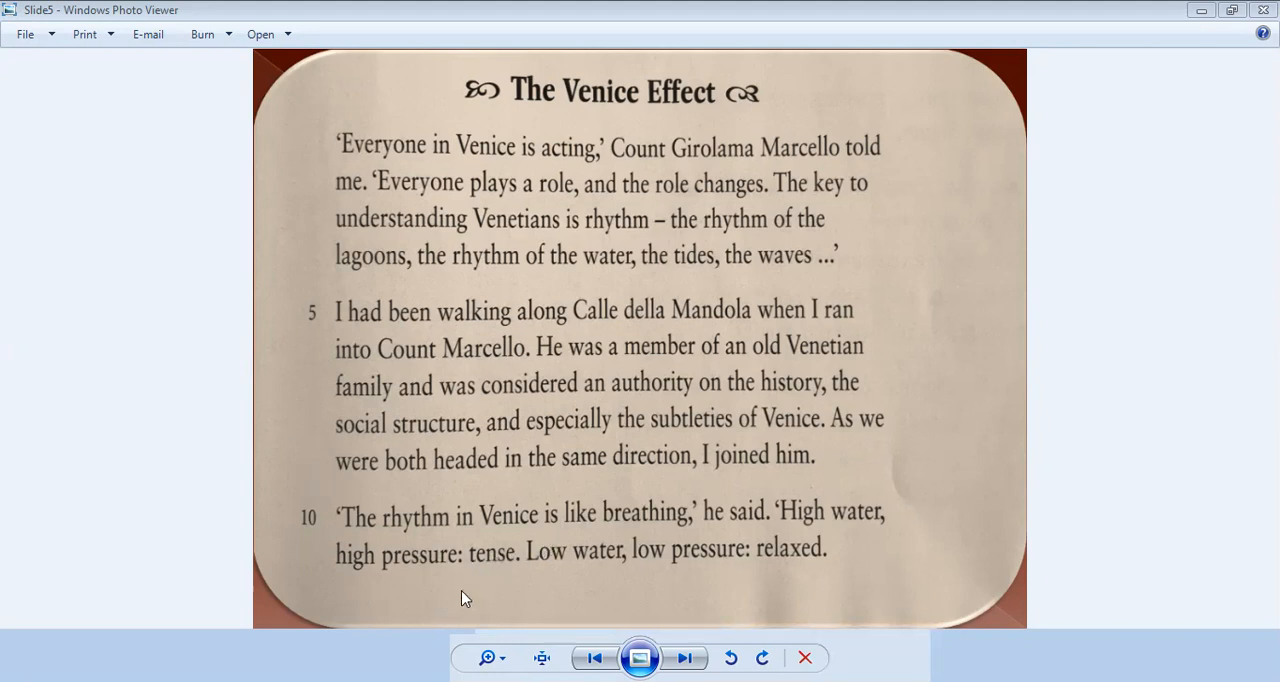
mouse_move(528, 580)
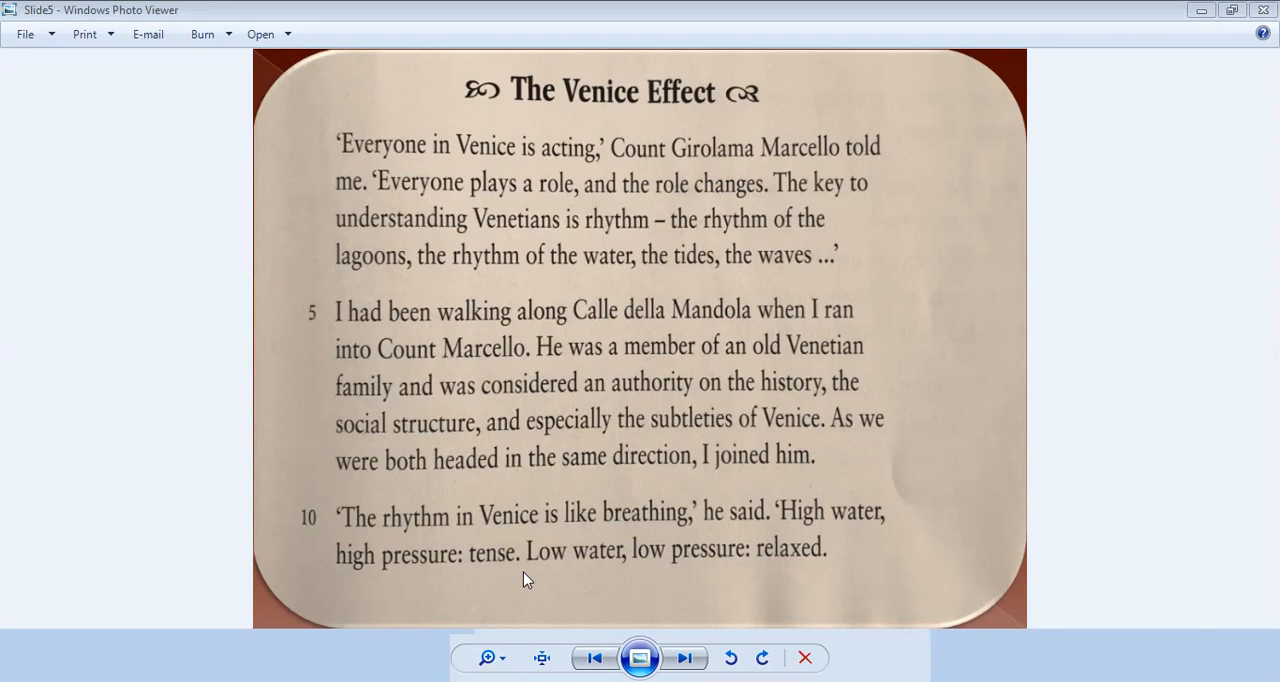
mouse_move(446, 584)
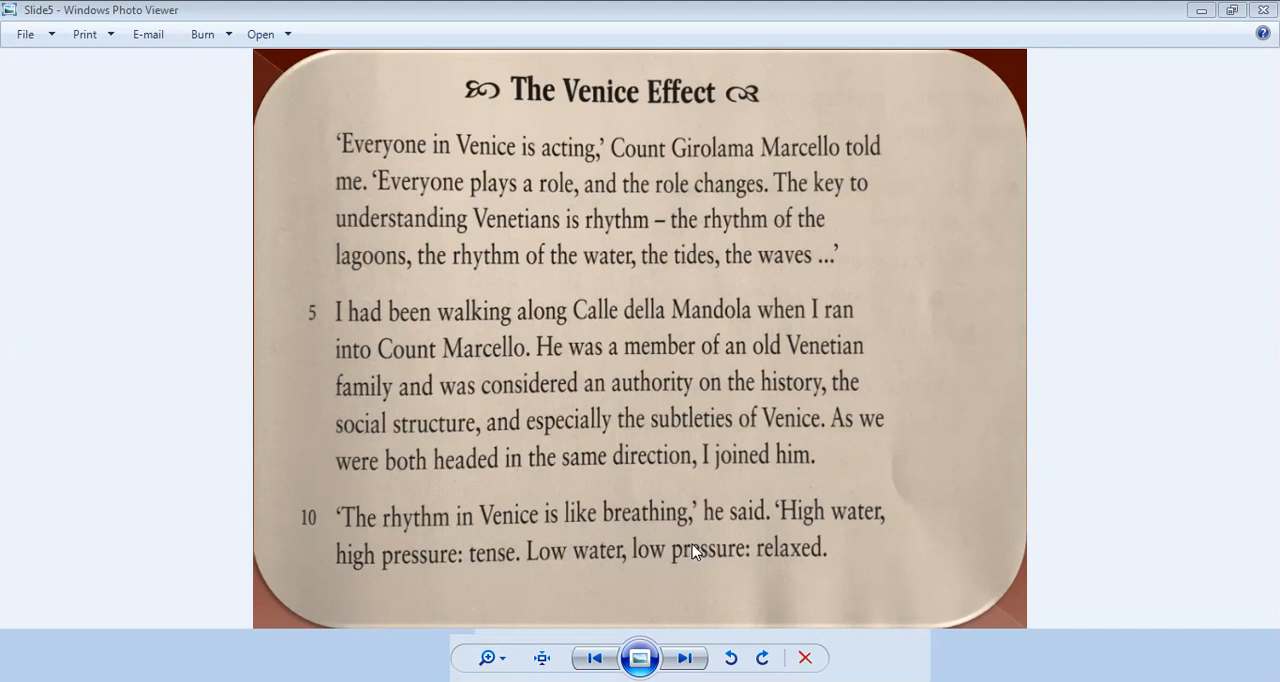
click(684, 656)
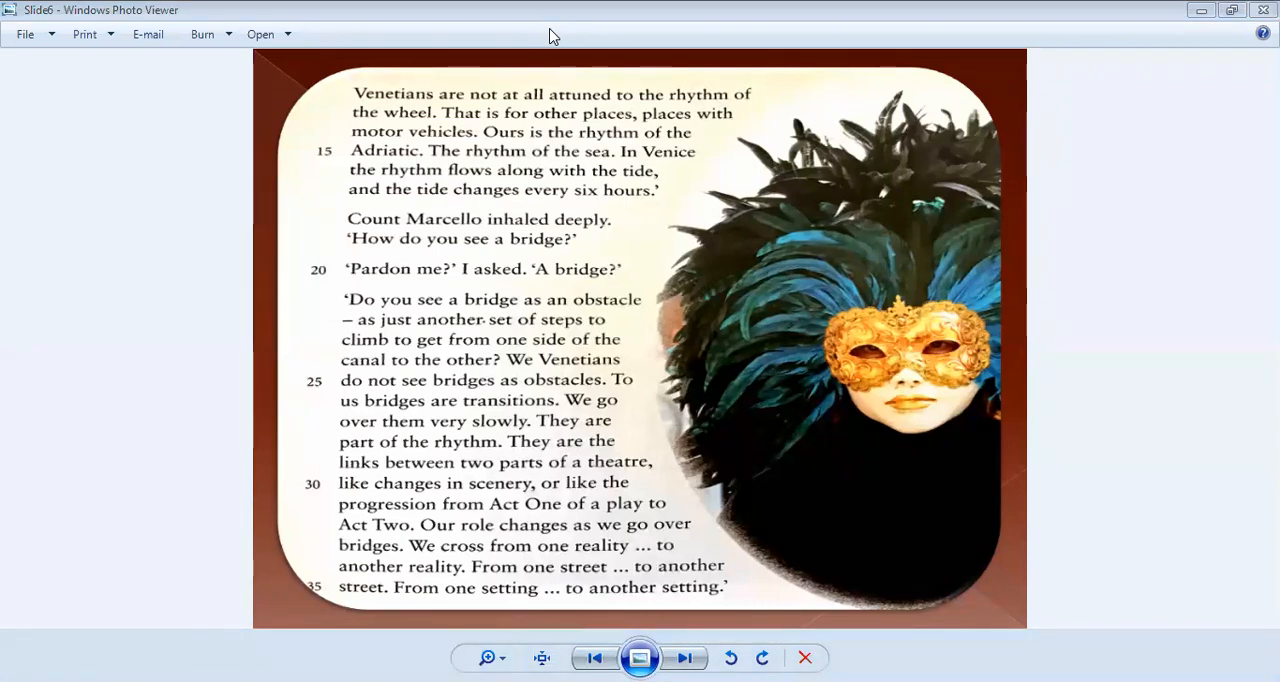
click(618, 114)
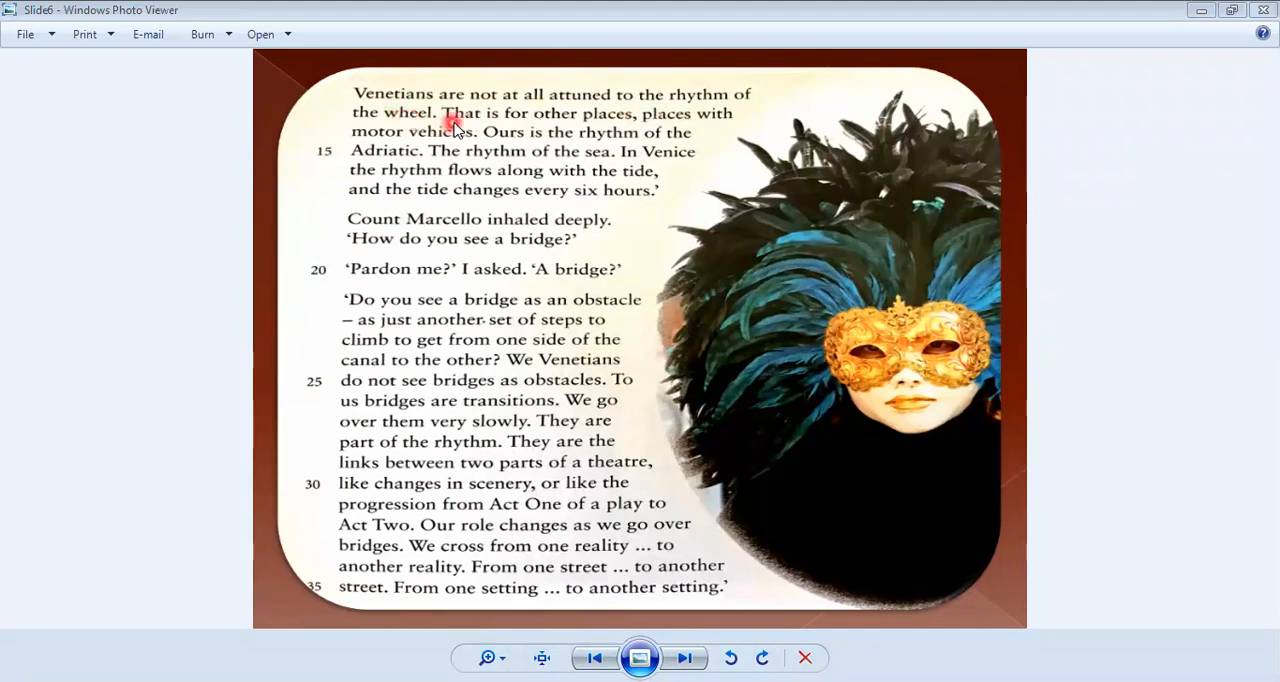
mouse_move(504, 152)
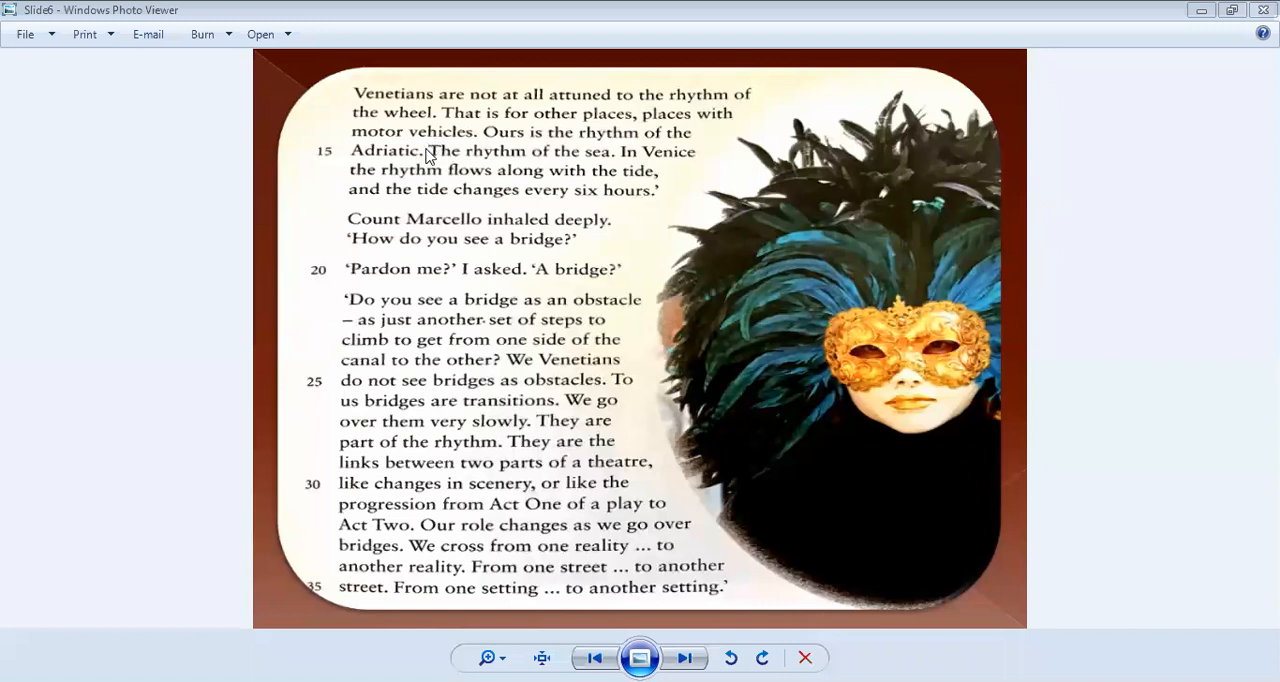
mouse_move(590, 168)
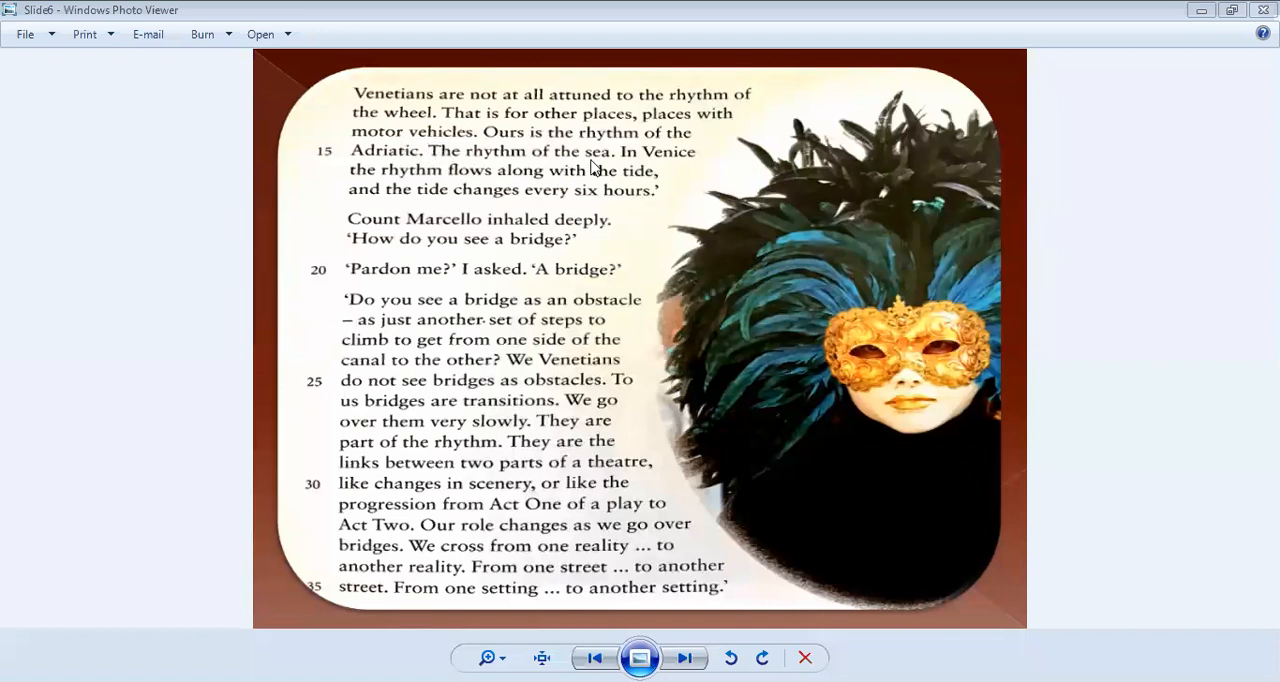
mouse_move(600, 192)
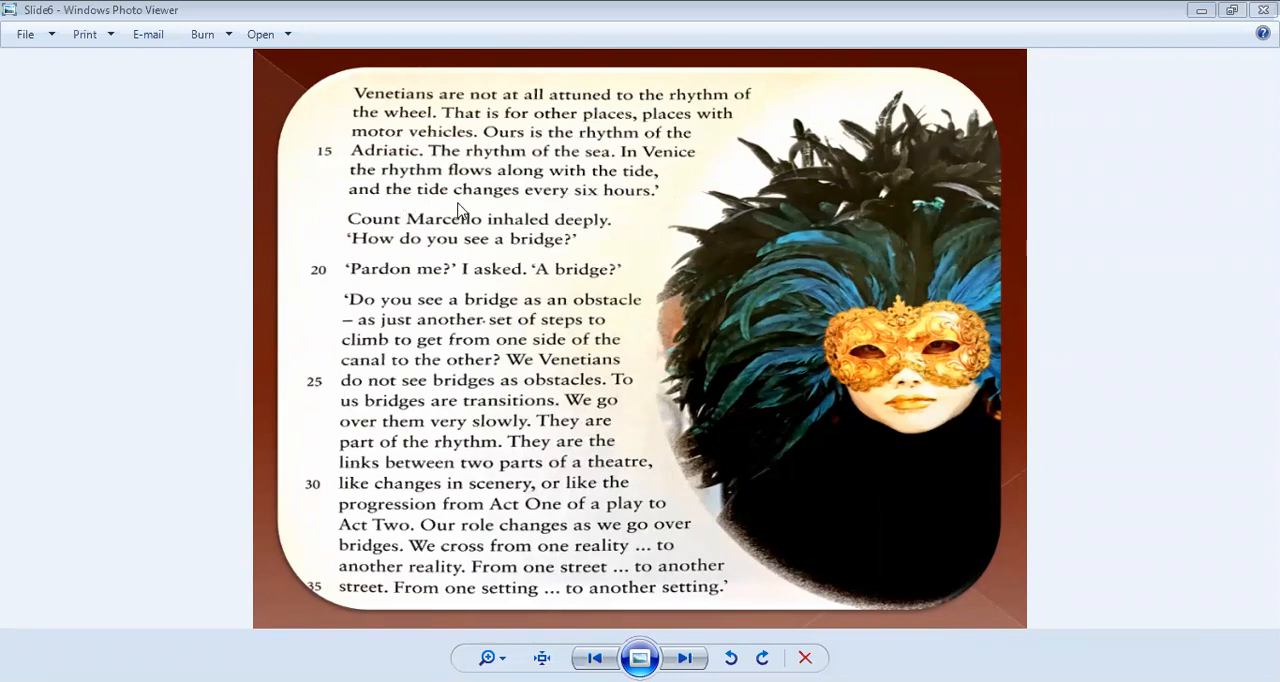
mouse_move(638, 216)
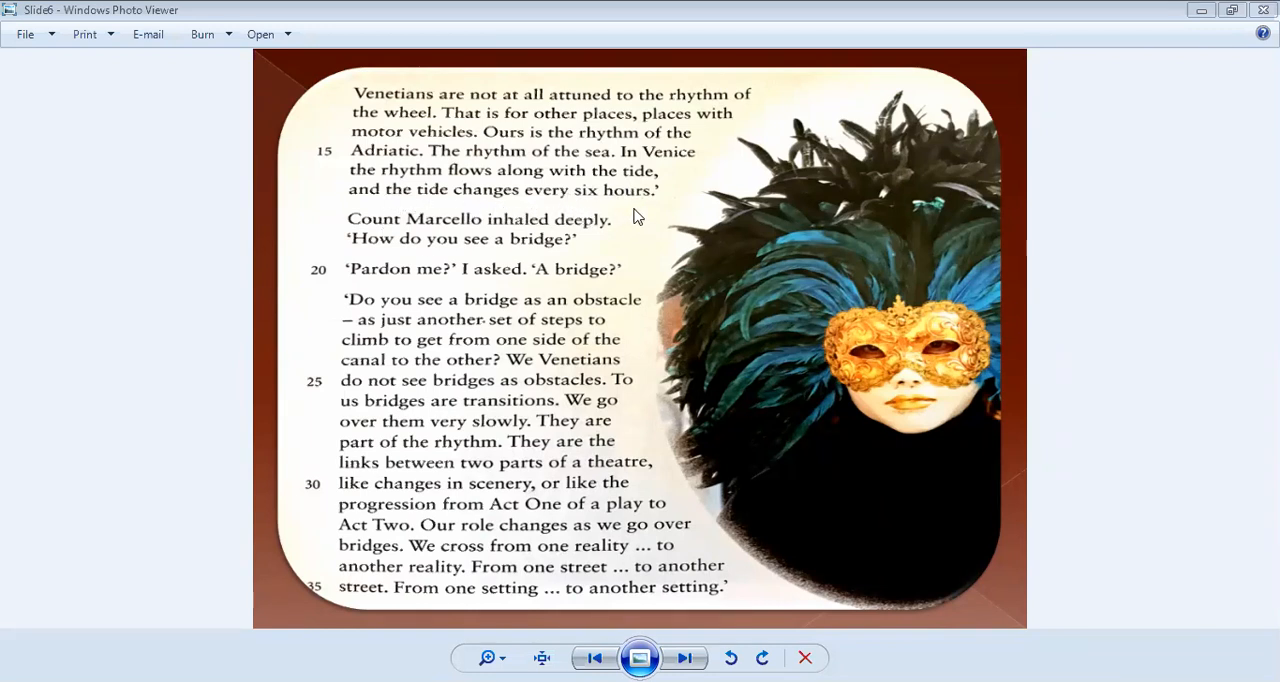
mouse_move(474, 244)
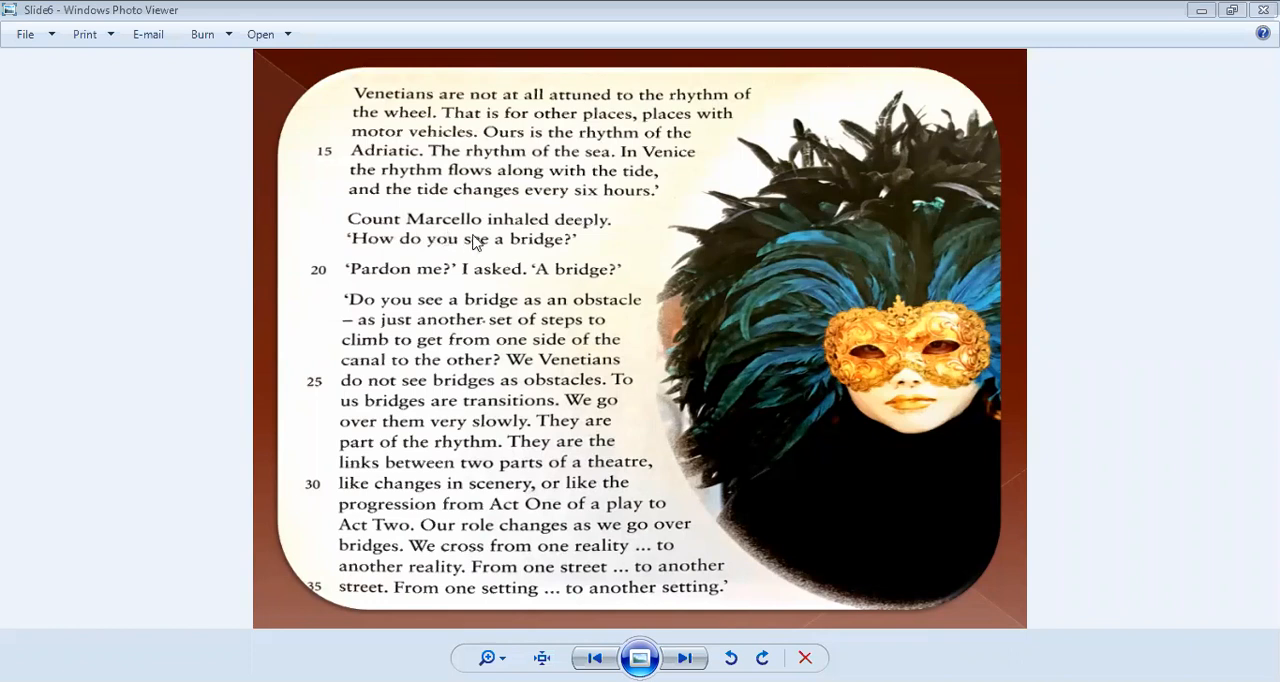
mouse_move(478, 262)
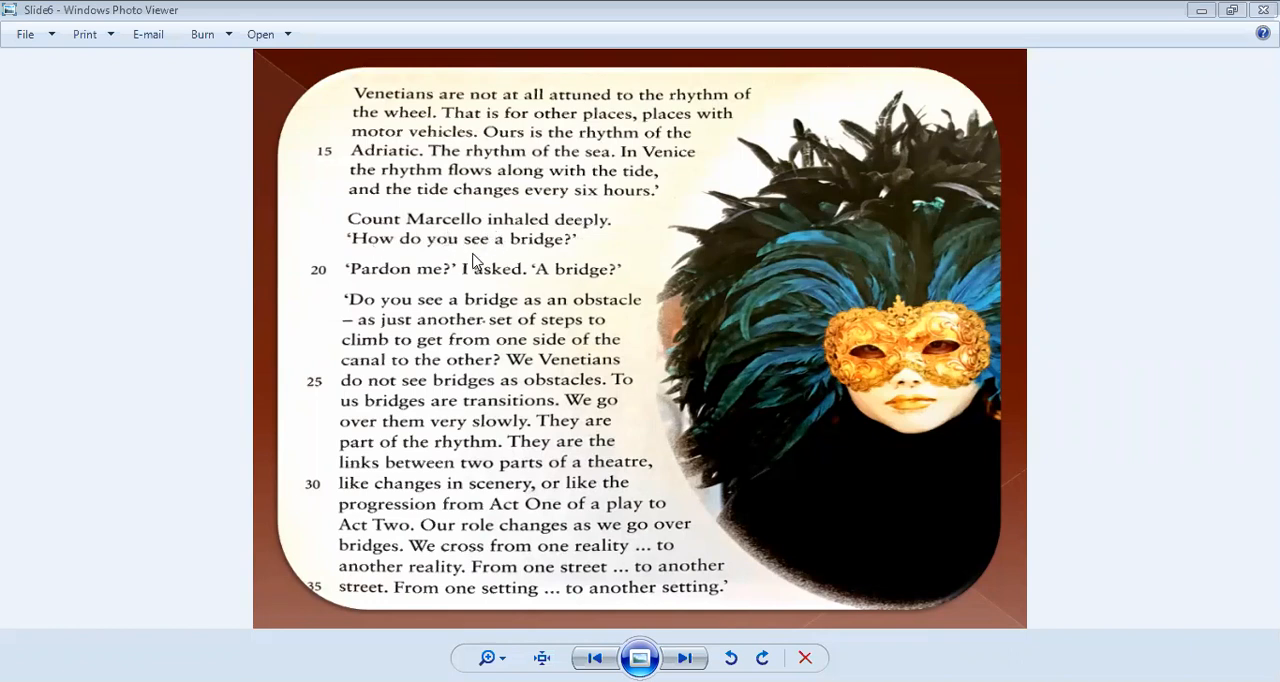
mouse_move(418, 292)
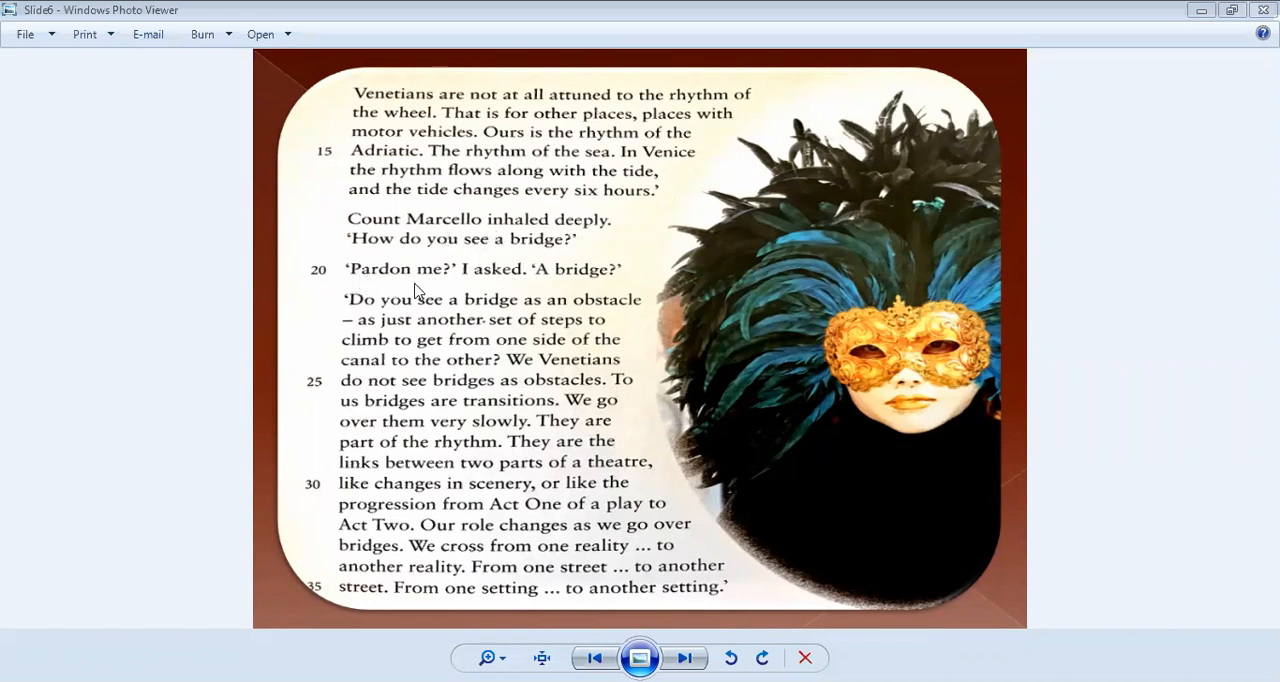
mouse_move(476, 364)
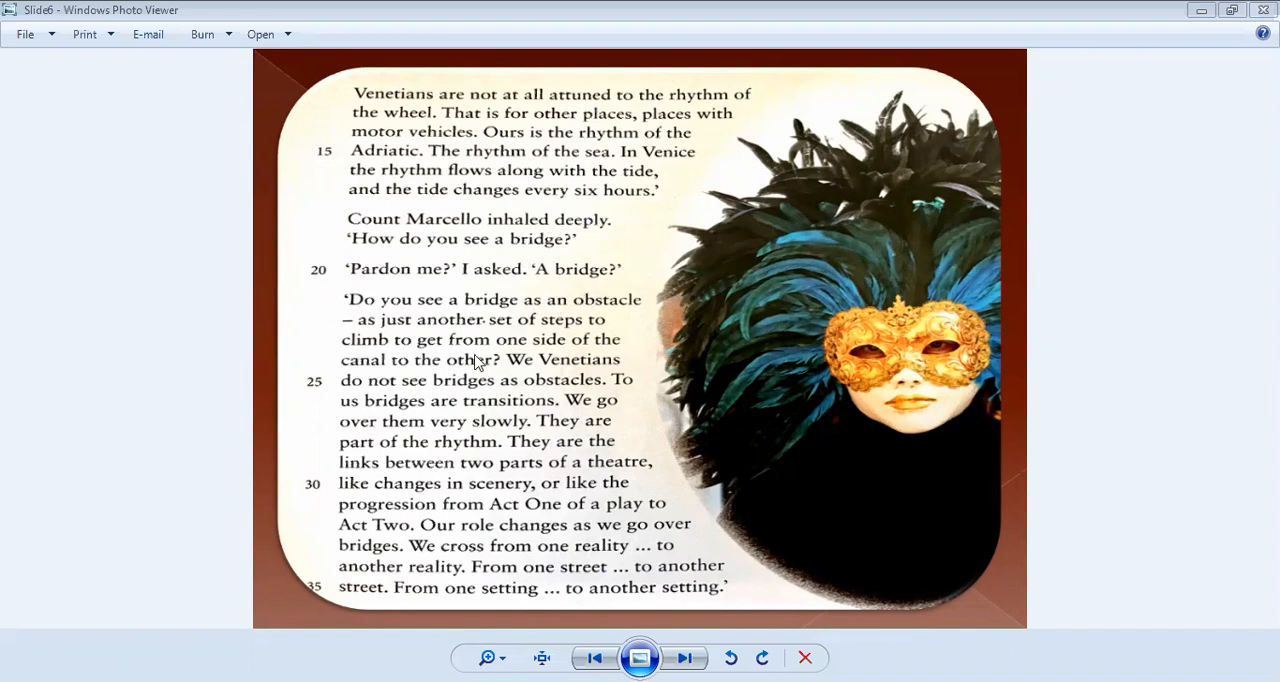
mouse_move(508, 320)
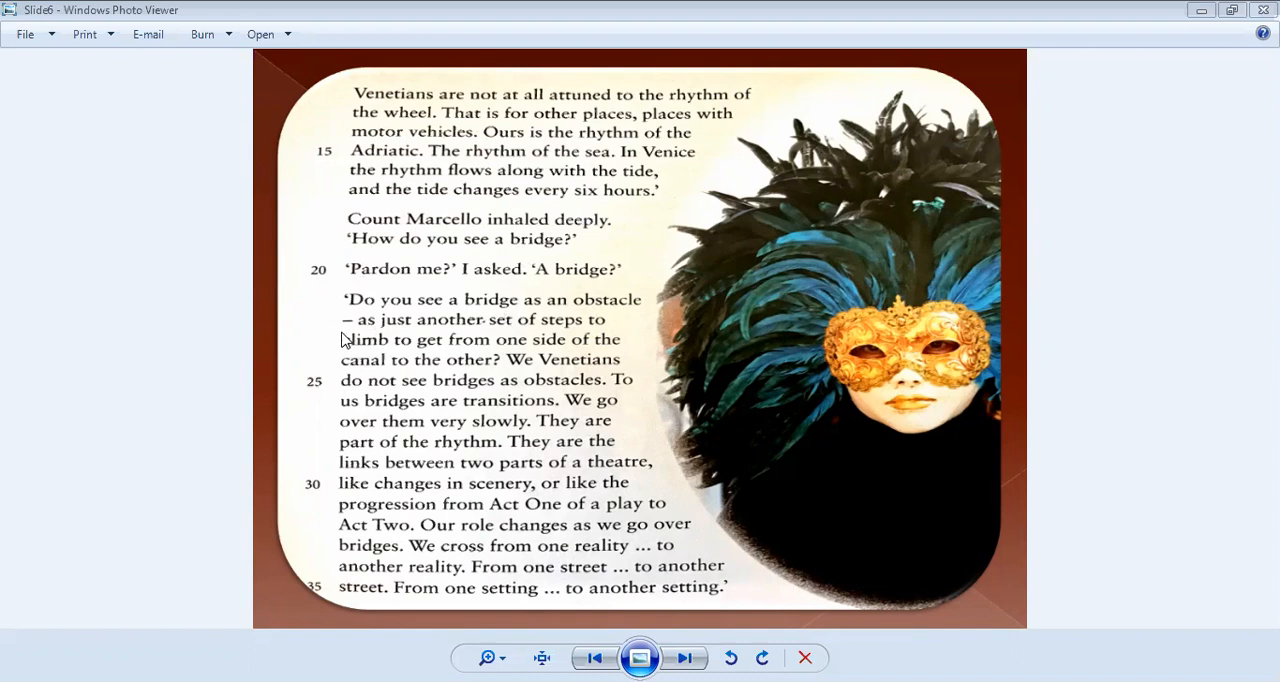
mouse_move(380, 350)
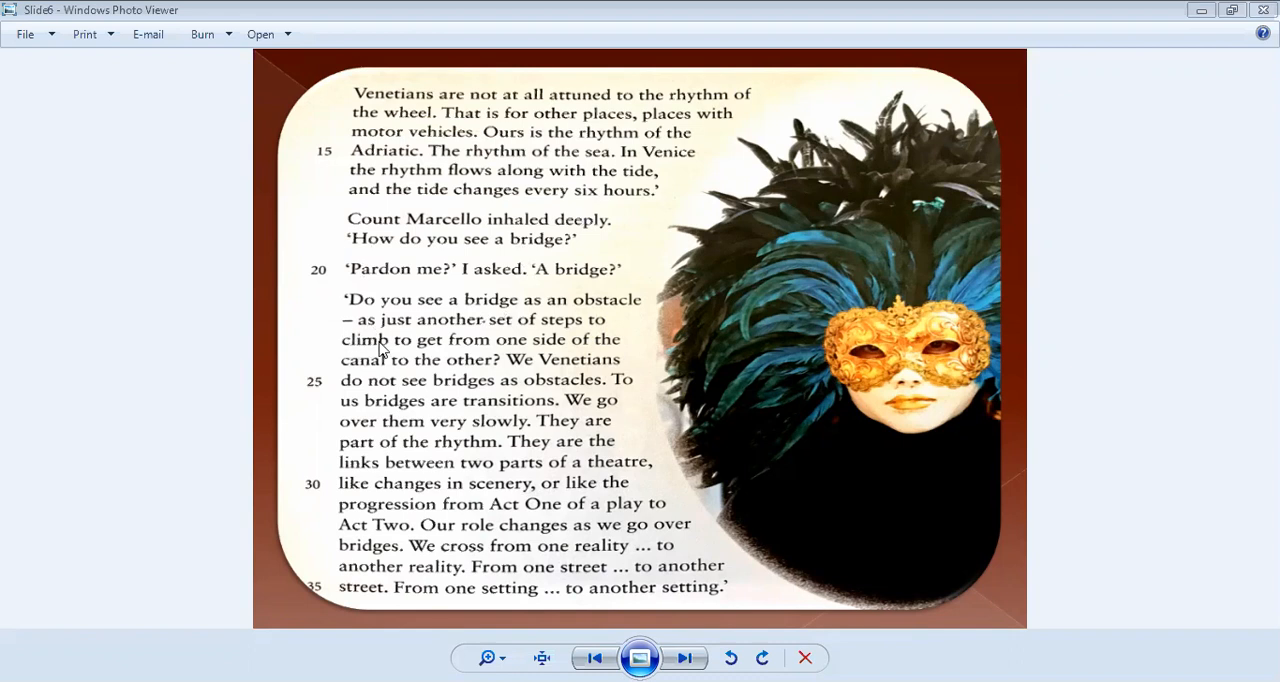
mouse_move(516, 360)
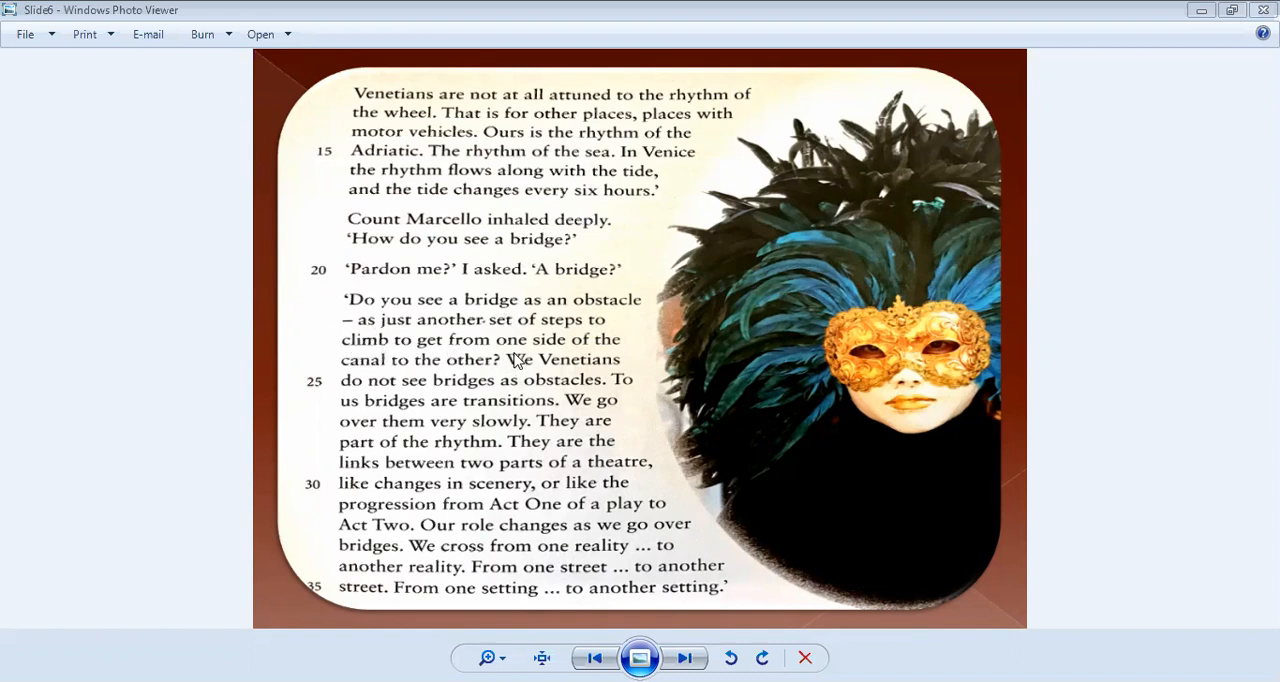
mouse_move(476, 378)
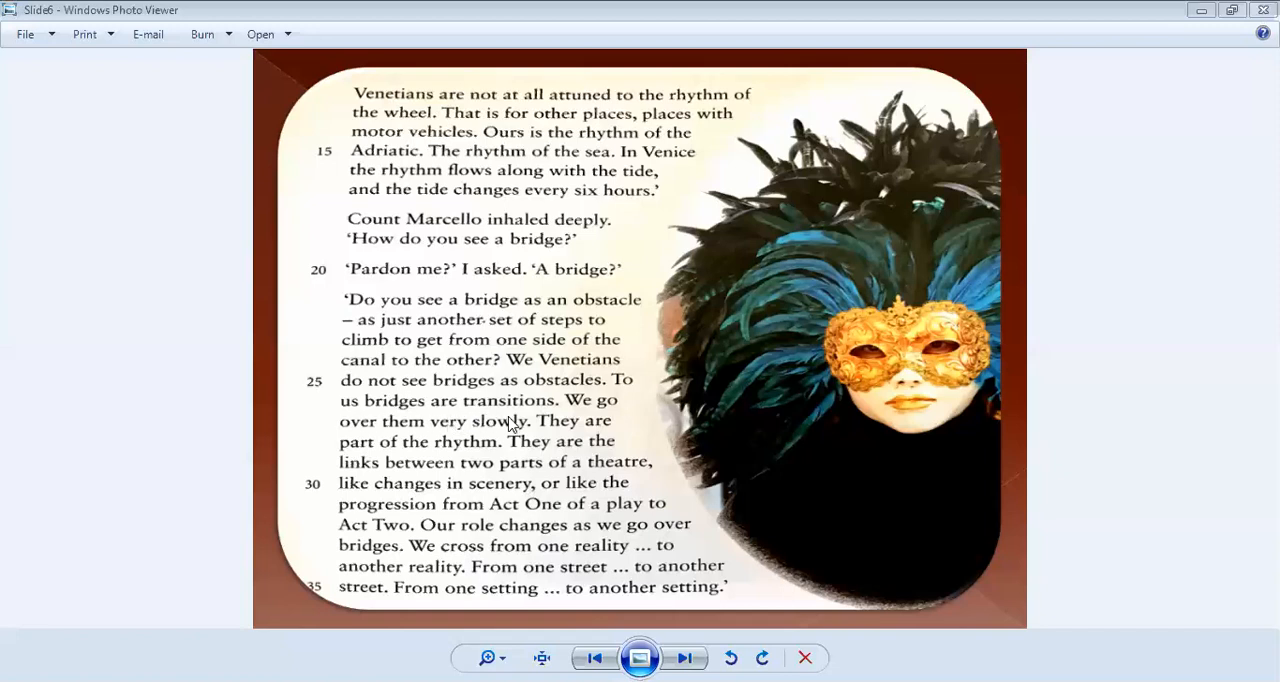
mouse_move(378, 436)
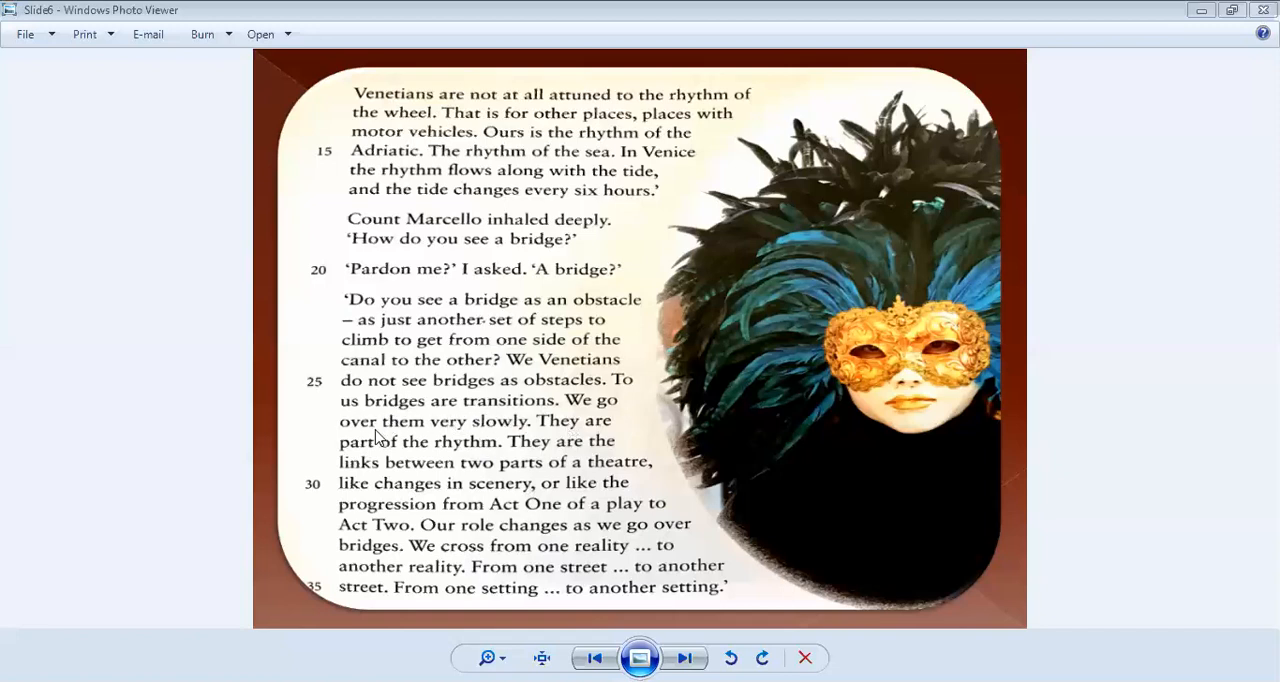
mouse_move(436, 438)
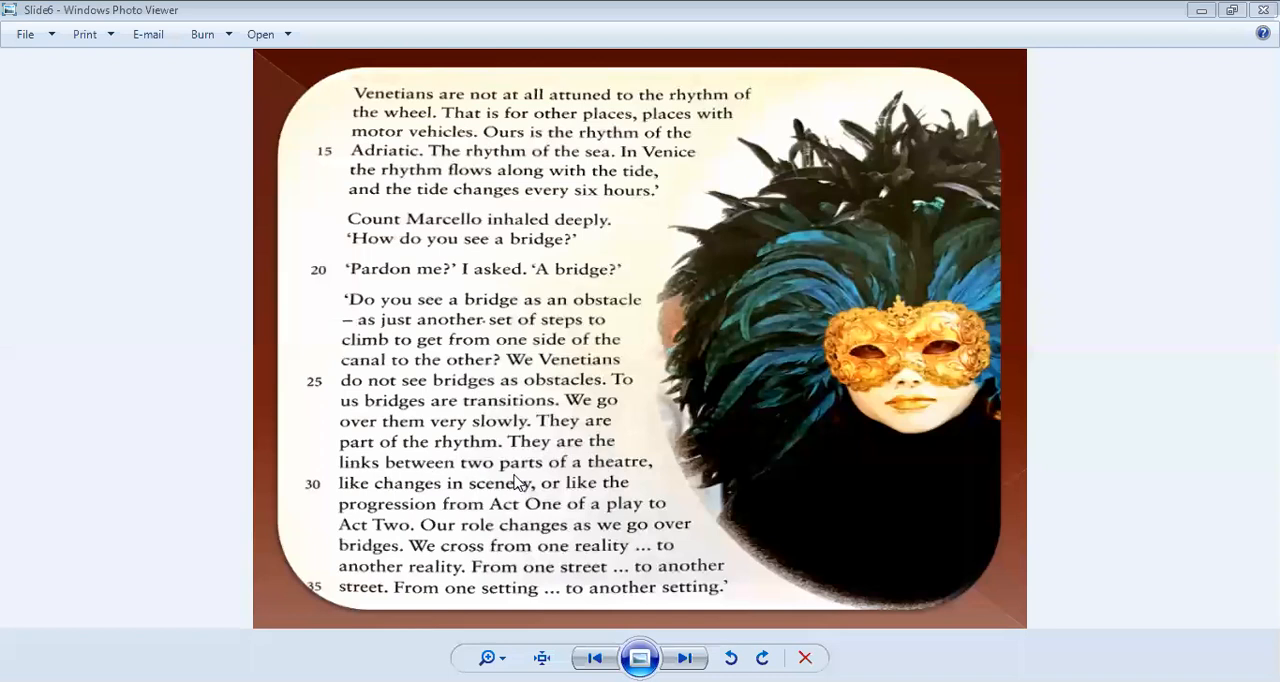
mouse_move(356, 500)
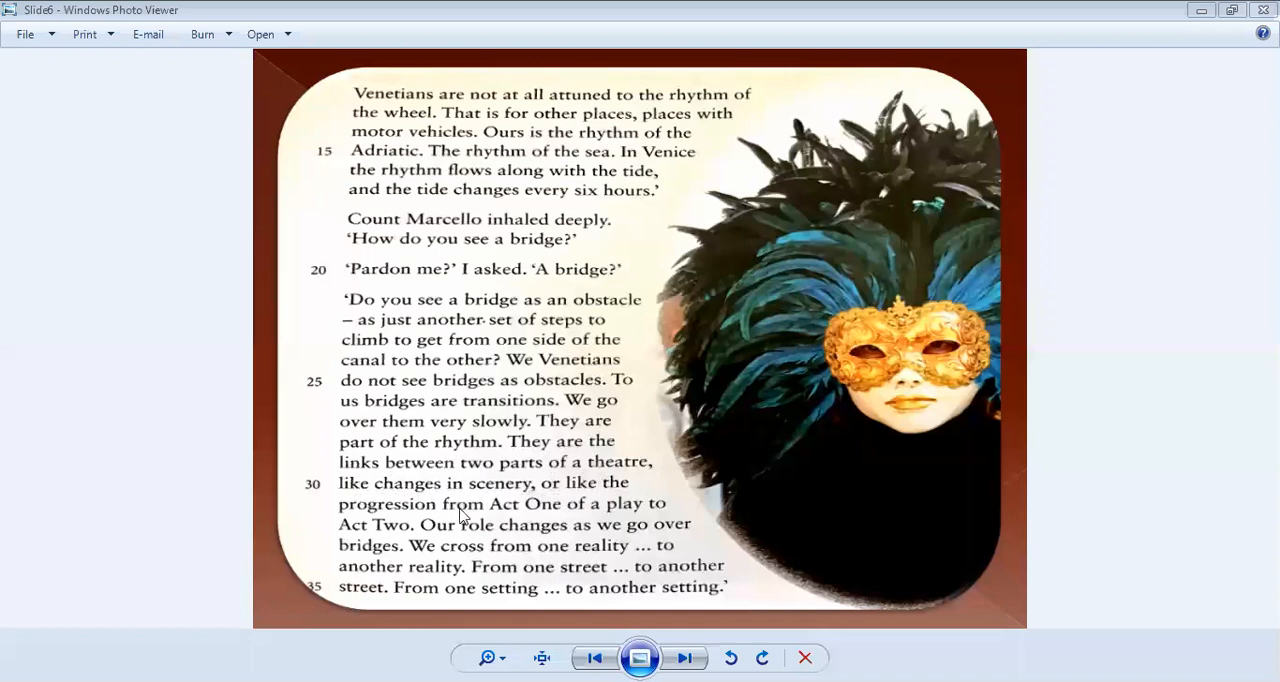
mouse_move(558, 524)
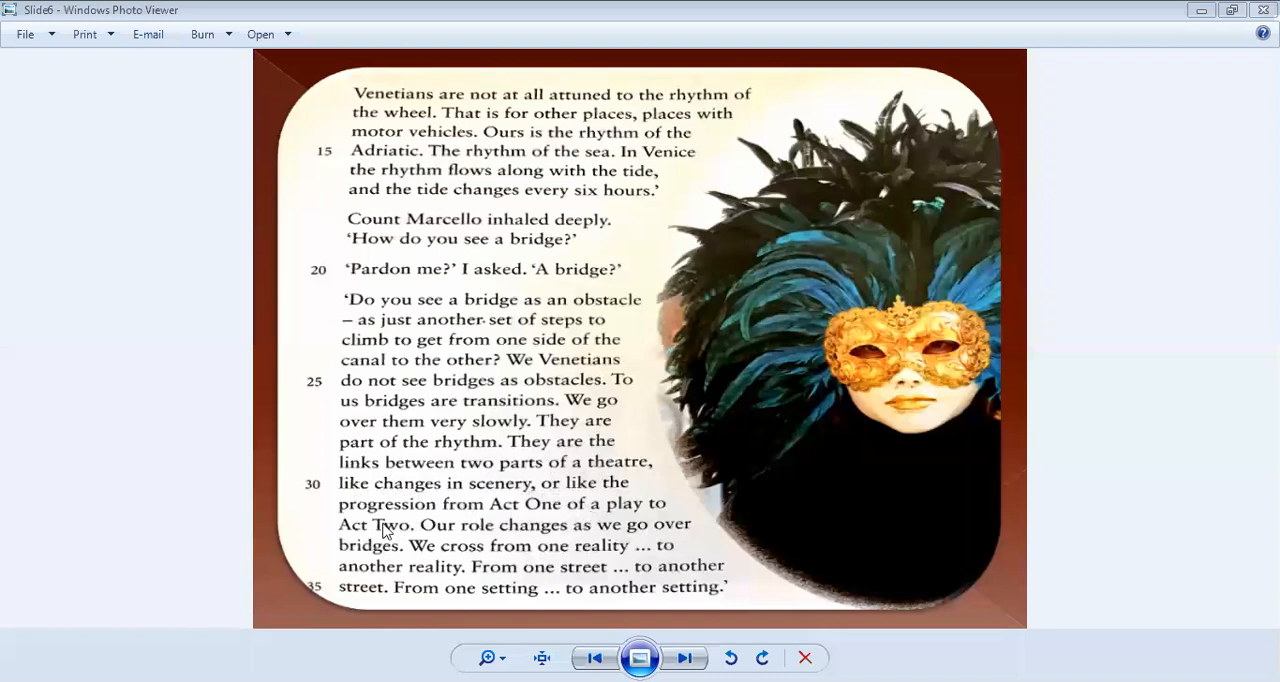
mouse_move(508, 542)
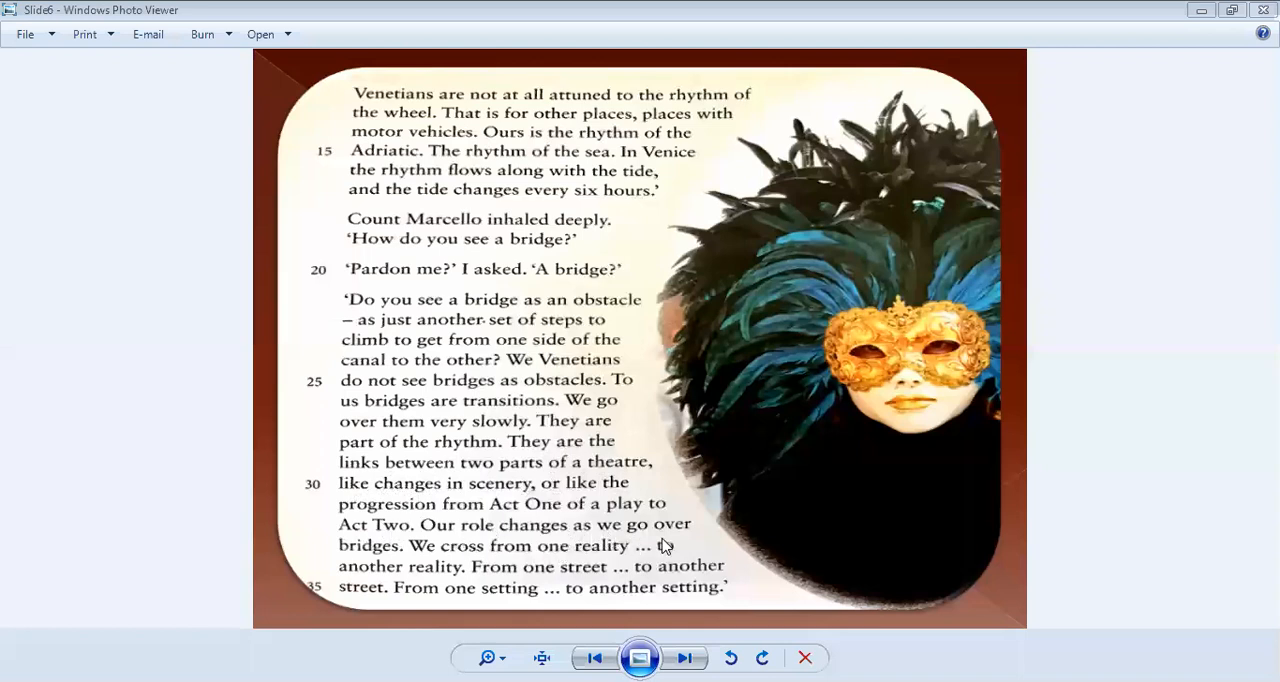
mouse_move(488, 572)
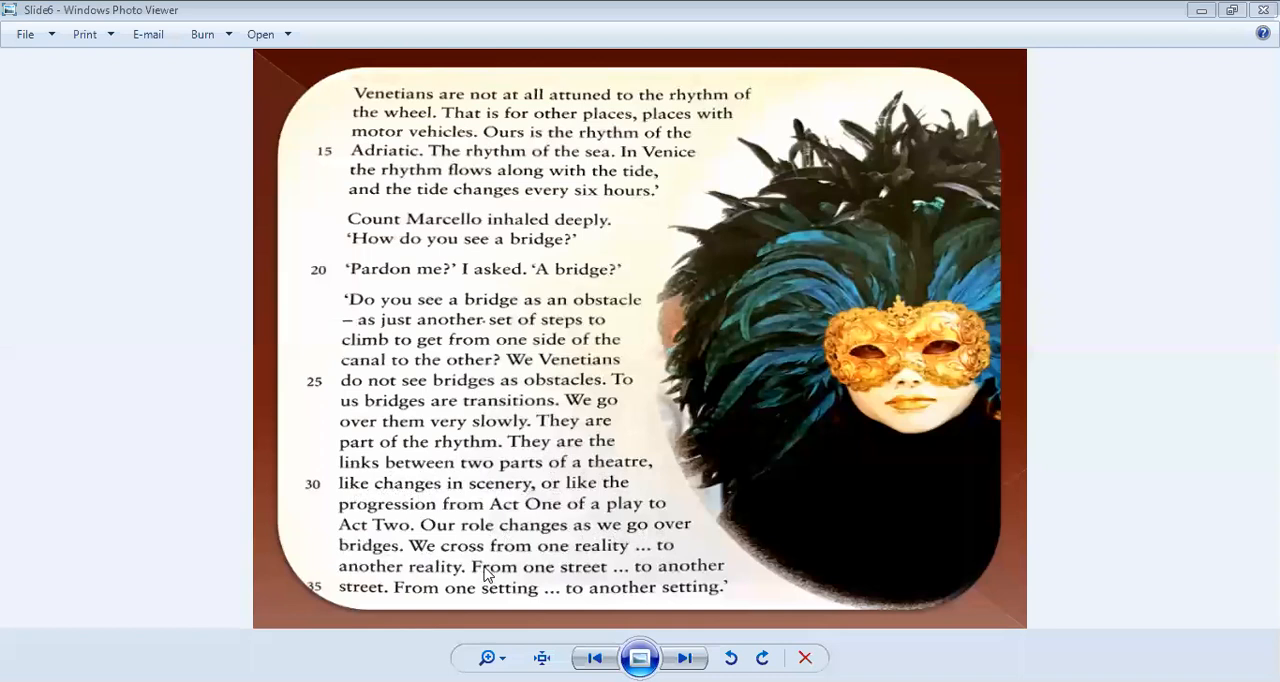
mouse_move(592, 560)
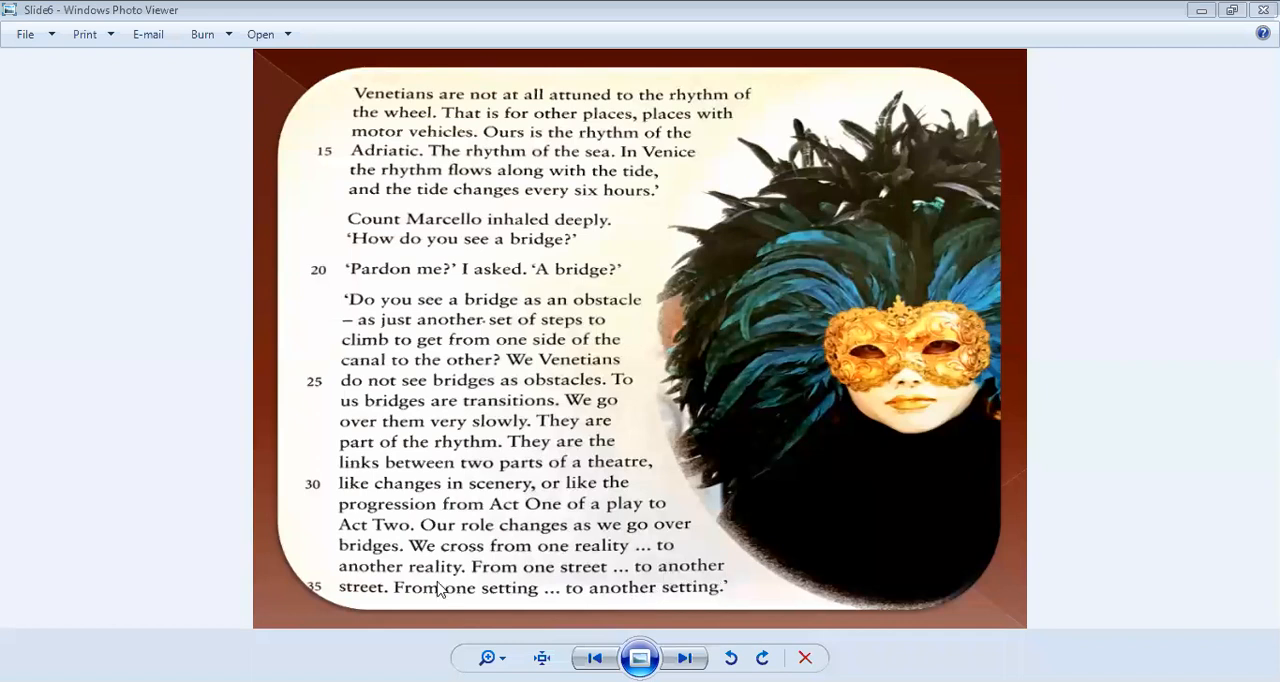
mouse_move(596, 608)
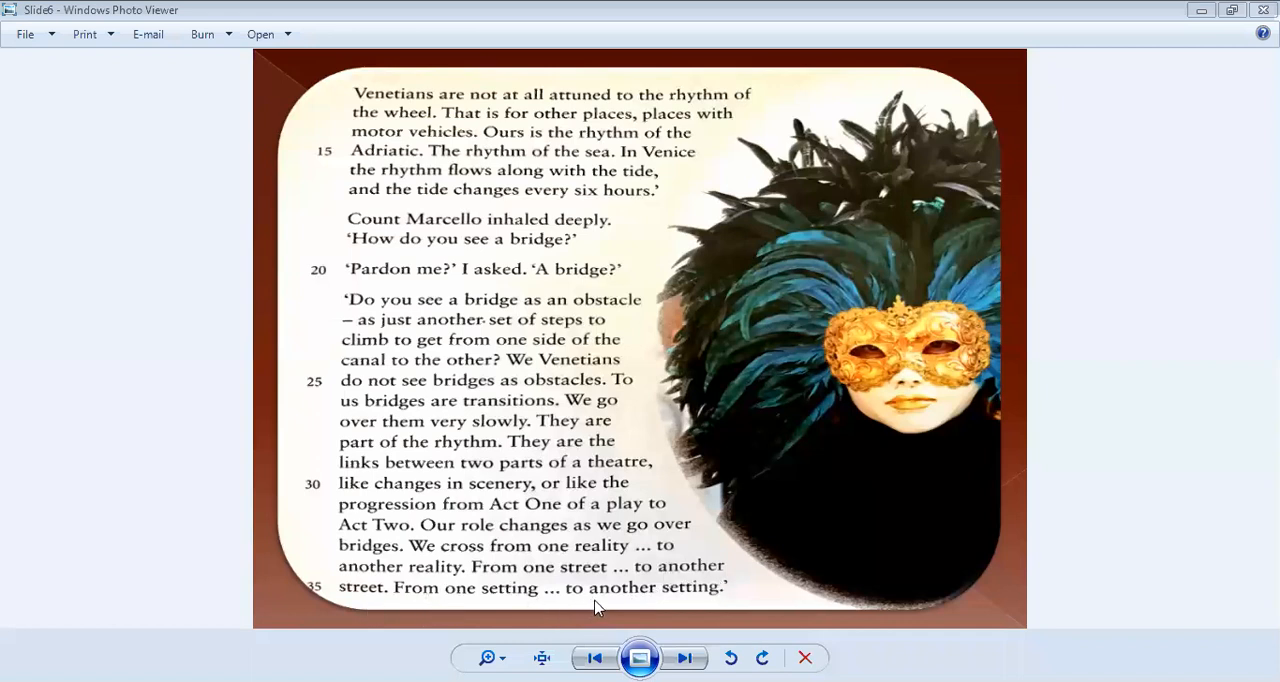
mouse_move(430, 232)
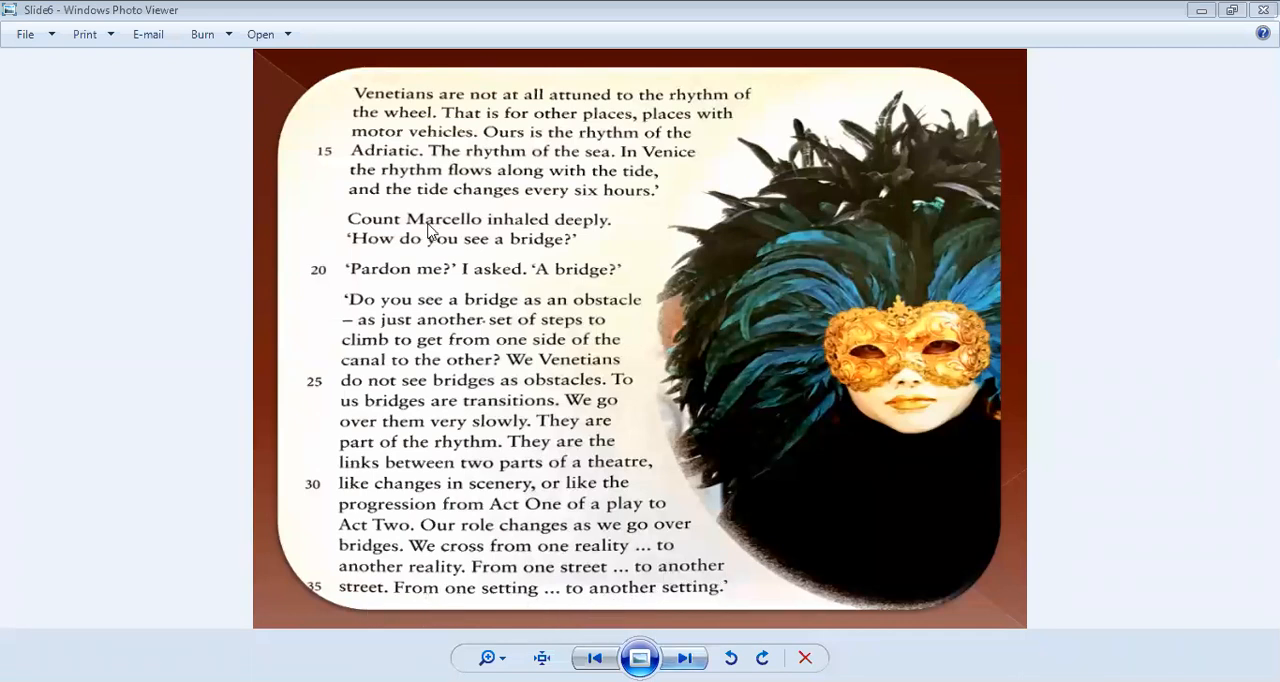
mouse_move(548, 164)
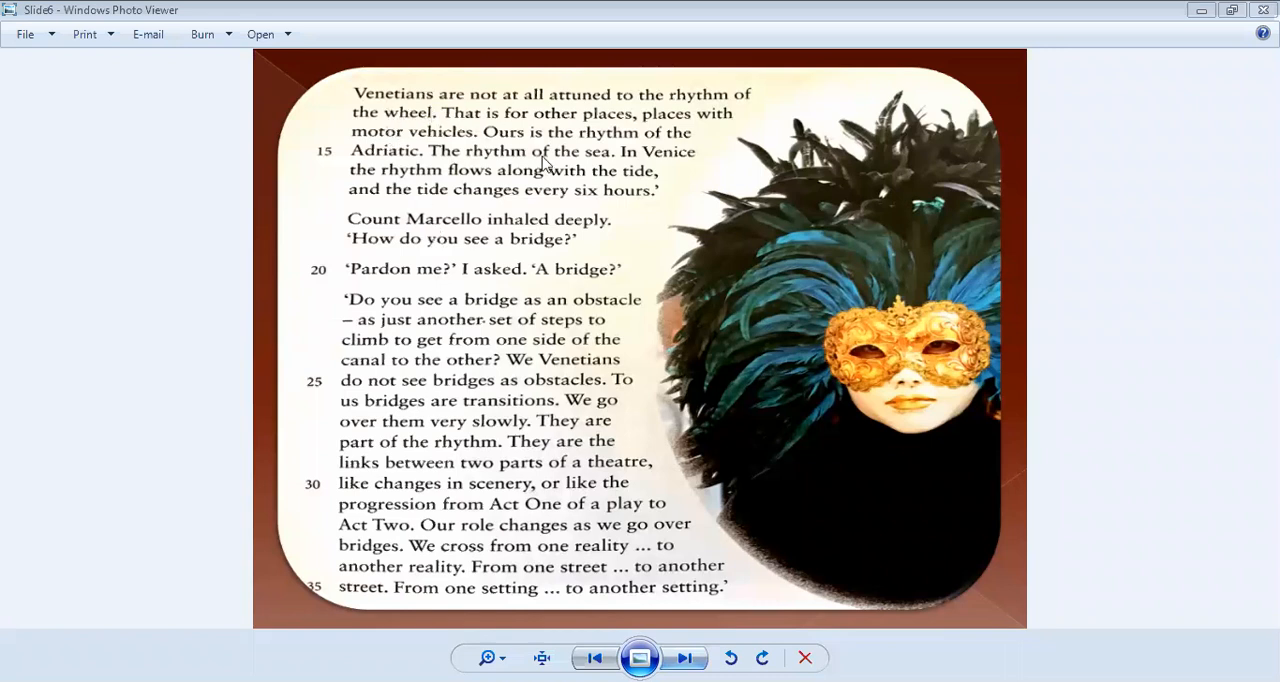
mouse_move(730, 128)
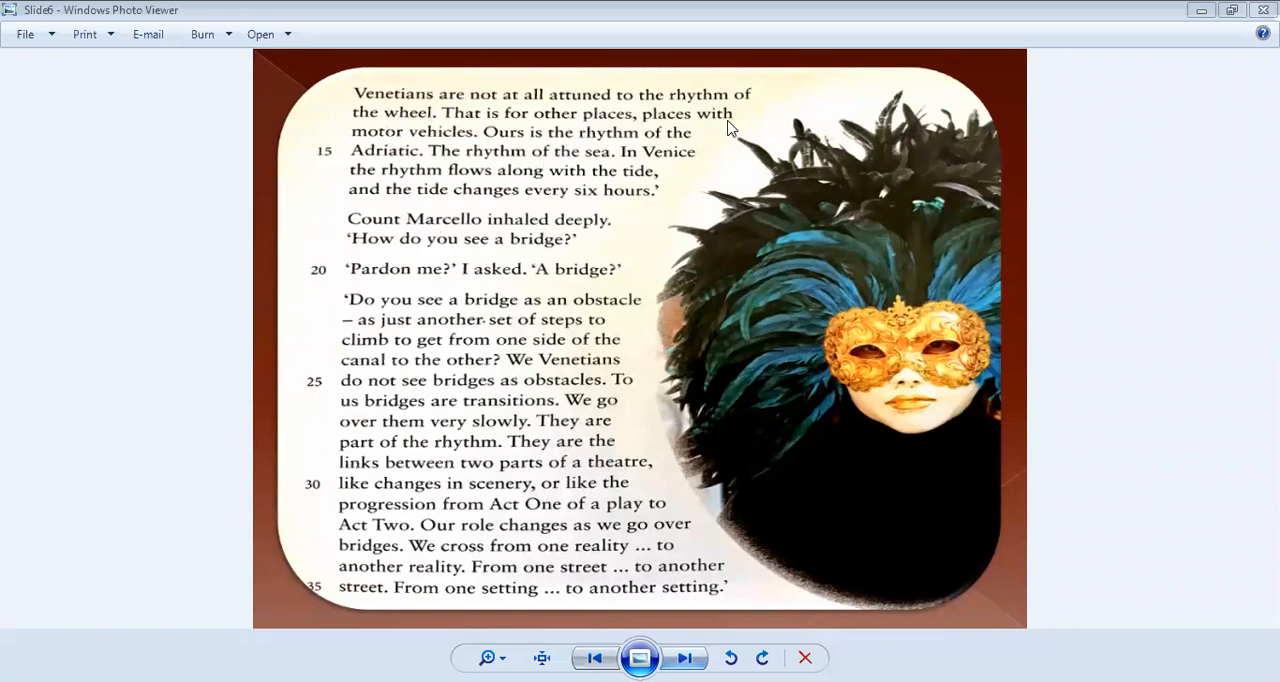
click(684, 656)
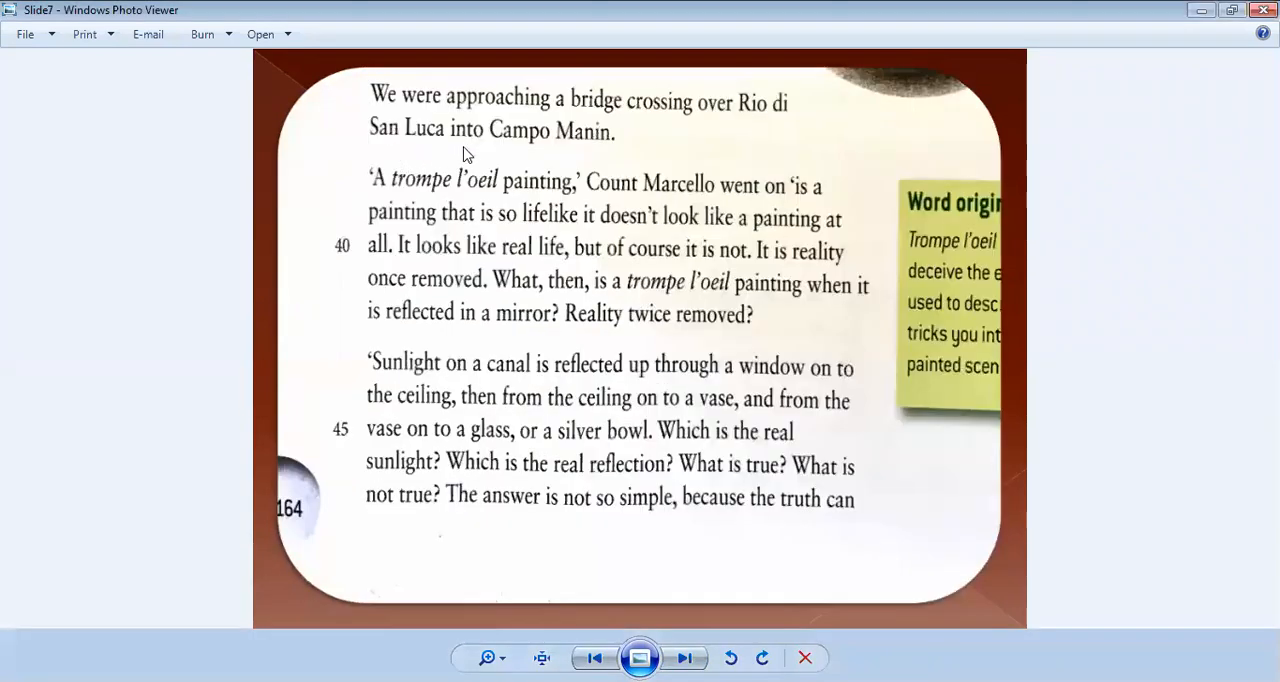
mouse_move(440, 196)
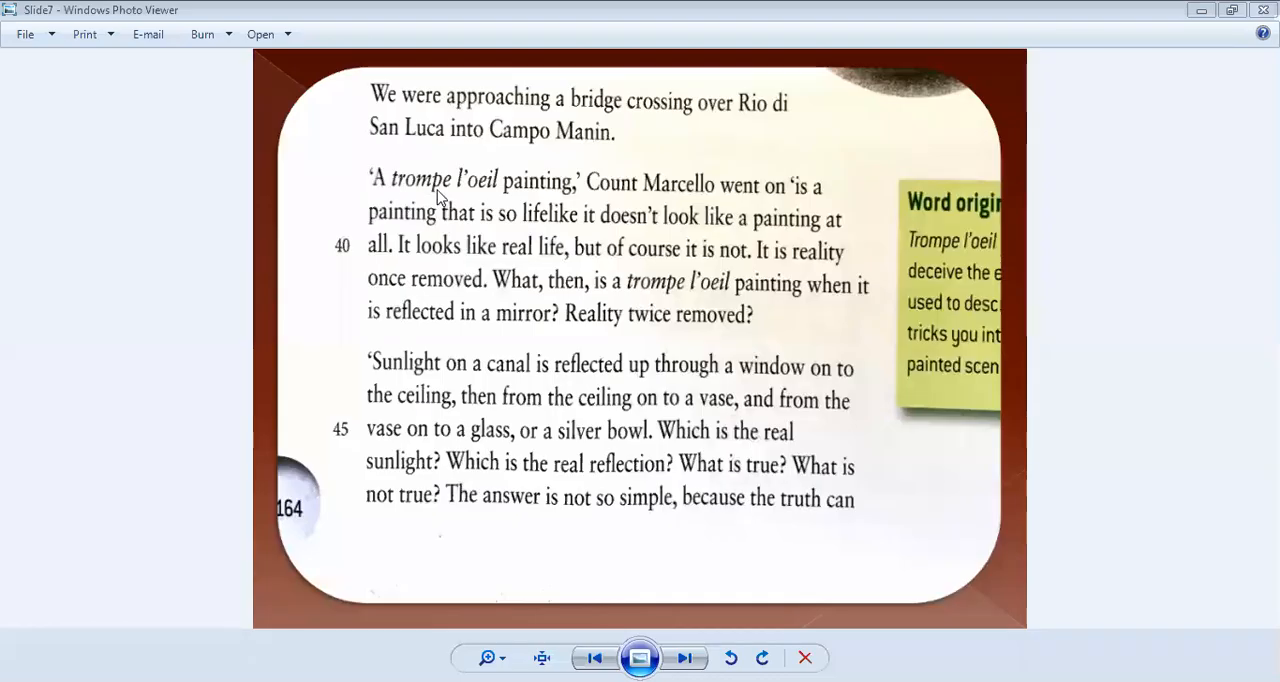
mouse_move(644, 204)
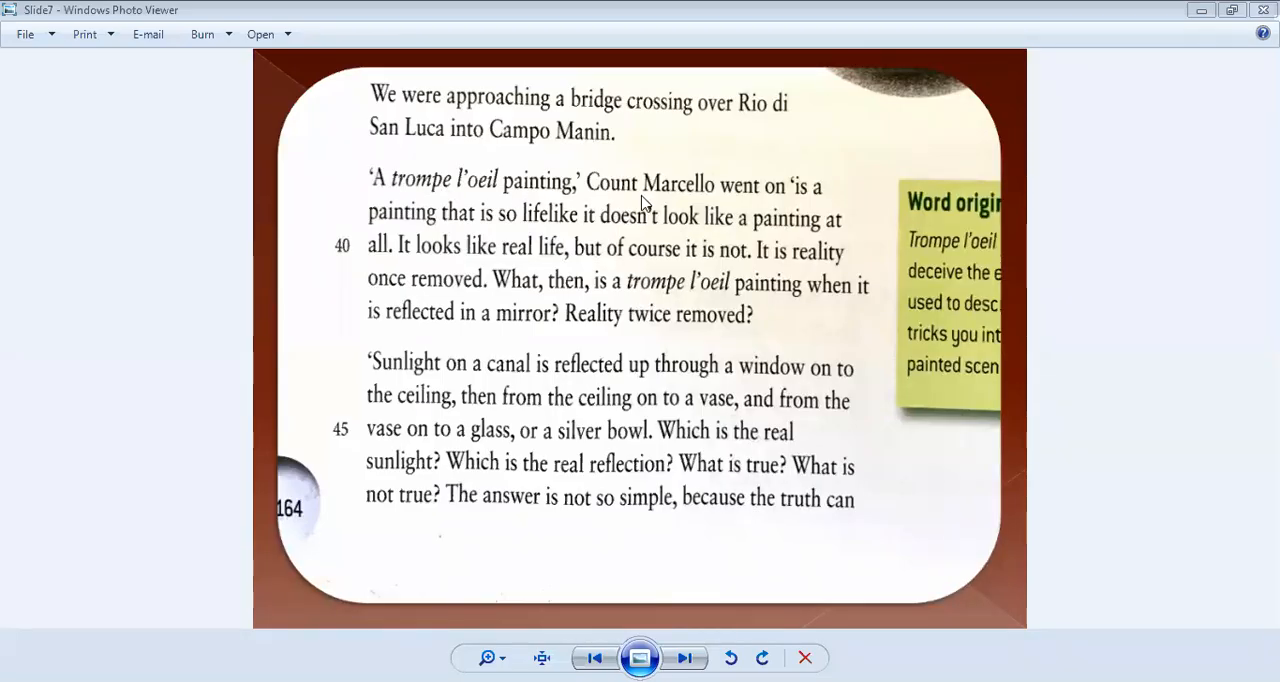
mouse_move(760, 204)
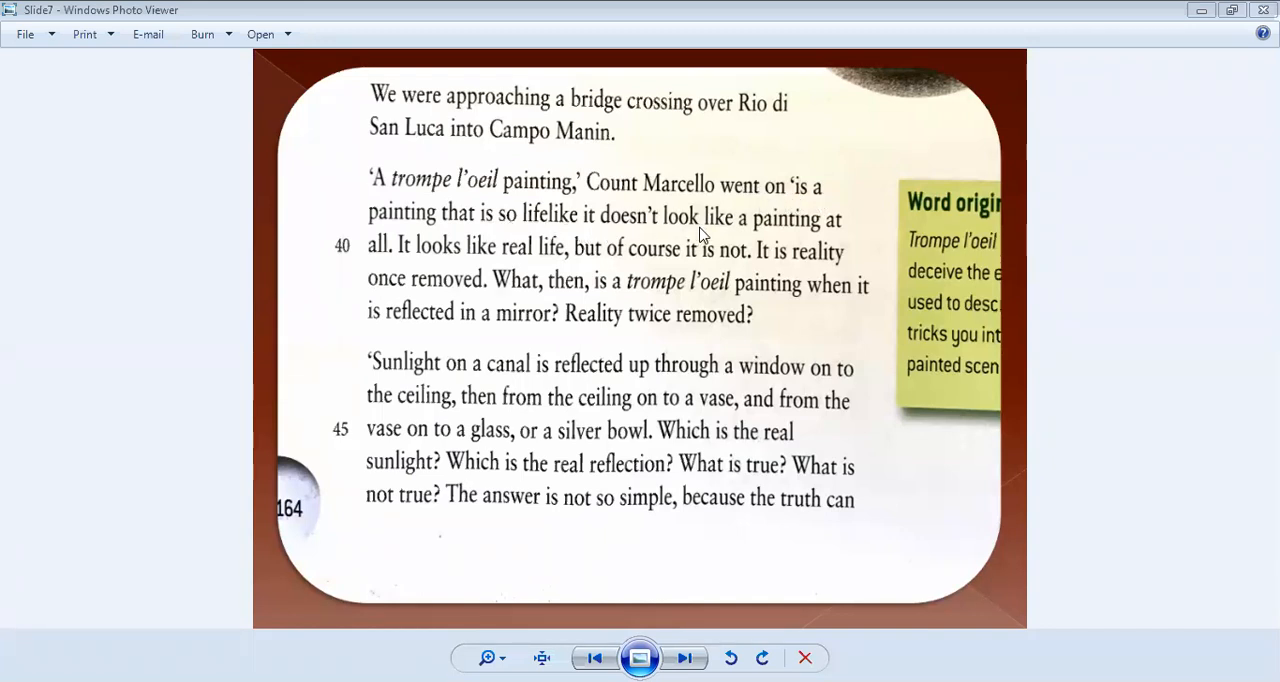
mouse_move(464, 260)
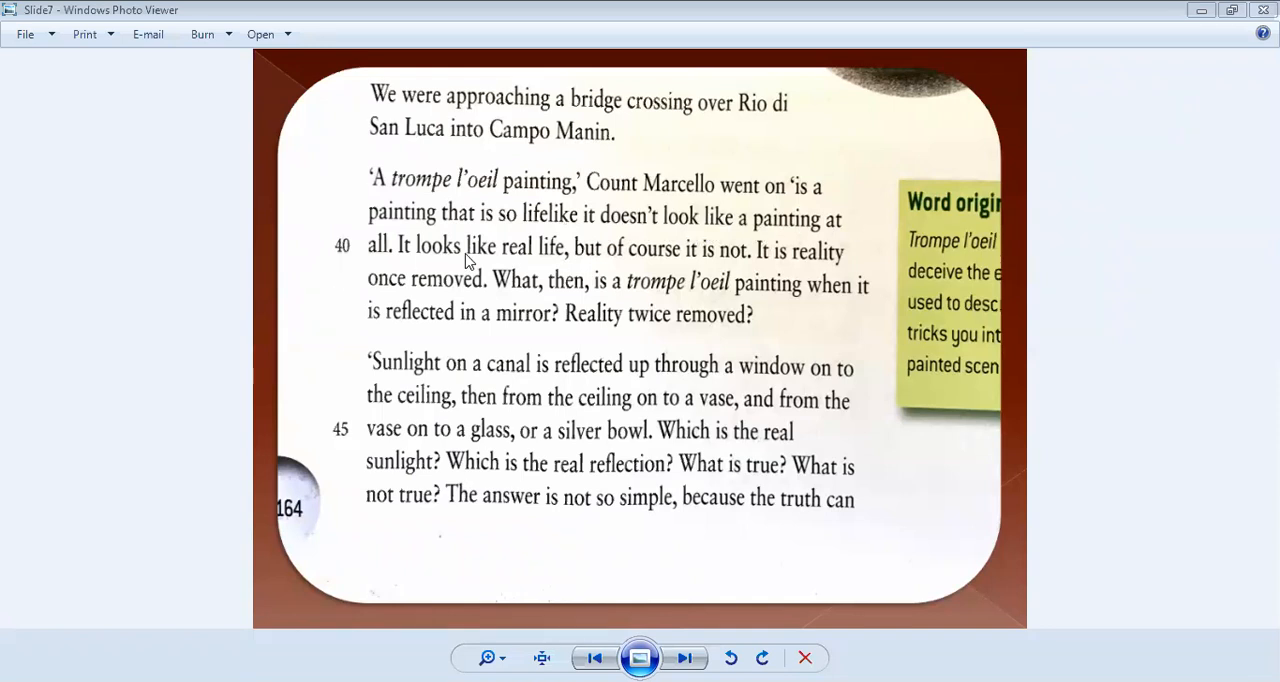
mouse_move(672, 272)
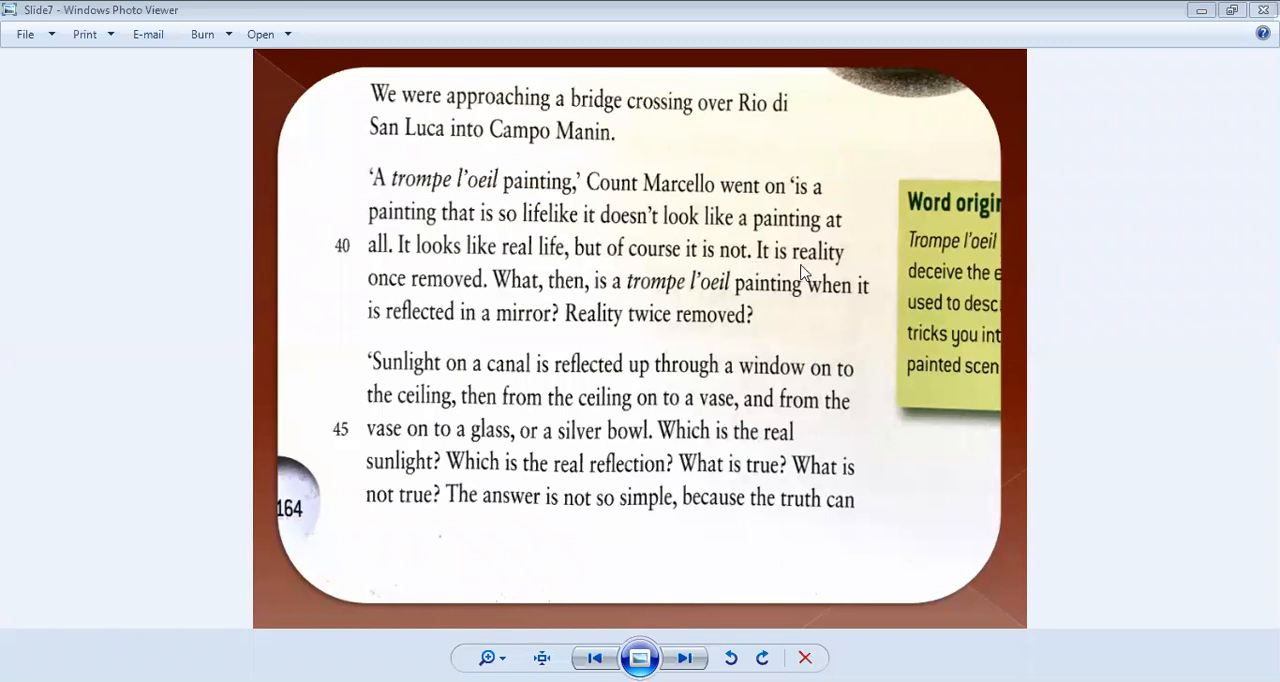
mouse_move(478, 304)
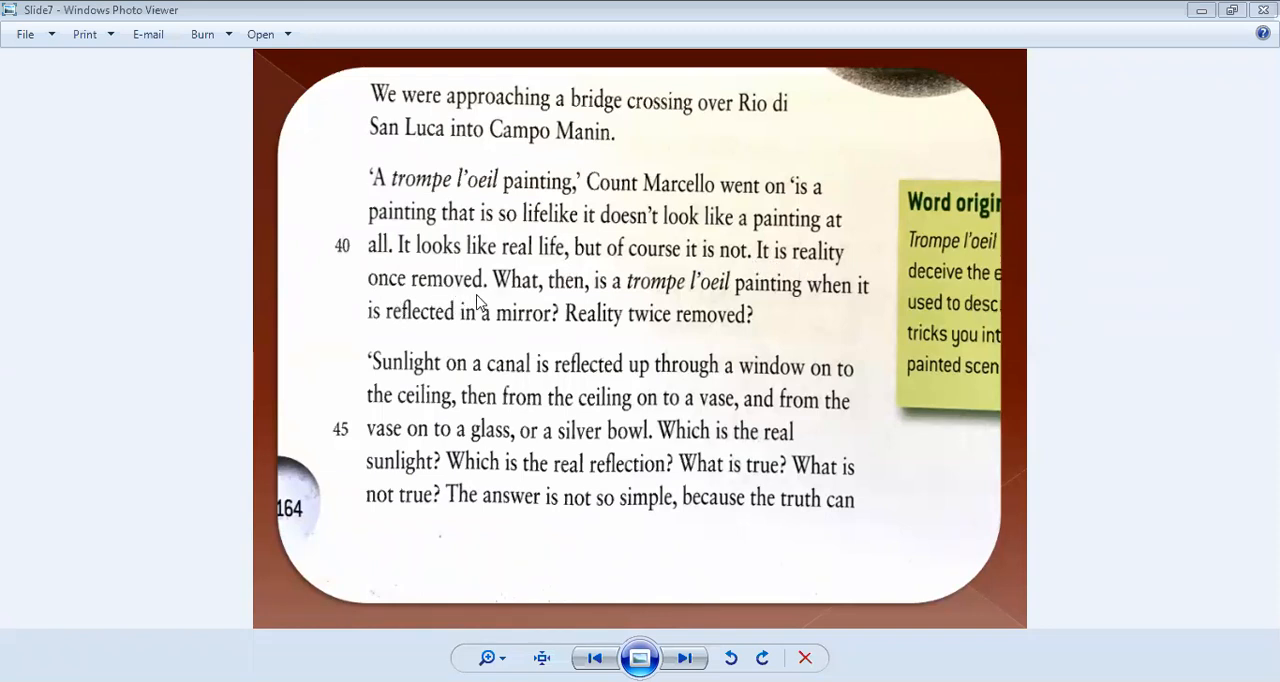
mouse_move(638, 308)
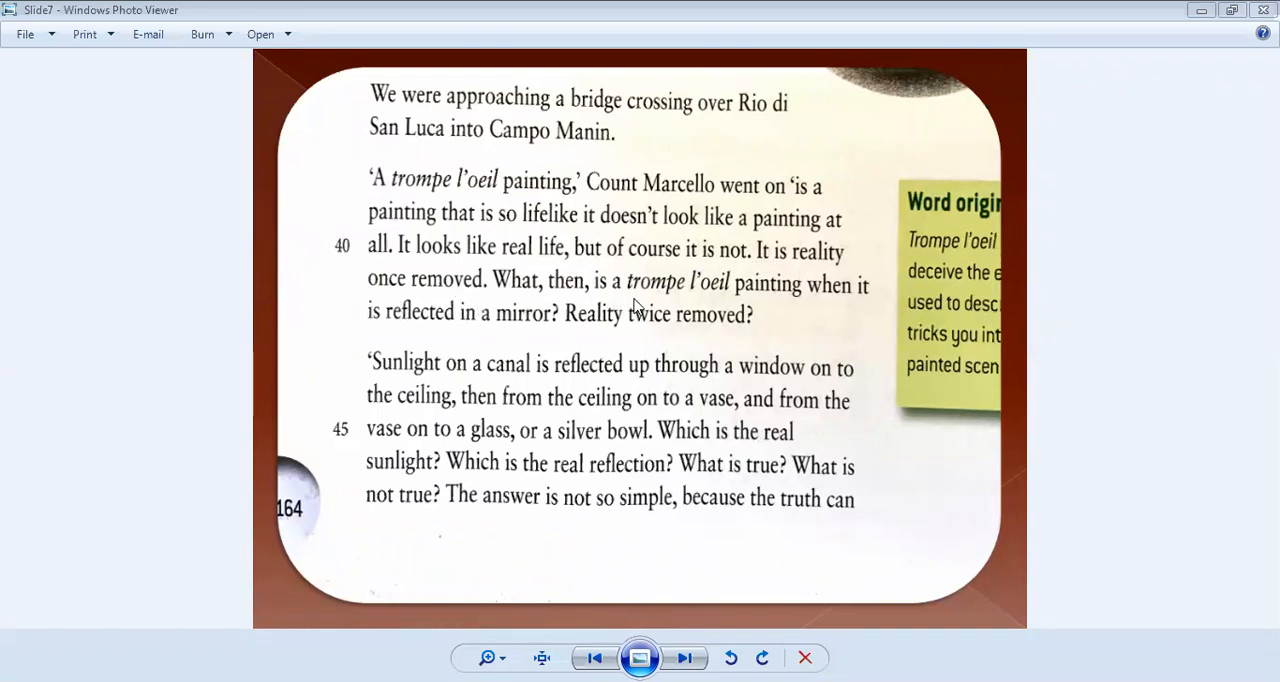
mouse_move(860, 316)
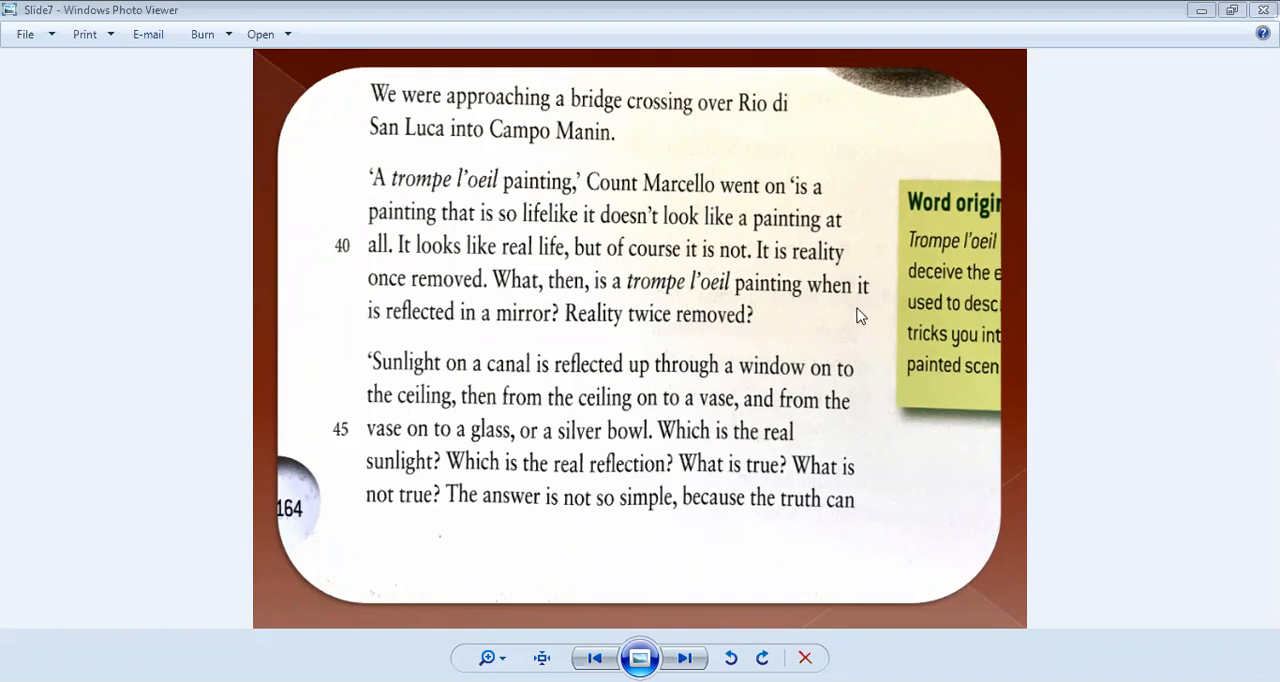
mouse_move(504, 336)
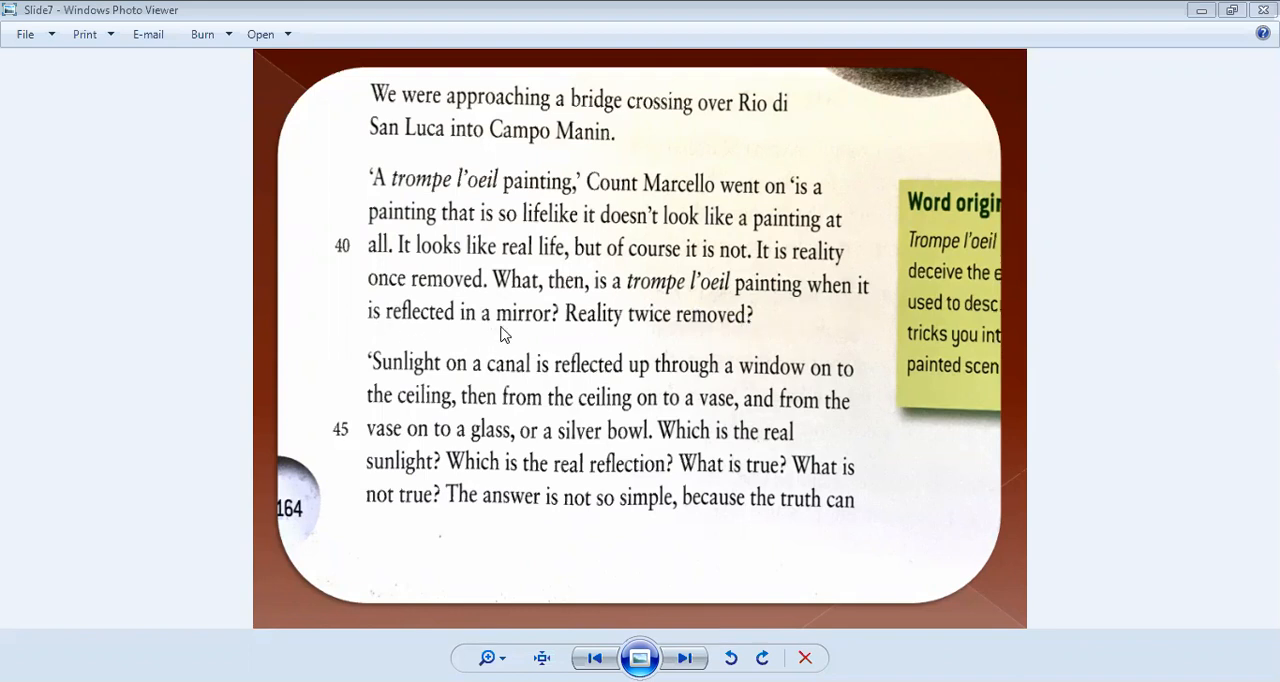
mouse_move(584, 378)
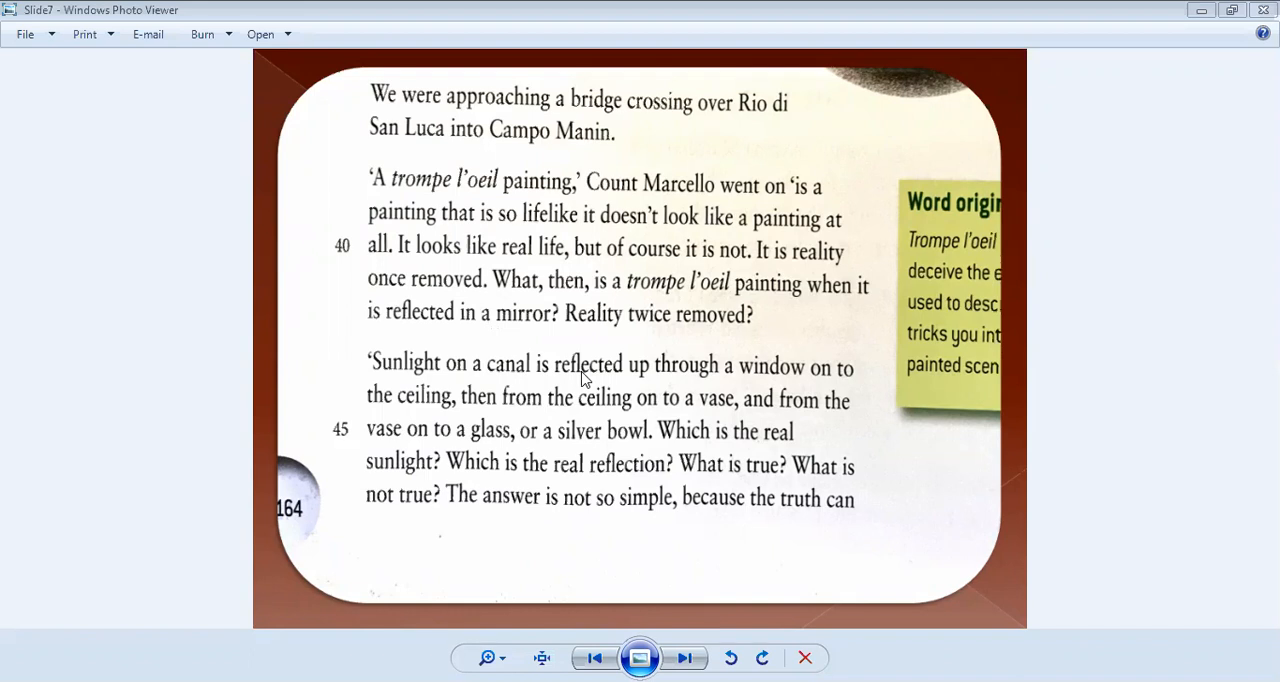
mouse_move(410, 388)
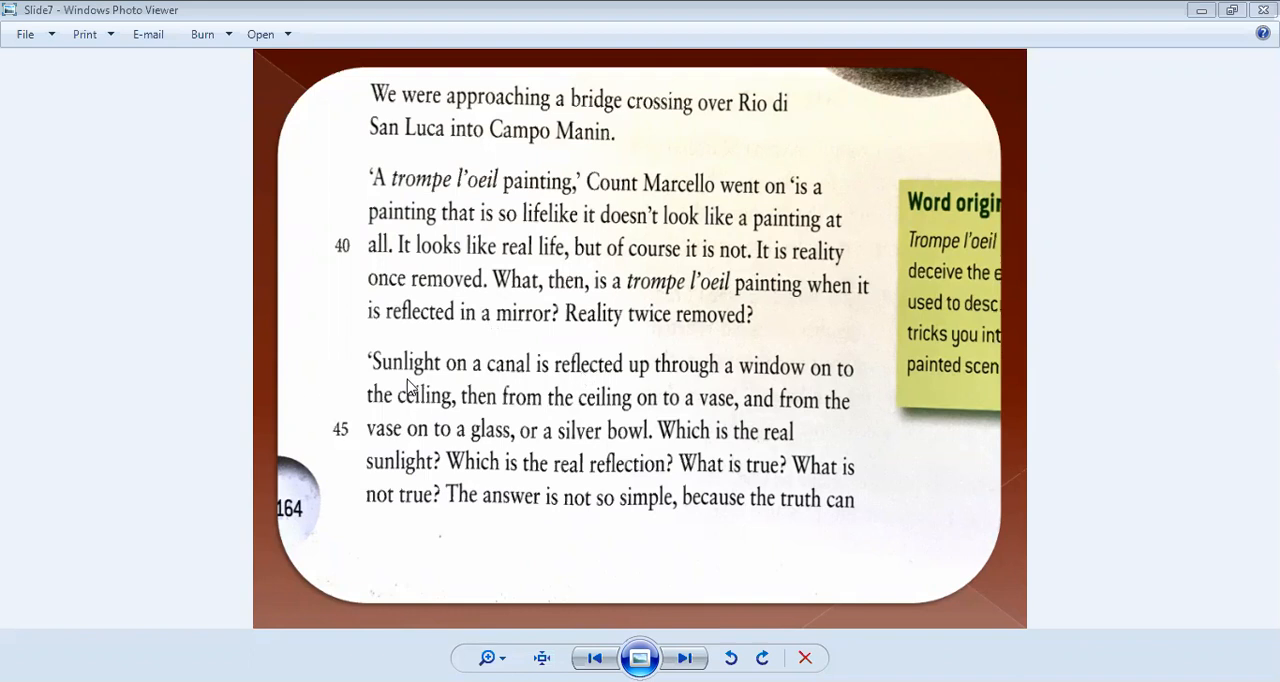
mouse_move(536, 398)
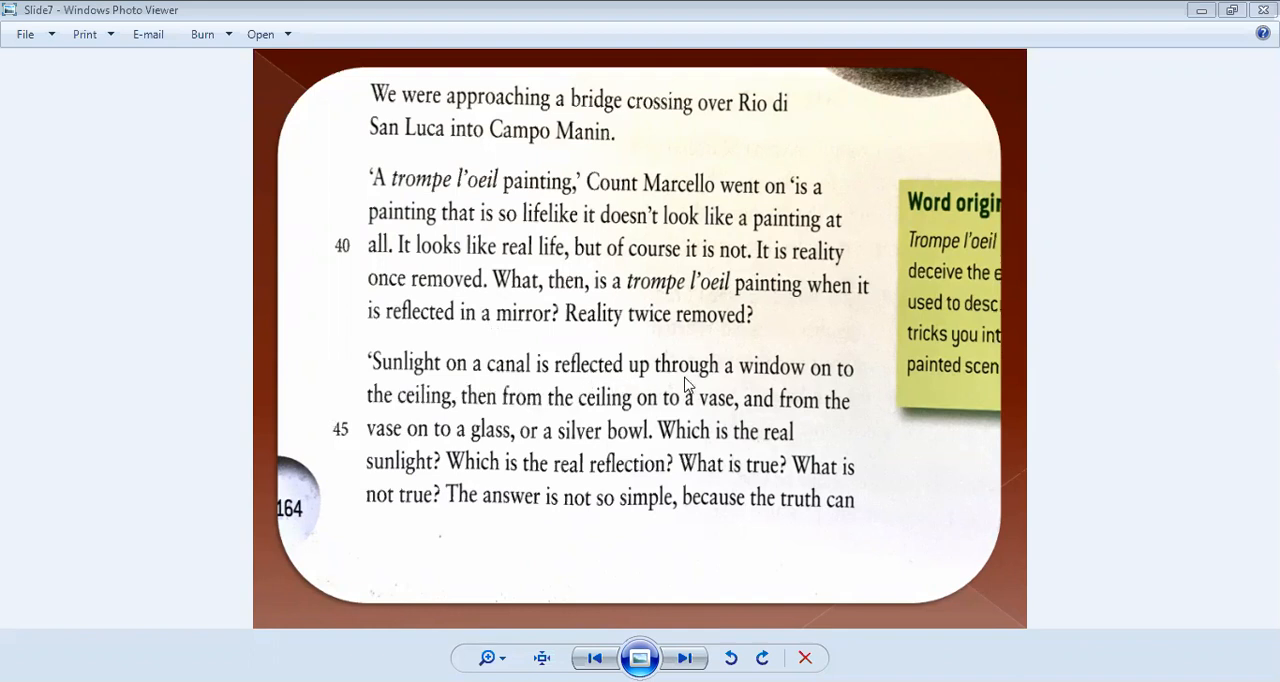
mouse_move(490, 420)
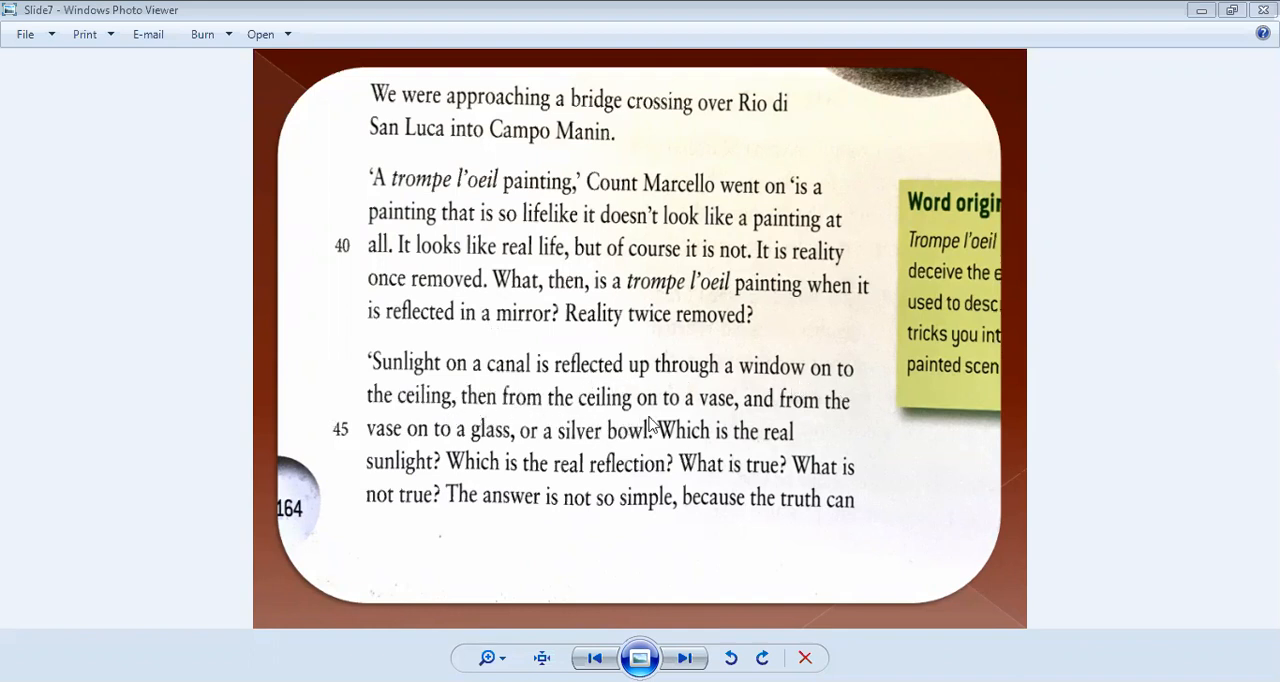
mouse_move(784, 428)
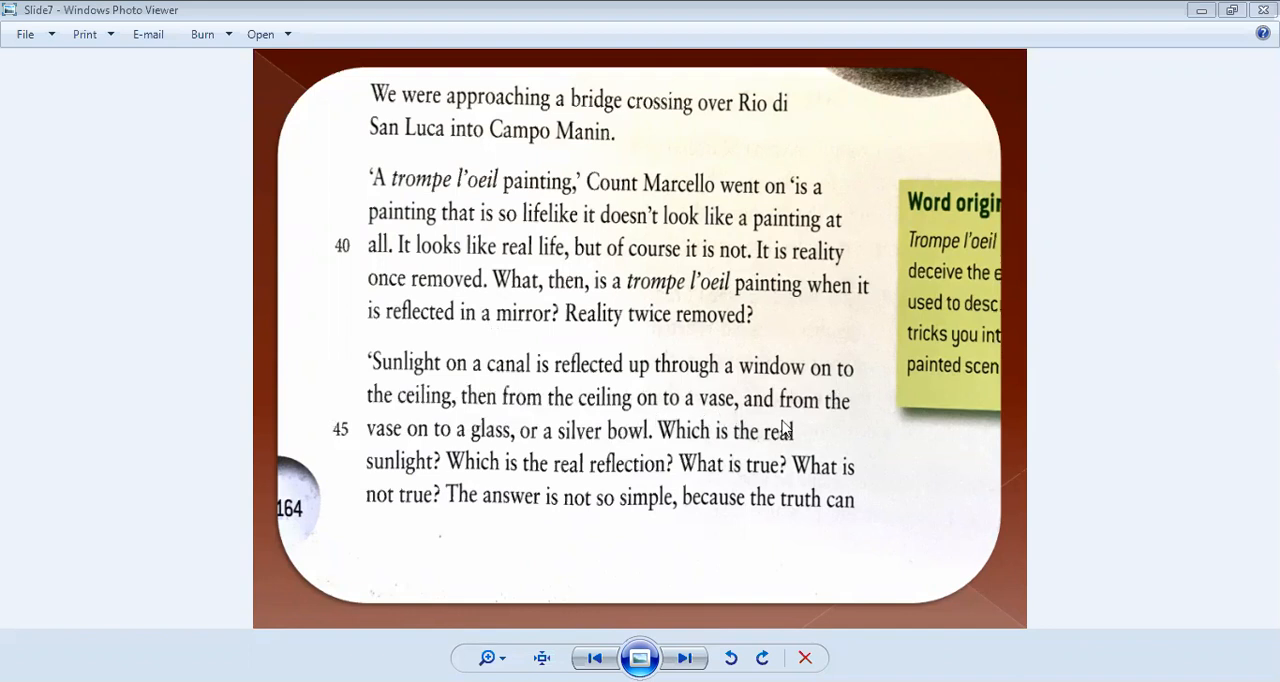
mouse_move(510, 456)
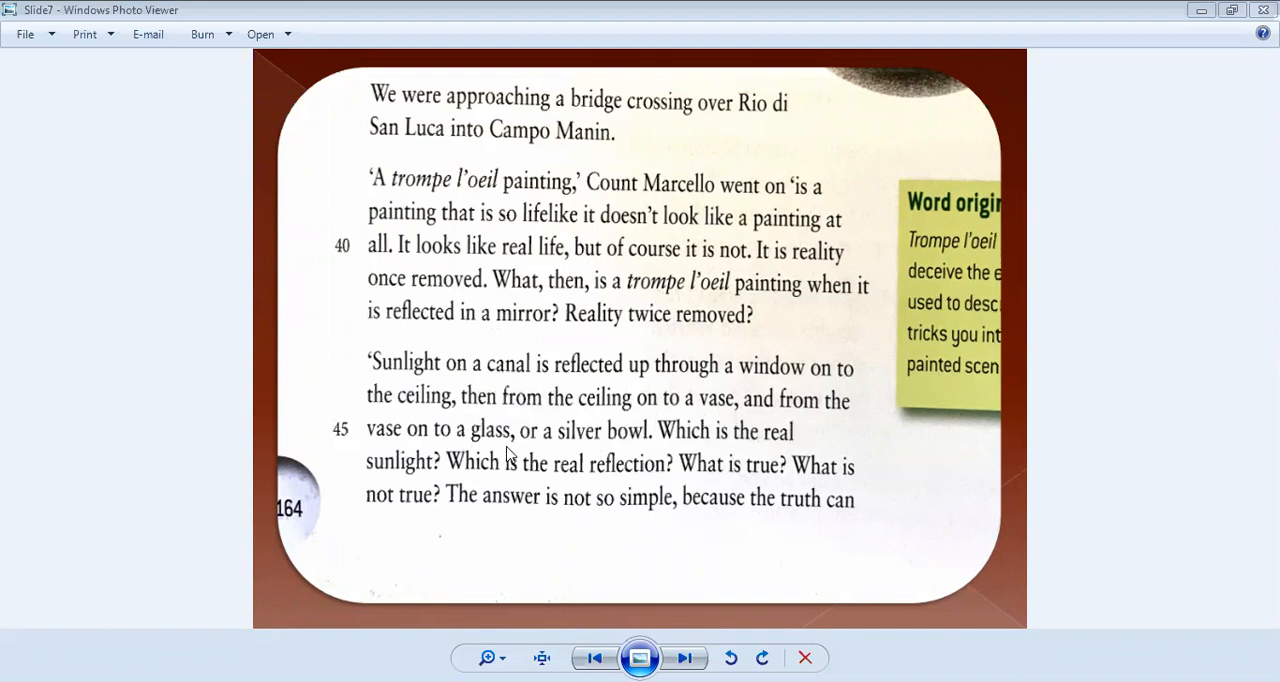
mouse_move(720, 456)
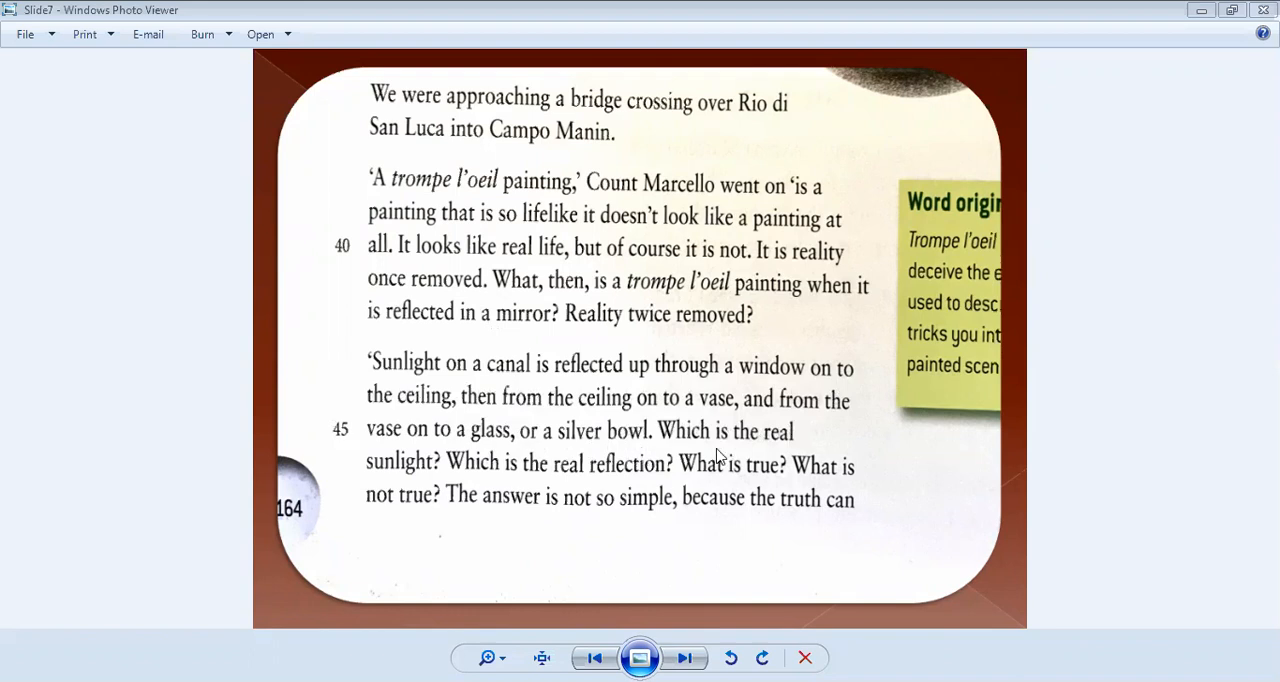
mouse_move(424, 500)
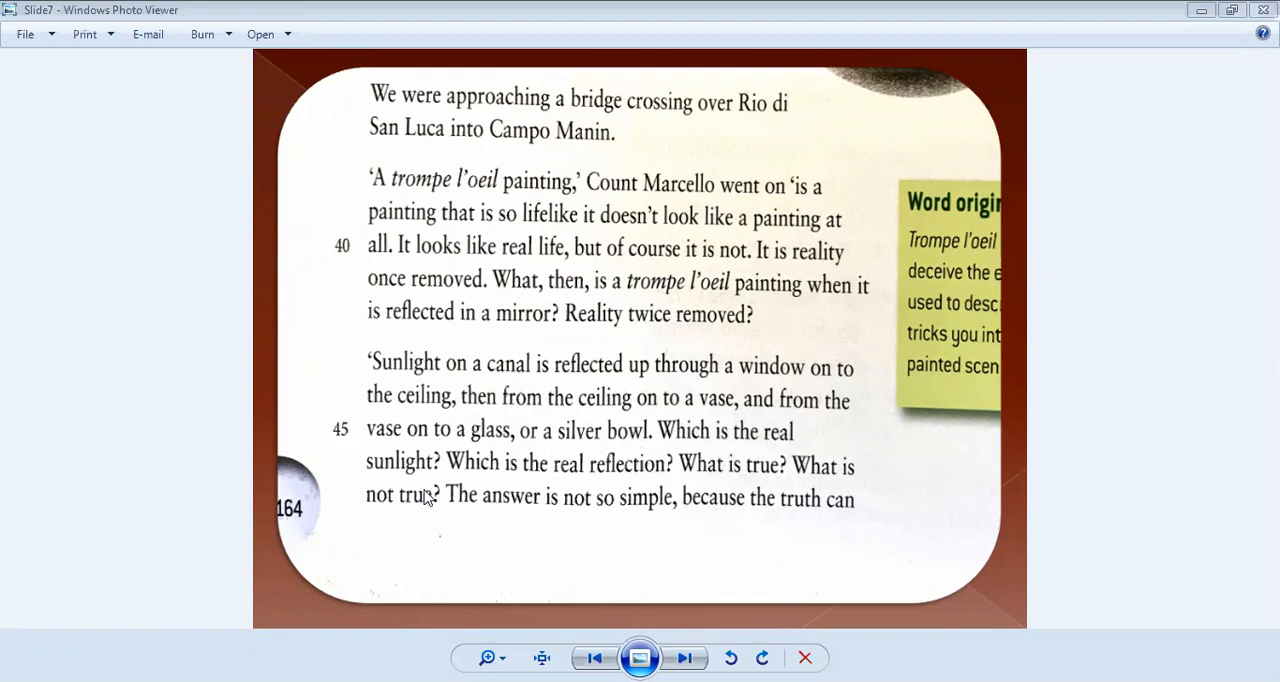
mouse_move(656, 488)
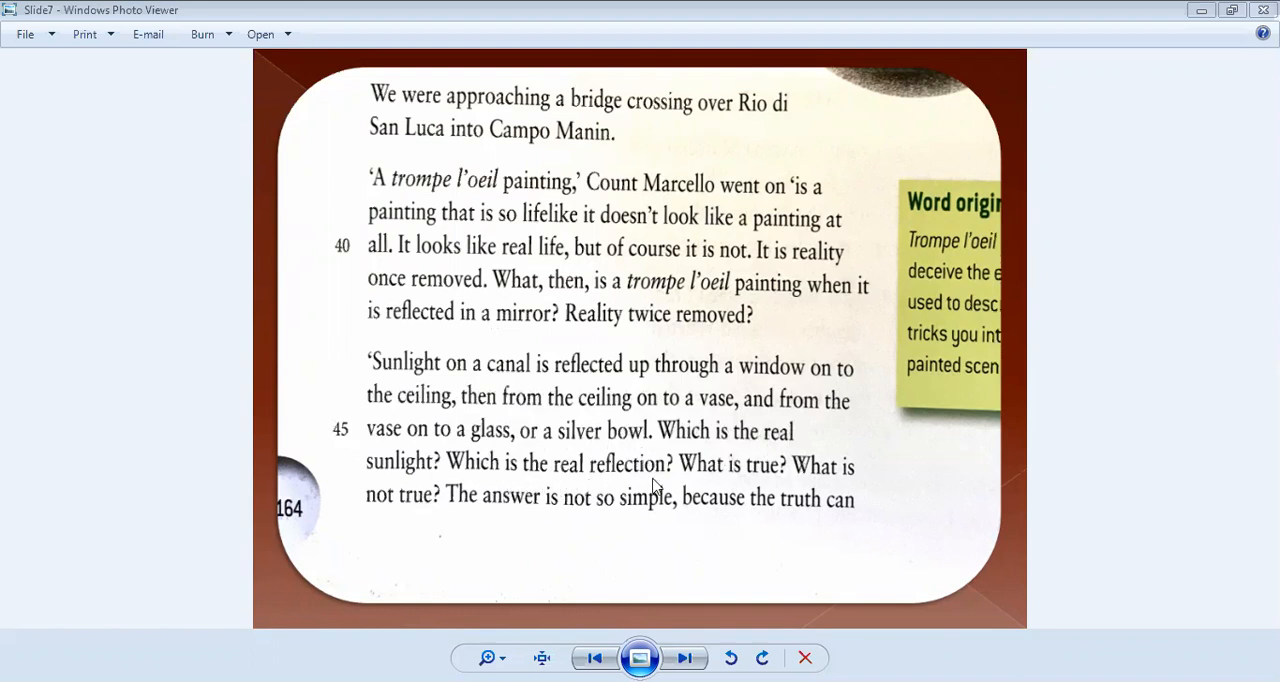
mouse_move(838, 492)
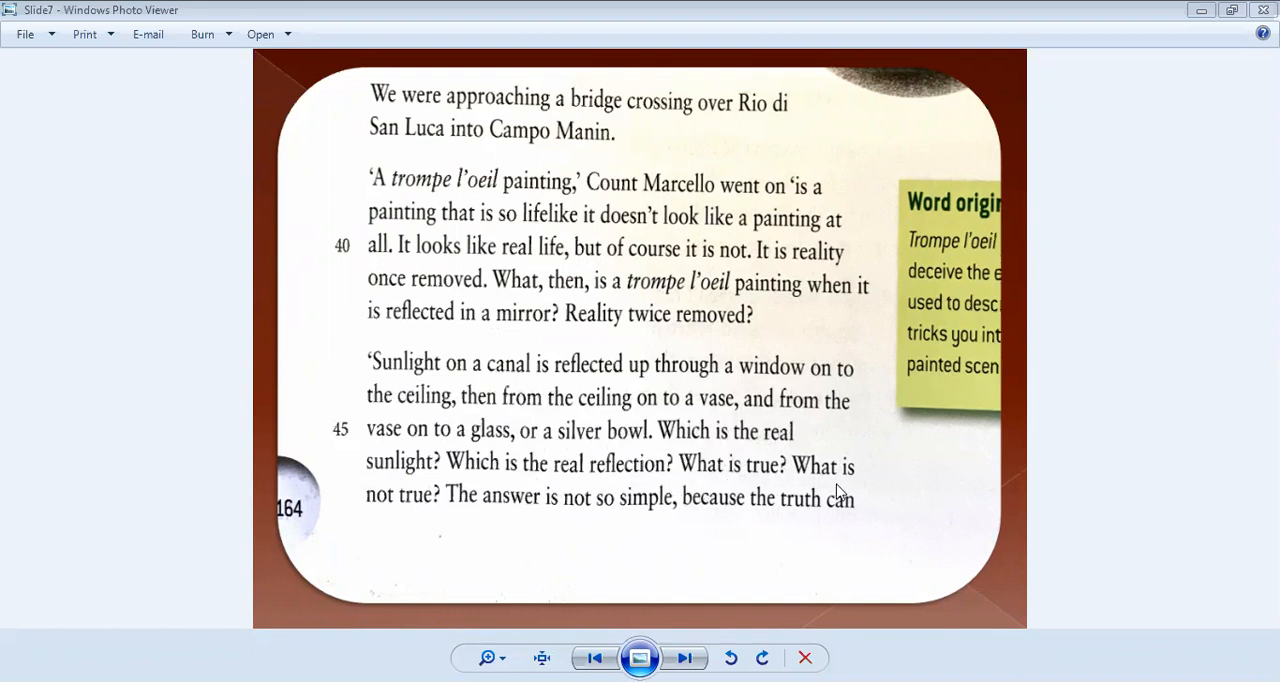
mouse_move(472, 520)
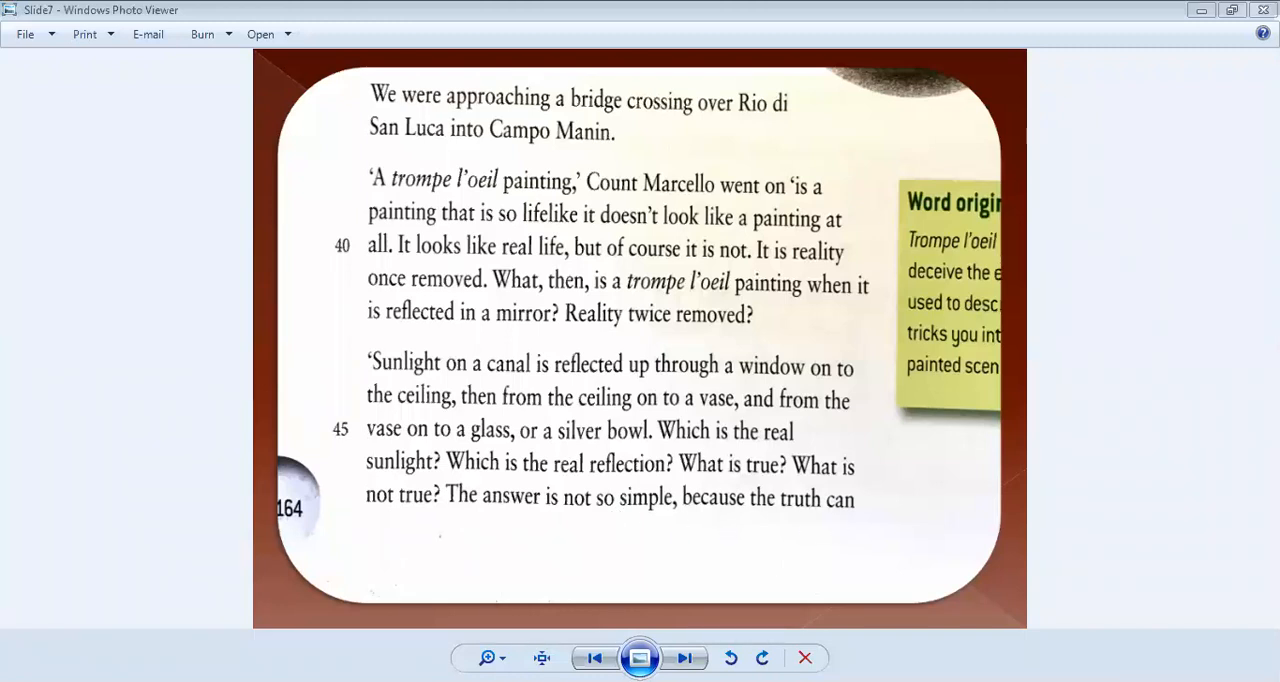
mouse_move(434, 152)
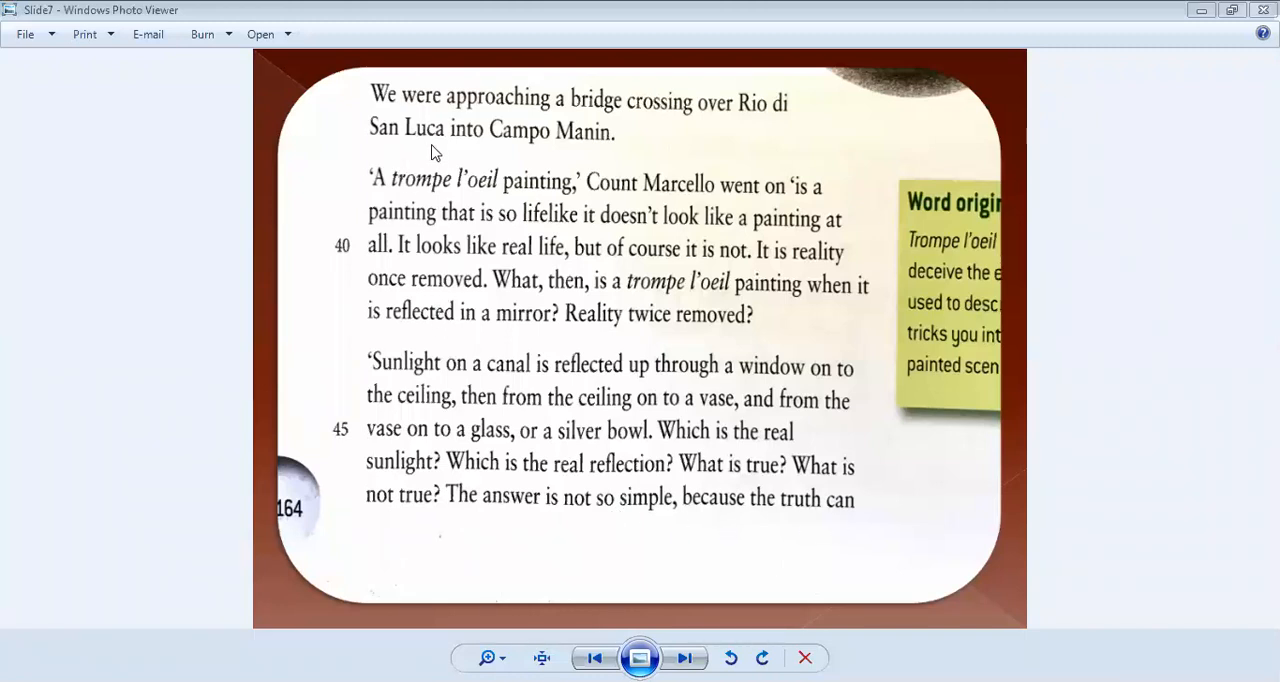
mouse_move(736, 164)
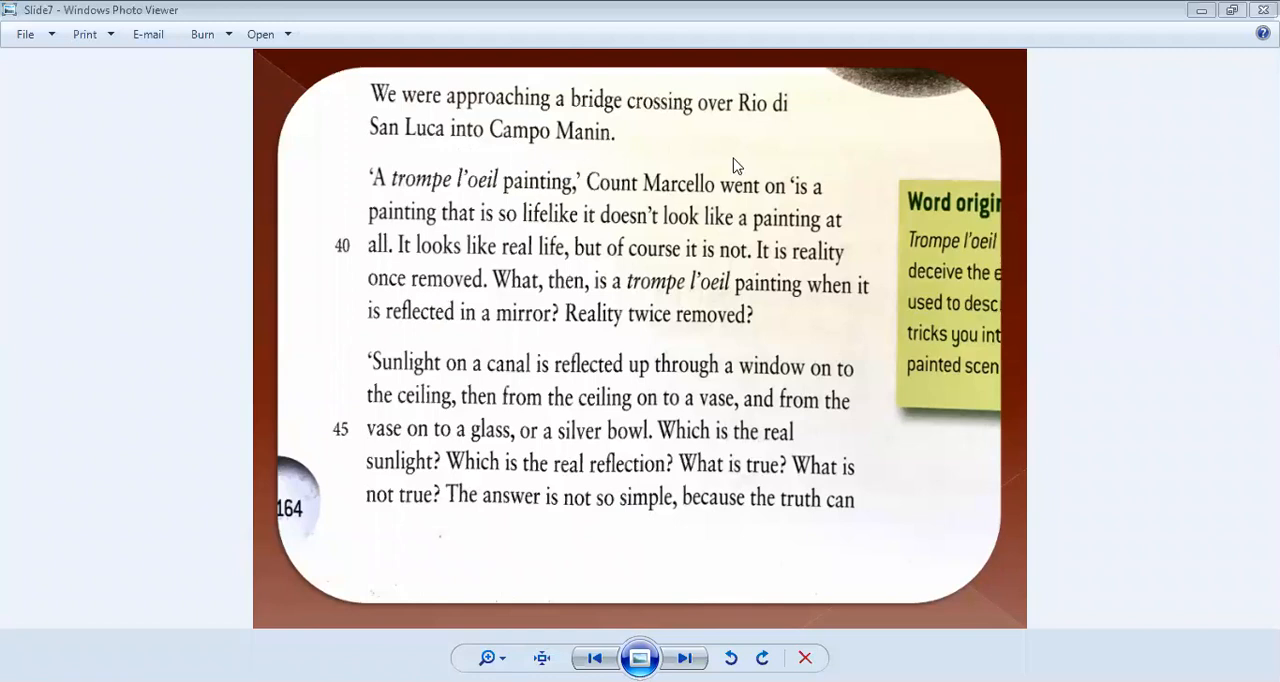
Step: Advance to Slide8, the final Venice page with Campo Manin and John Berendt's byline
click(684, 656)
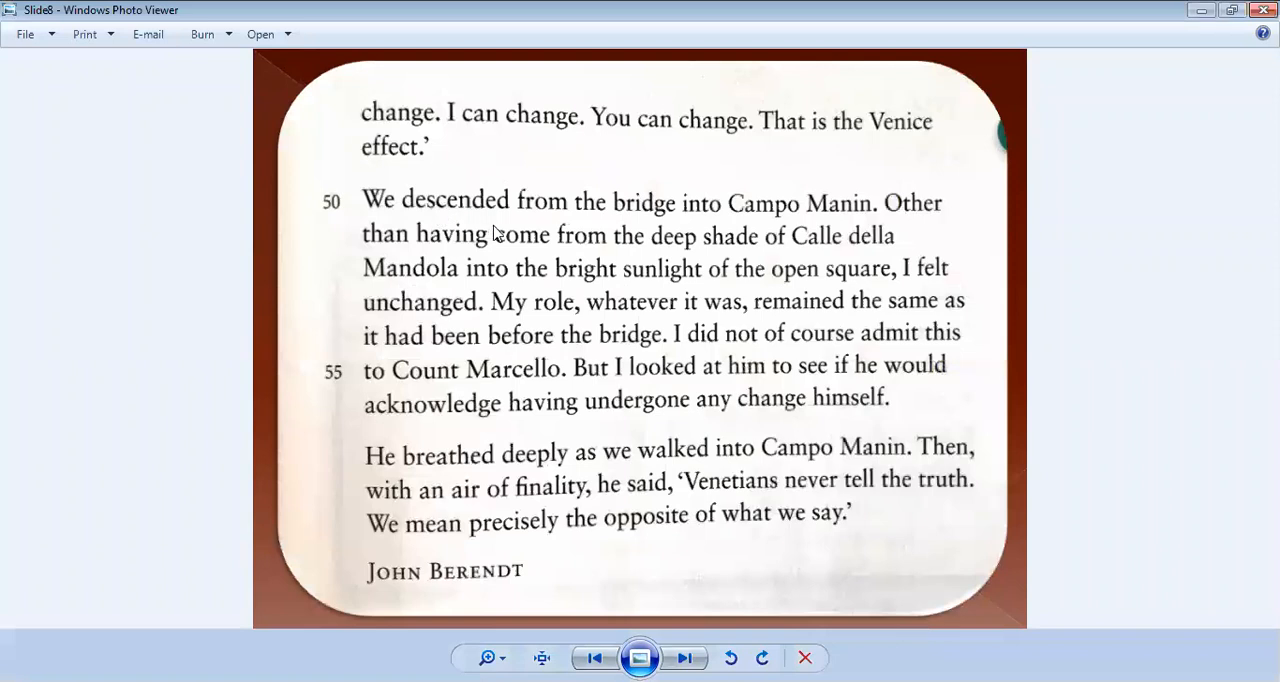
mouse_move(878, 230)
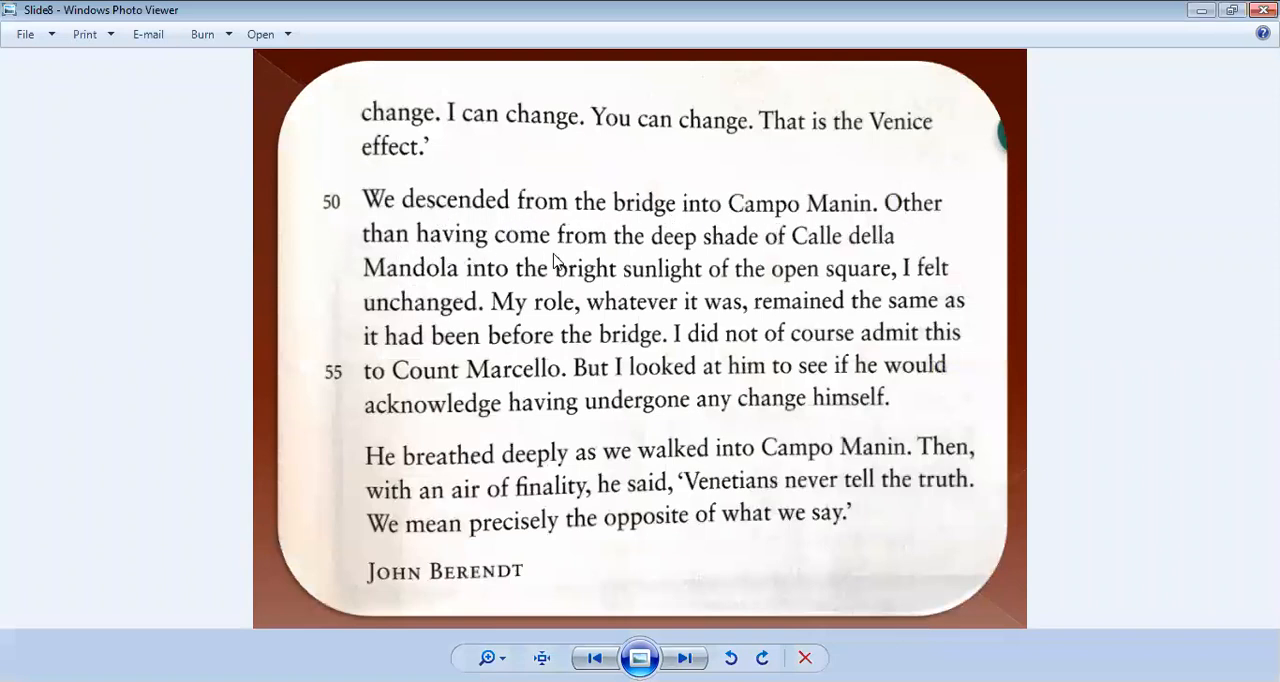
mouse_move(876, 262)
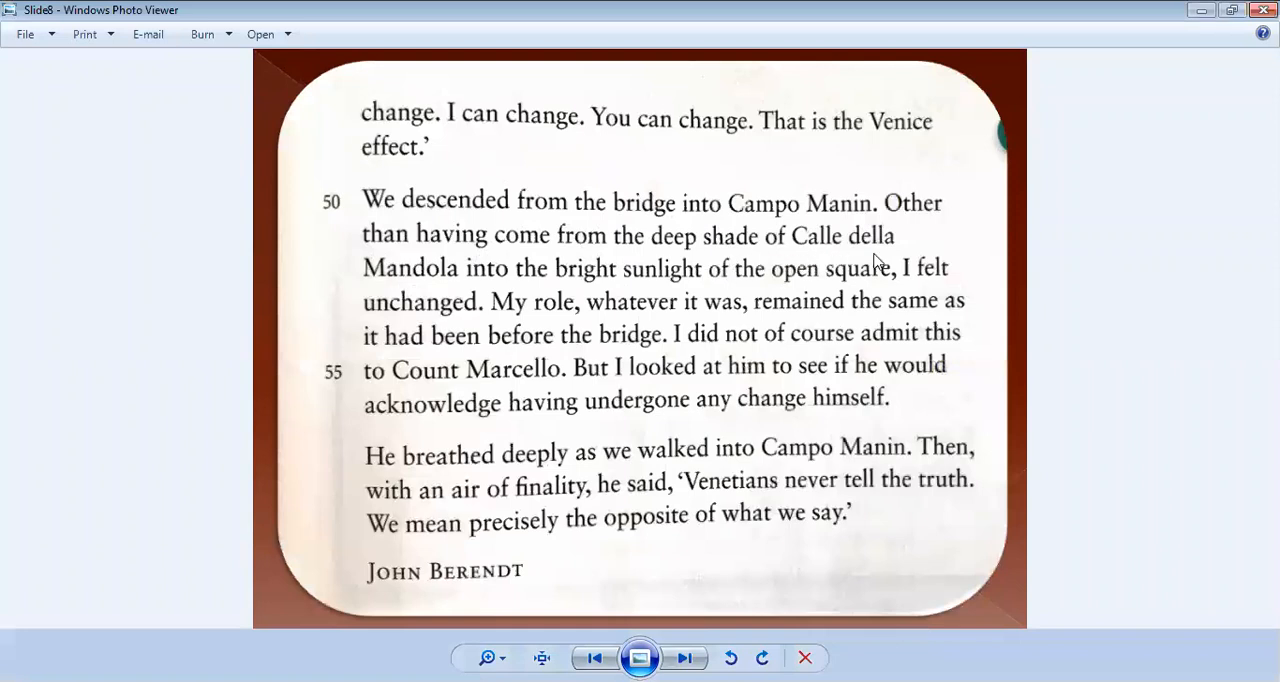
mouse_move(516, 292)
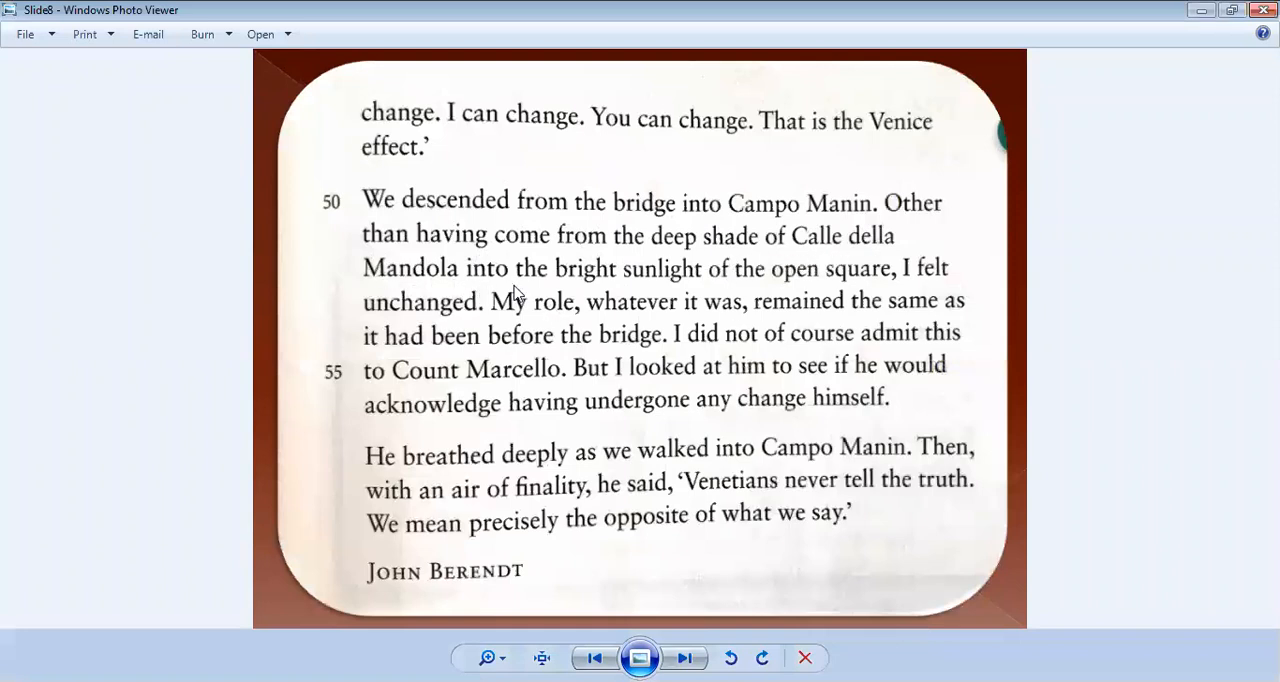
mouse_move(748, 300)
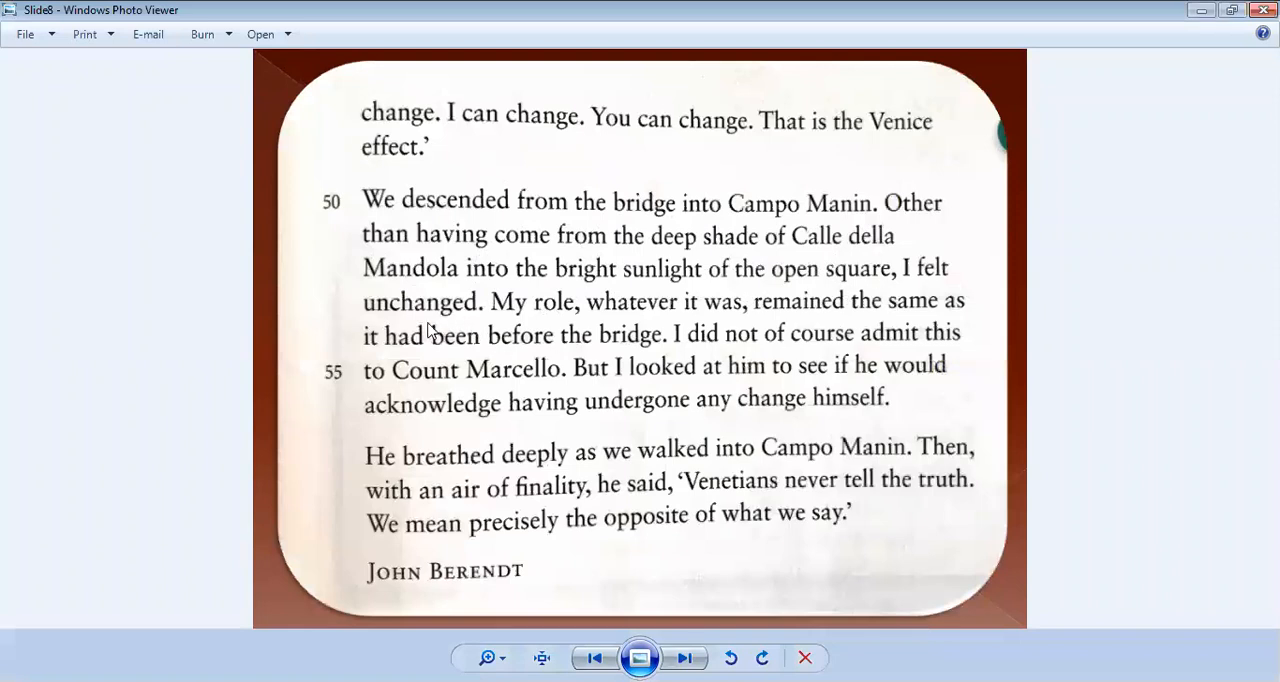
mouse_move(638, 338)
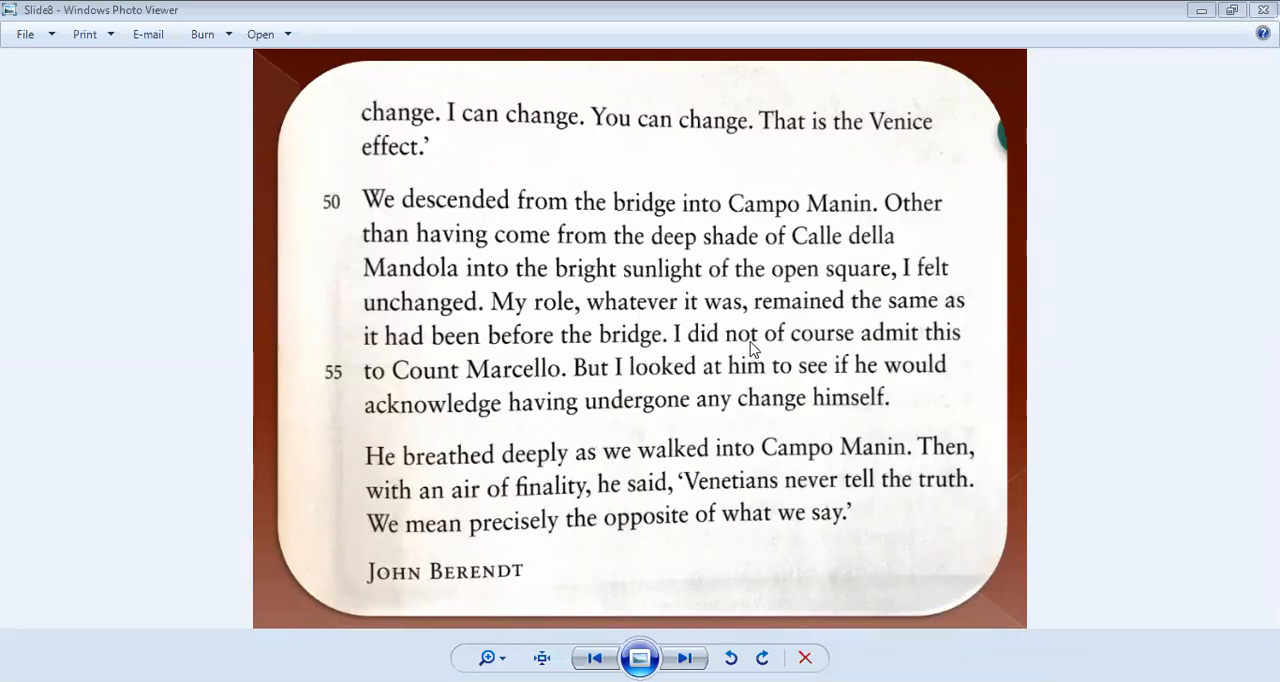
mouse_move(398, 388)
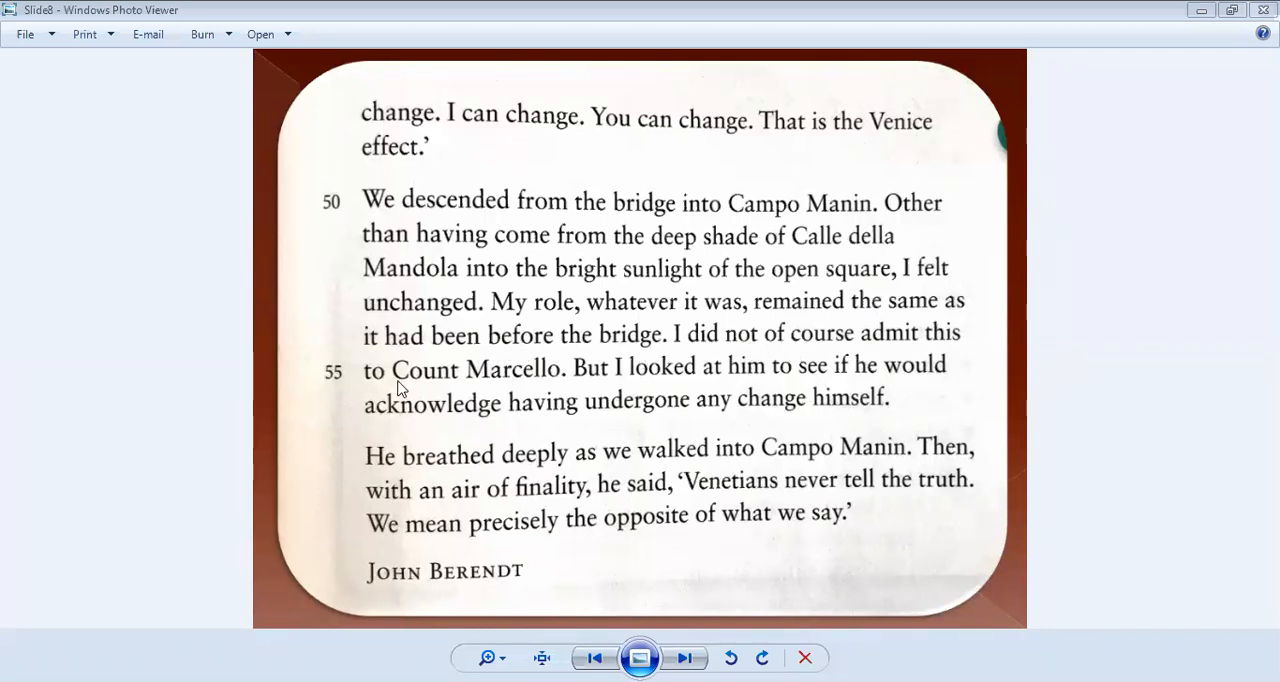
mouse_move(518, 404)
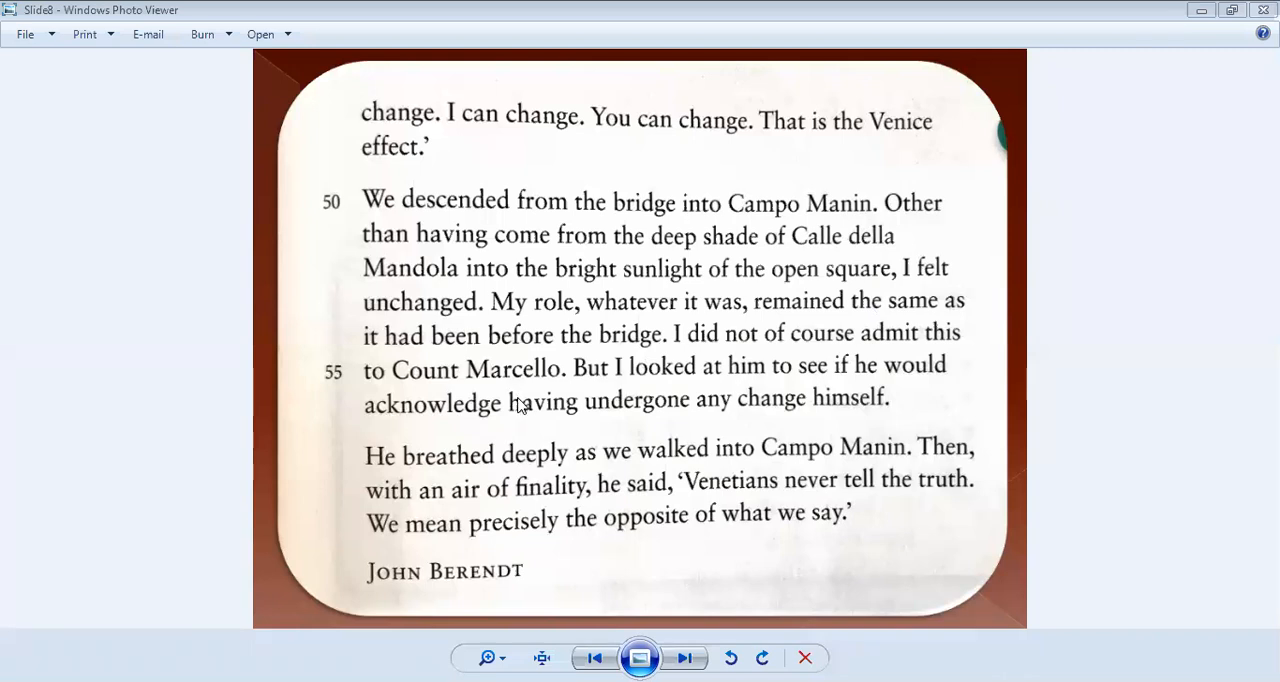
mouse_move(856, 392)
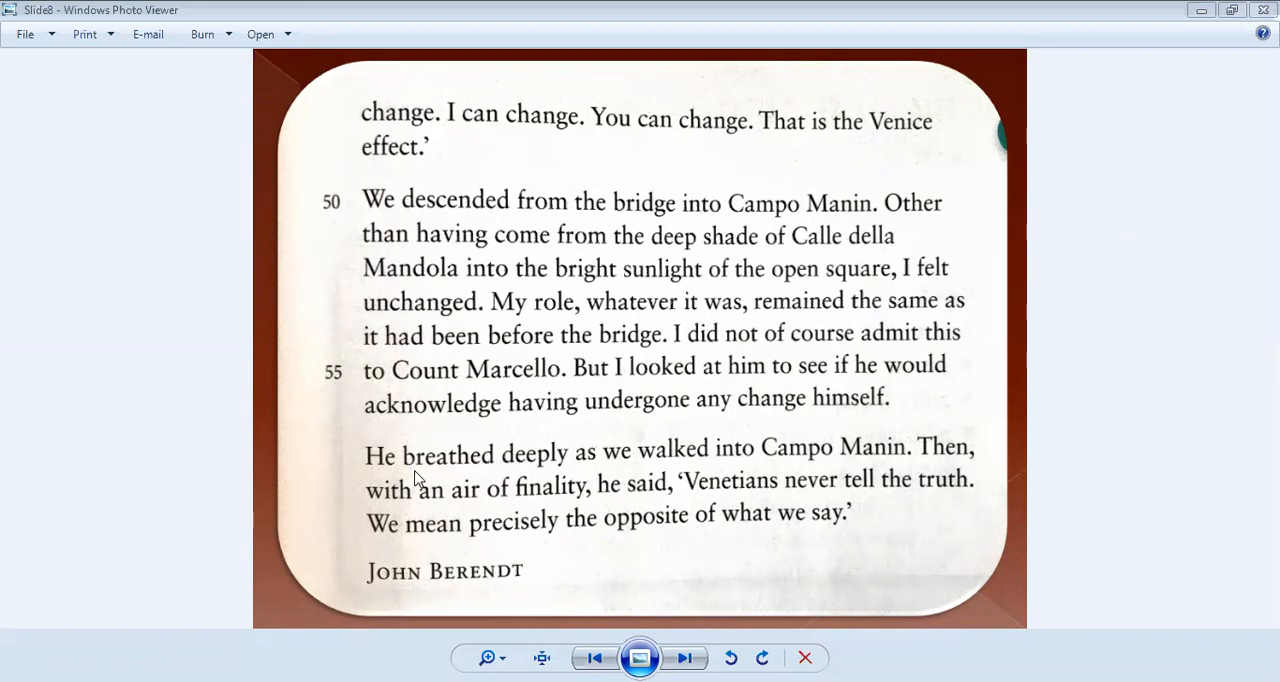
mouse_move(680, 470)
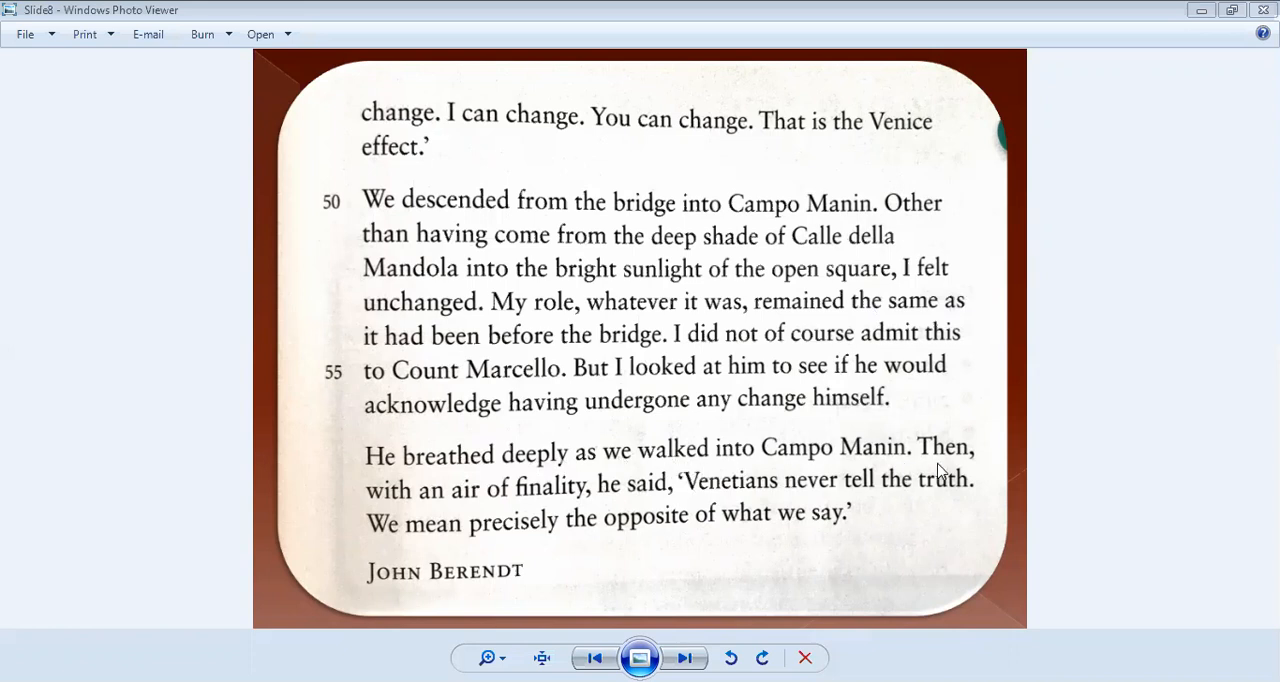
mouse_move(510, 508)
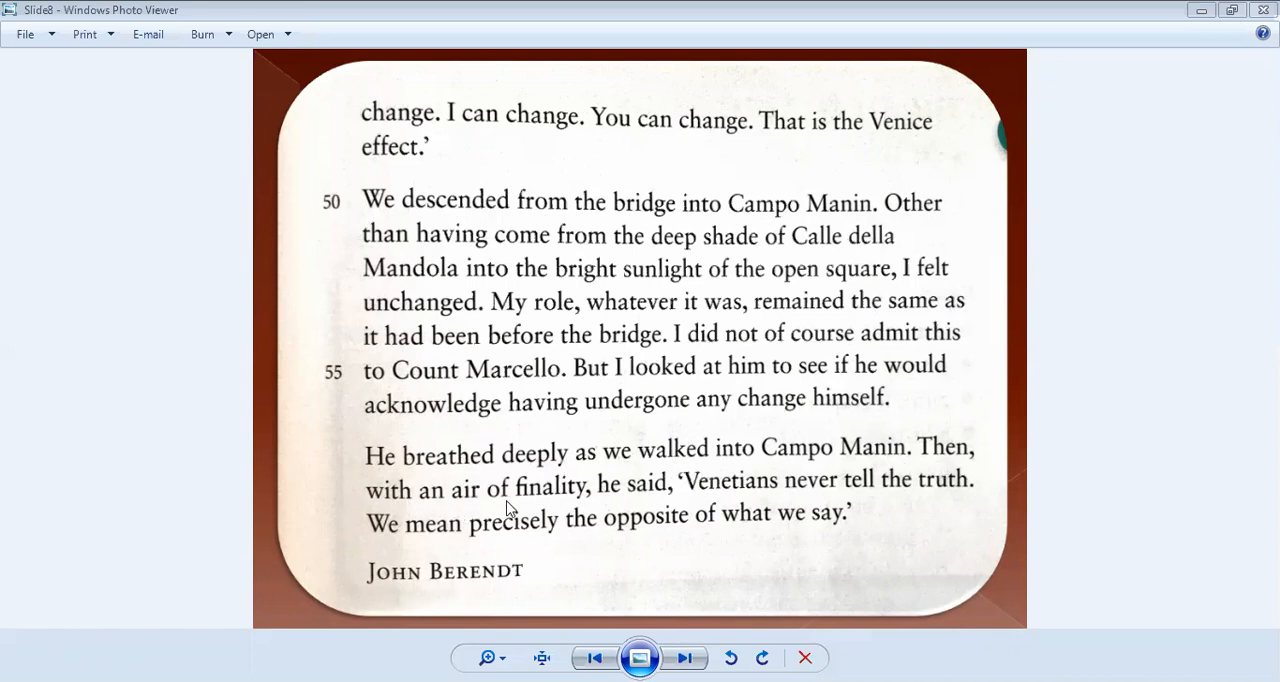
mouse_move(652, 496)
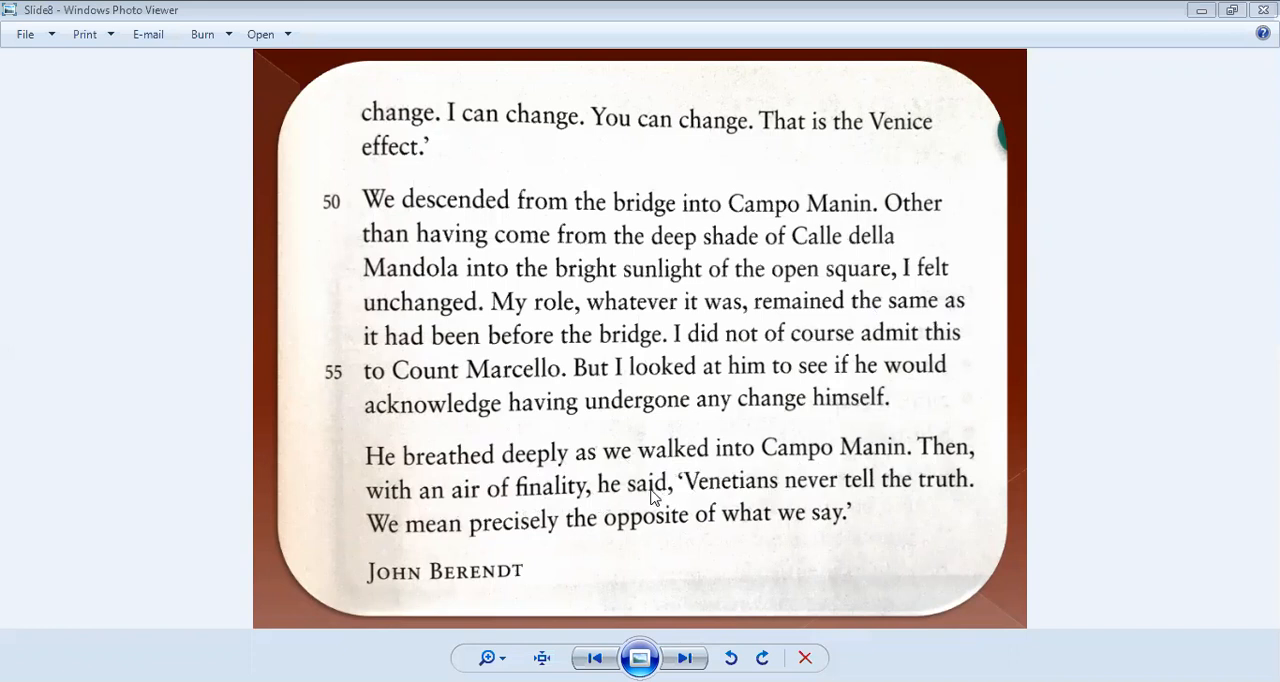
mouse_move(940, 496)
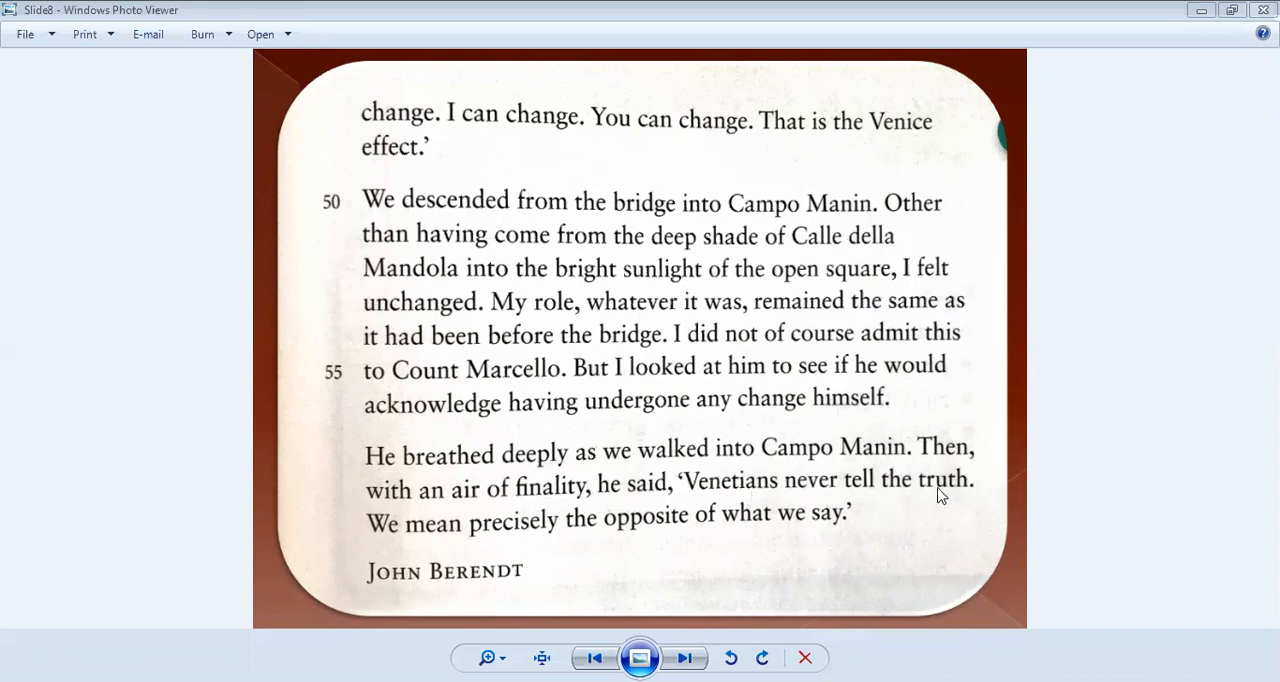
mouse_move(532, 540)
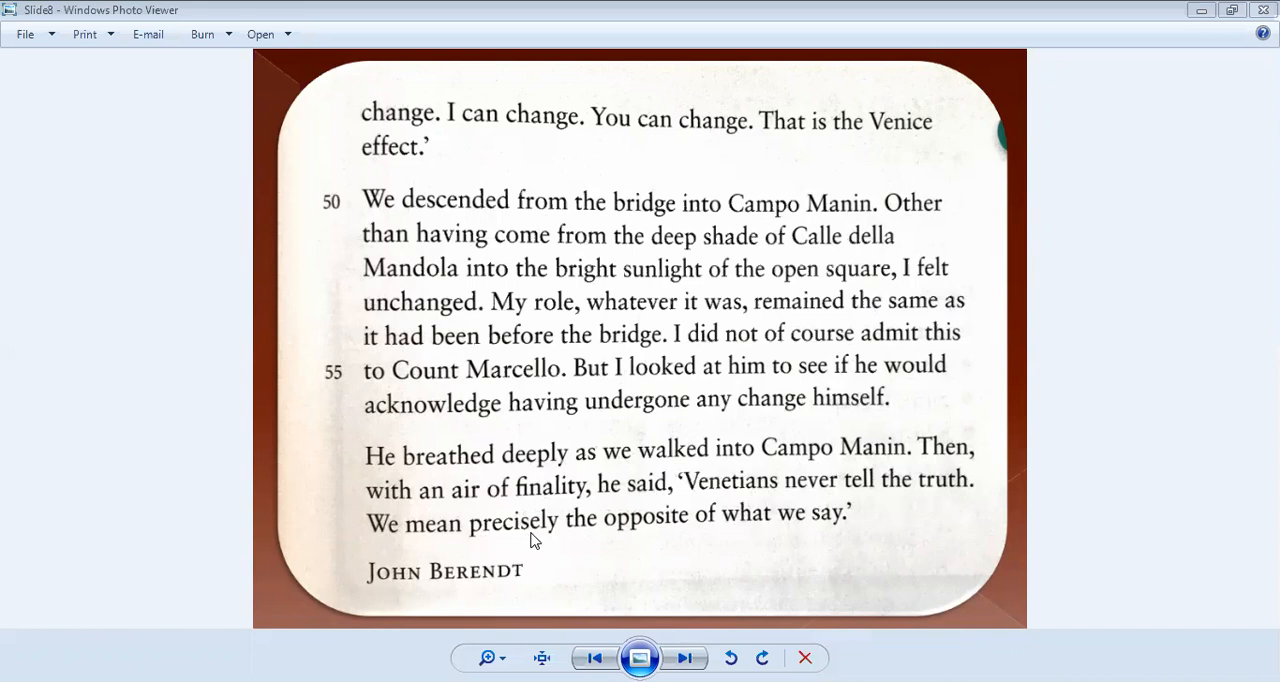
mouse_move(796, 532)
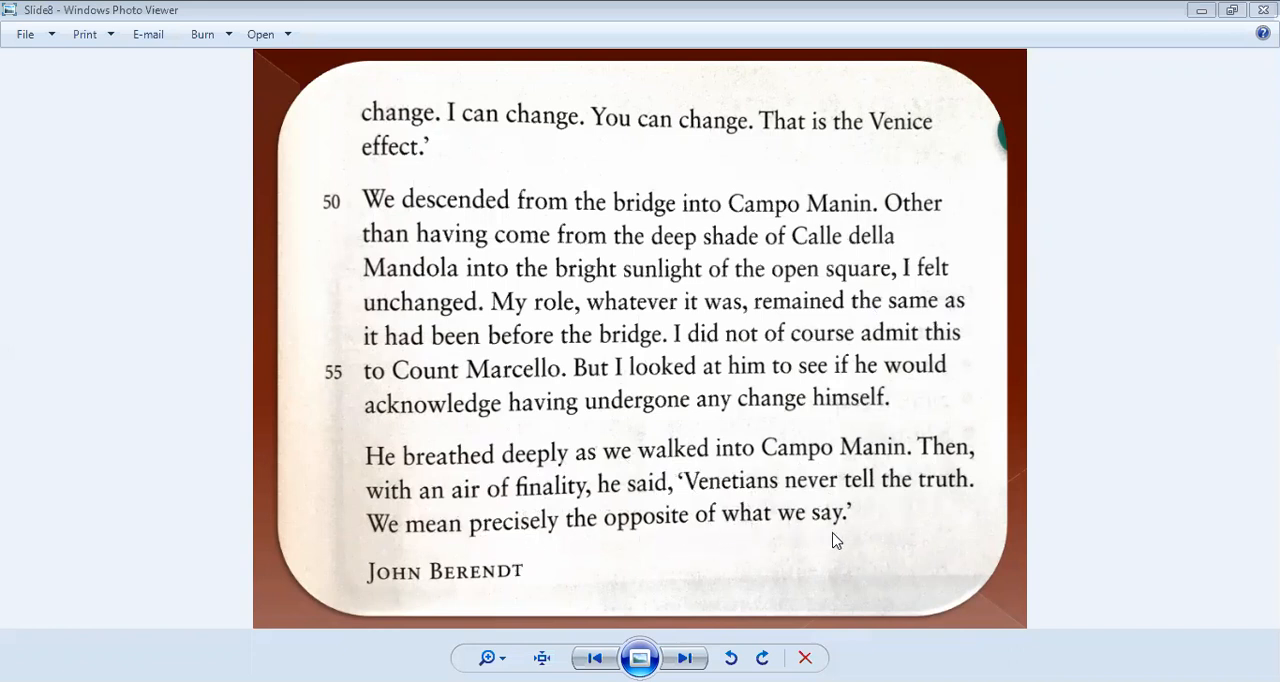
mouse_move(672, 584)
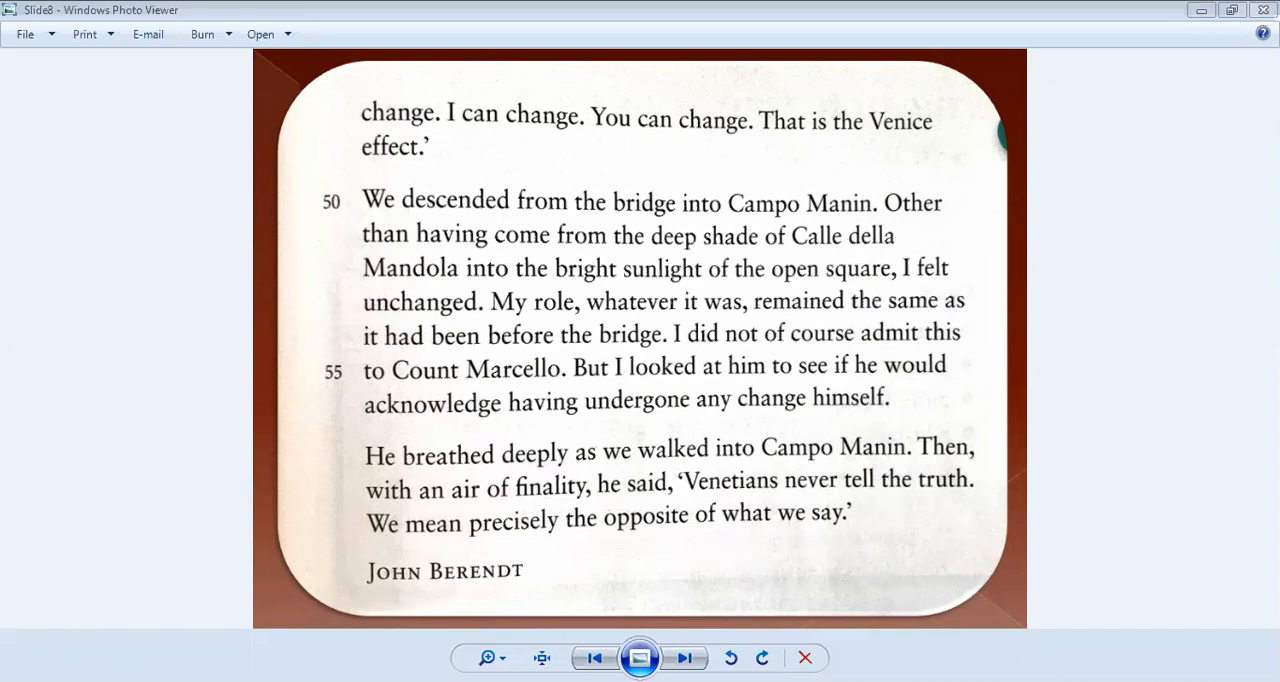
mouse_move(388, 330)
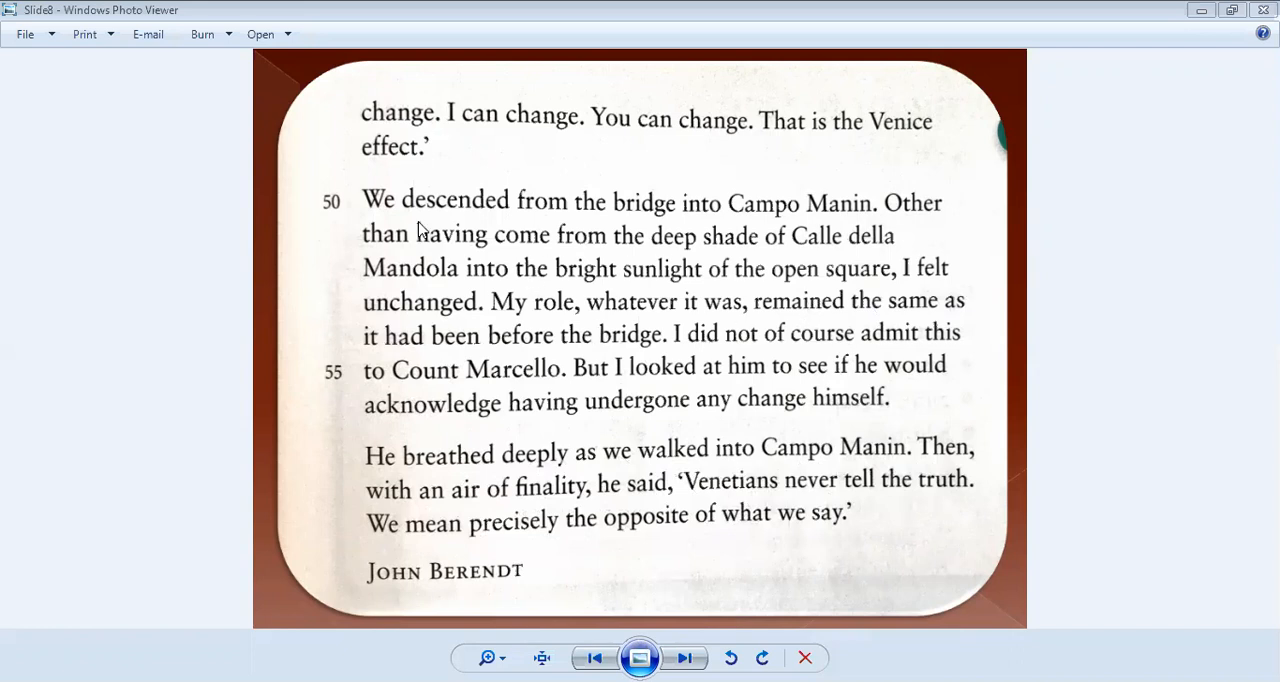
mouse_move(548, 312)
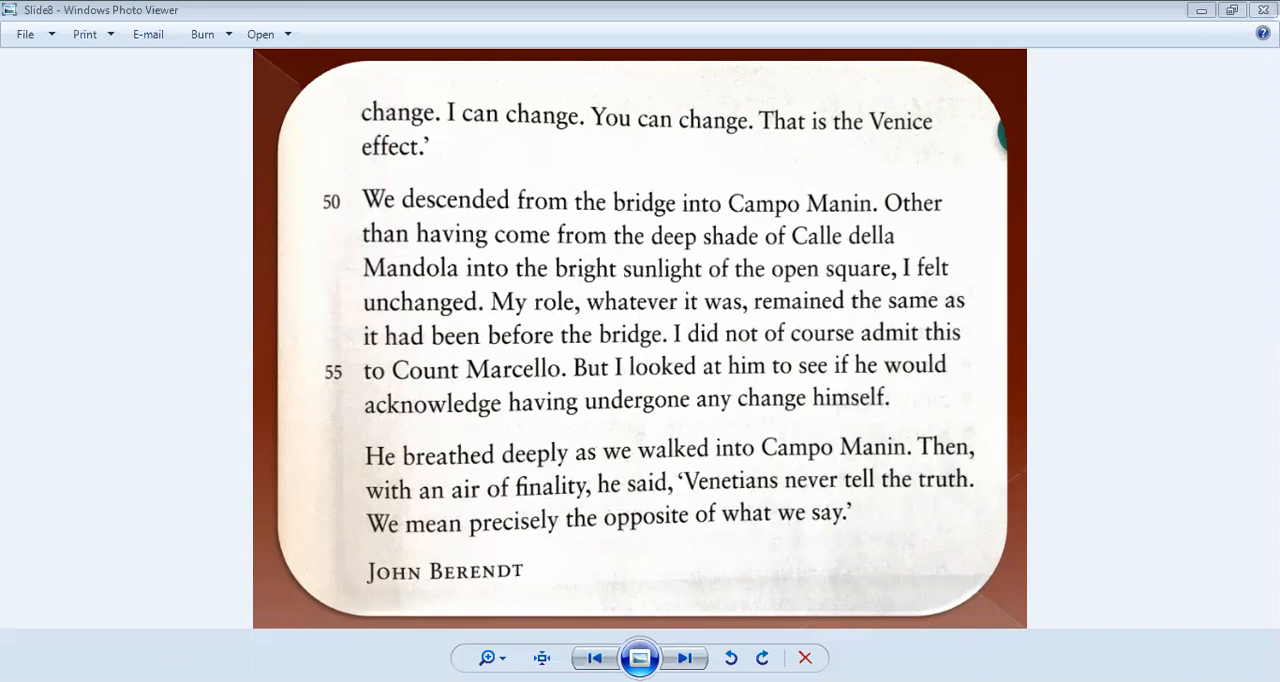
mouse_move(464, 344)
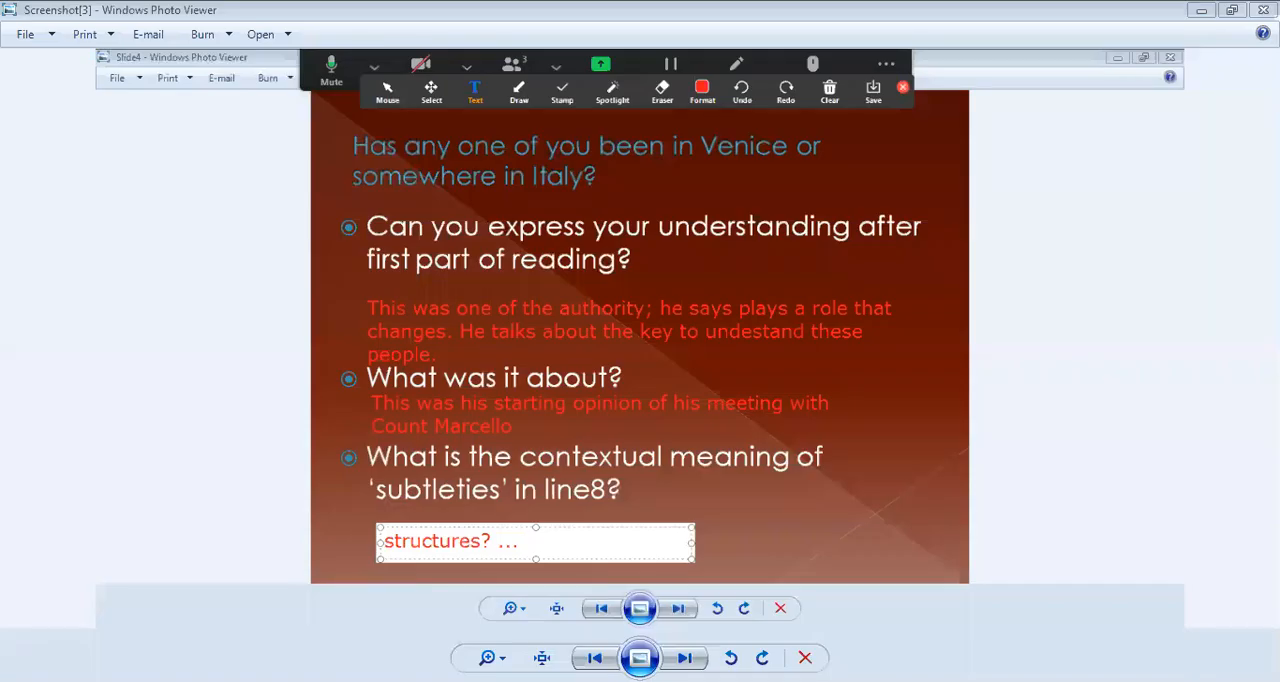
mouse_move(796, 344)
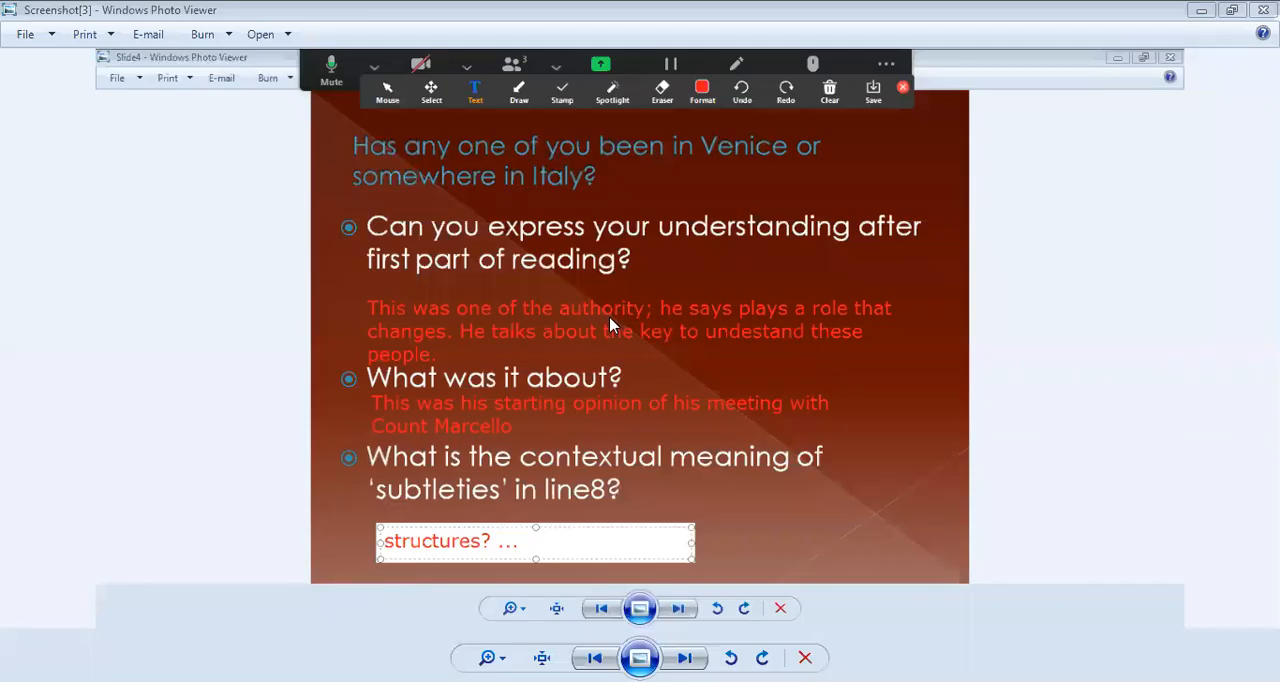
mouse_move(408, 352)
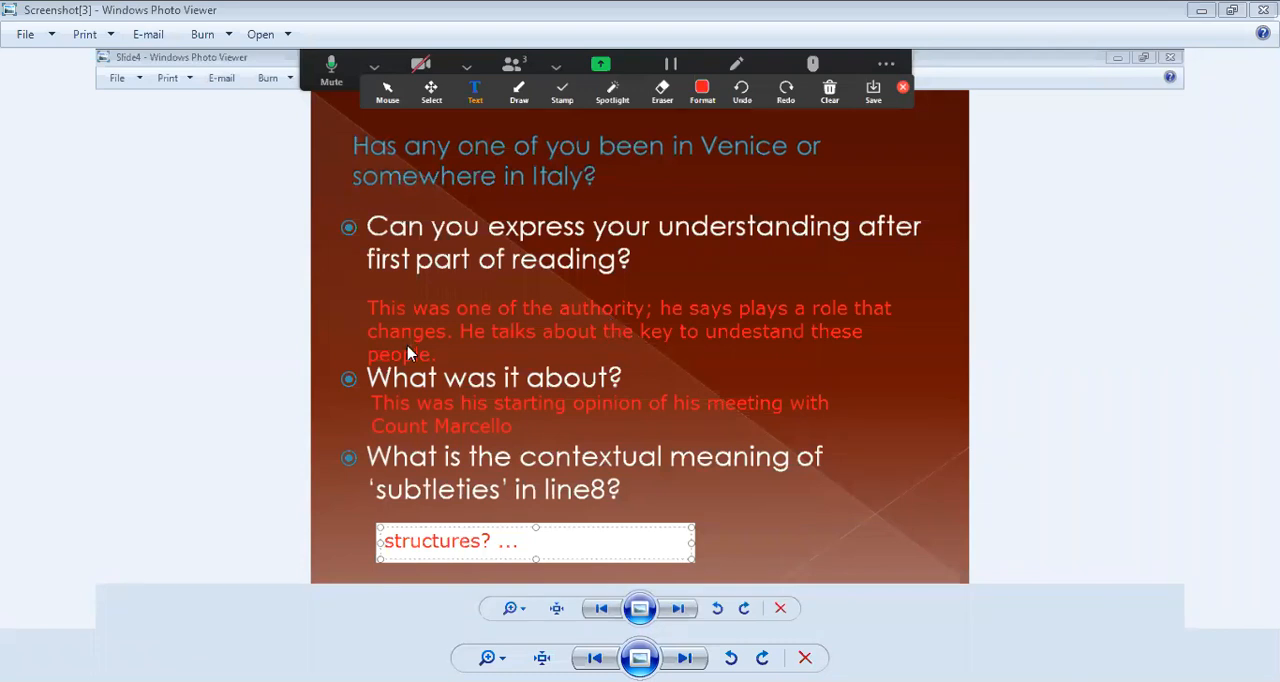
mouse_move(616, 348)
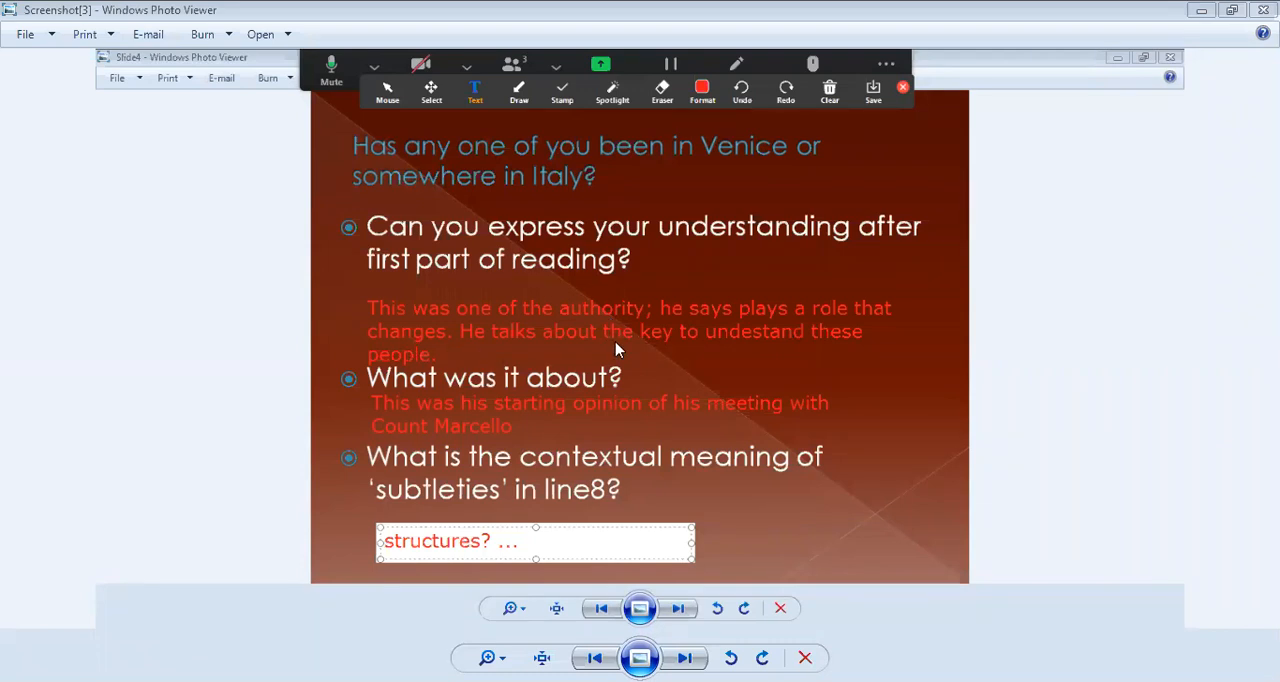
mouse_move(436, 356)
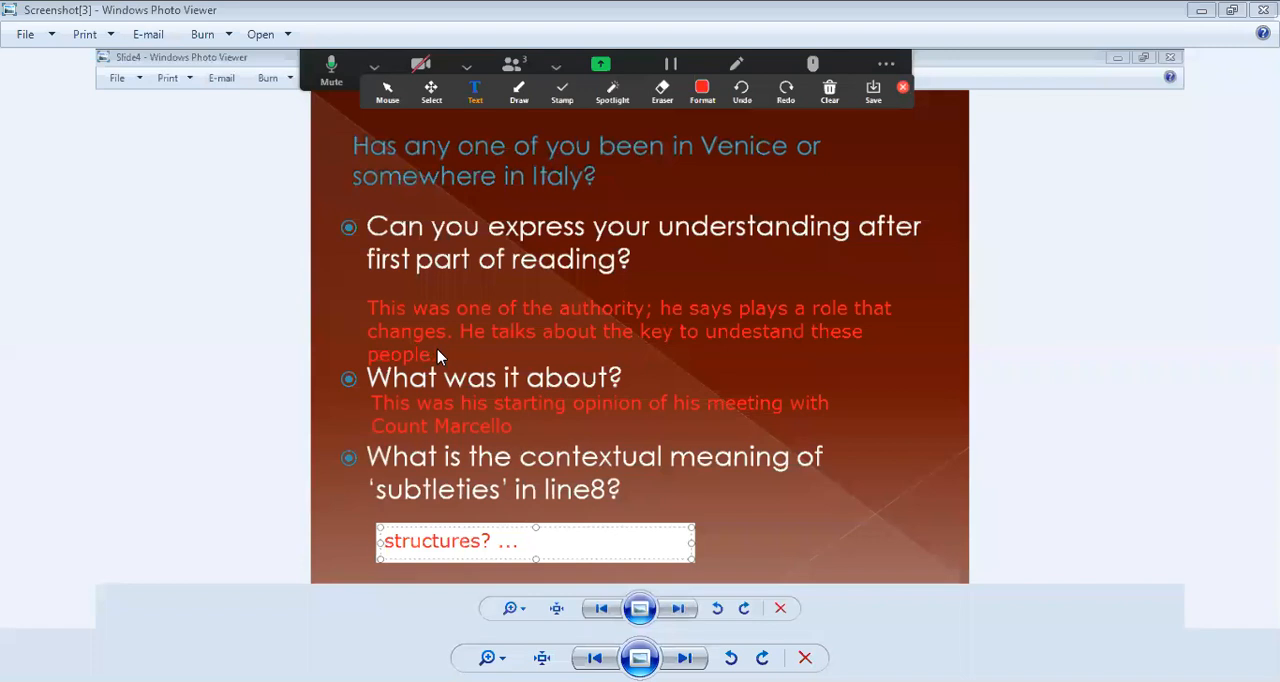
mouse_move(438, 432)
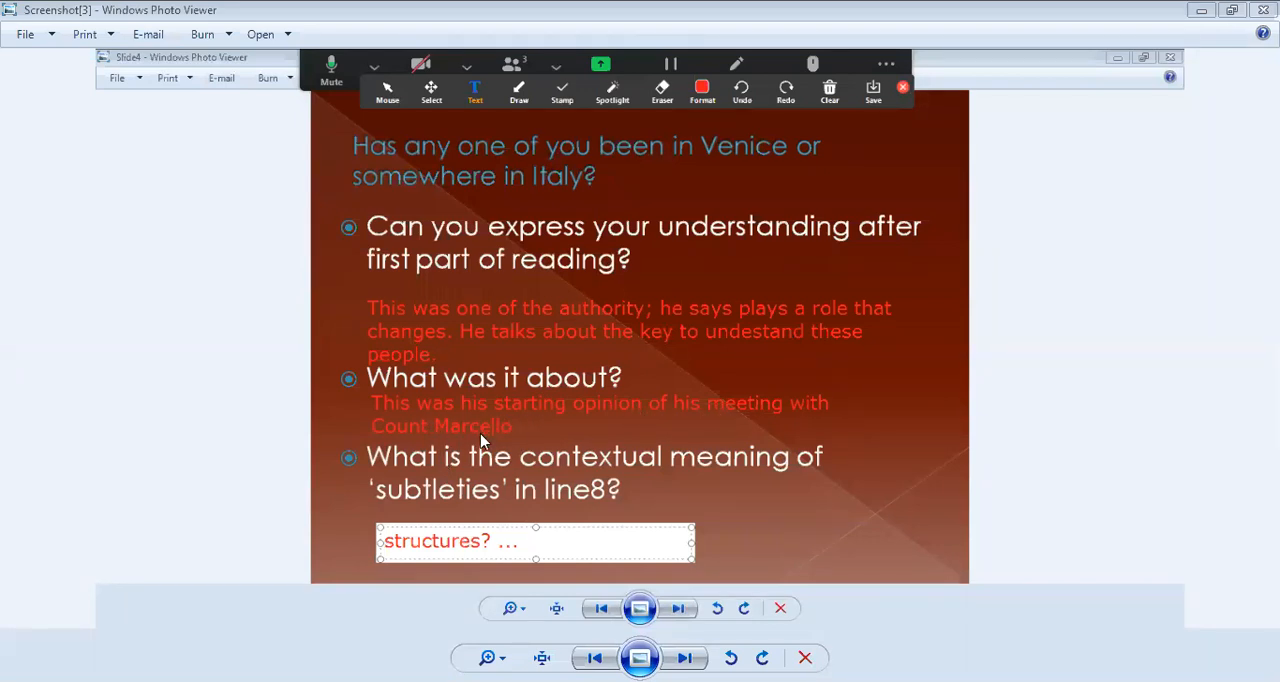
mouse_move(940, 390)
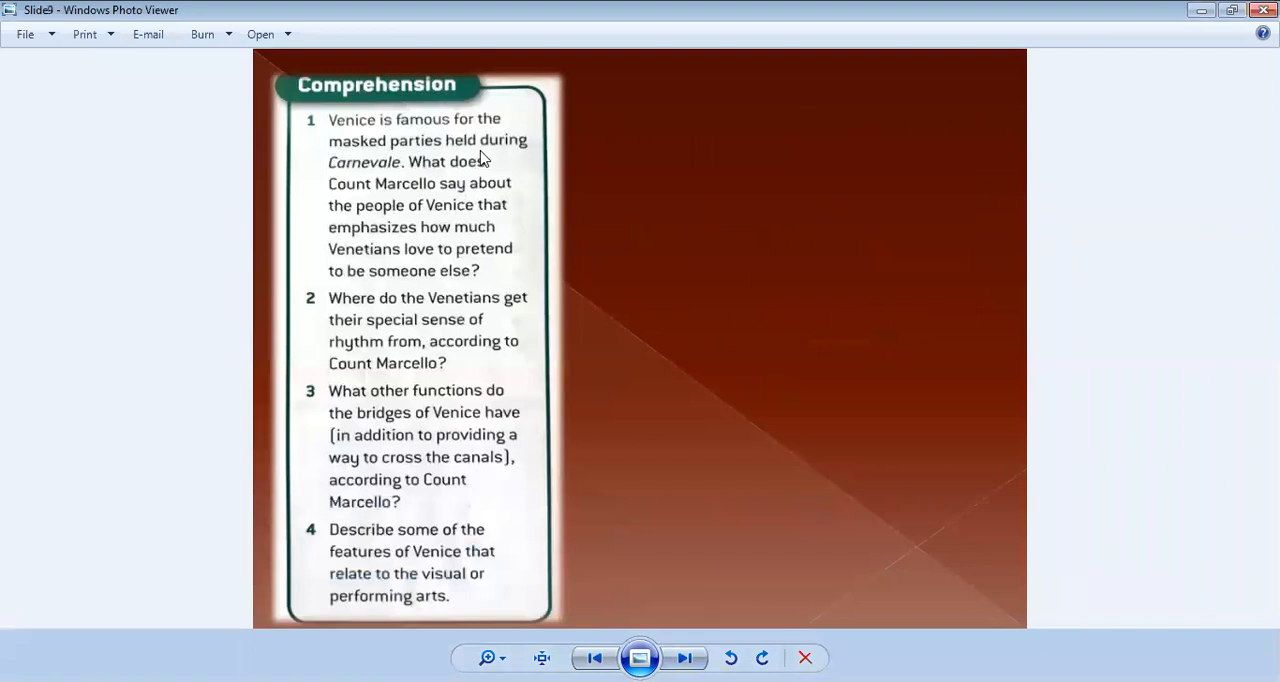
mouse_move(424, 180)
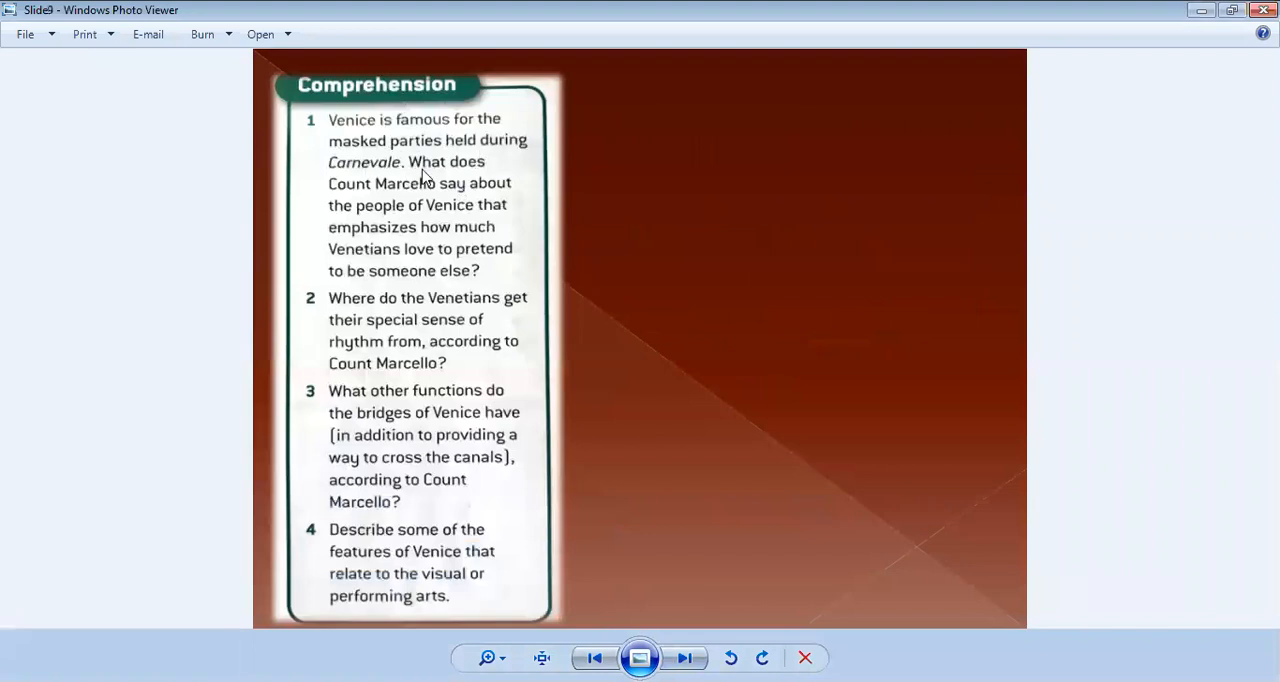
mouse_move(596, 46)
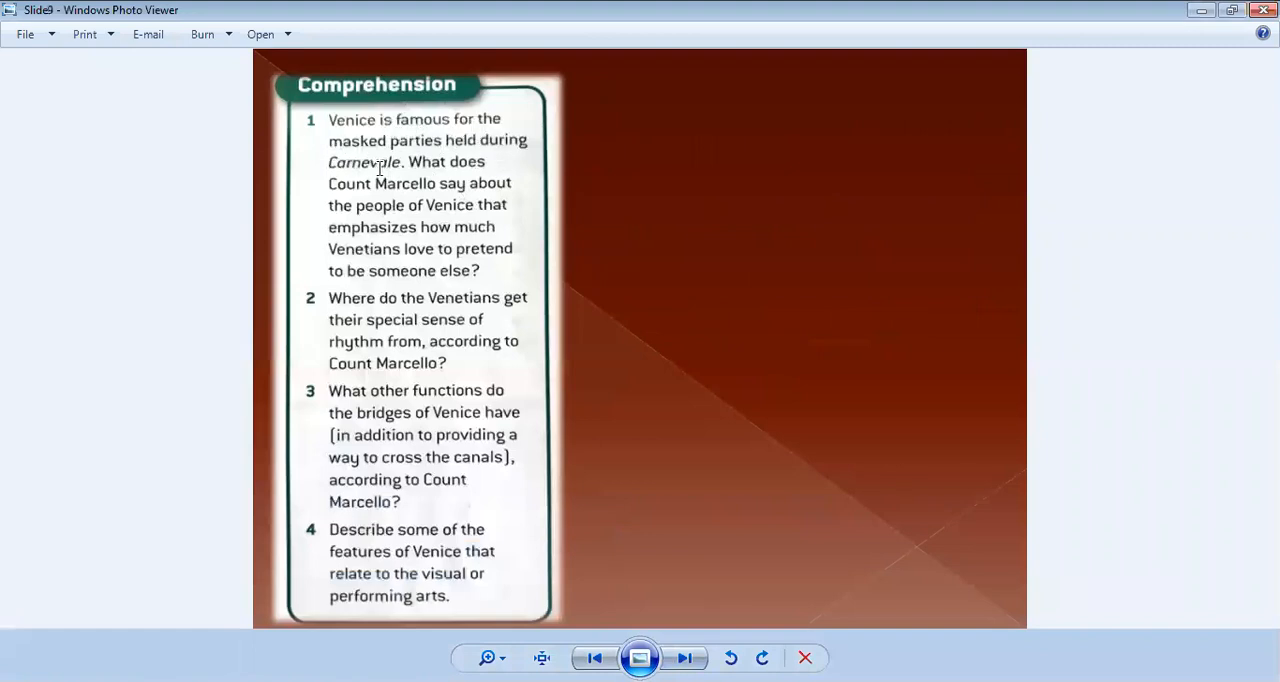
mouse_move(476, 186)
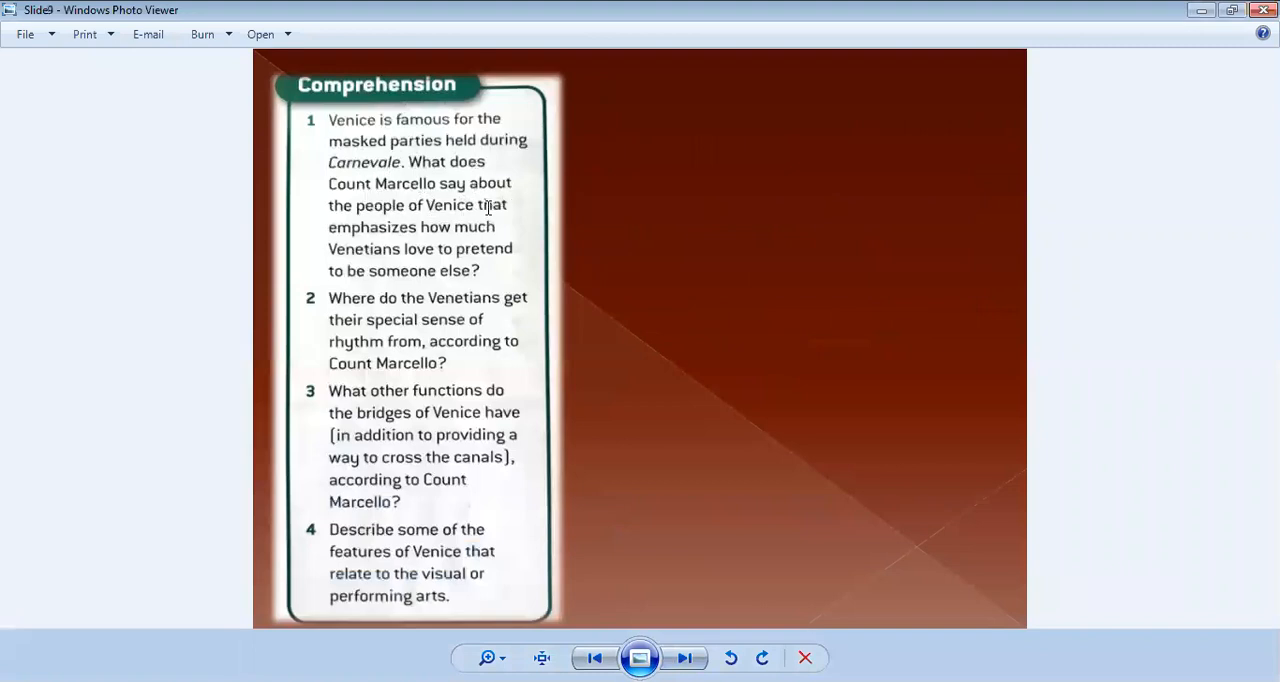
mouse_move(444, 230)
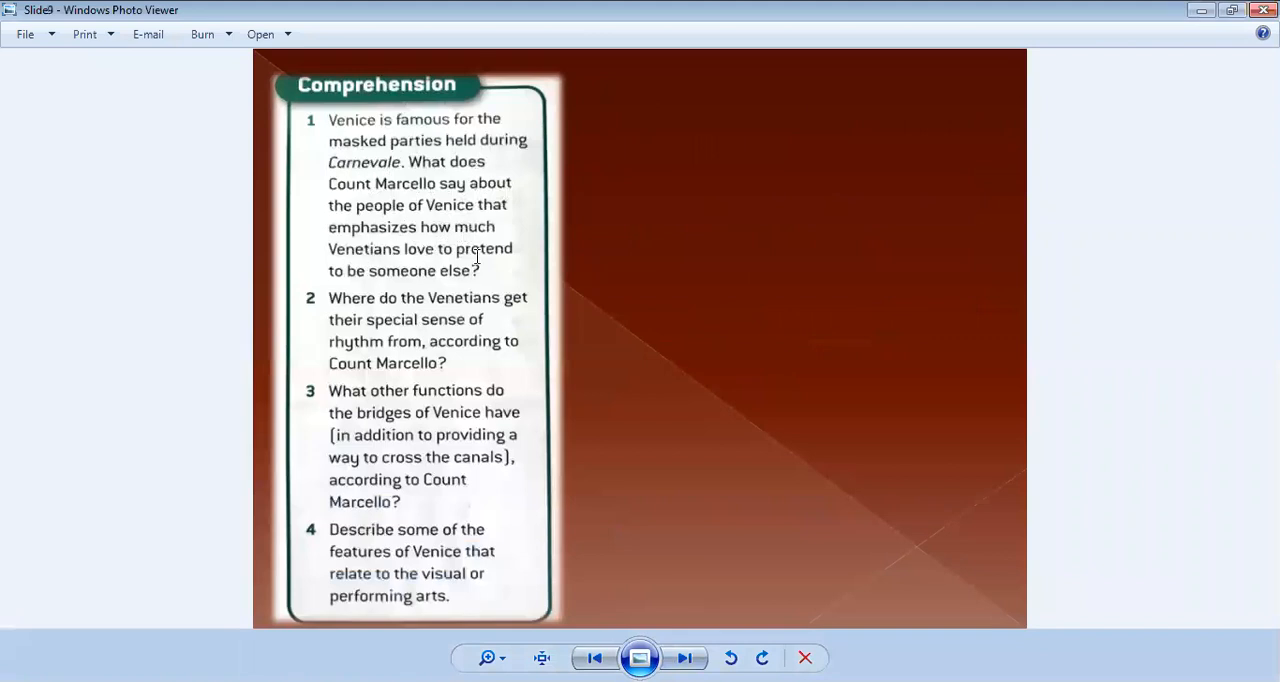
mouse_move(566, 214)
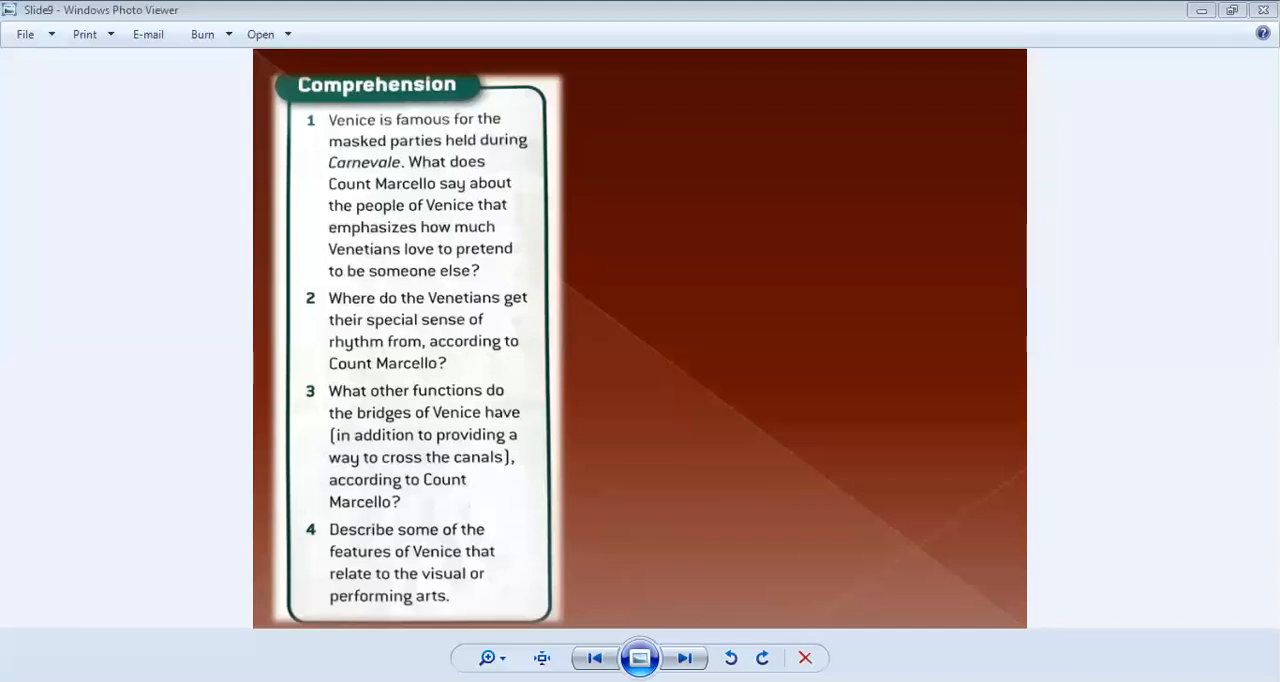
mouse_move(596, 132)
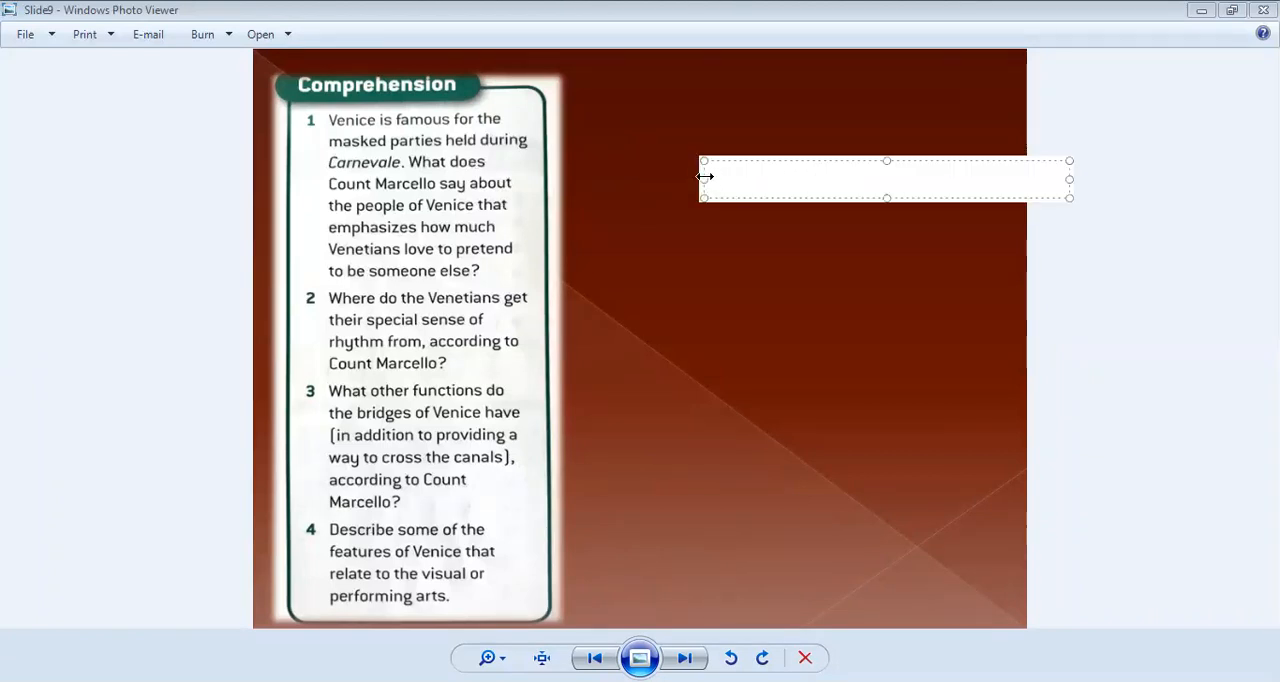
drag(702, 176, 564, 176)
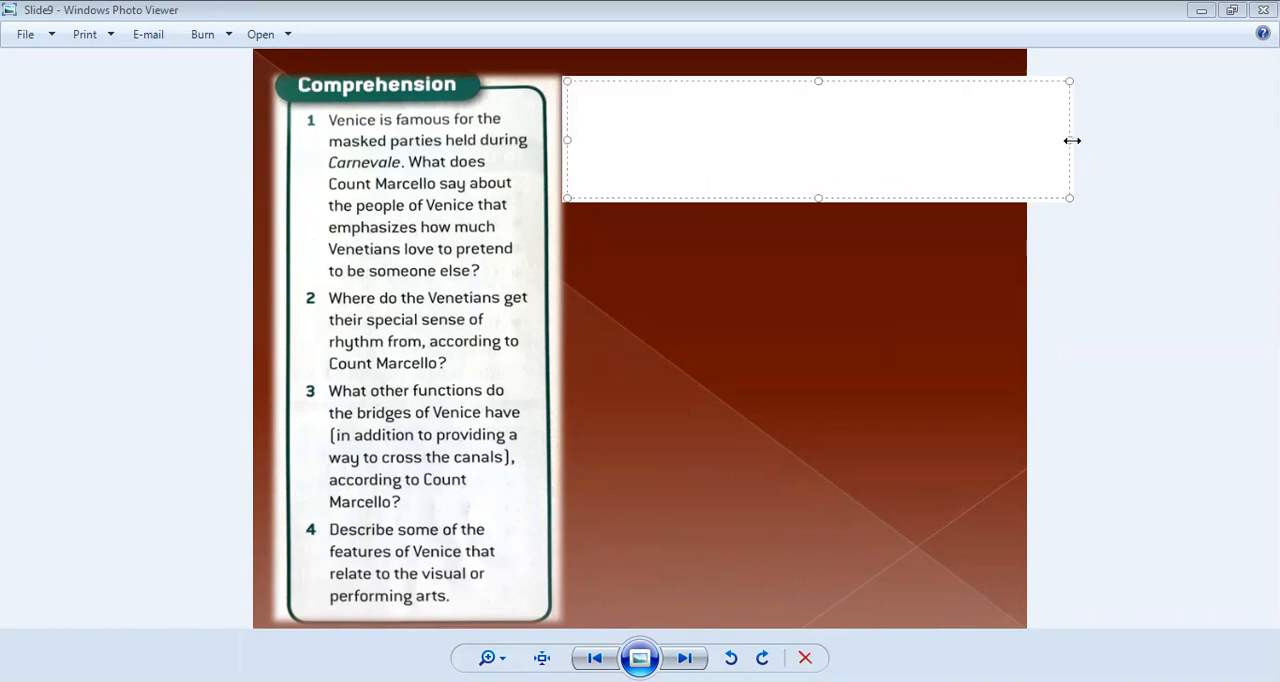
drag(1070, 140, 1020, 140)
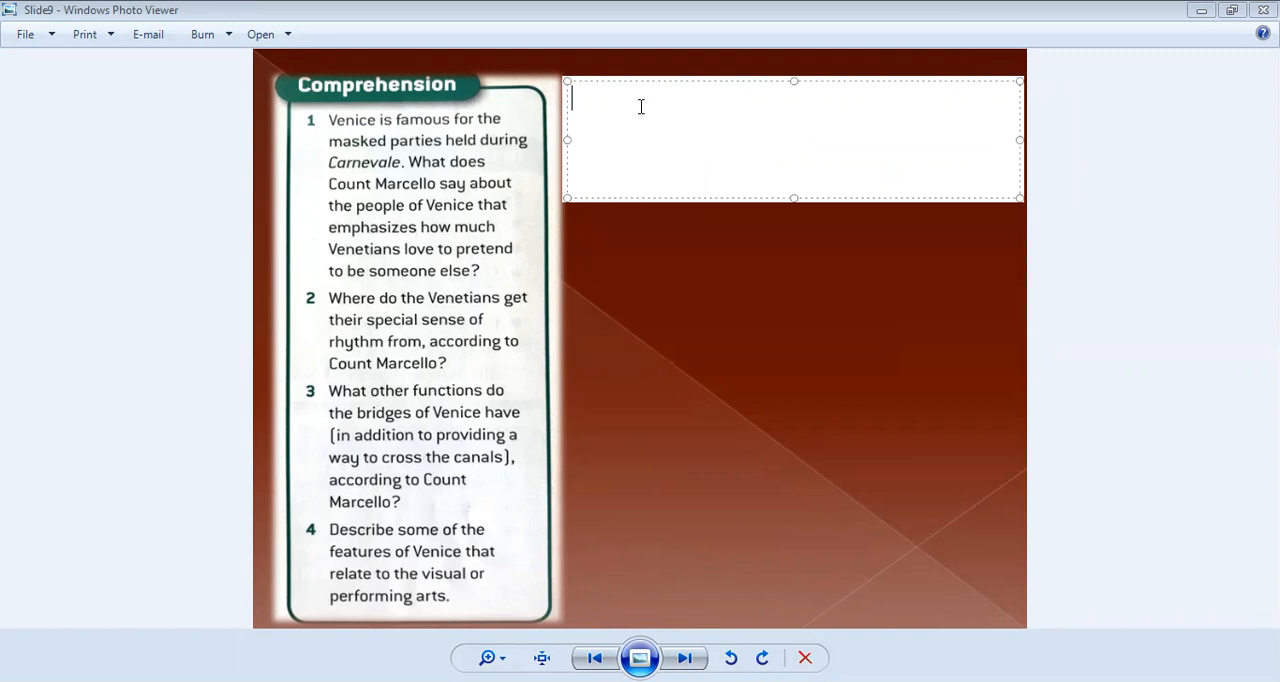
text(He sayd)
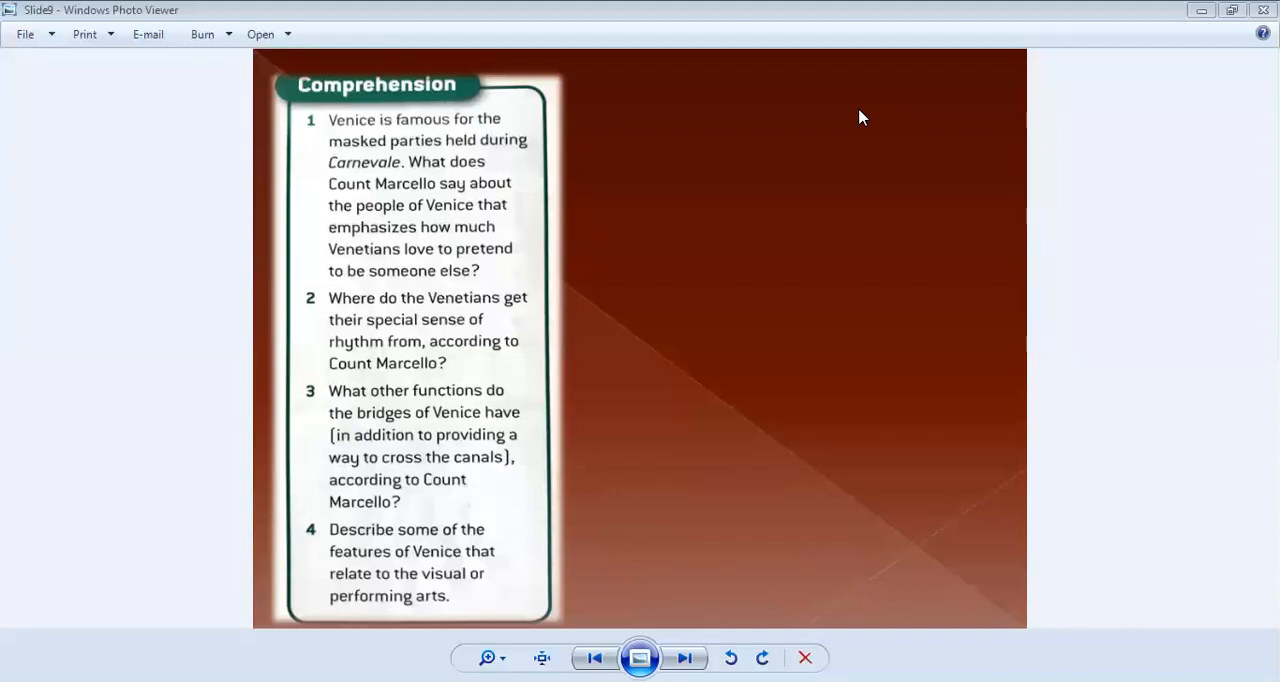
mouse_move(312, 104)
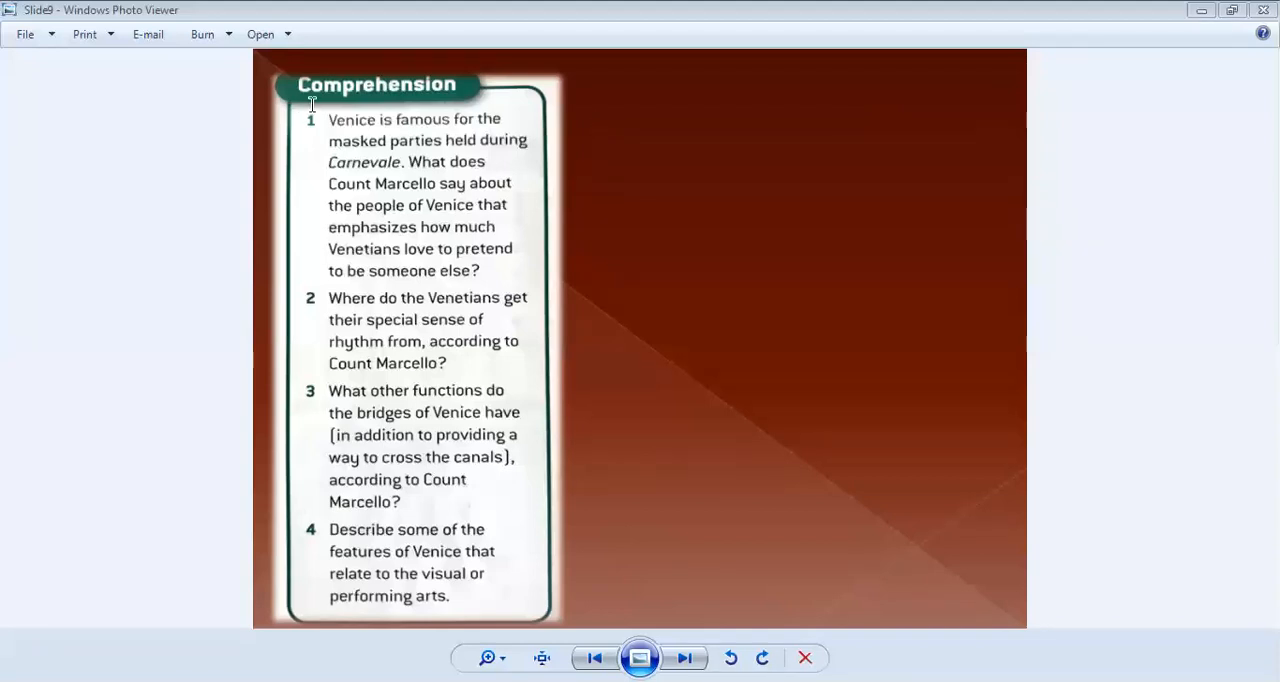
mouse_move(572, 88)
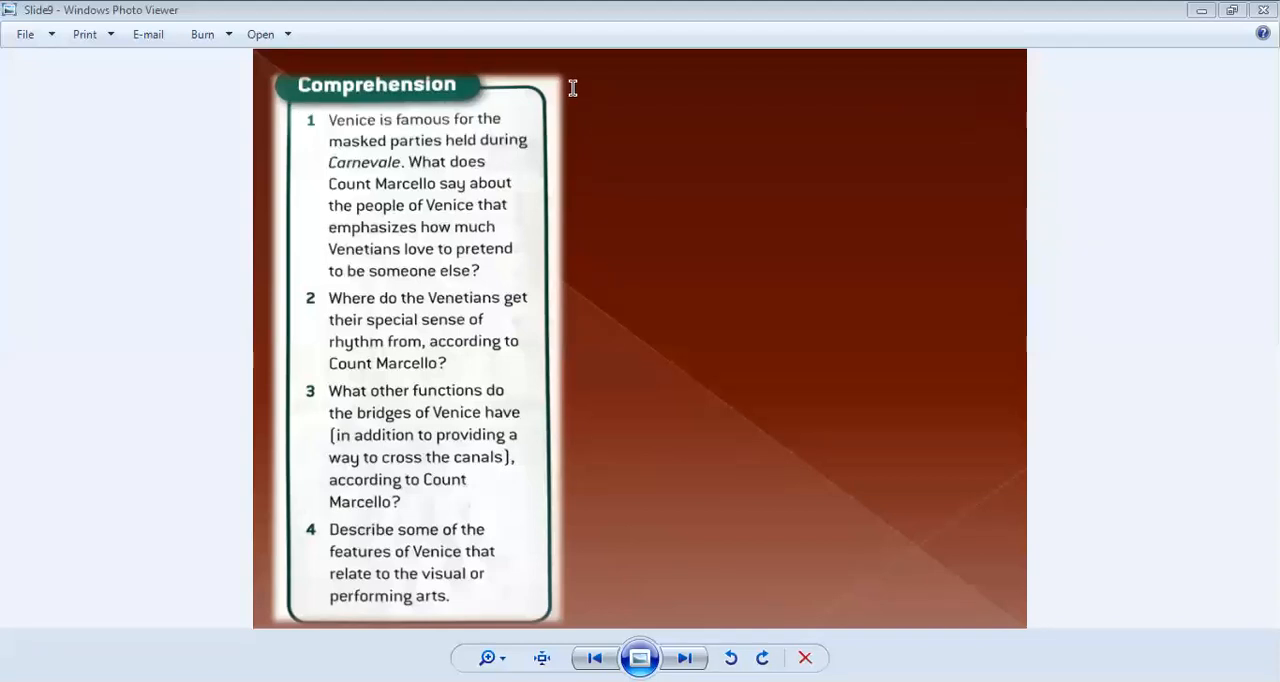
text(He says)
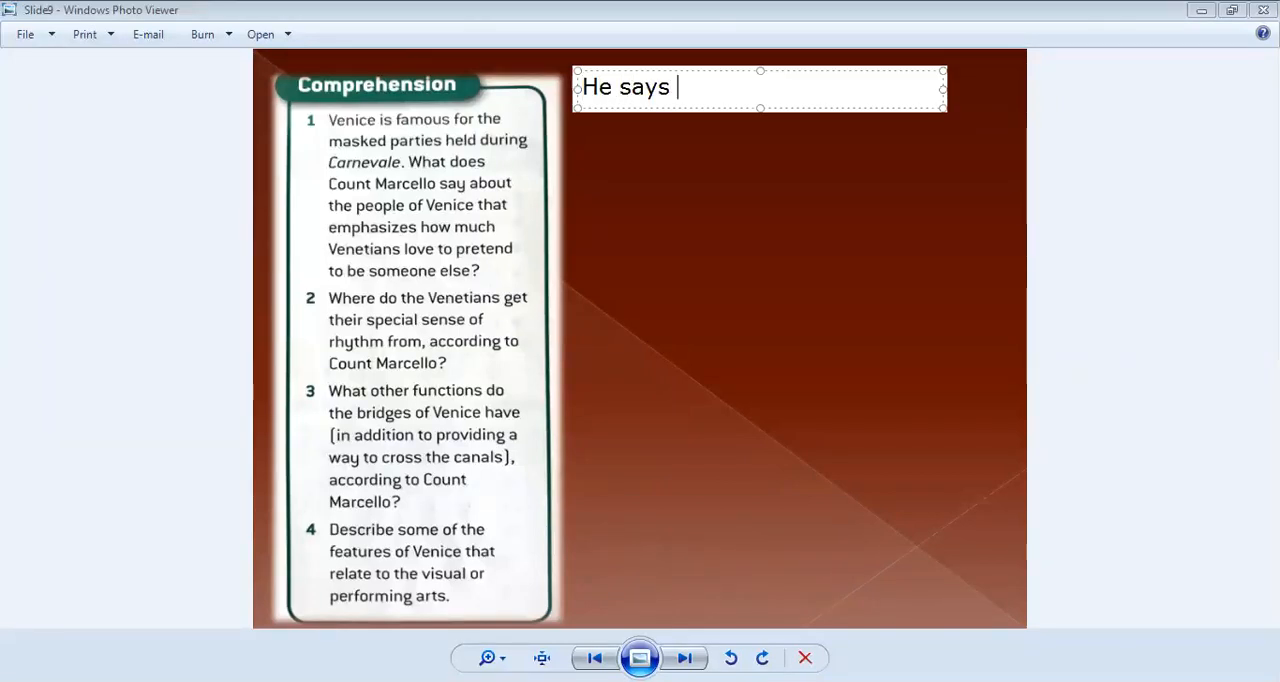
text(Venetions)
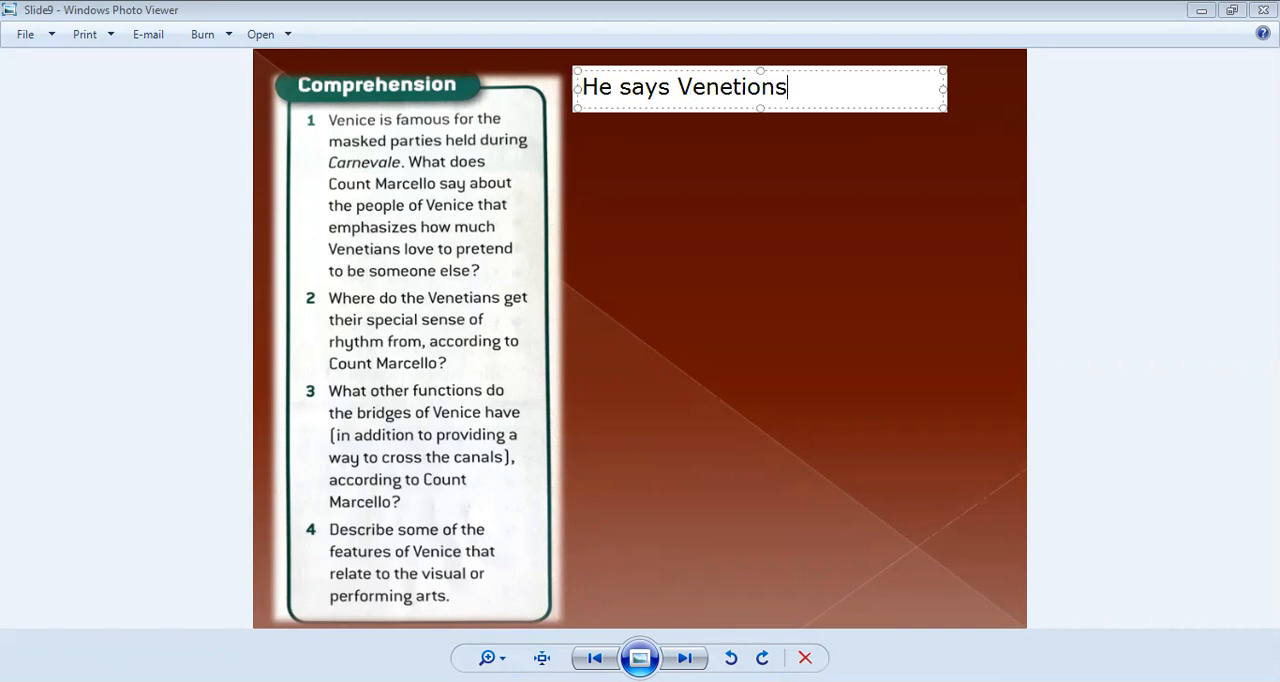
text(a)
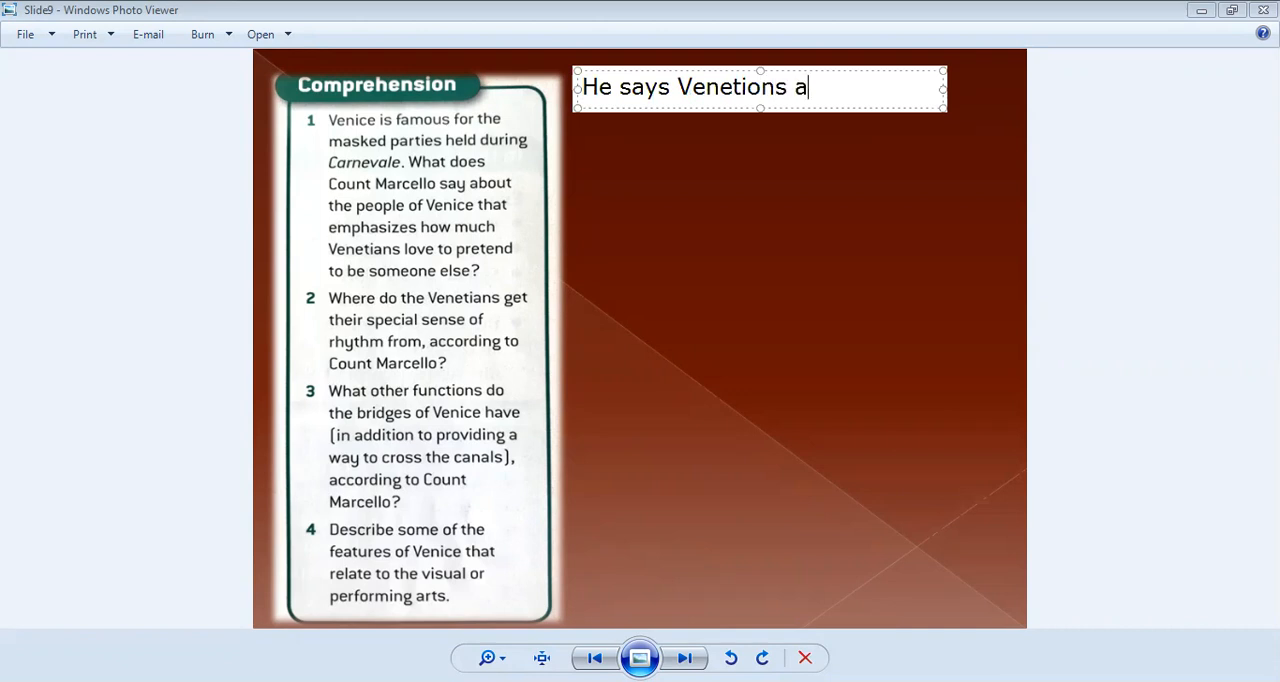
text(love to p)
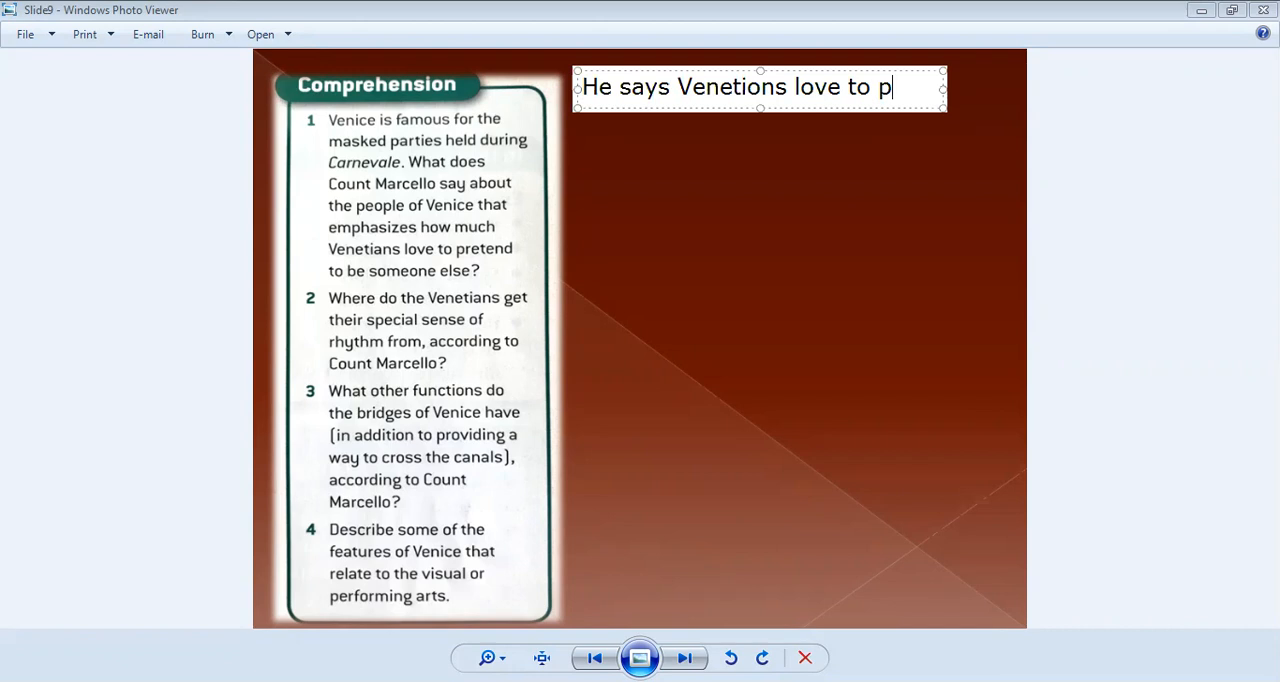
text(lay a role)
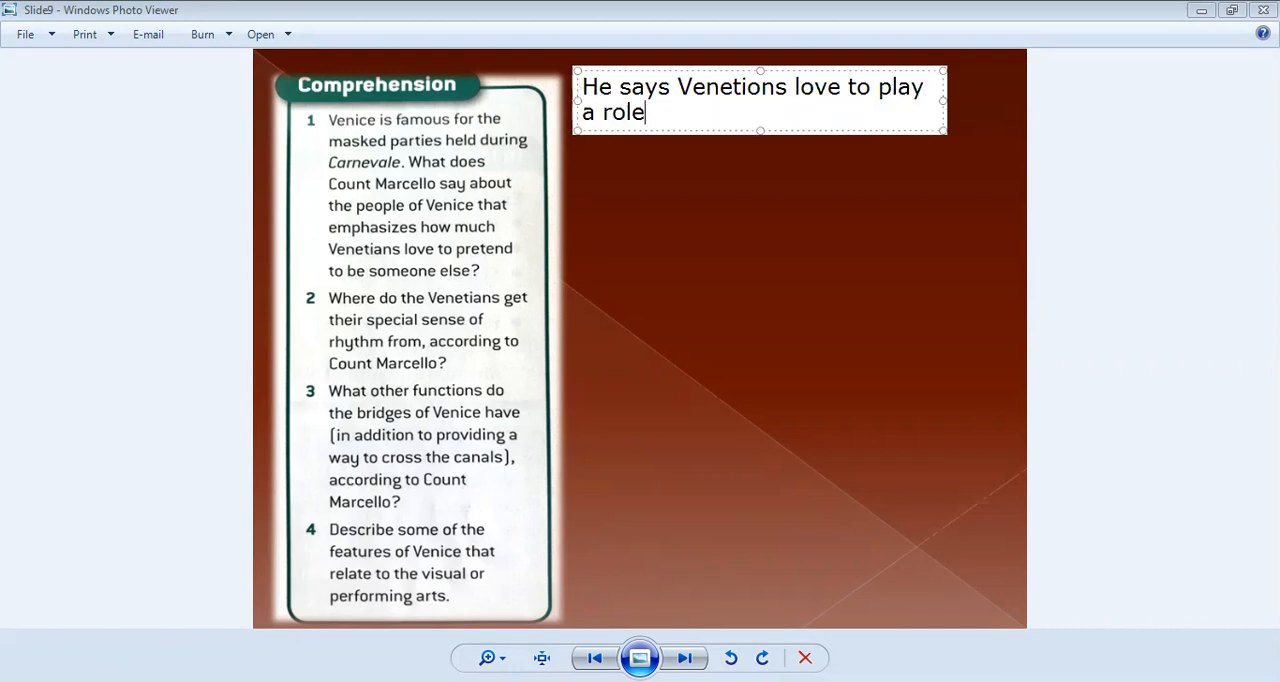
text(/ act)
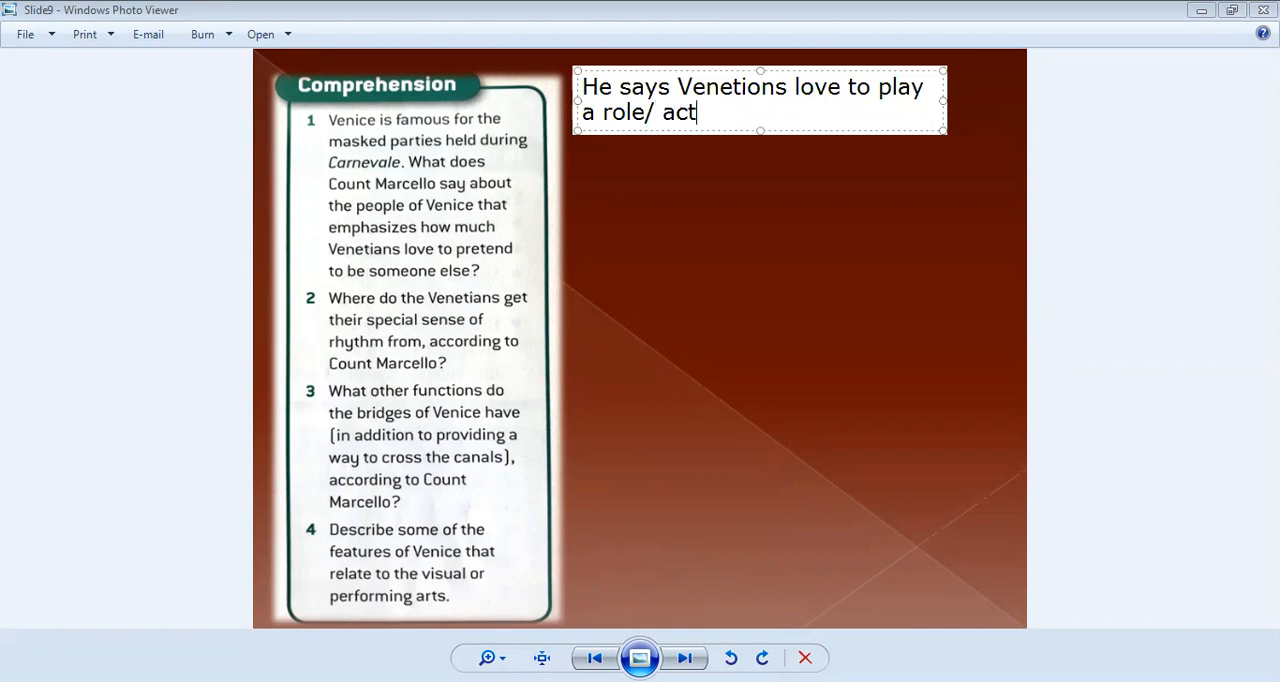
text(because)
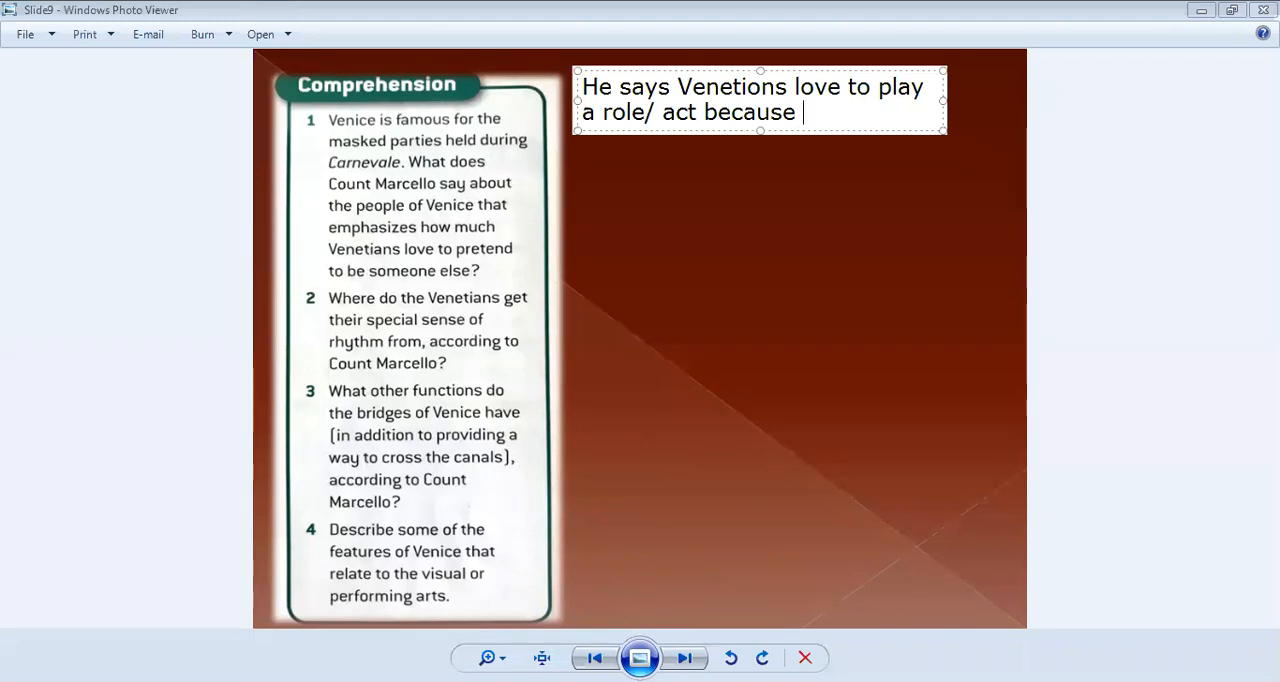
text(they)
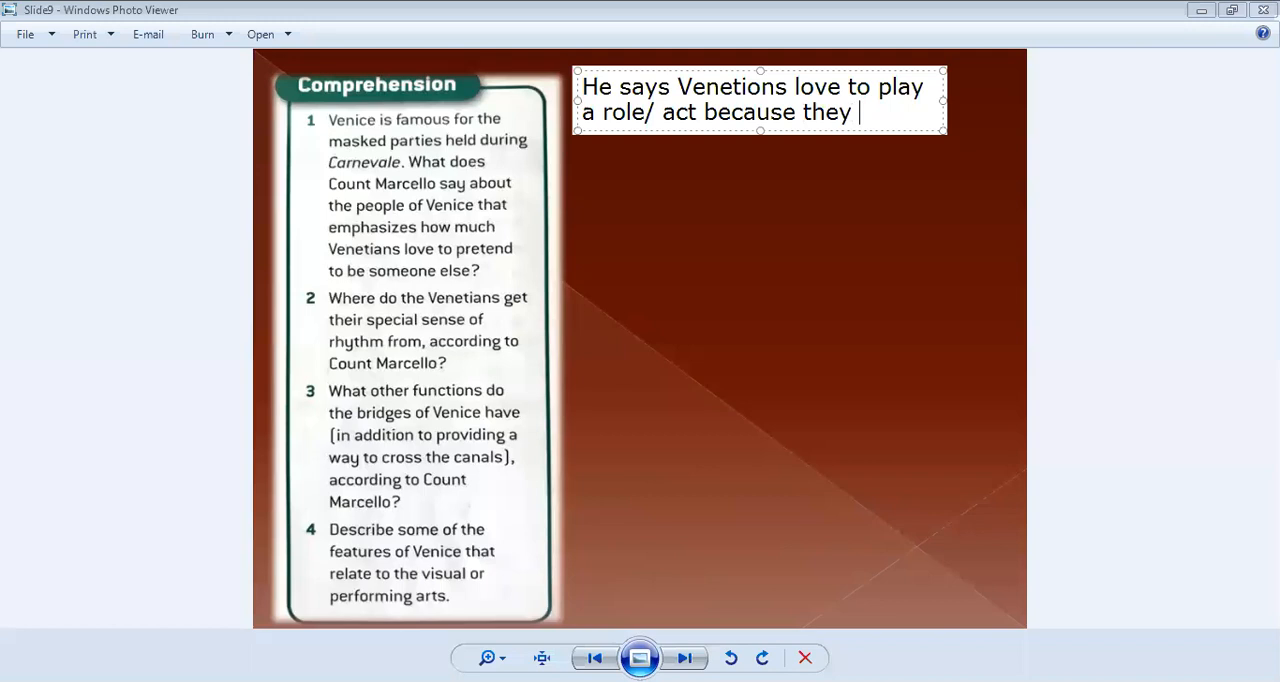
text(are responding to rhythm of the city. Rhythm of)
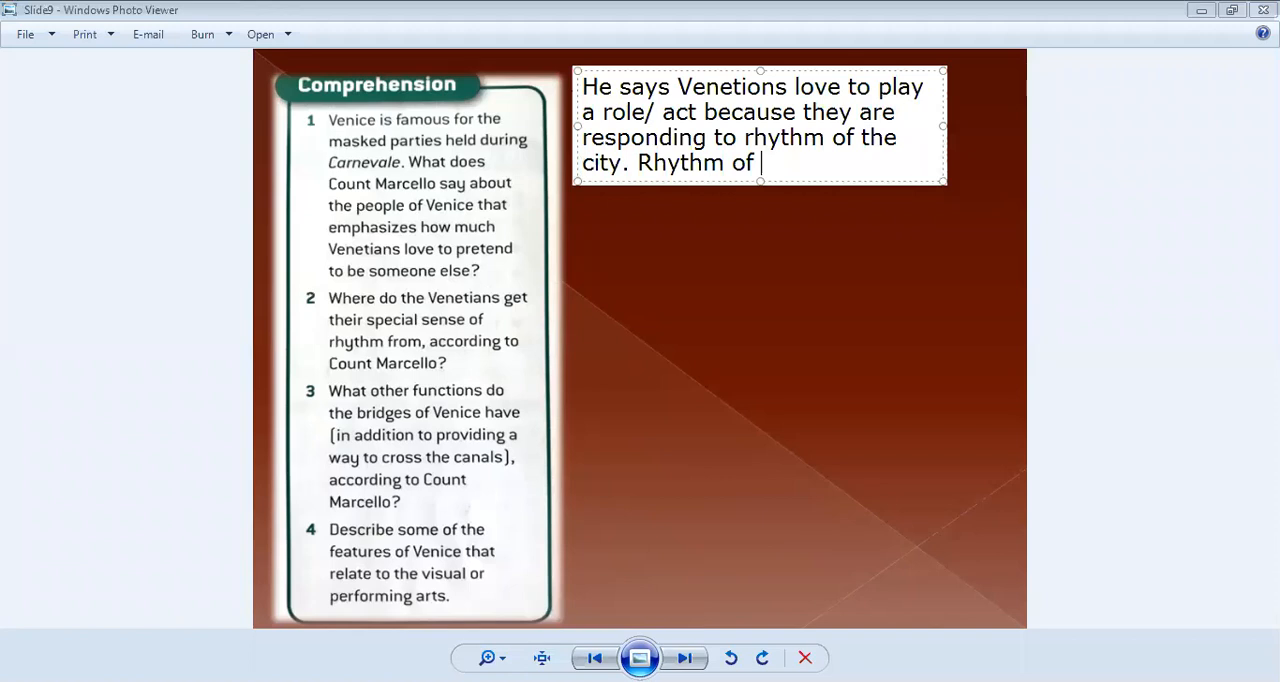
text(the city is the lagoons, the t)
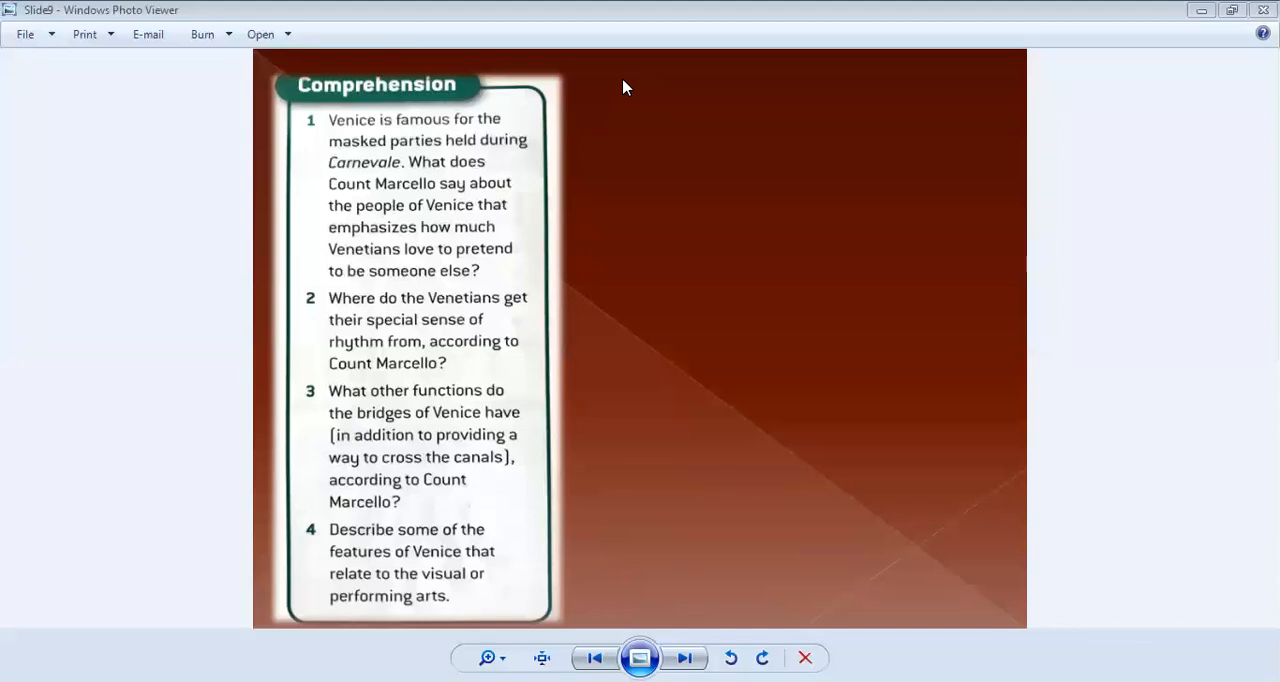
mouse_move(336, 56)
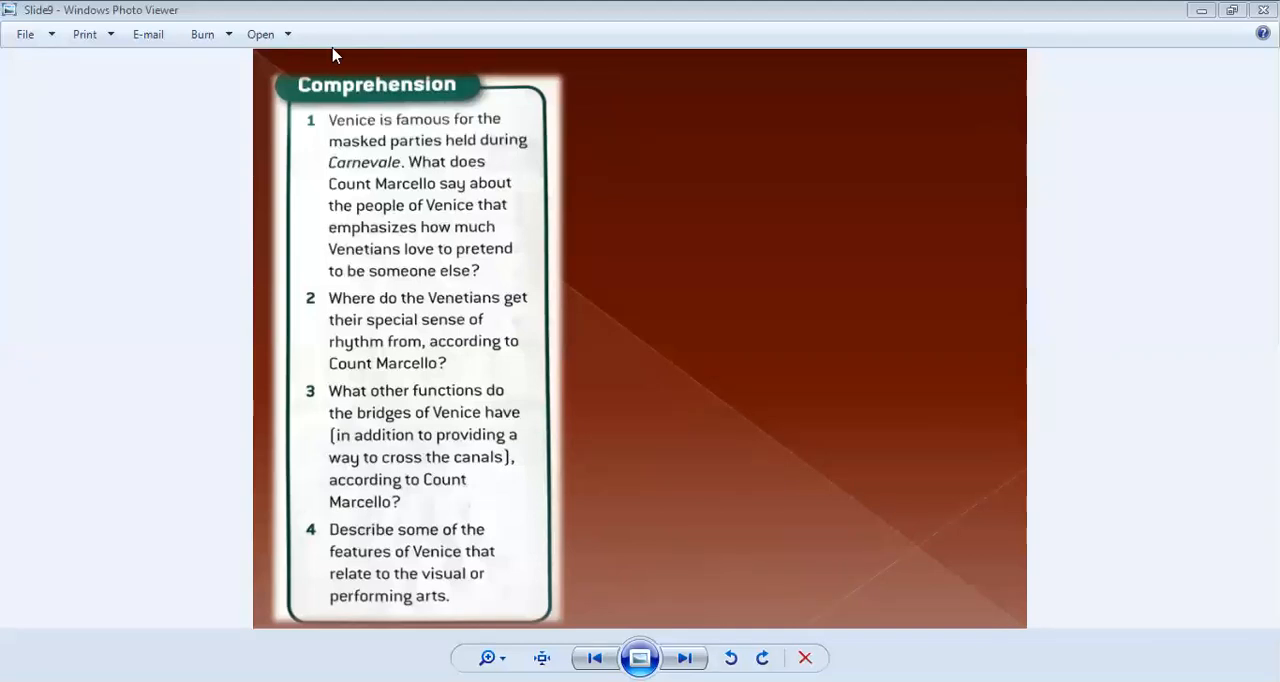
Step: Write the note "Rhythm is basically the water." beside the questions and leave it on the slide
text(R)
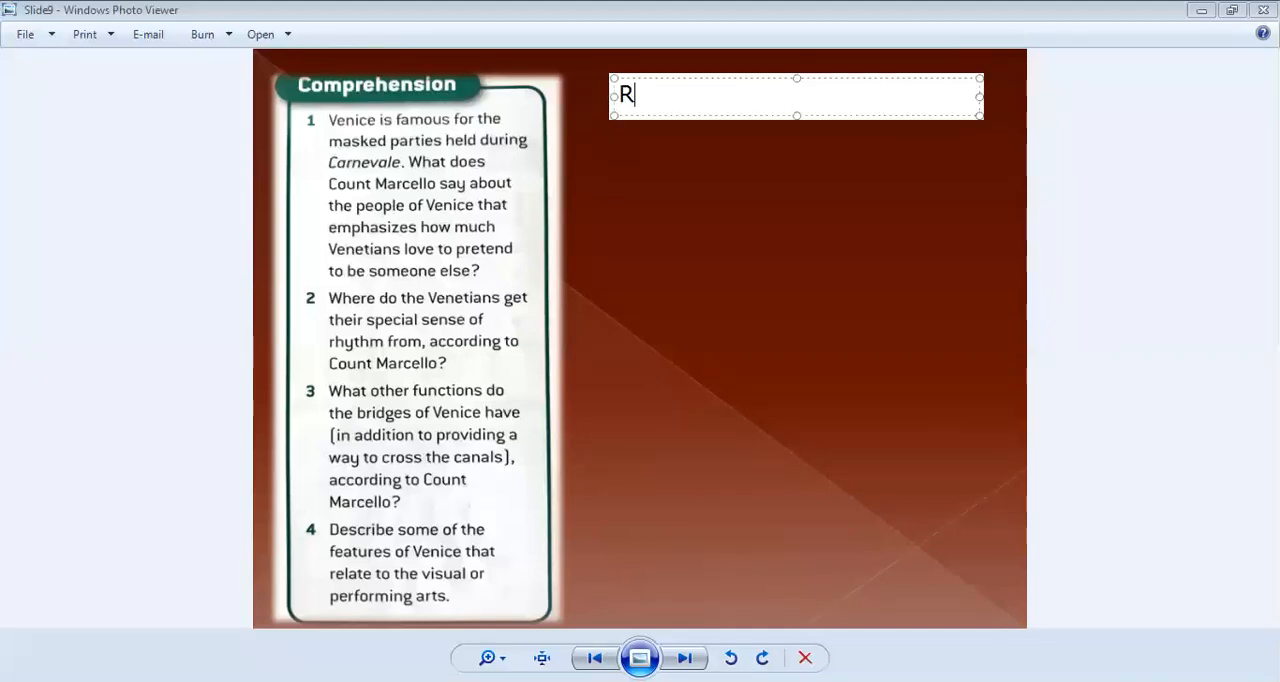
text(hythm i)
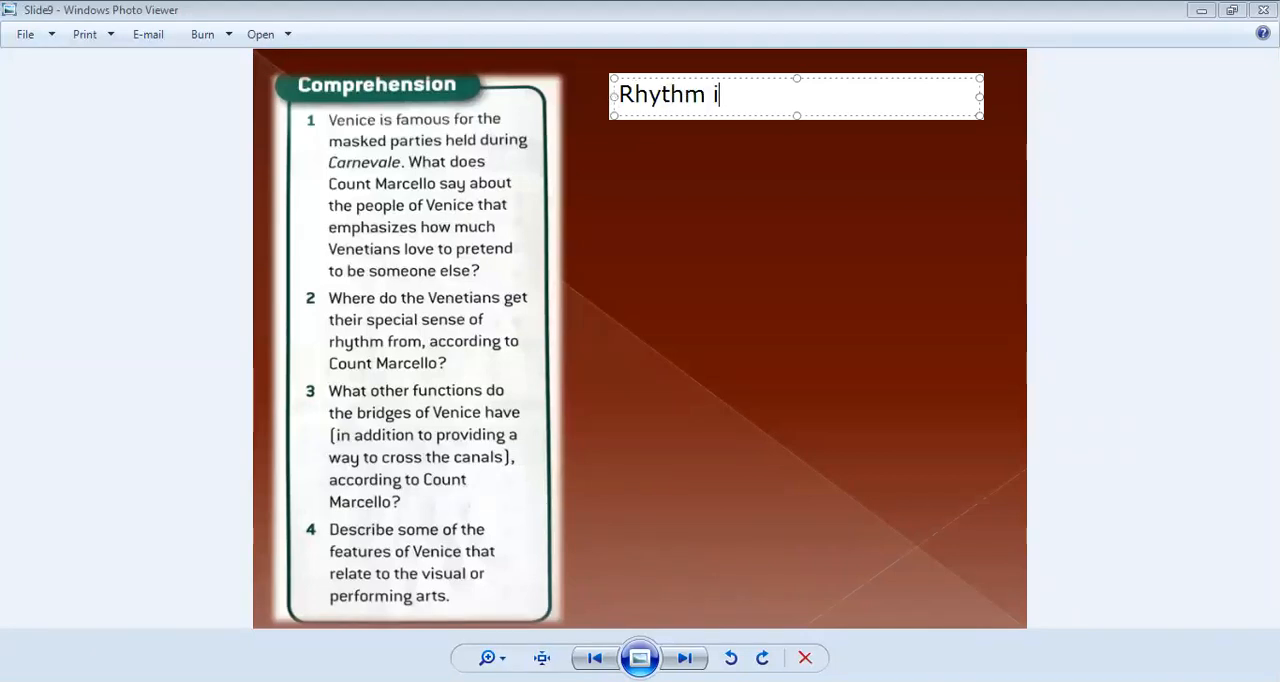
text(s basically the wa)
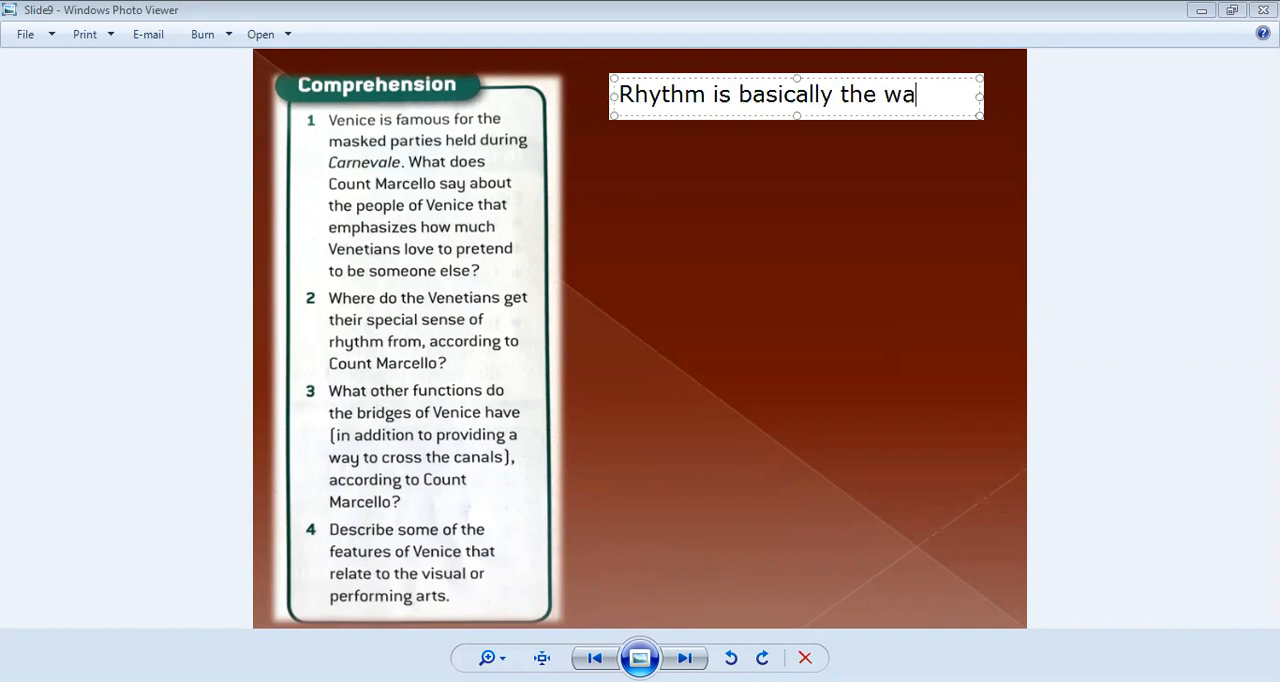
text(ter.)
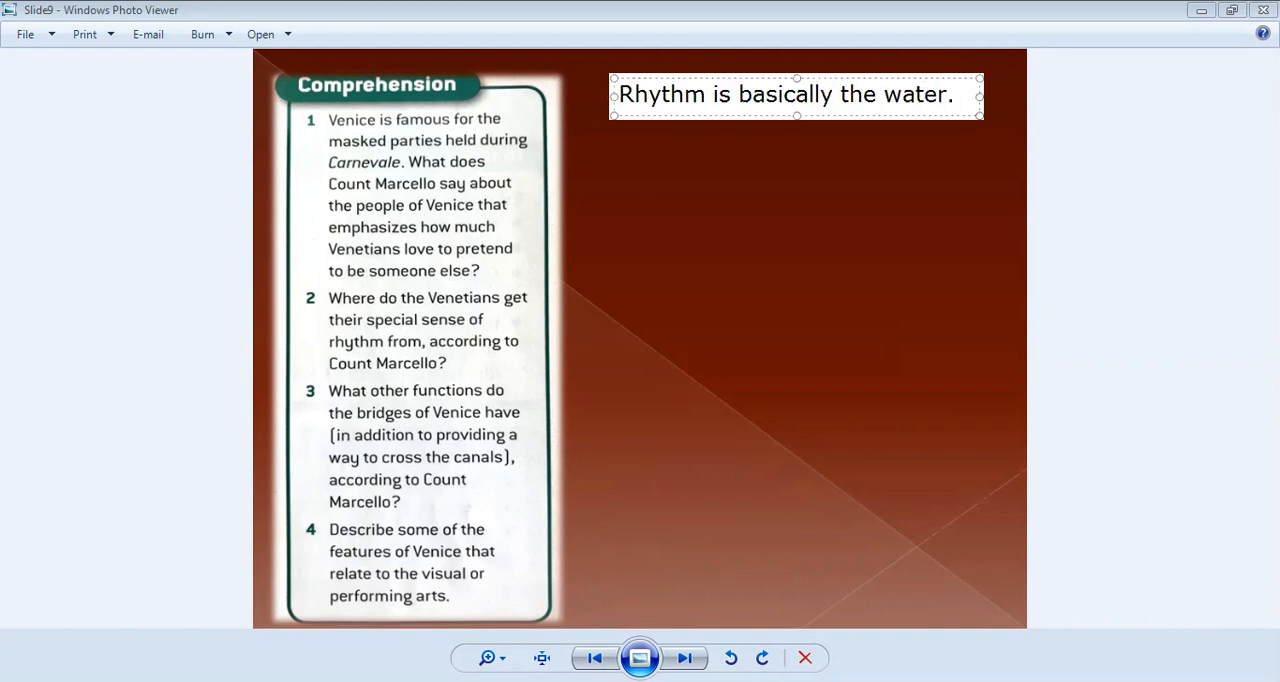
mouse_move(612, 210)
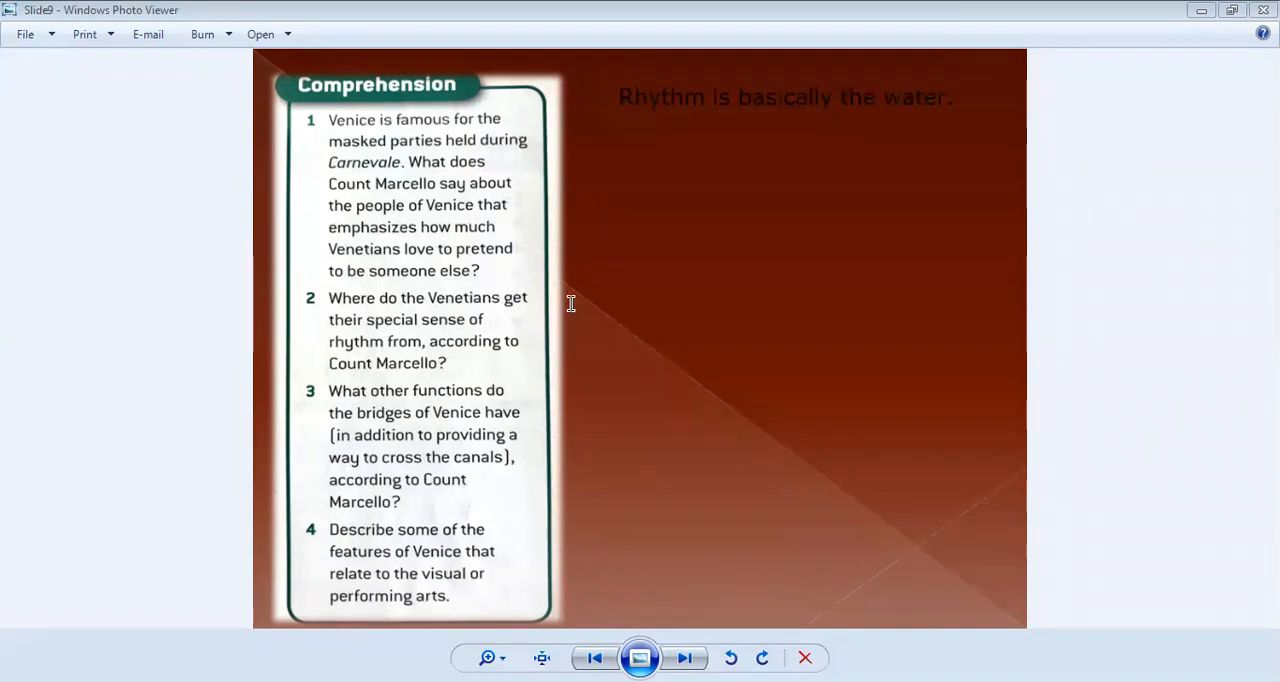
click(778, 318)
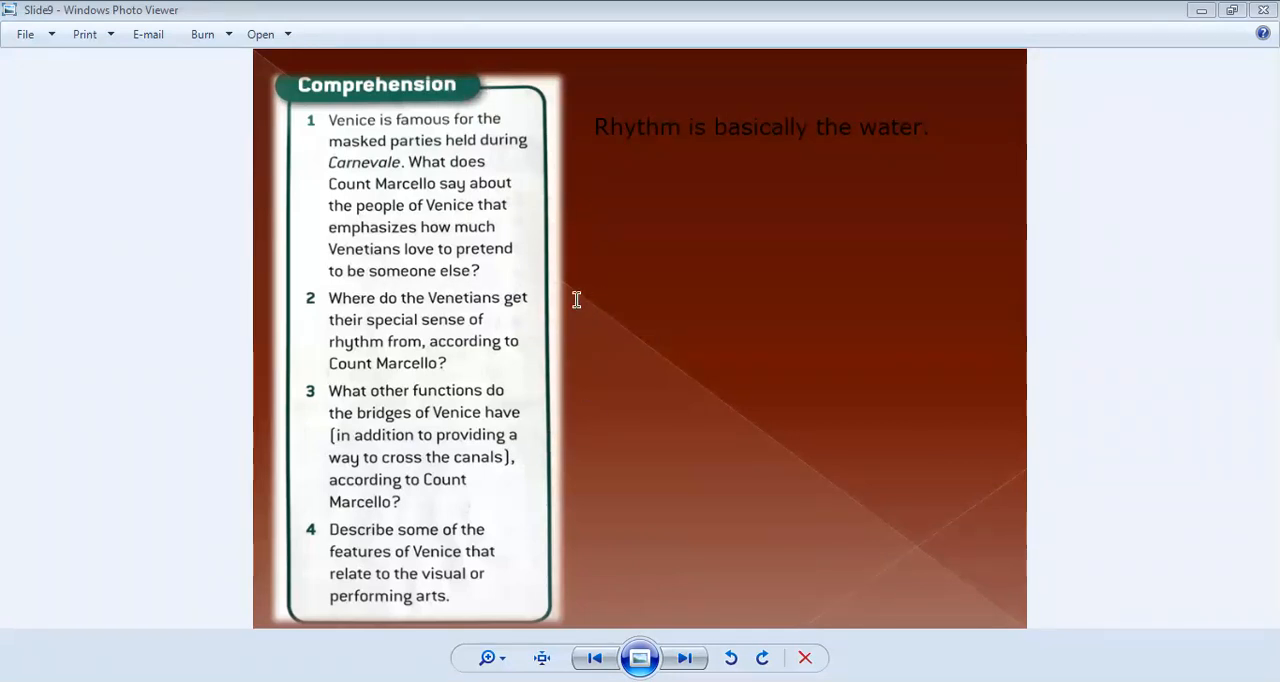
Step: Write that rhythm comes from the water: high water, high pressure - tense
text(F)
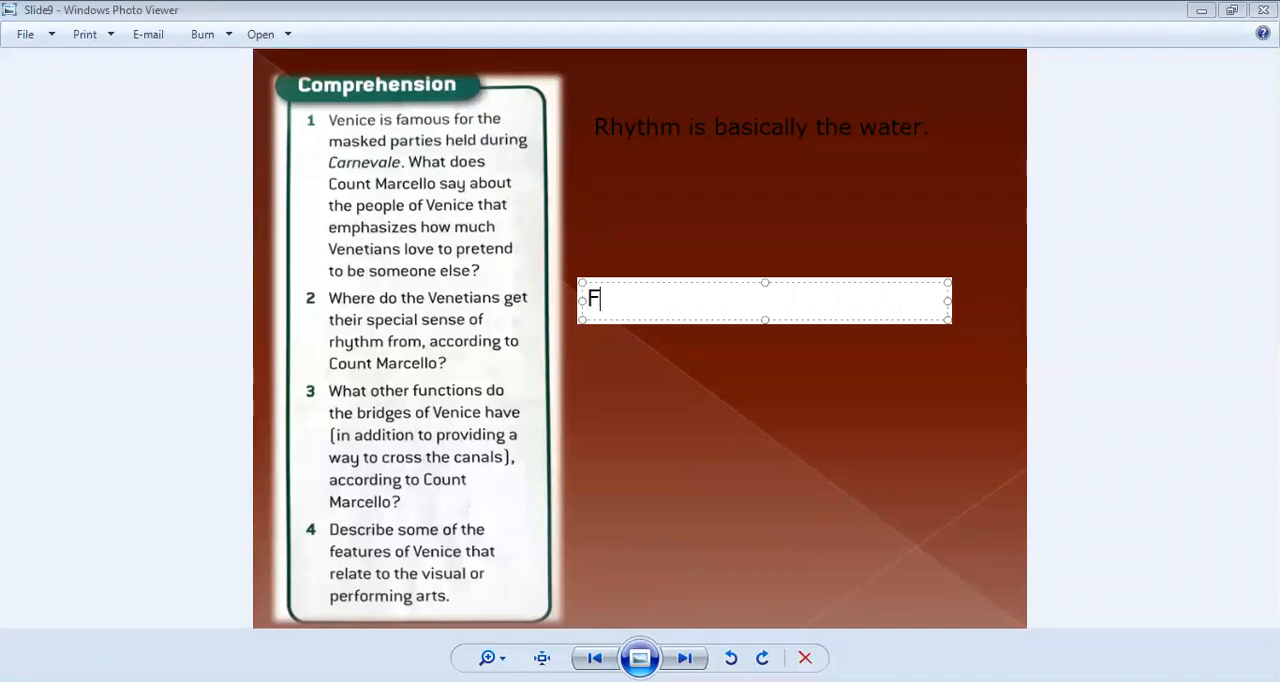
text(rom the at)
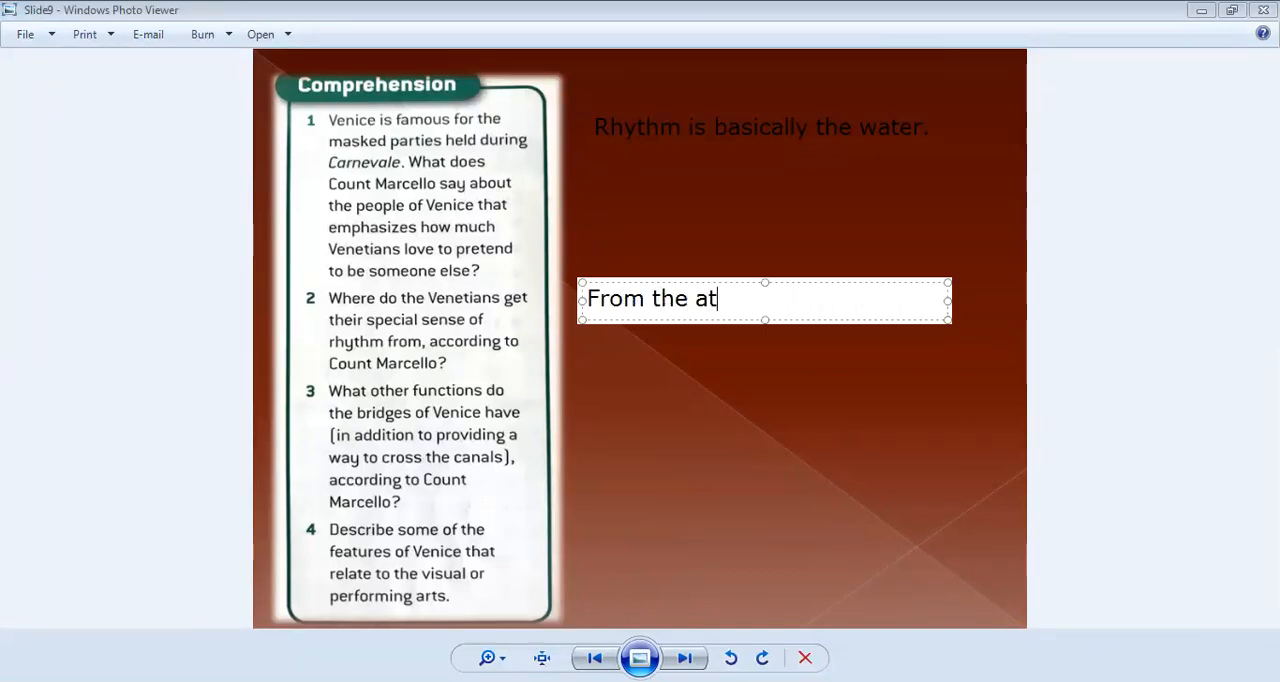
text(wa)
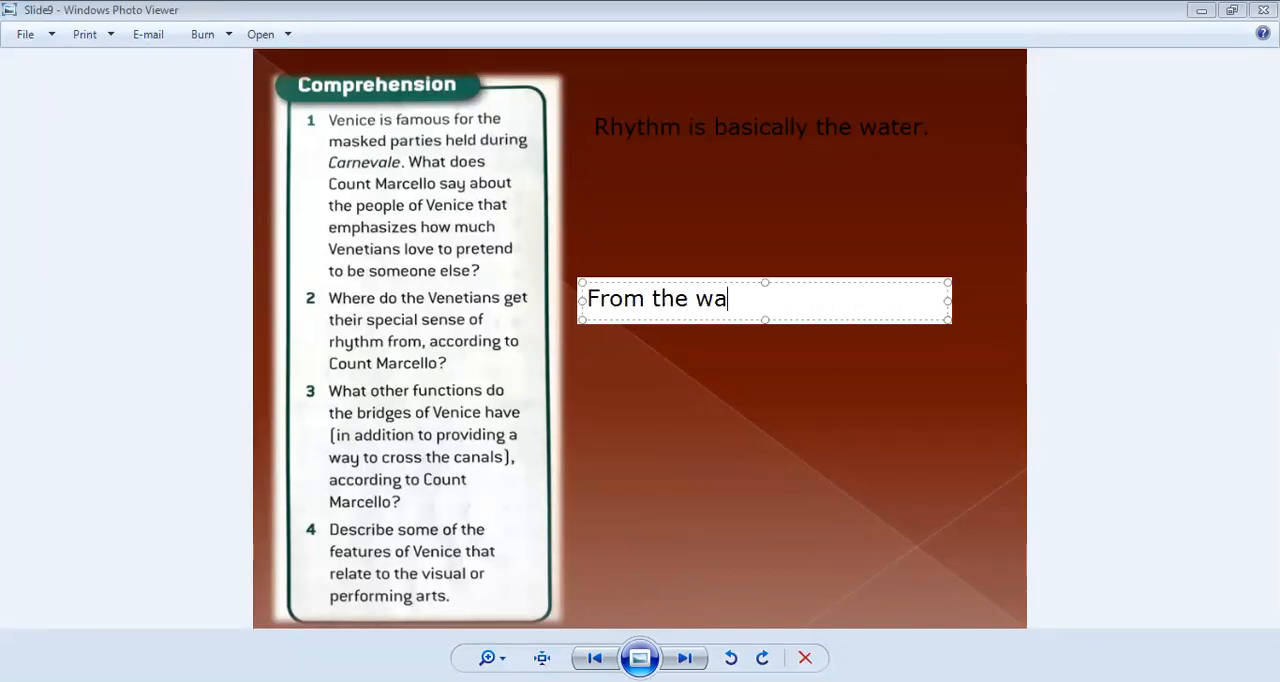
text(ter,)
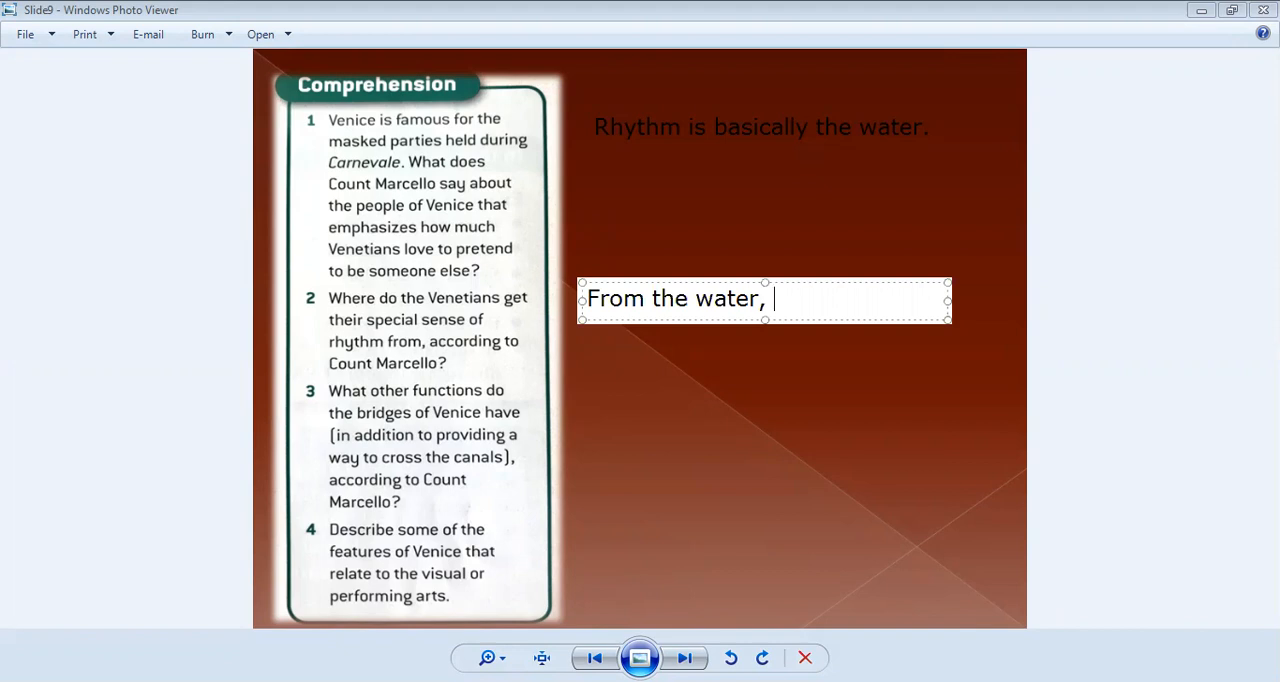
text(high wat)
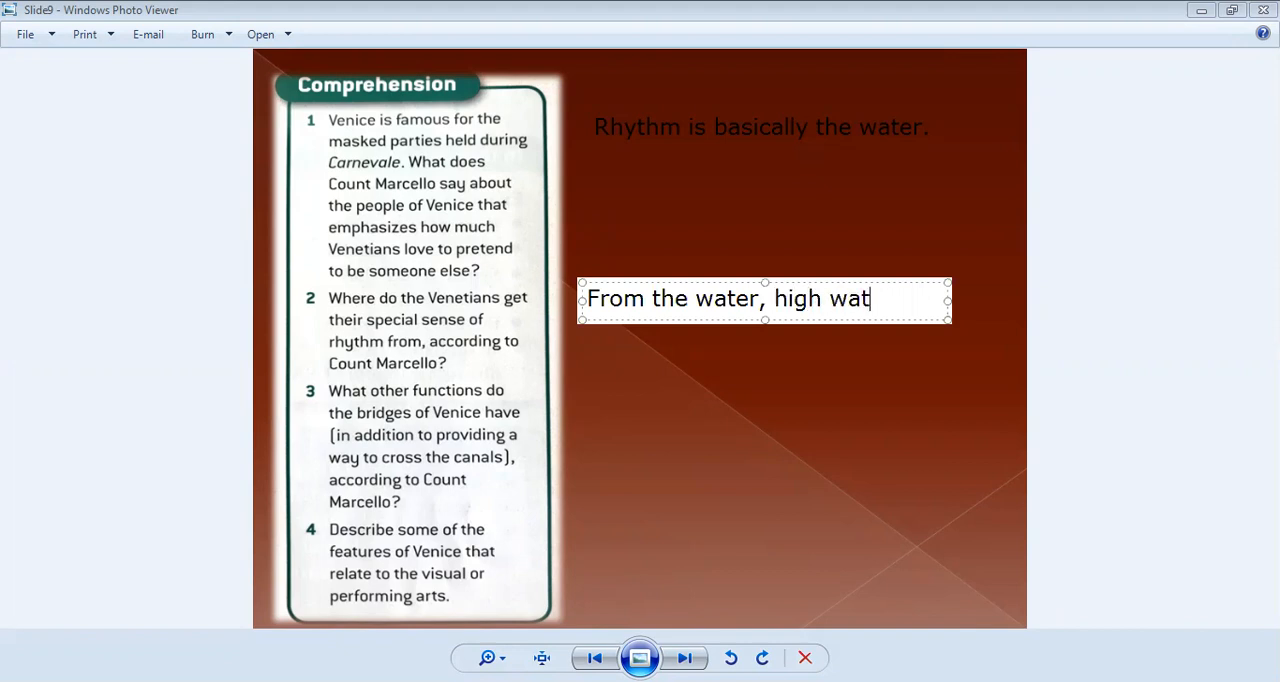
text(er)
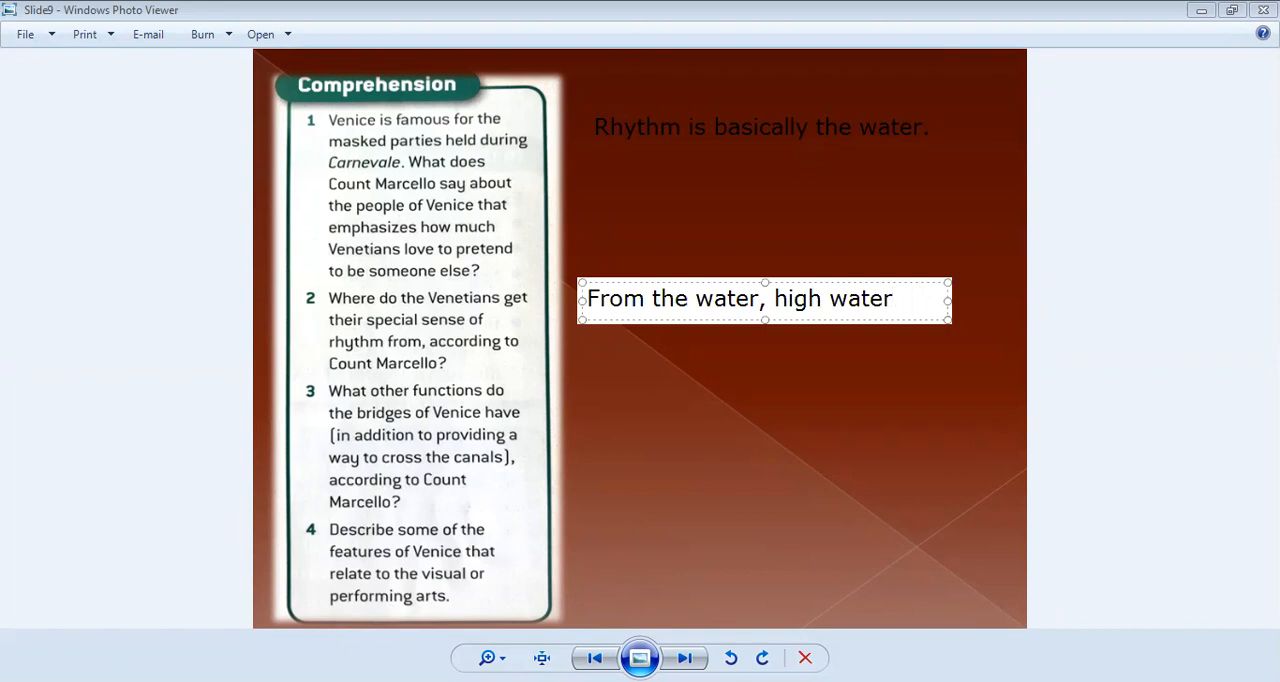
text(, high pre)
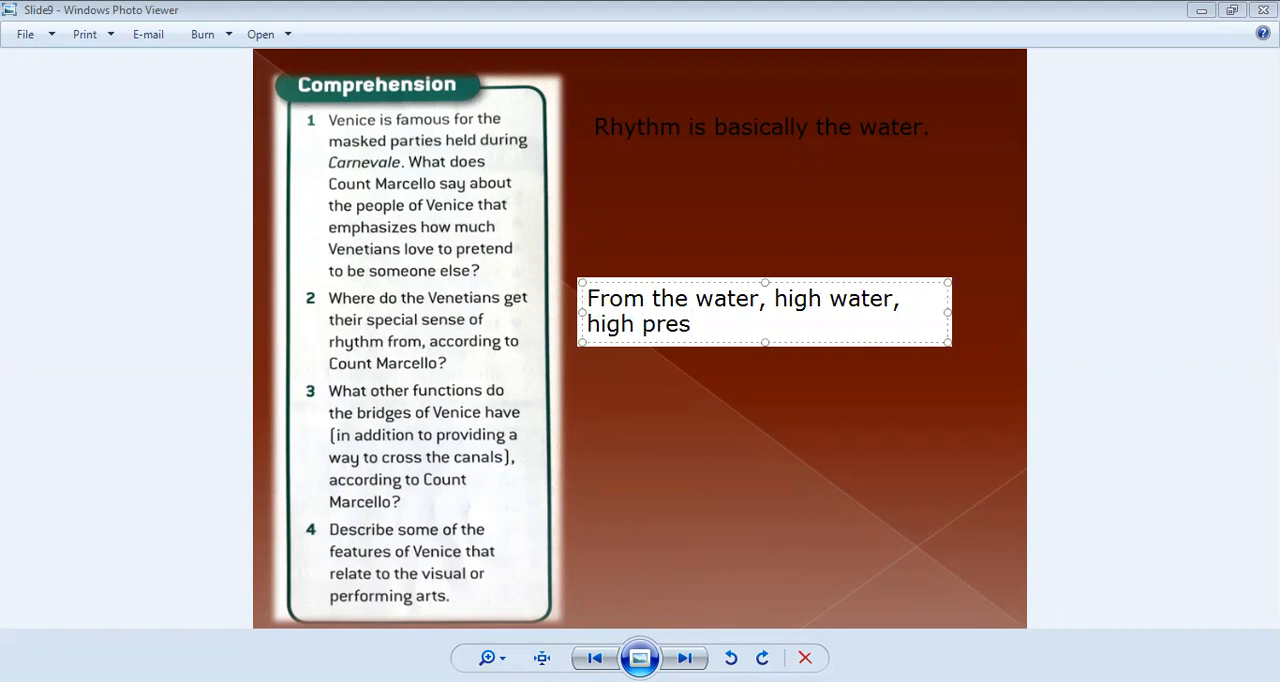
text(sure)
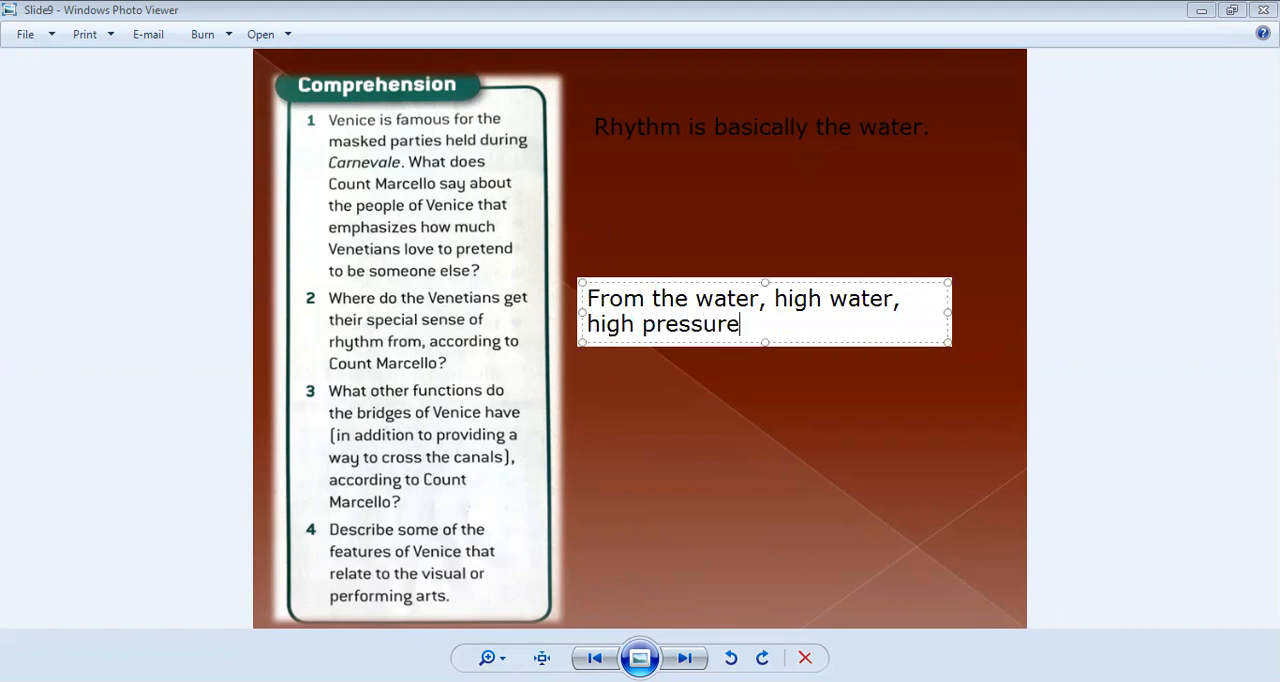
text(- te)
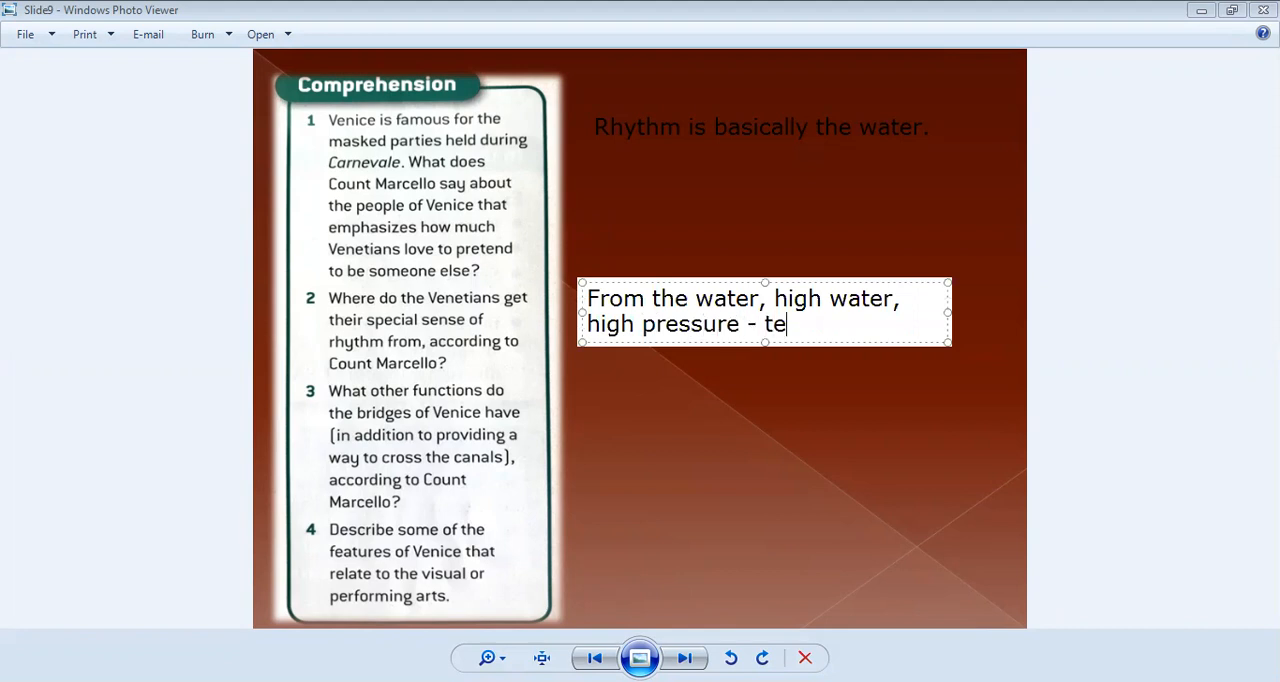
text(nse)
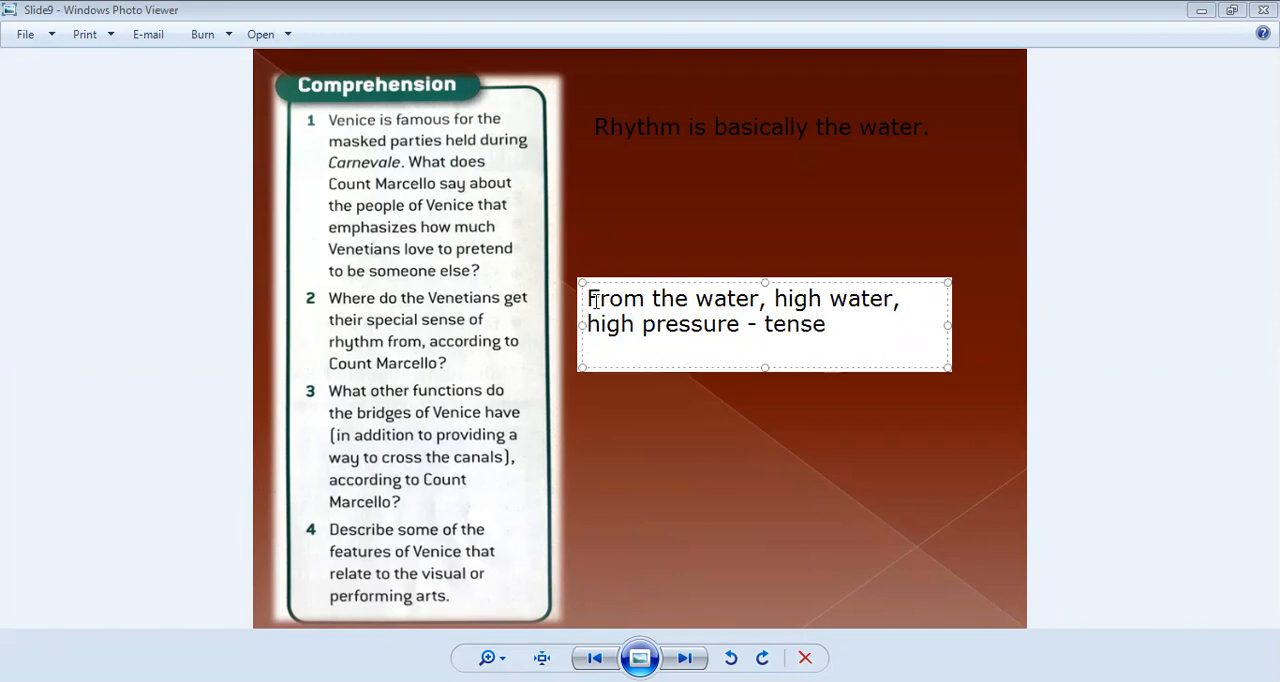
Step: Continue the note: Low water, low pressure - relaxed, which changes every 6 hours
text(Low water)
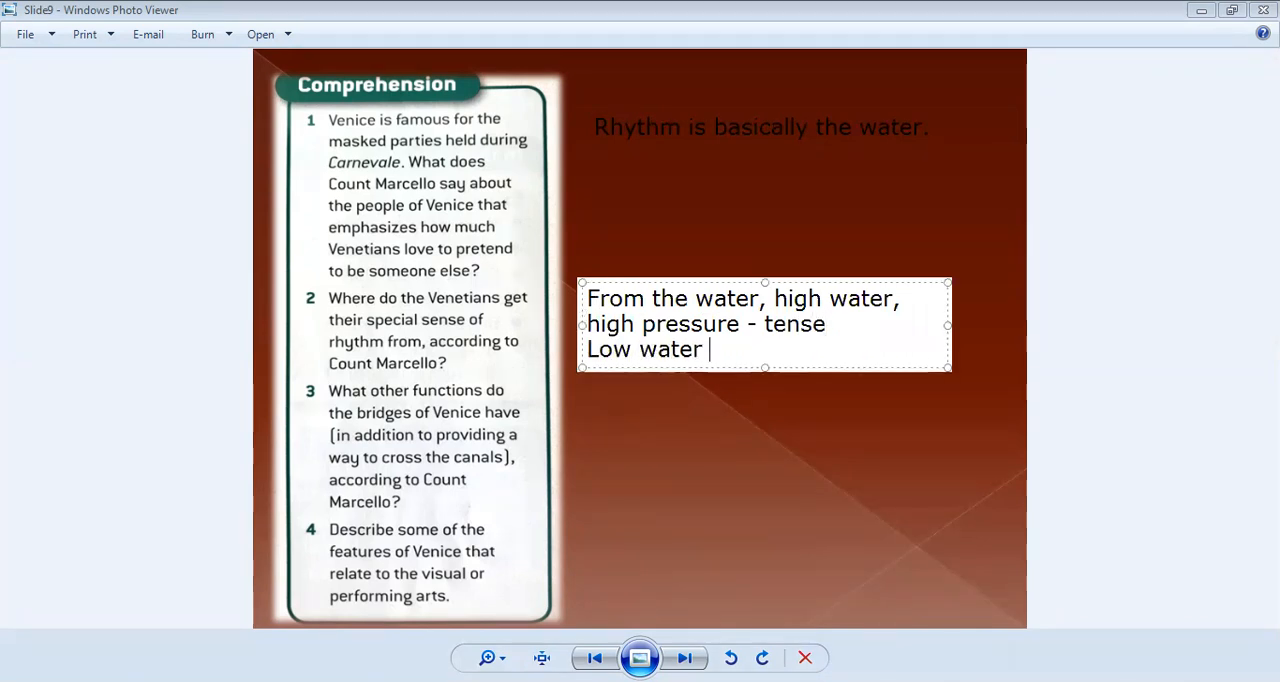
key(backspace)
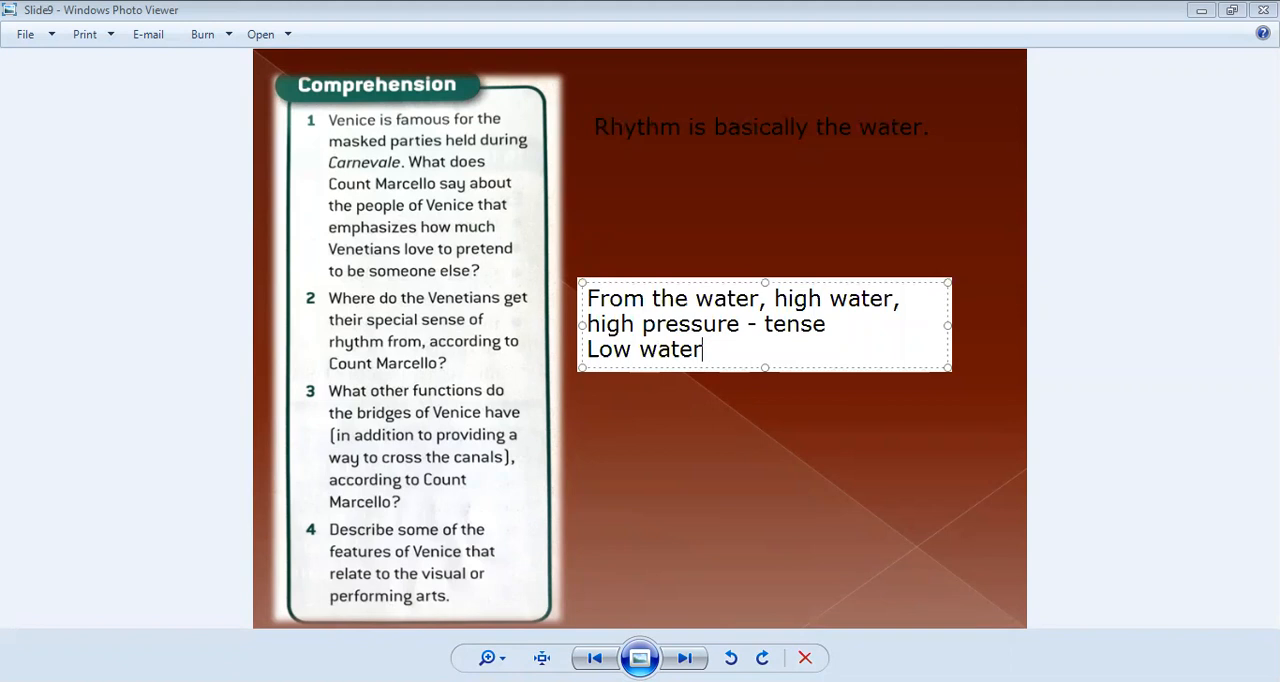
text(, low pre)
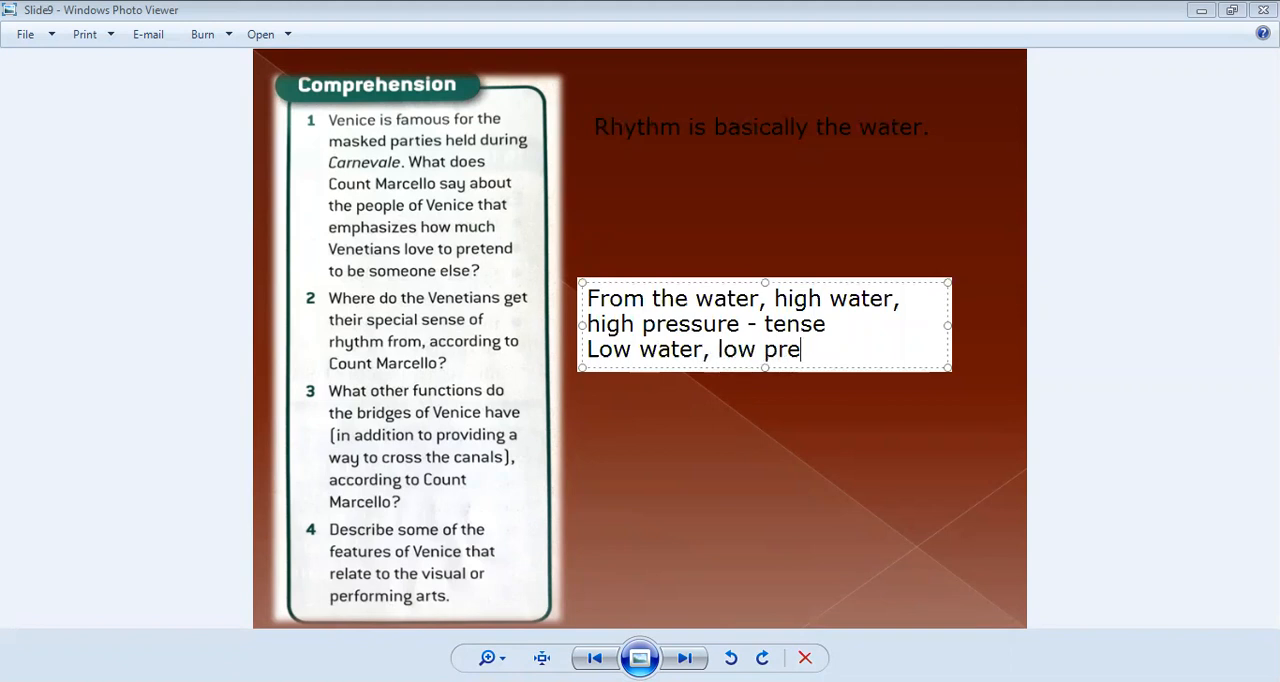
text(ssure -)
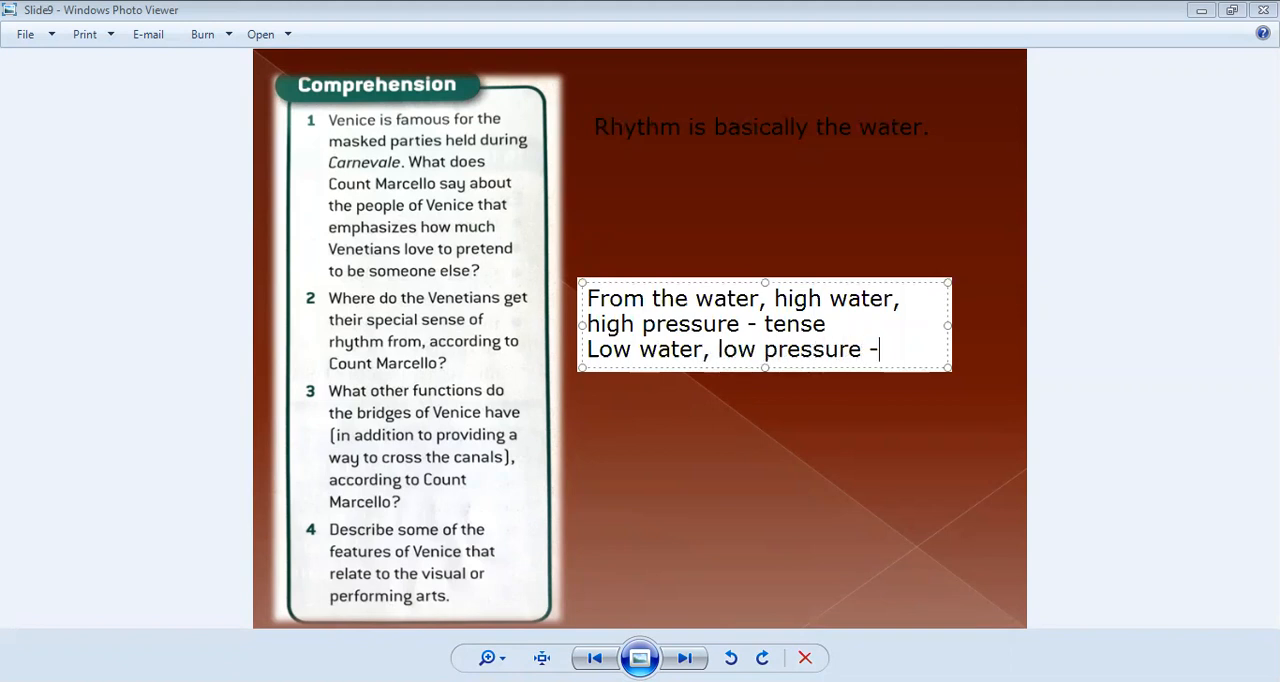
text(relaxed.)
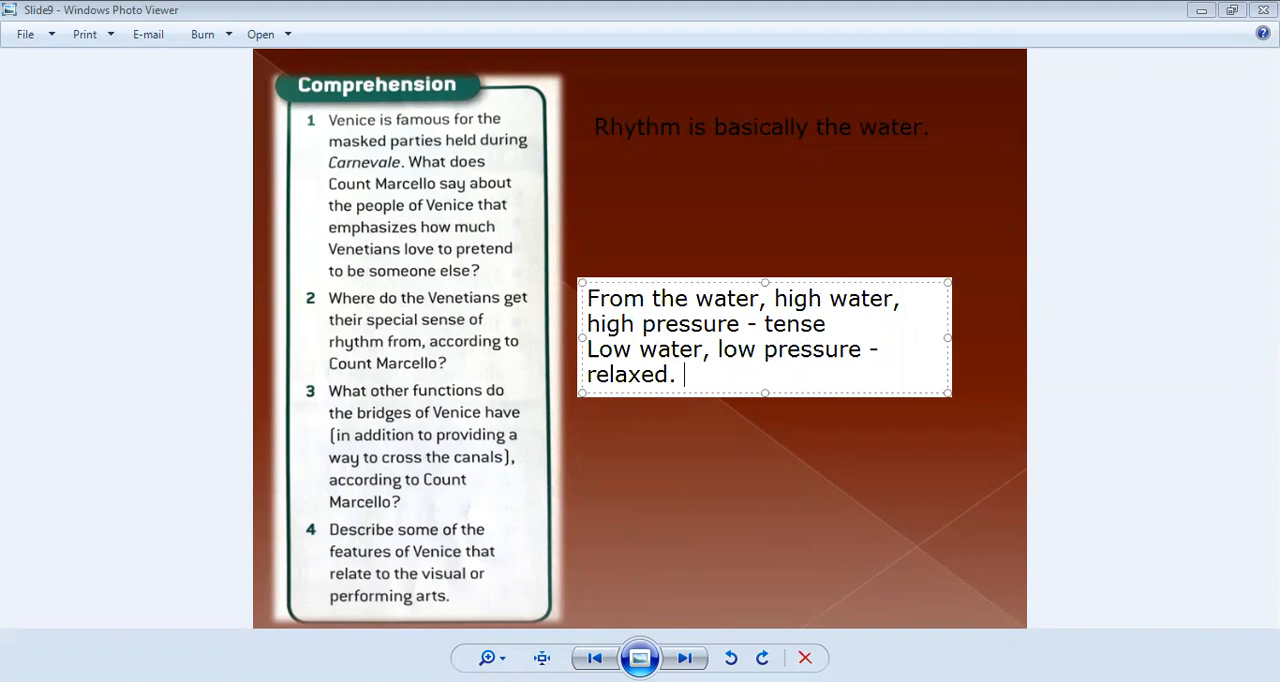
text(chanegs)
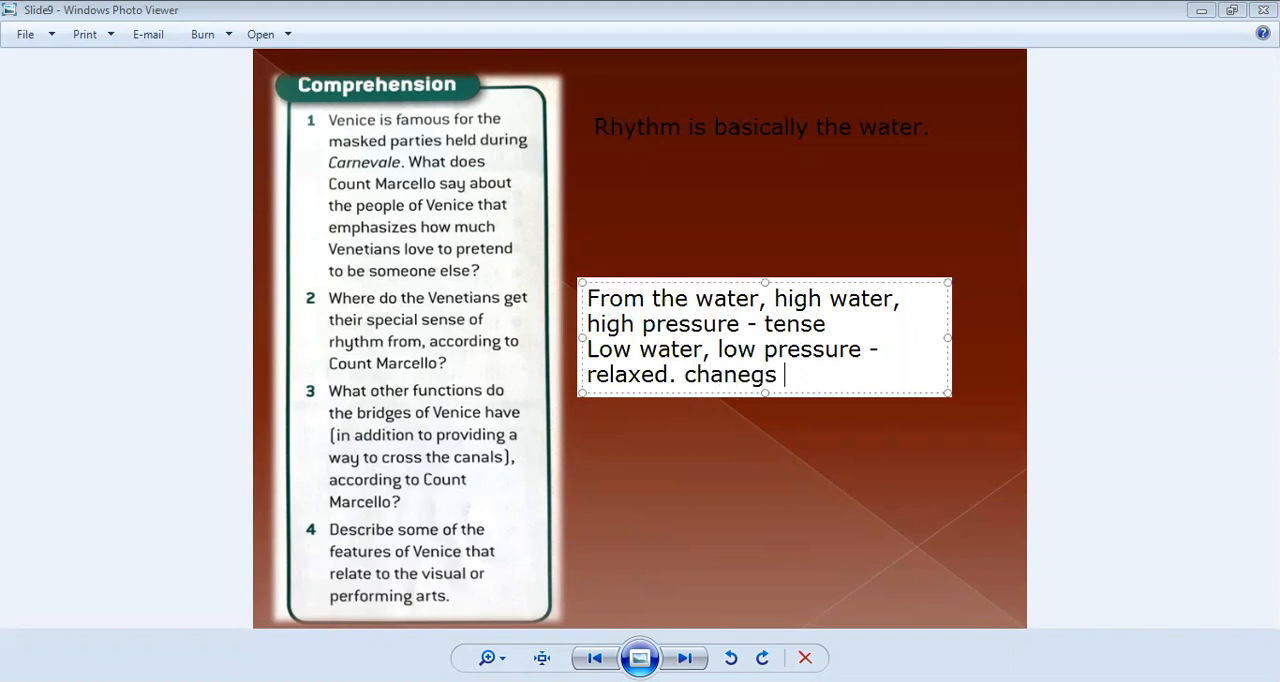
key(BackSpace)
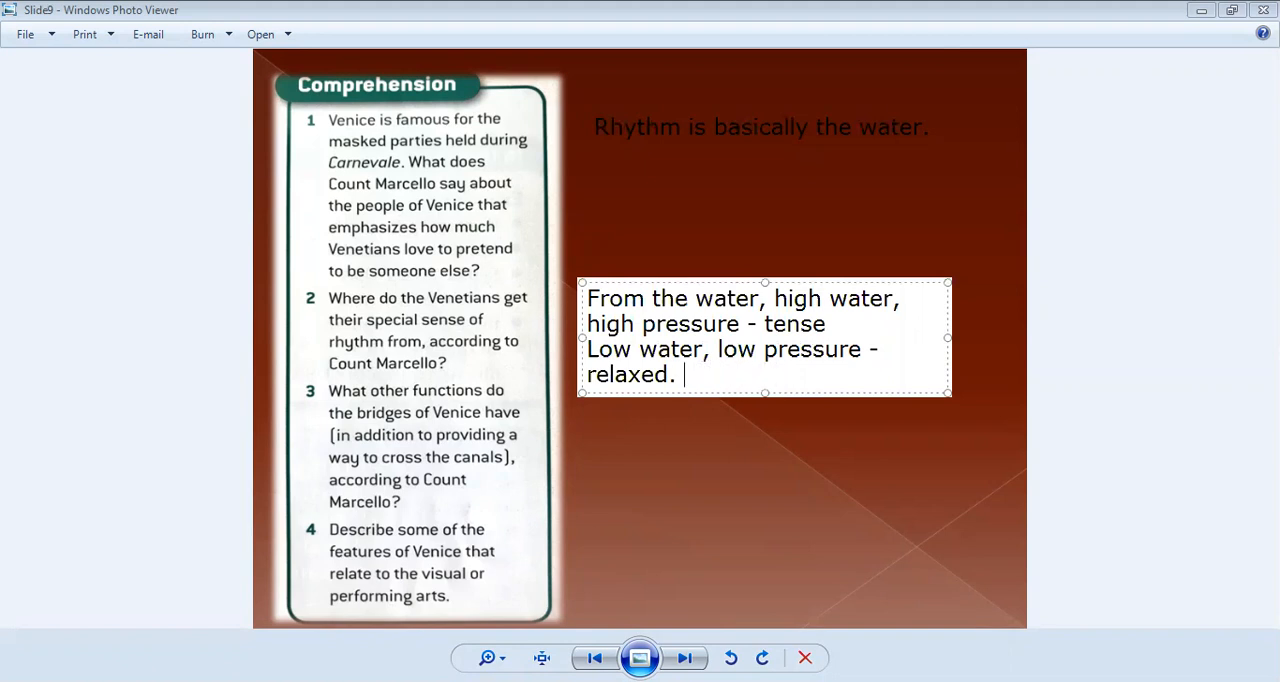
text(which)
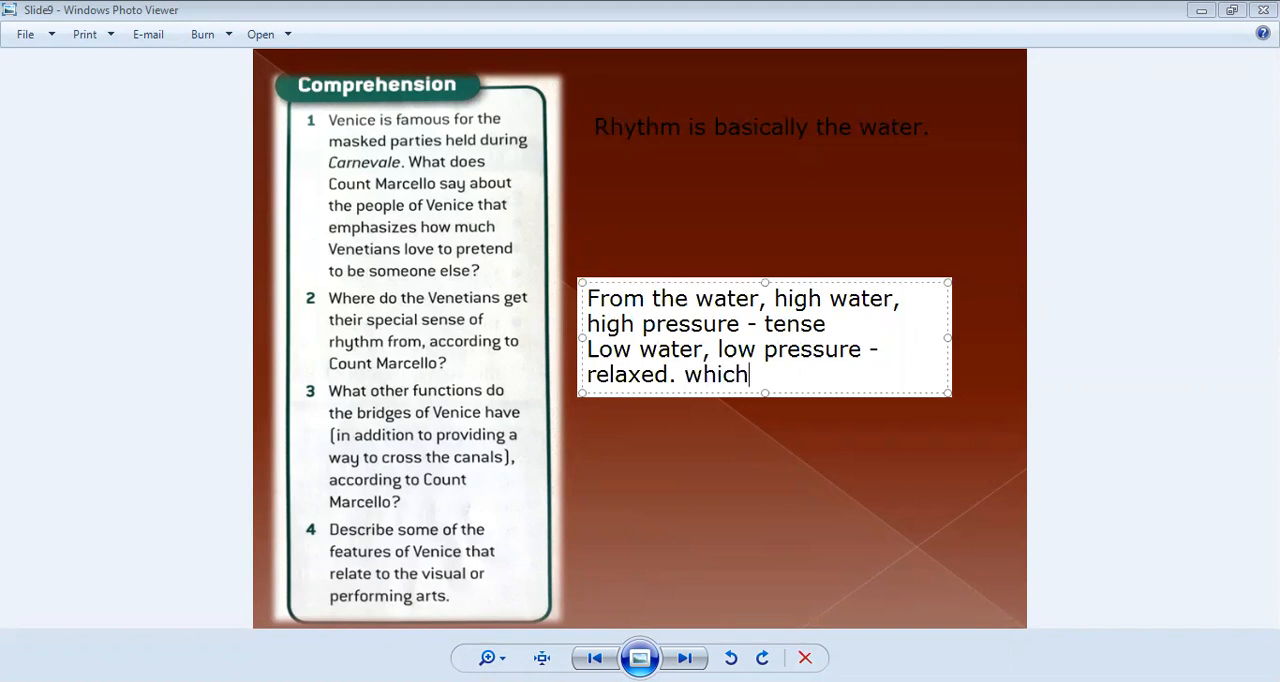
text(changes every 6 hour)
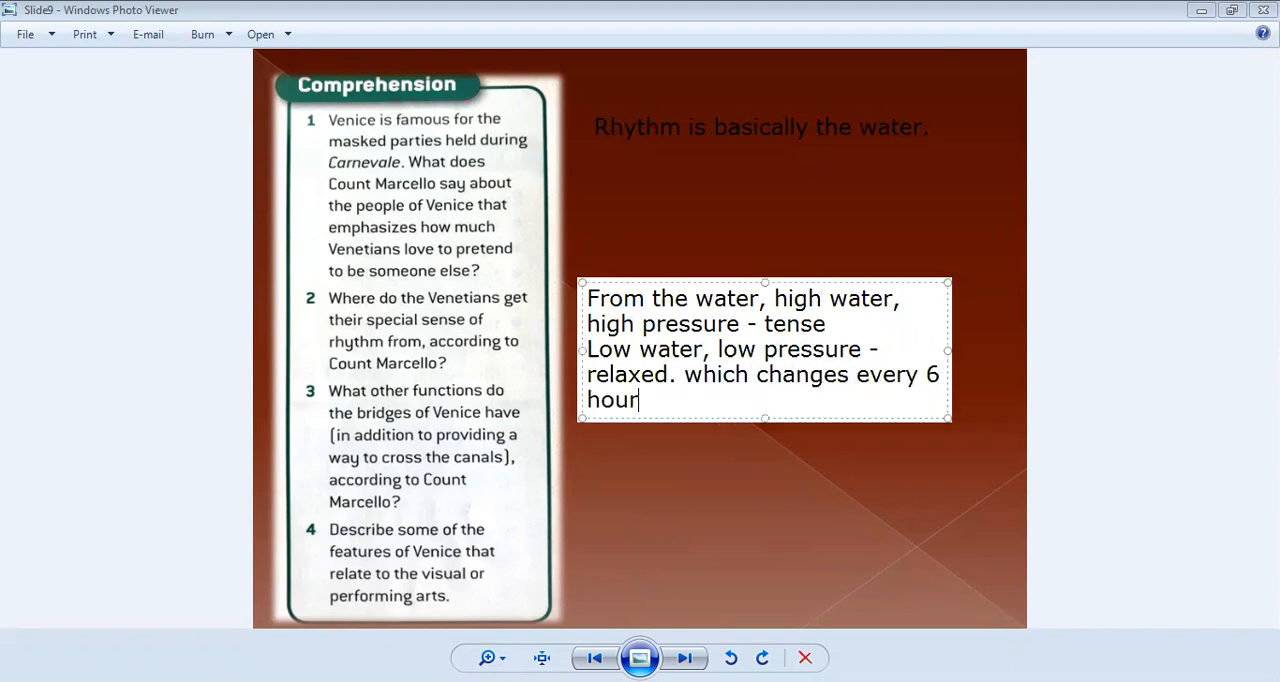
text(s)
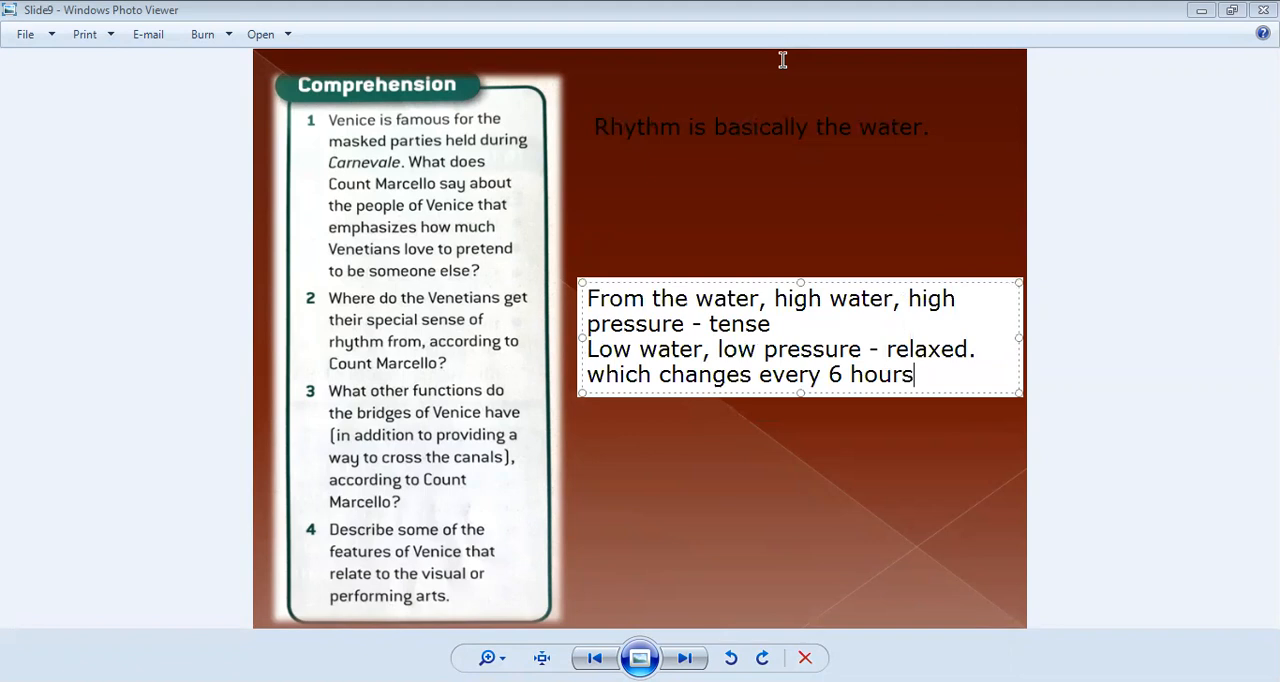
mouse_move(622, 464)
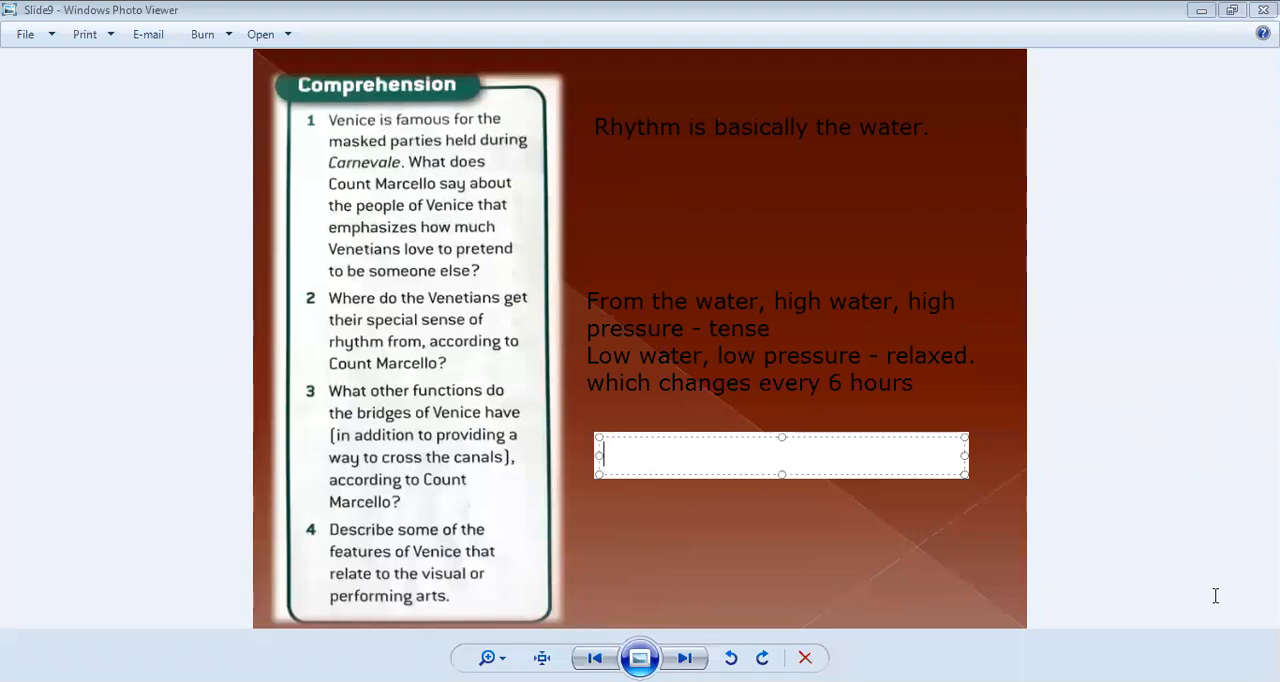
Step: Write 'Transition' in a new note beneath the water-rhythm answer
text(Tra)
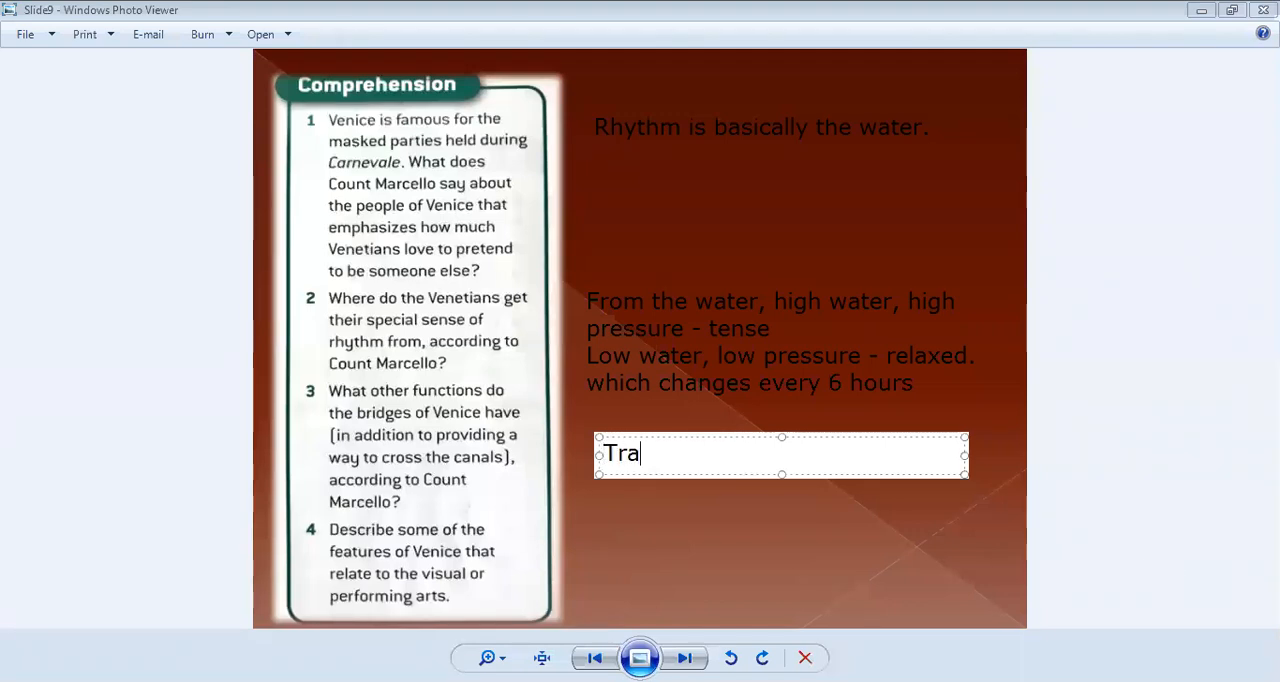
text(nsition)
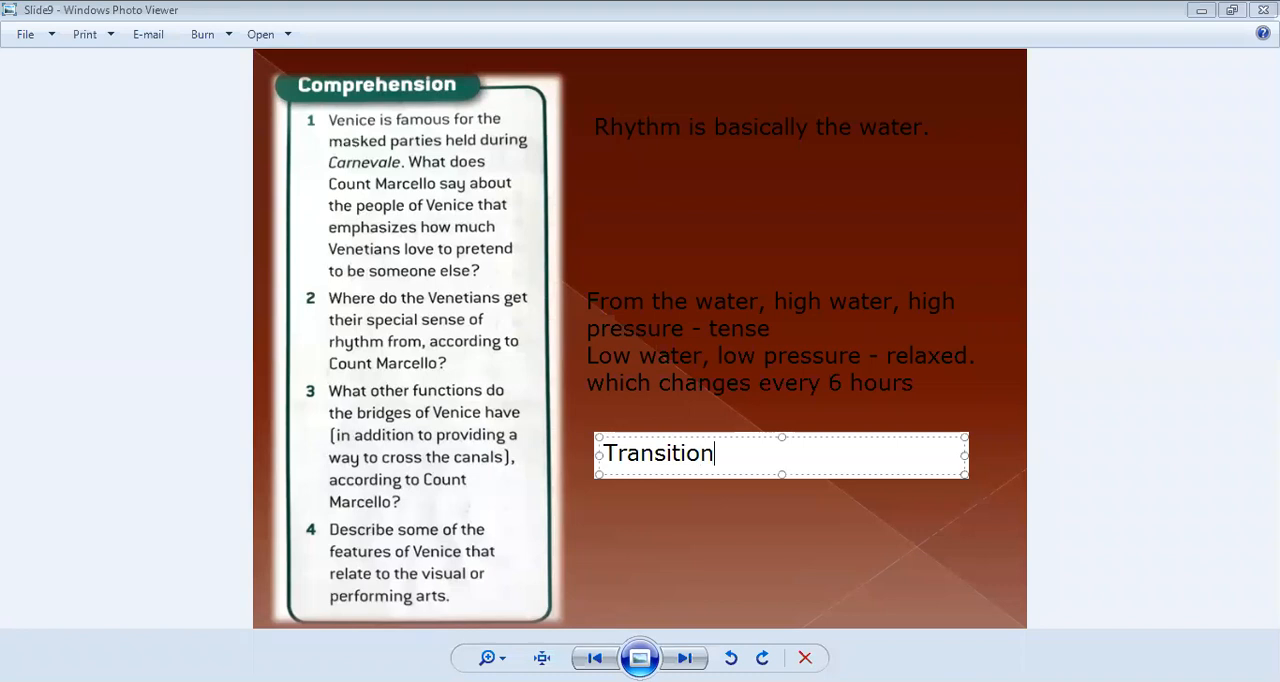
mouse_move(1216, 596)
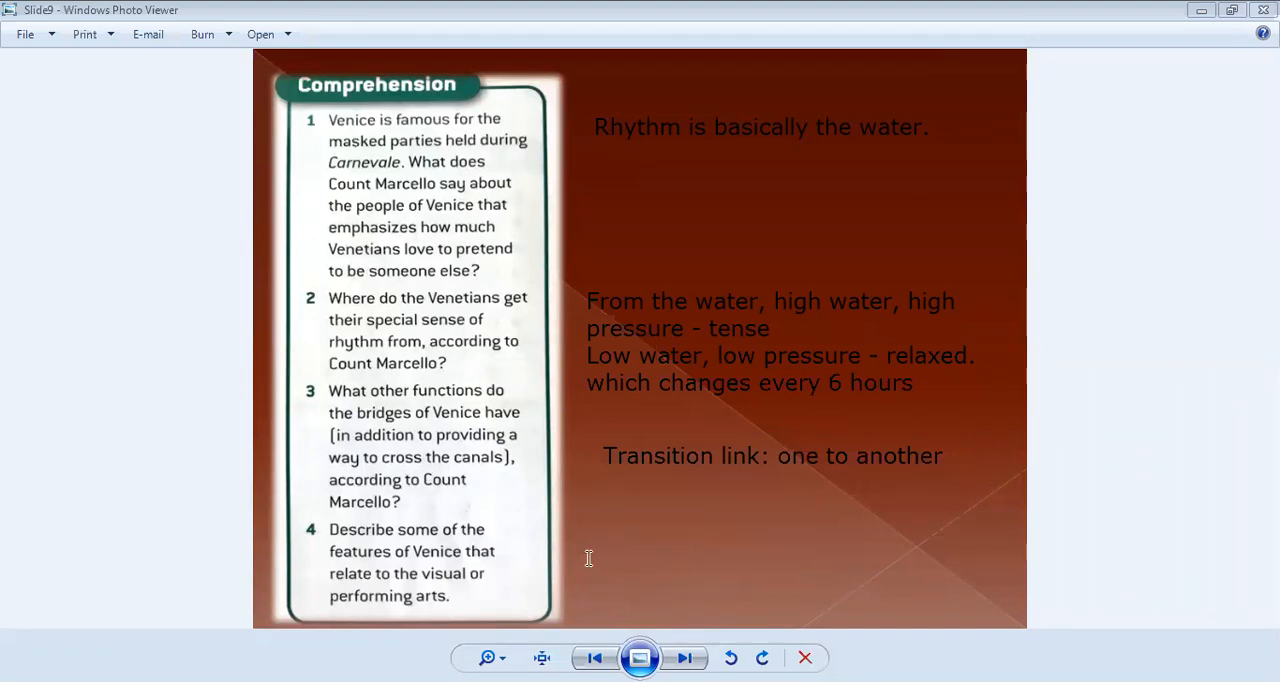
mouse_move(760, 542)
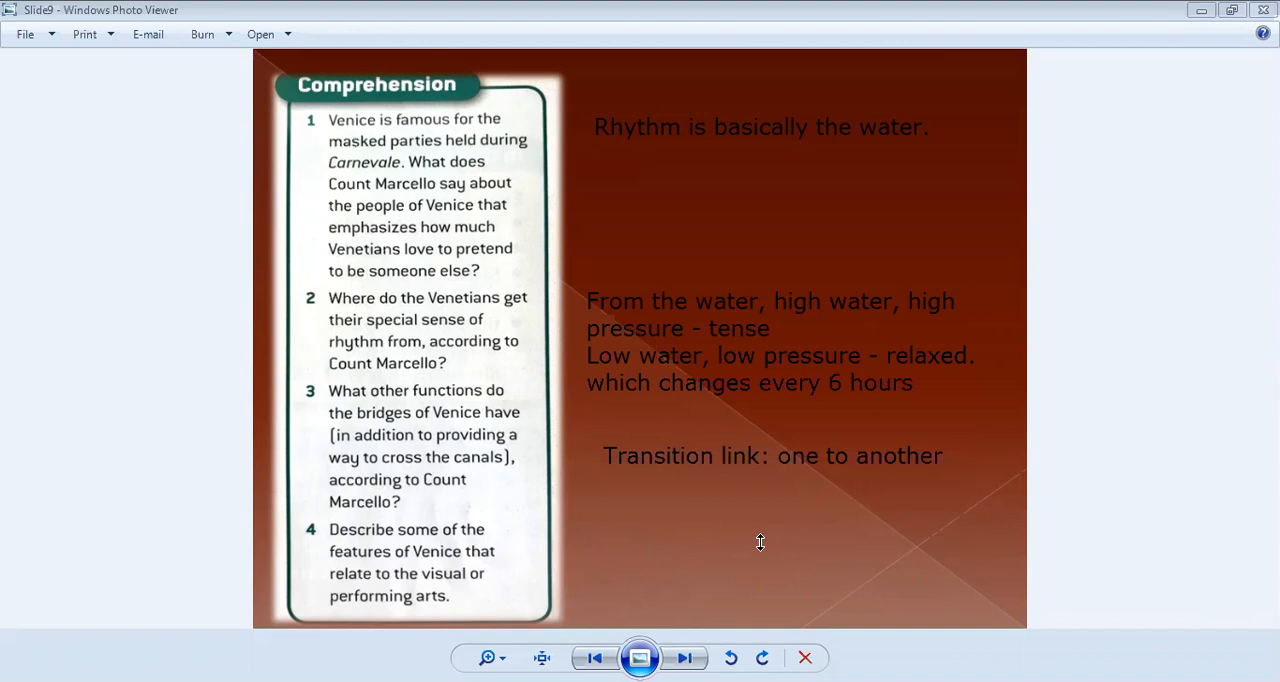
mouse_move(588, 530)
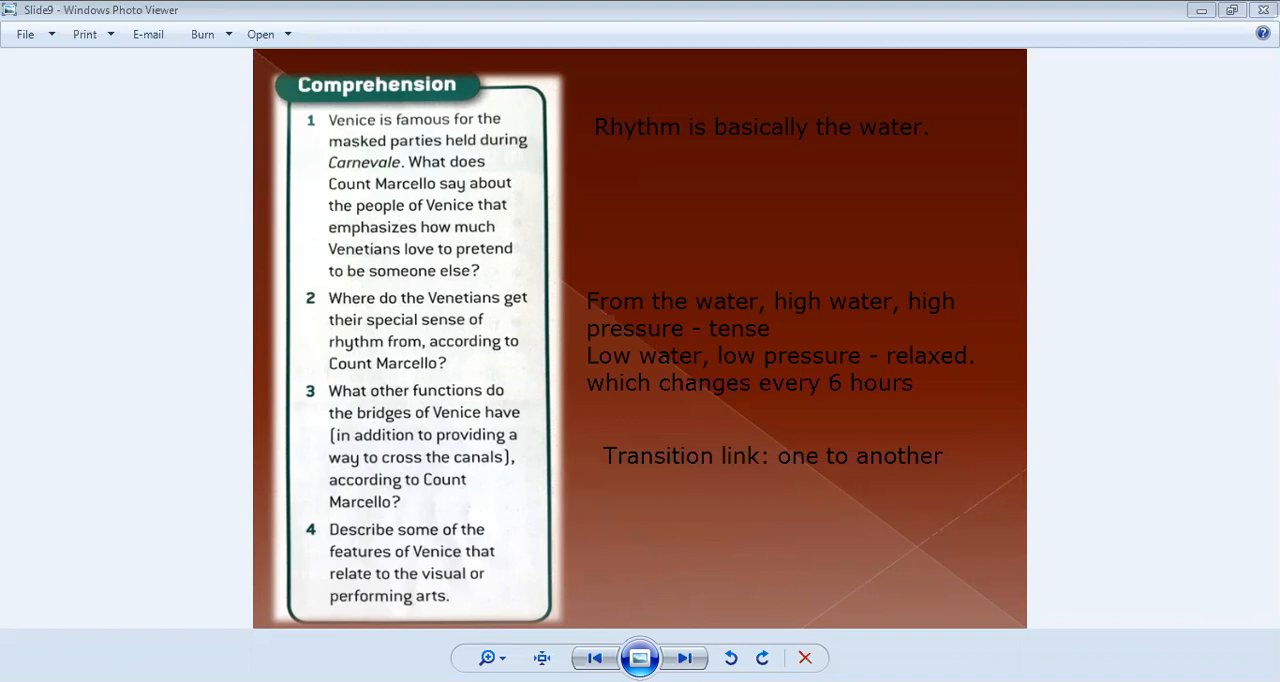
Step: Write "A trompe l'oeil" in the note under the previous answers
text(A)
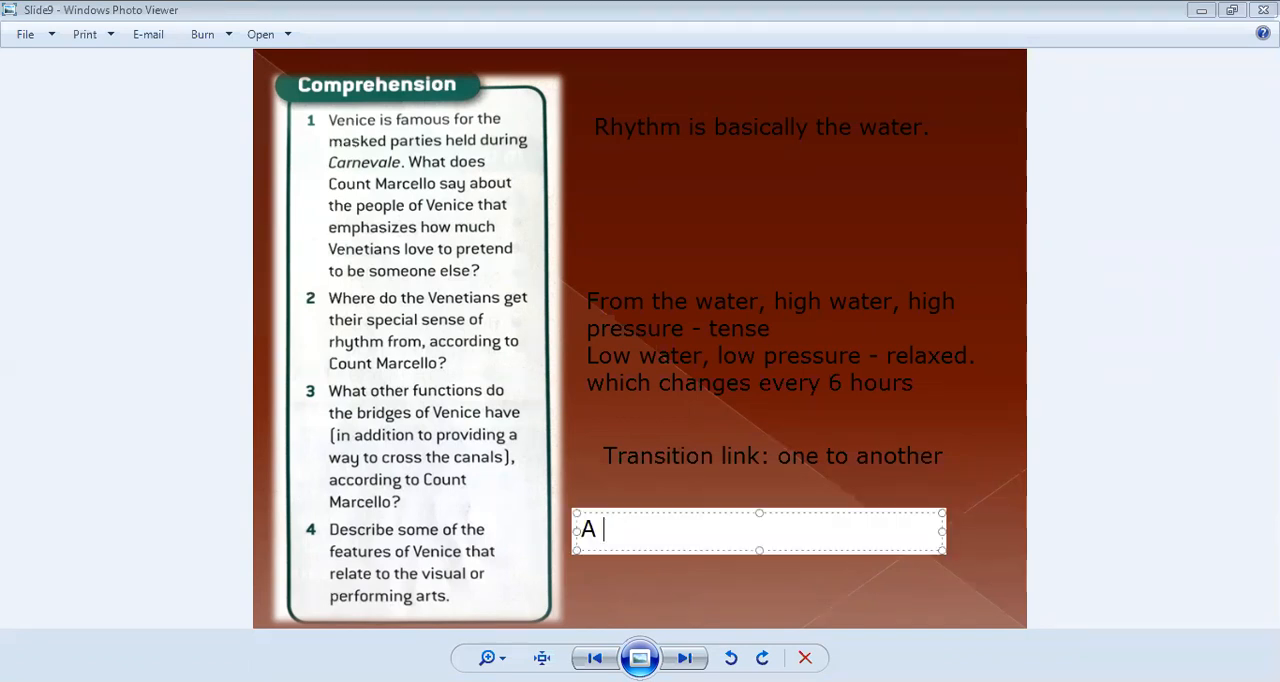
text(tromp)
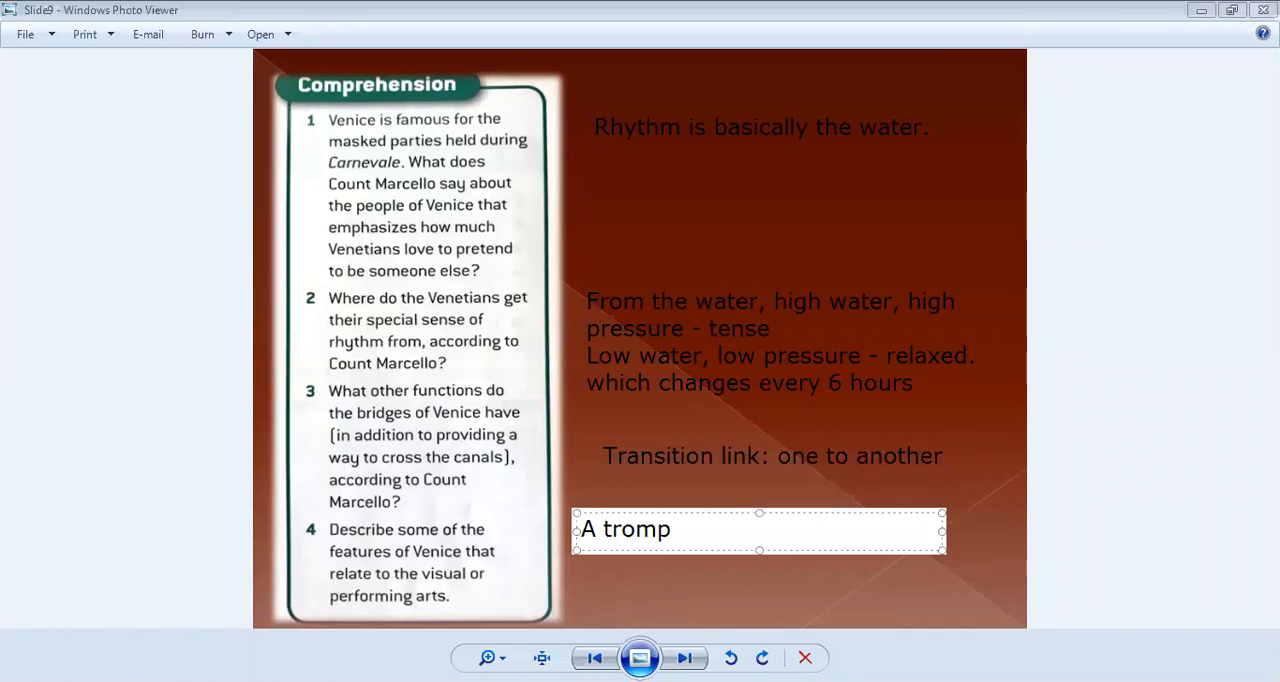
text(e)
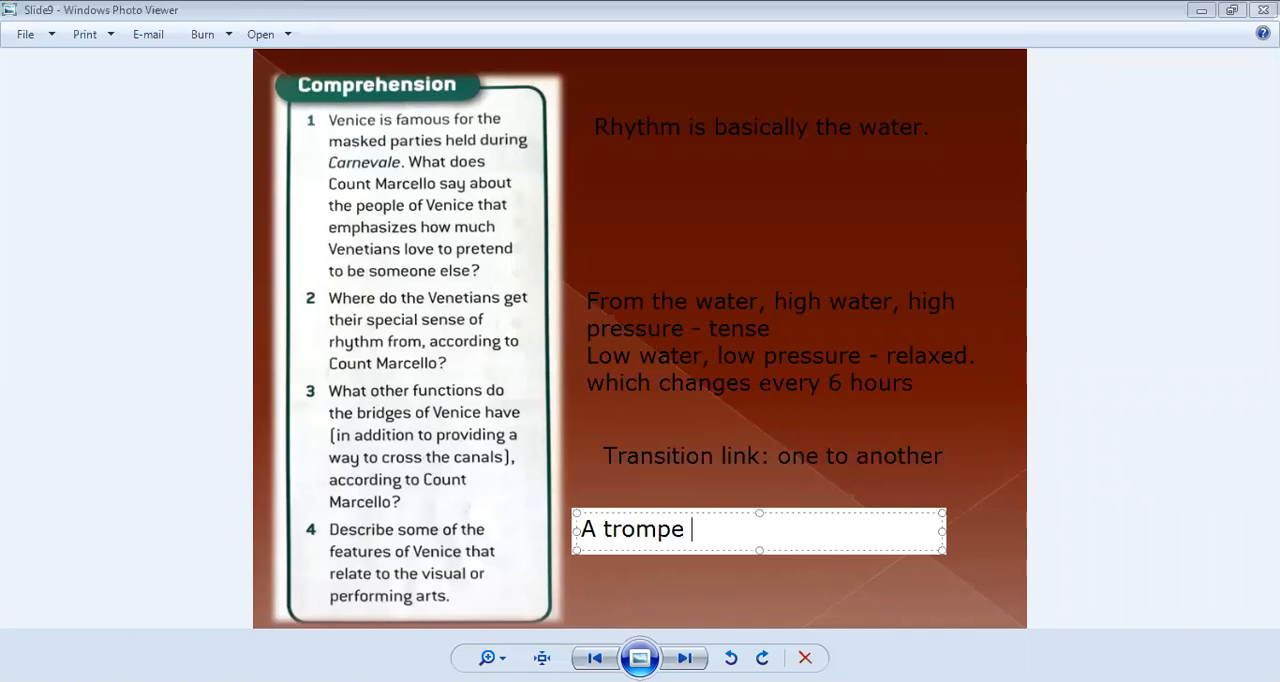
text(l')
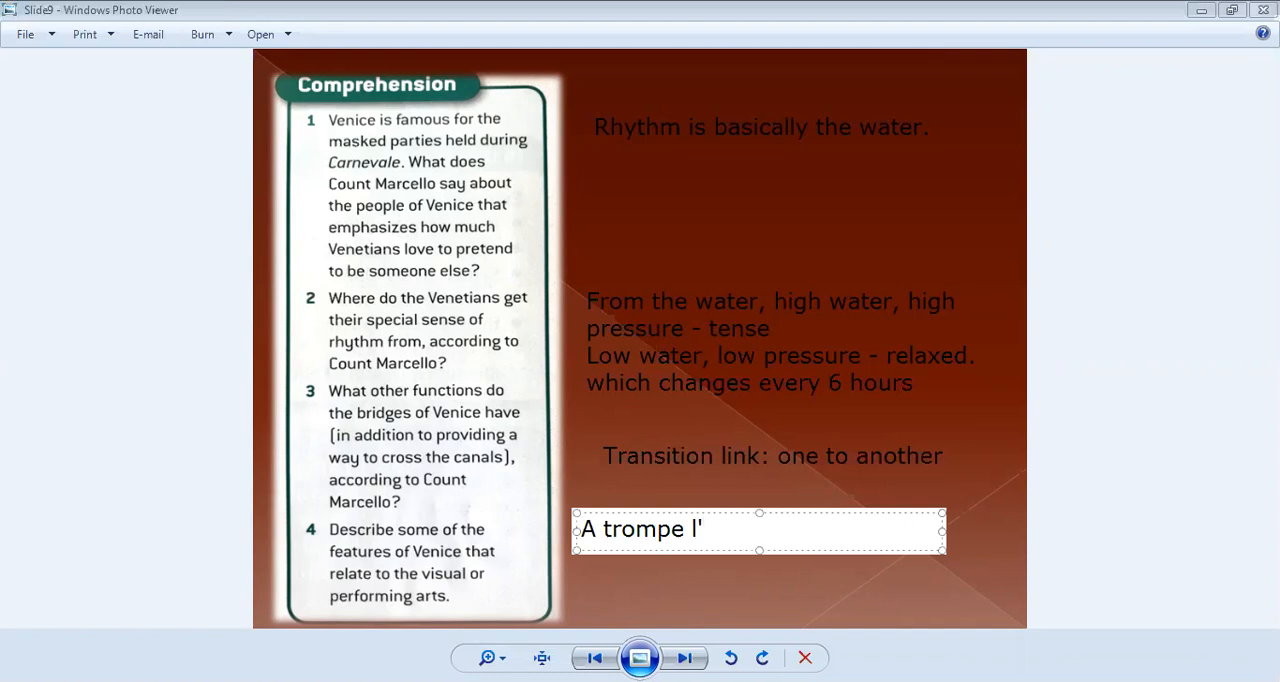
text(oe)
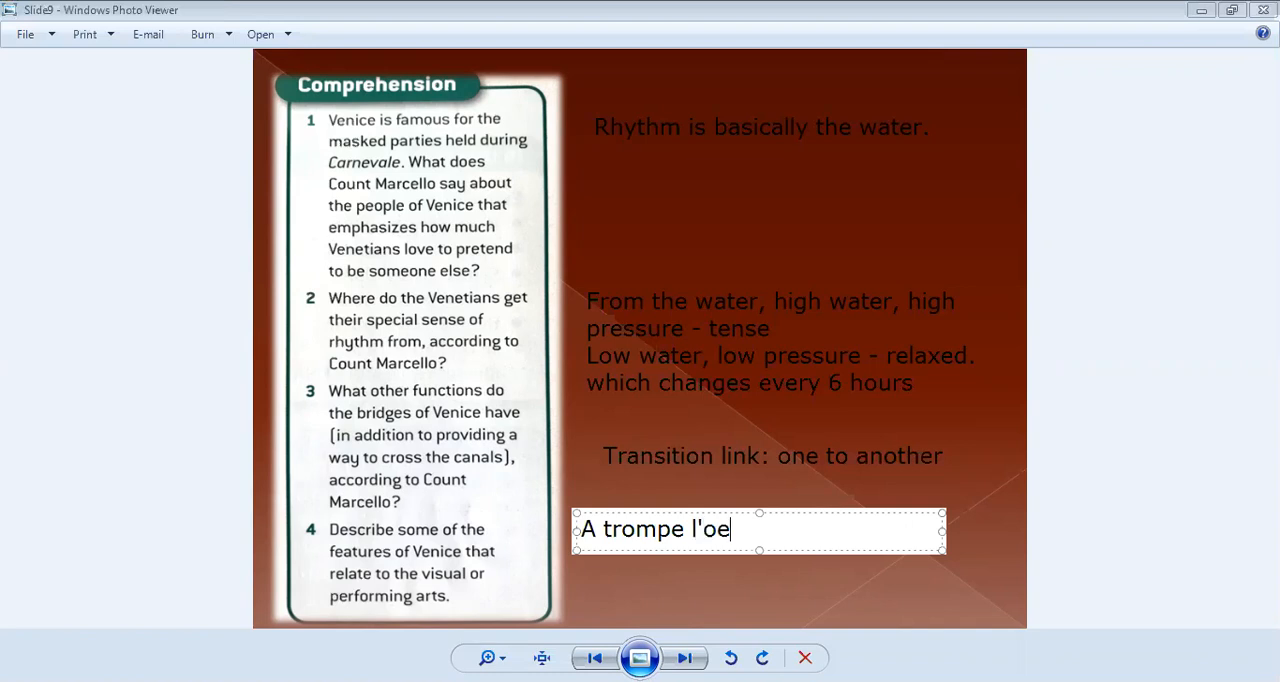
text(il)
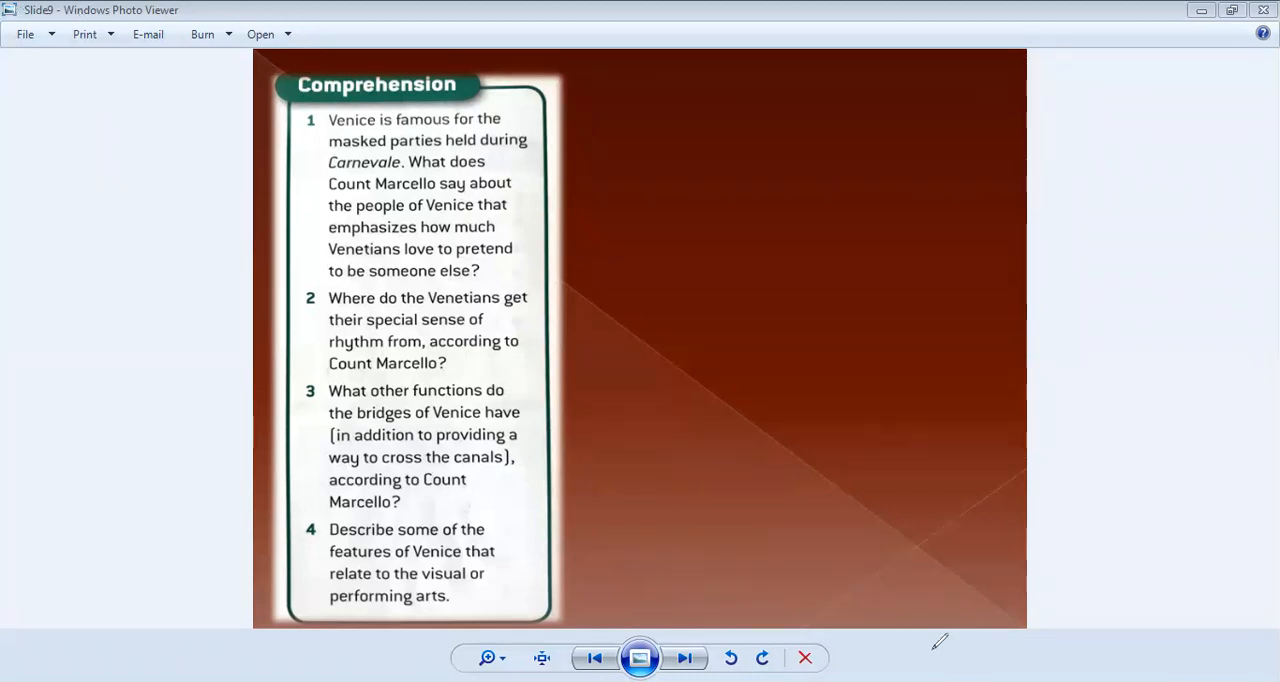
mouse_move(424, 78)
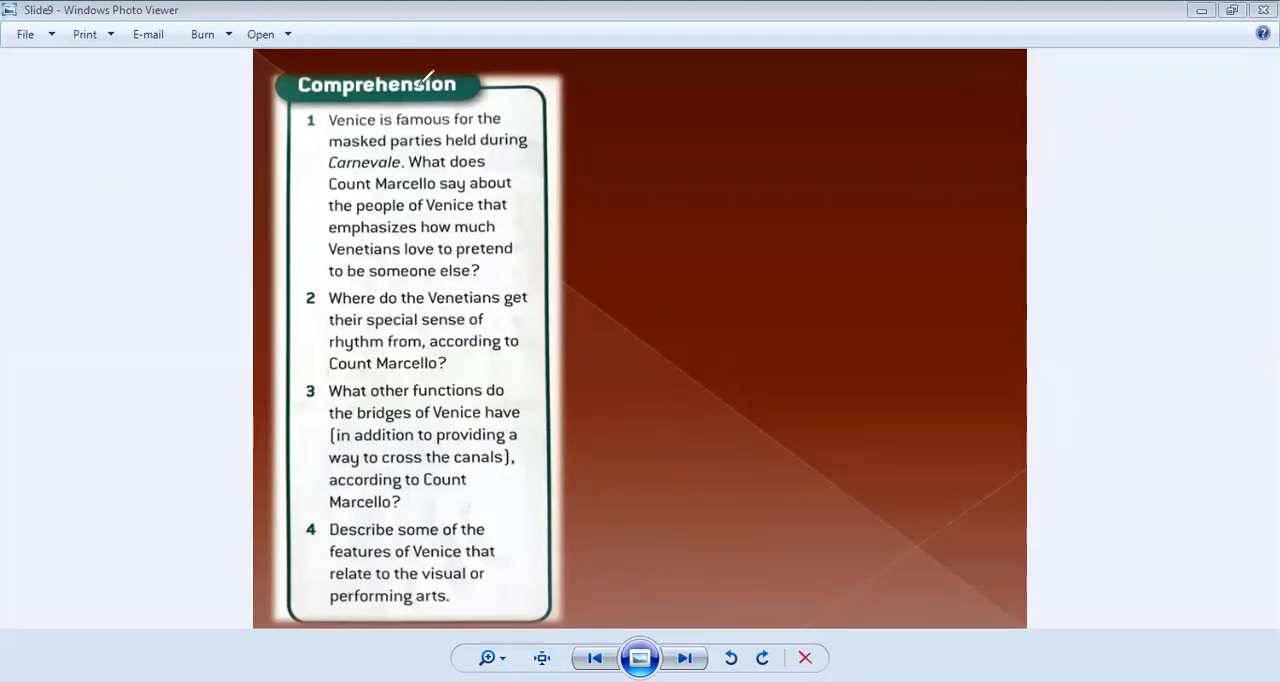
mouse_move(588, 534)
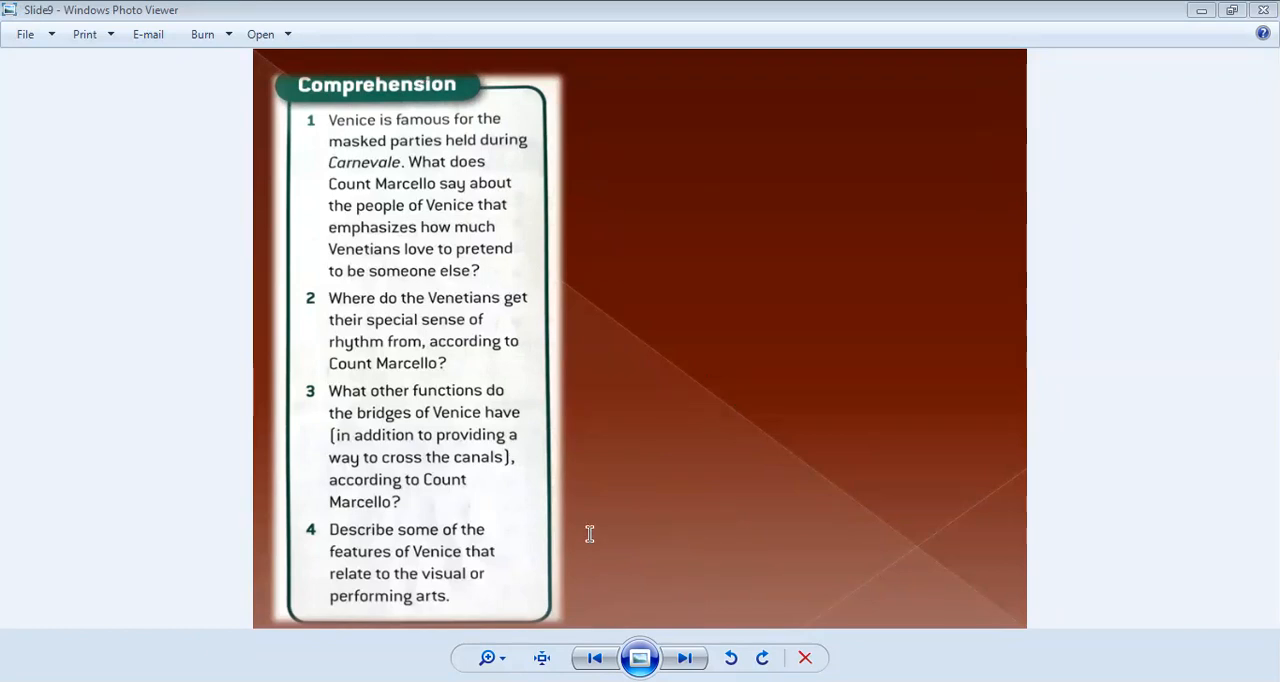
Step: Write "A trompe l'oeil: painting: looks real, not." in a note on the lower right
text(A)
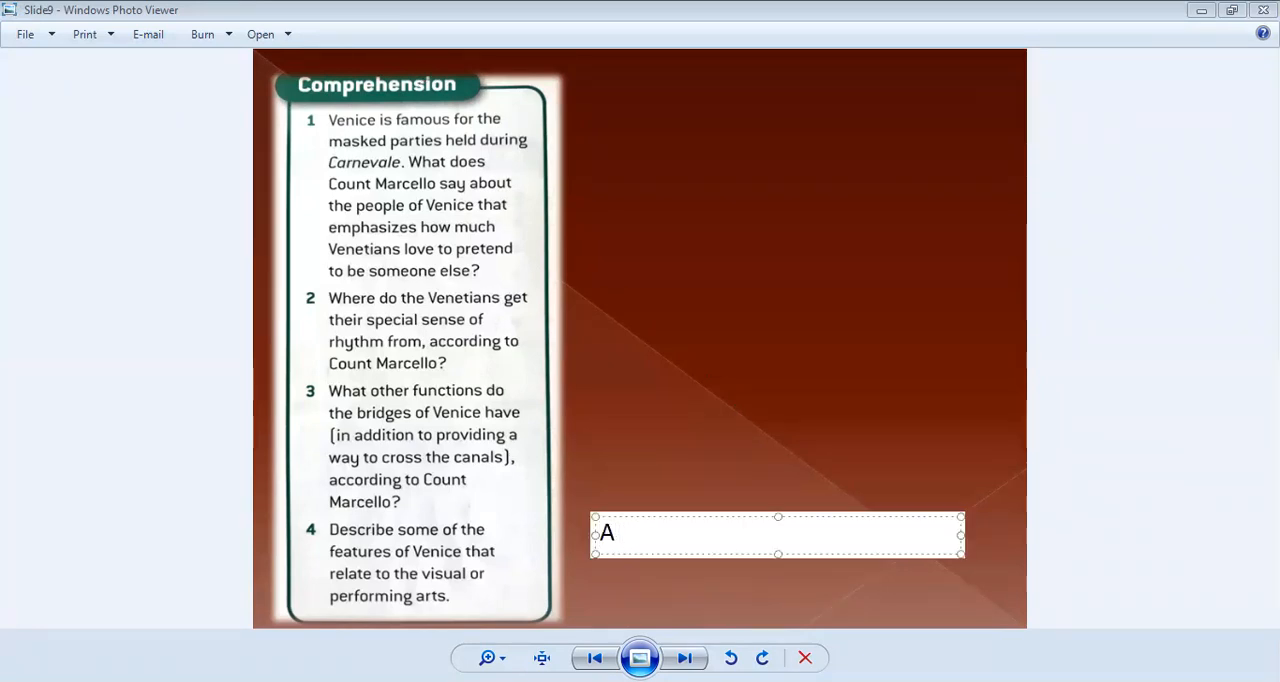
text(trompe l)
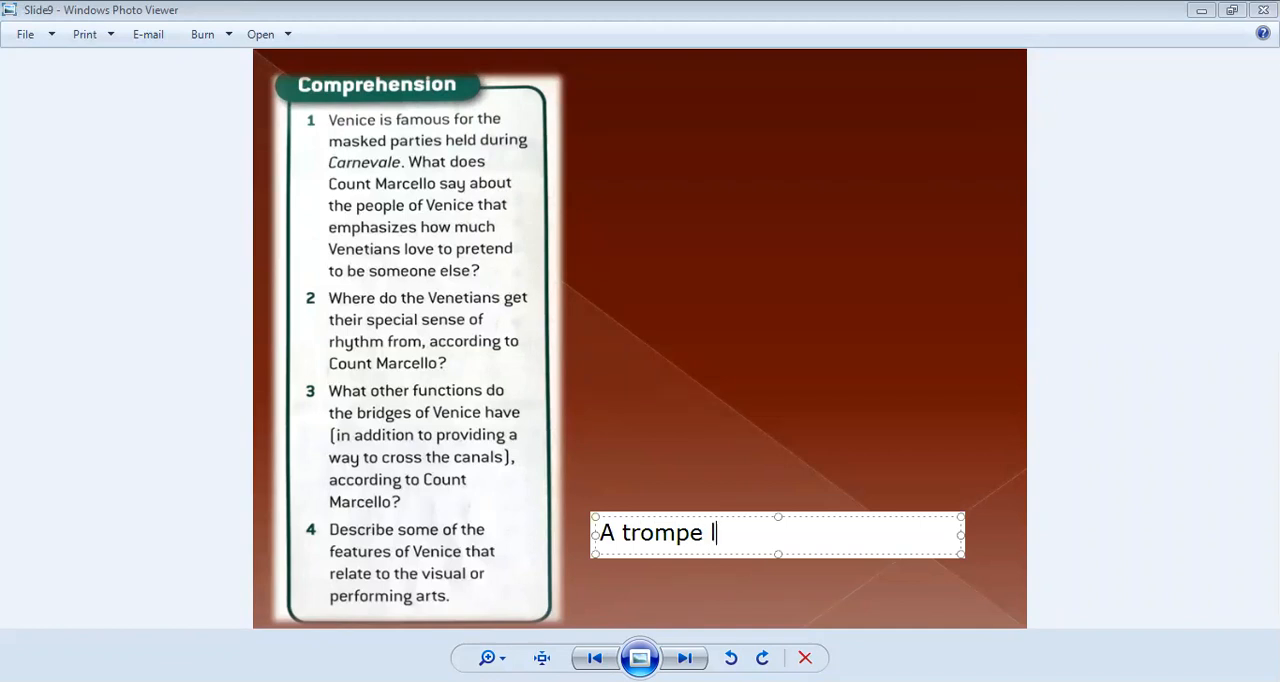
text(')
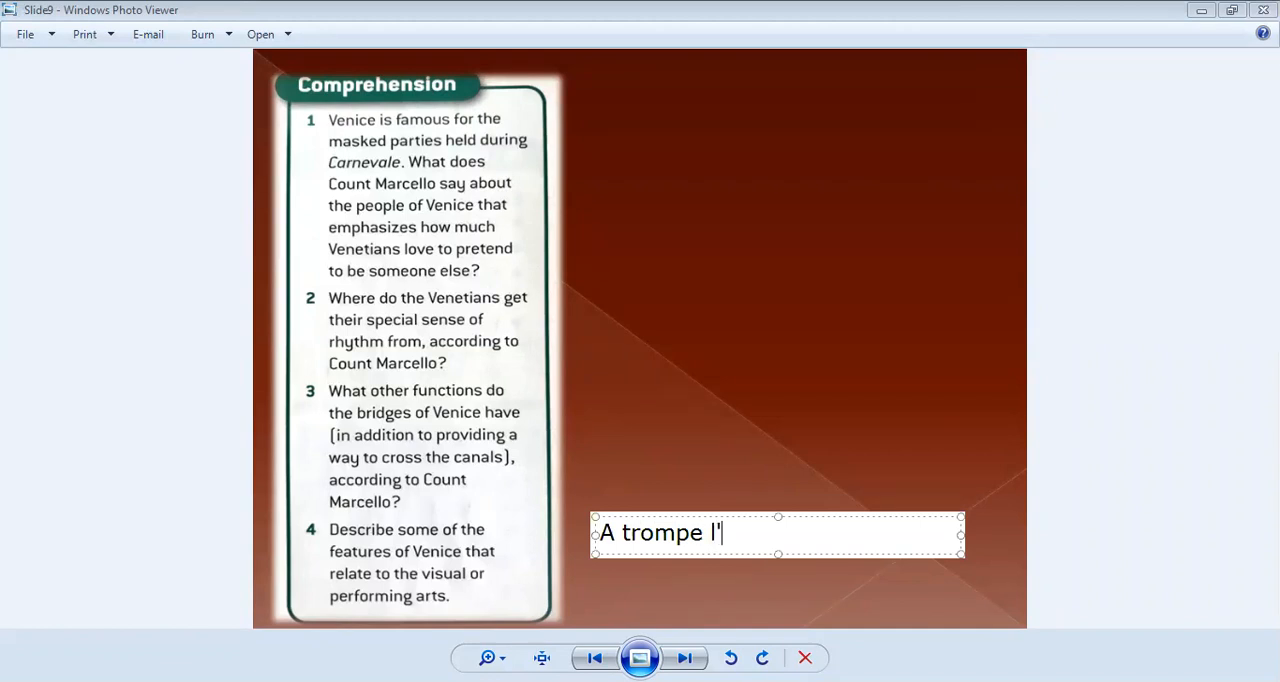
text(o)
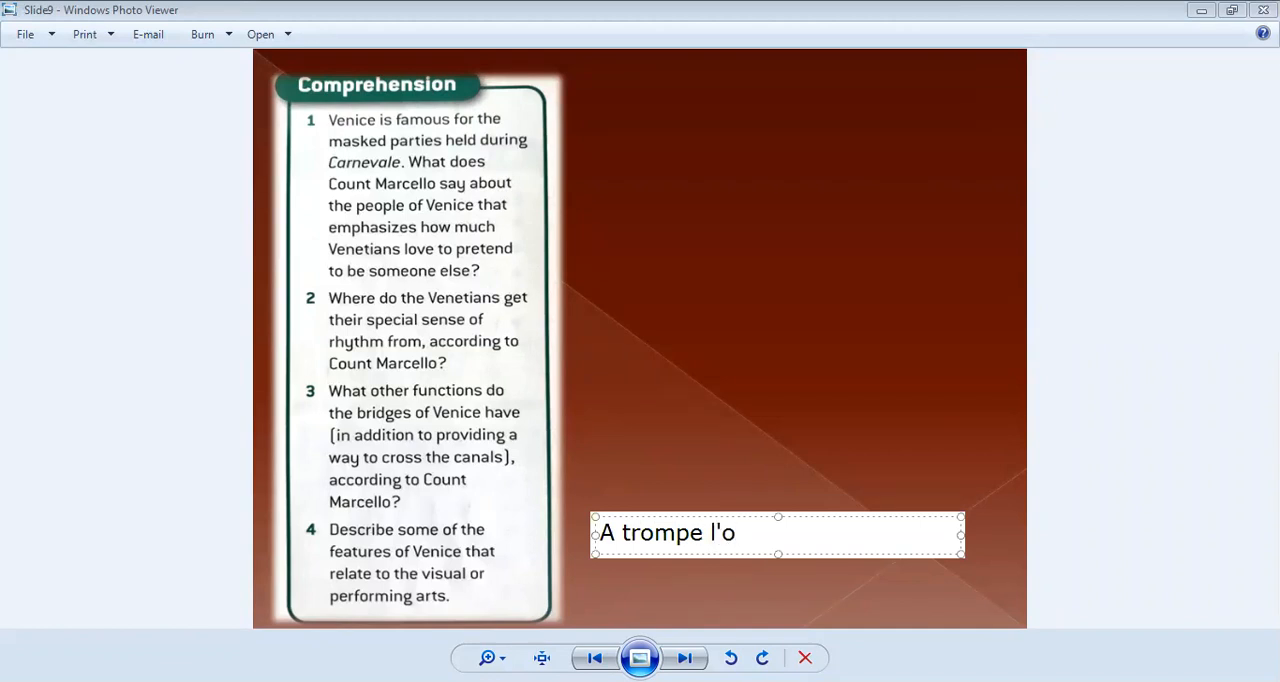
text(eil)
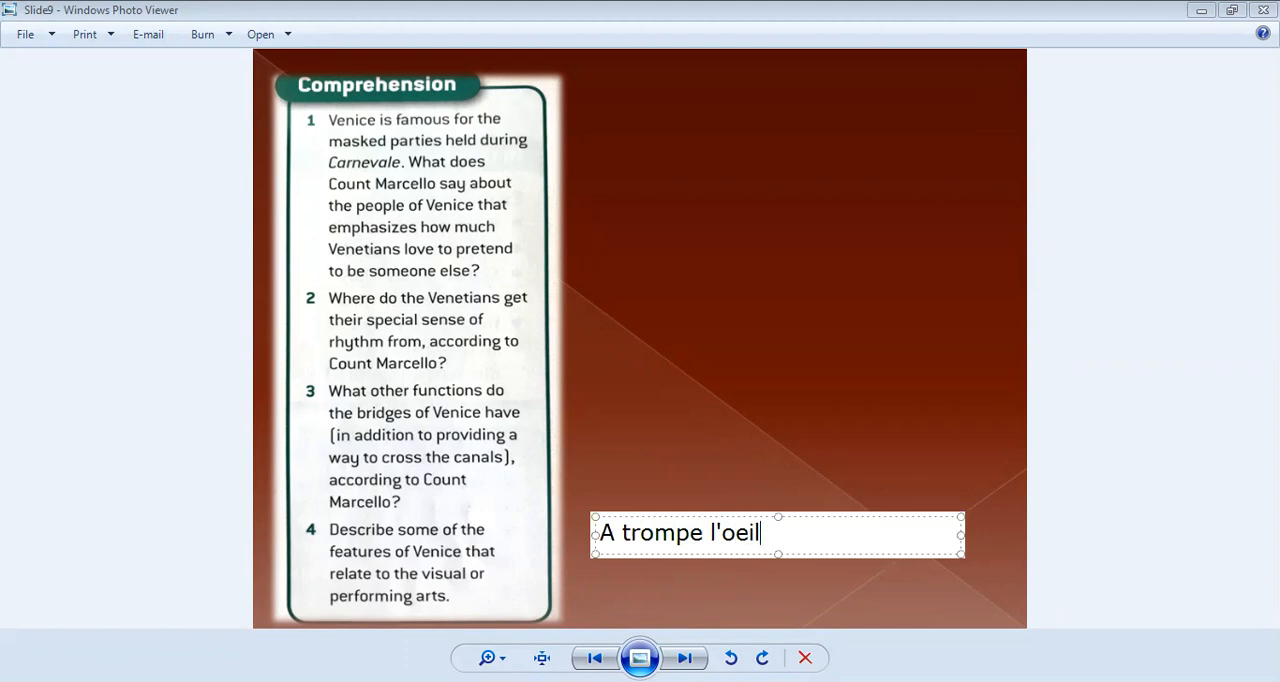
text(:)
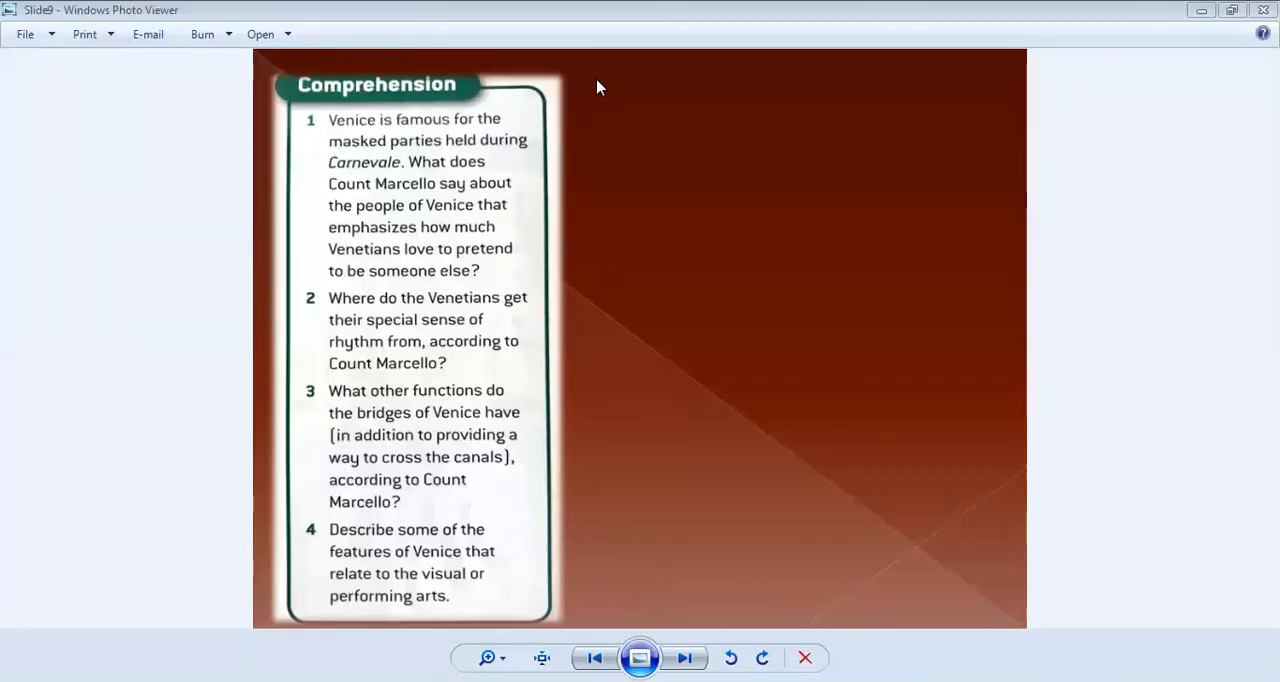
mouse_move(600, 400)
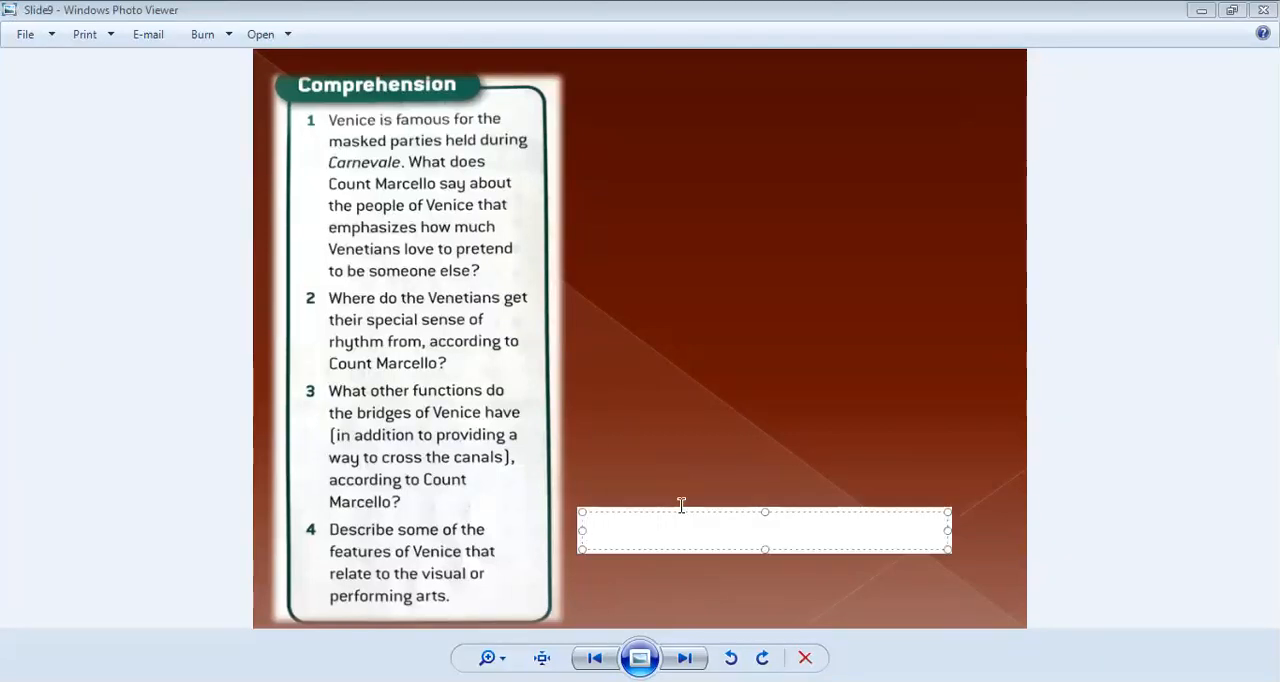
text(paint)
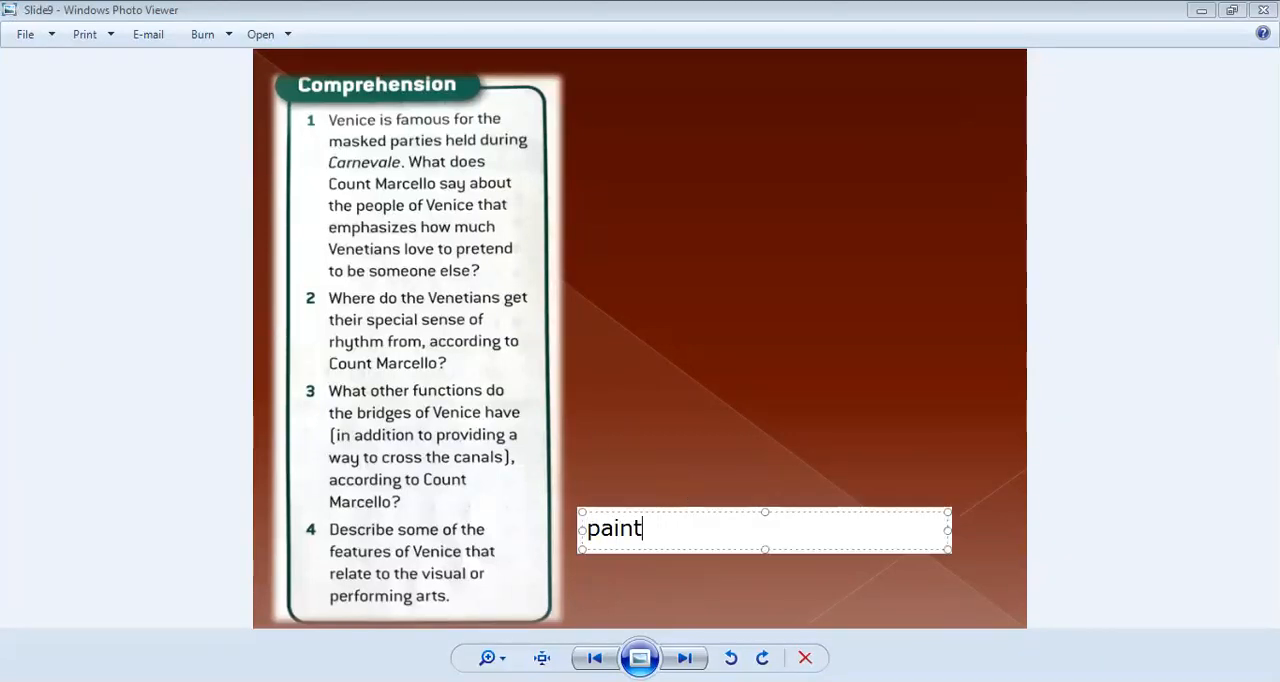
text(ing:)
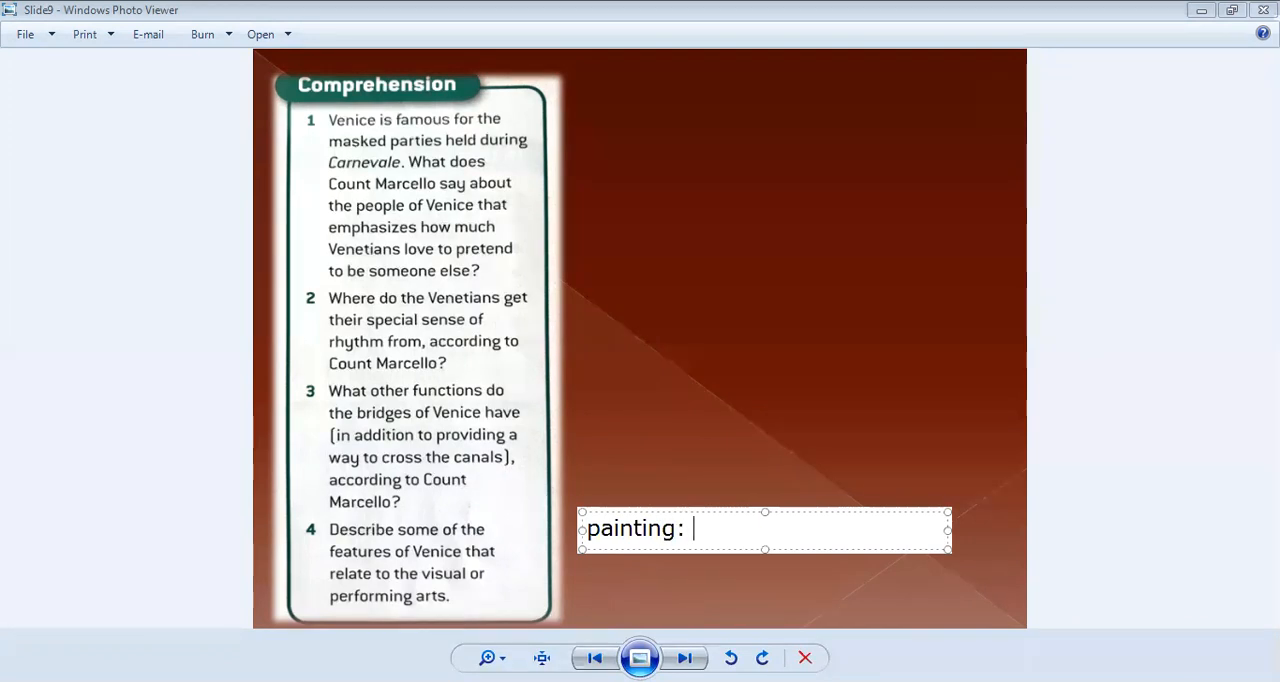
text(looks)
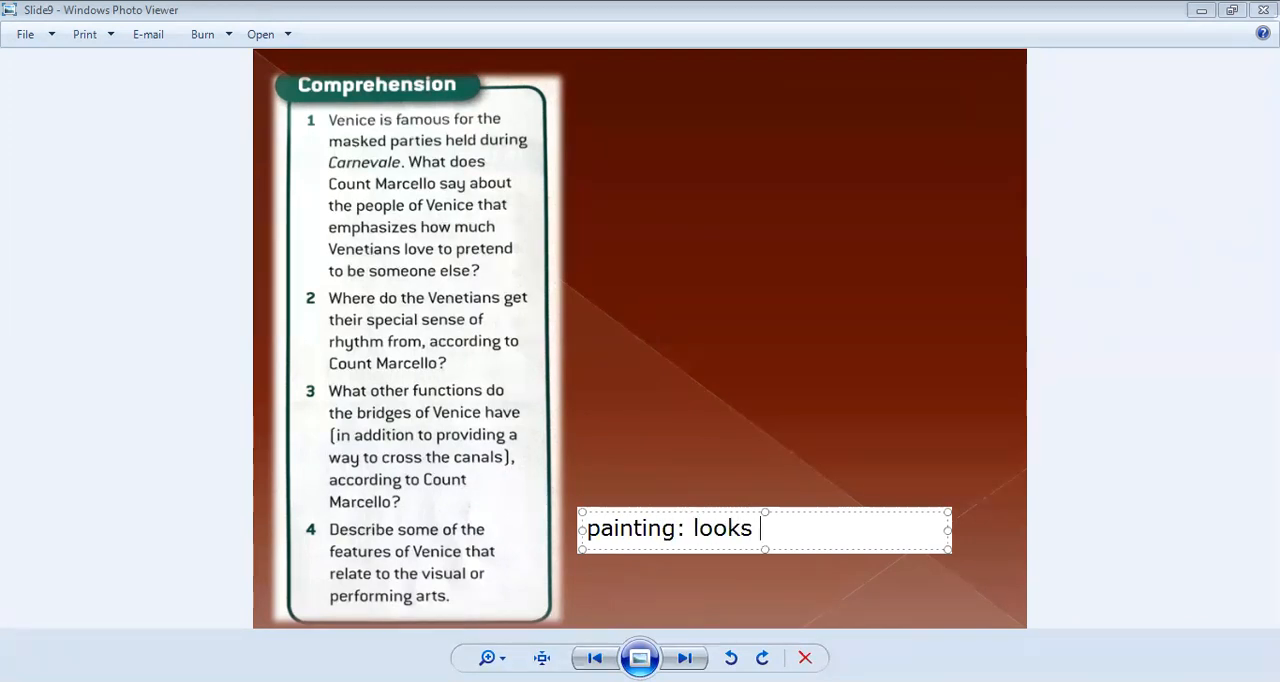
text(real which is)
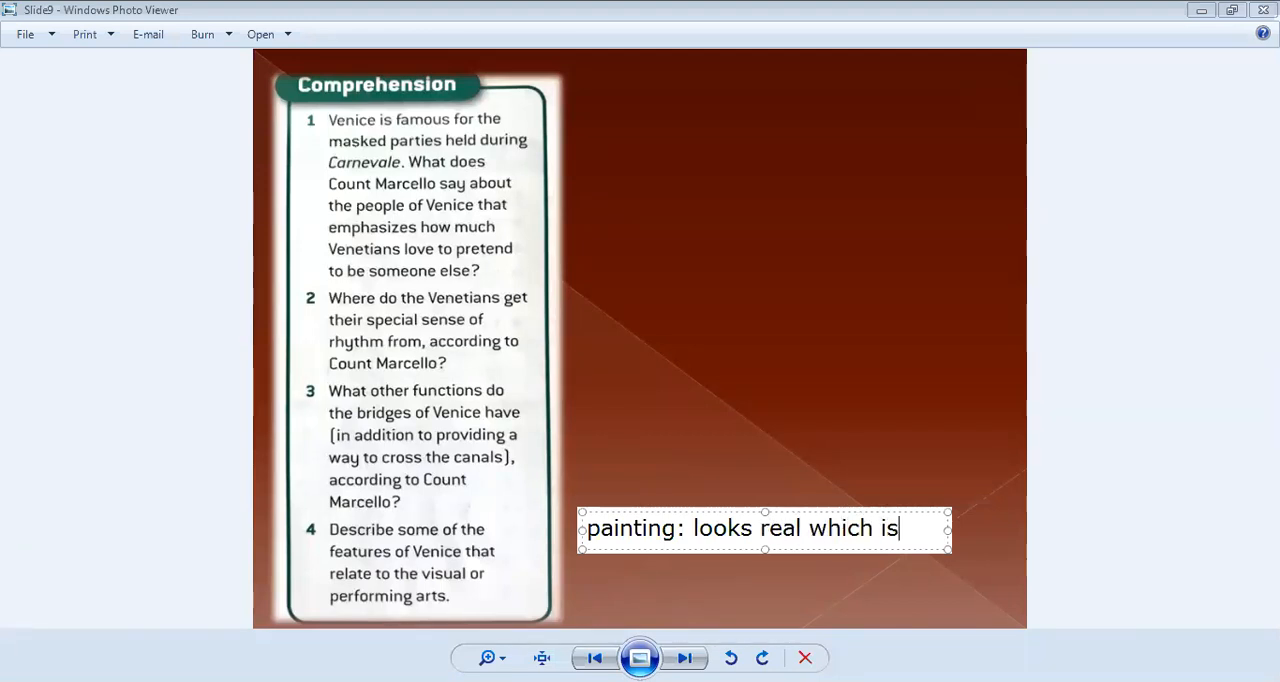
text(not.)
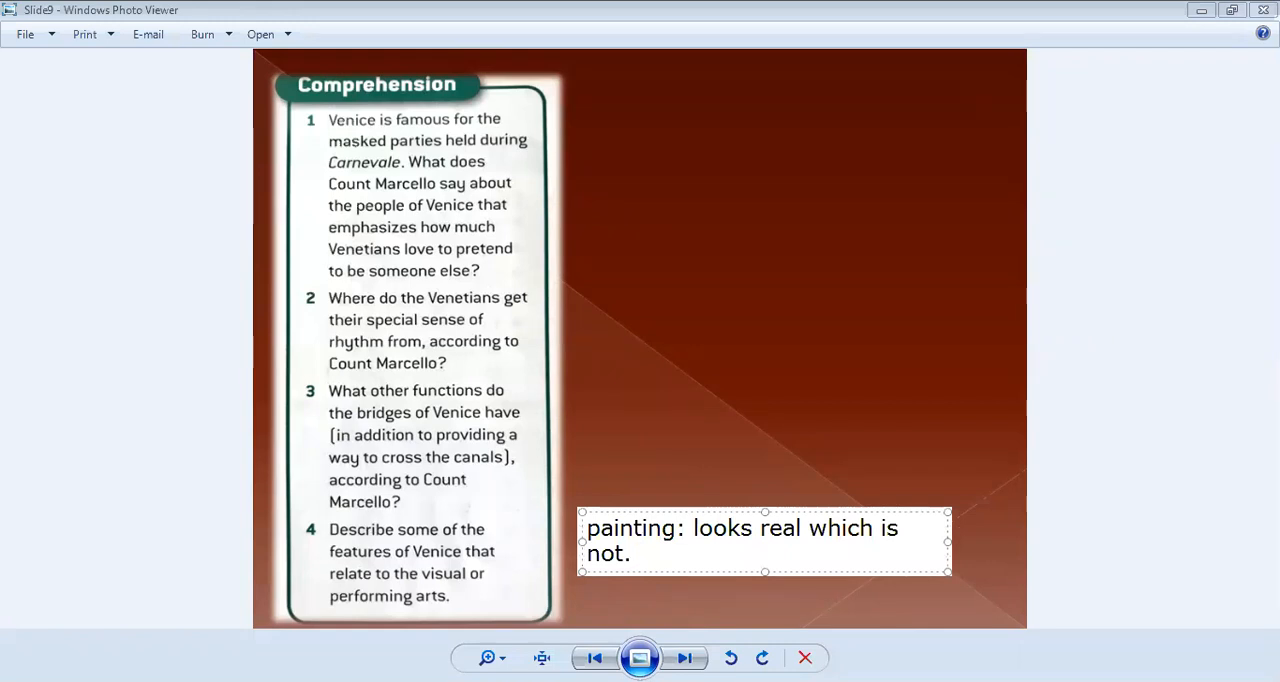
Step: Add that reflections are hard to tell which is real reflection and which one isn't
text(Ref)
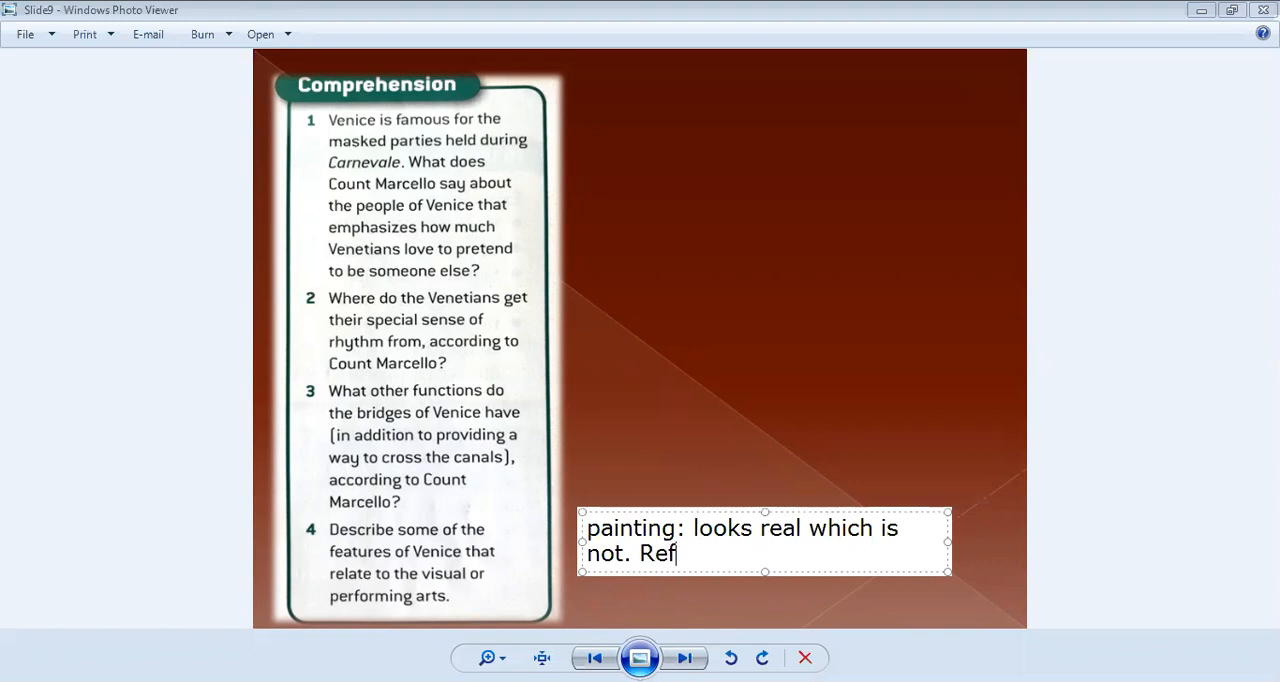
text(lection)
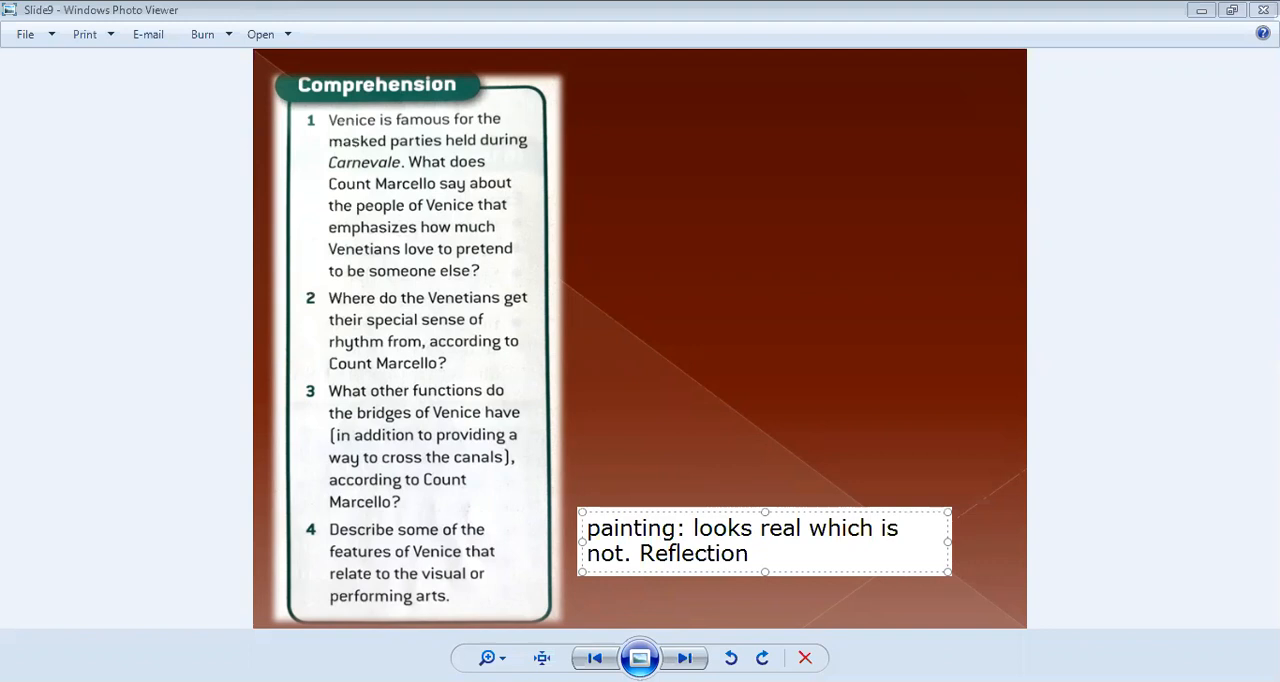
text(which)
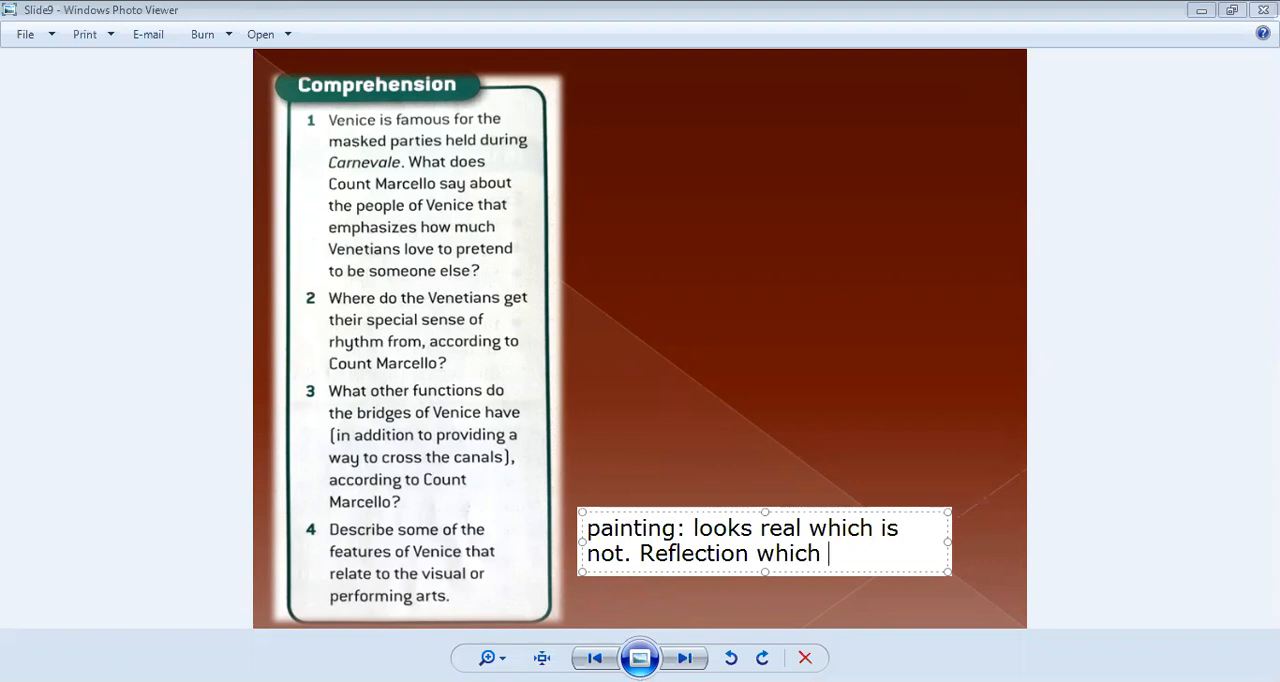
text(is hard to)
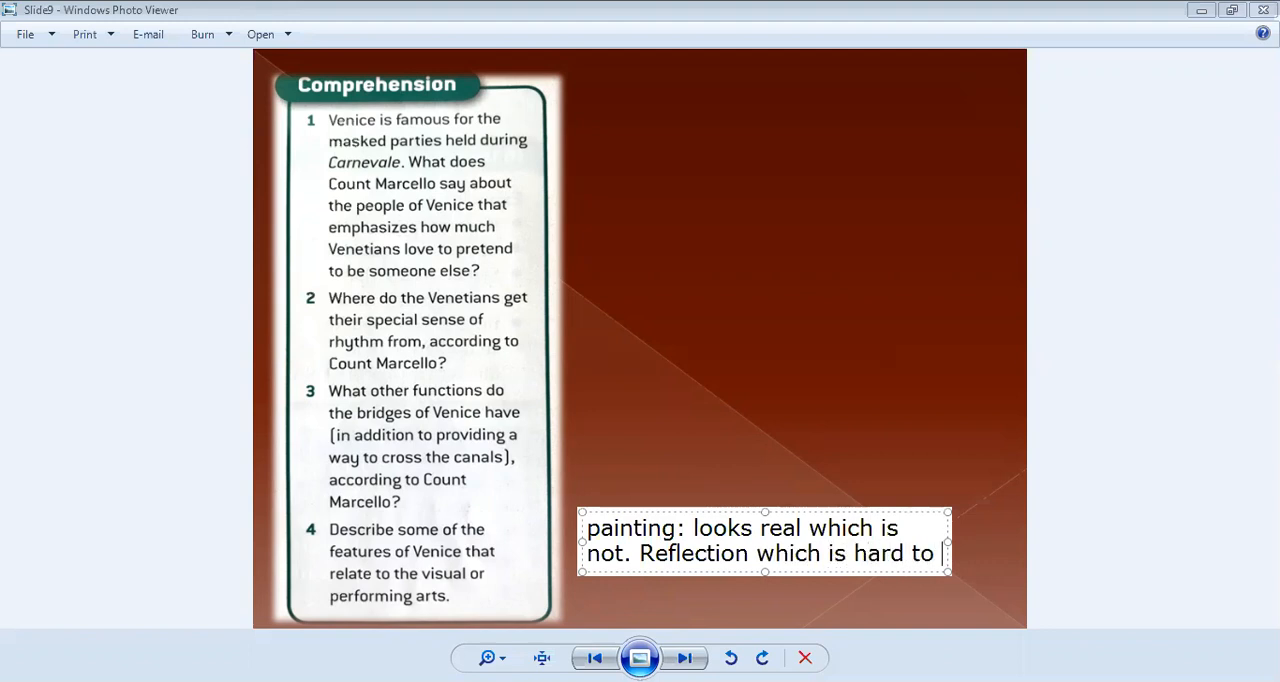
text(tell which)
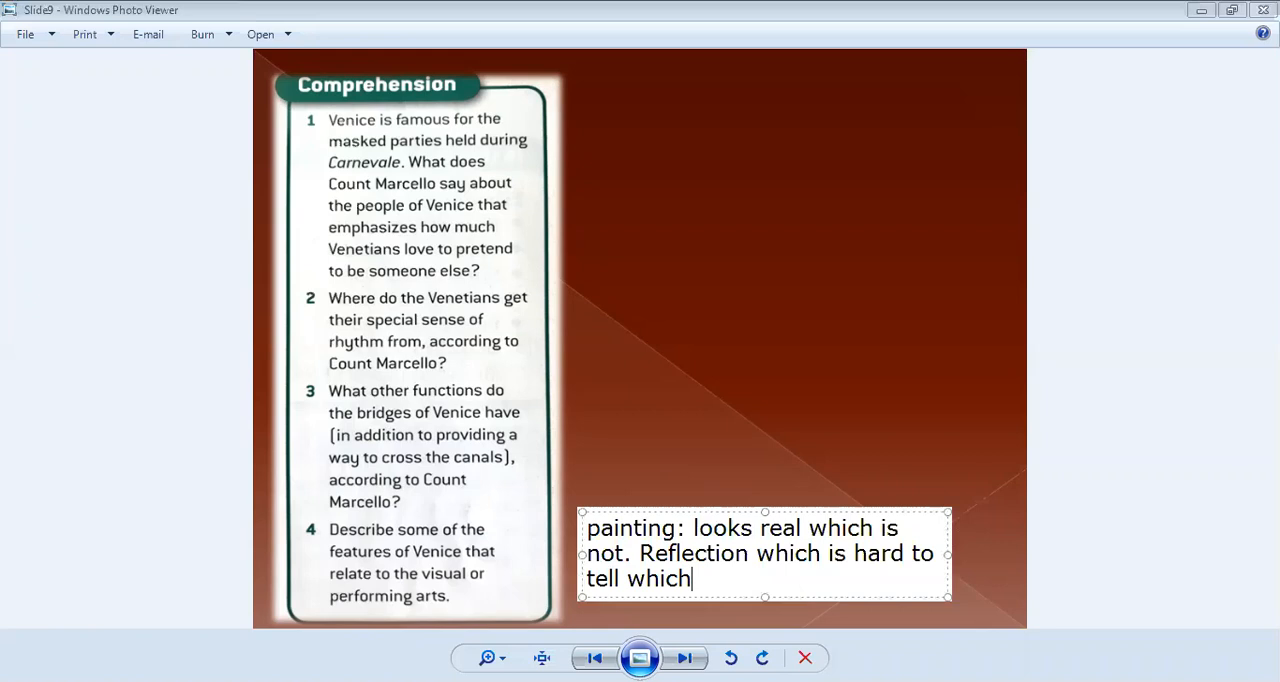
text(is real reflection and)
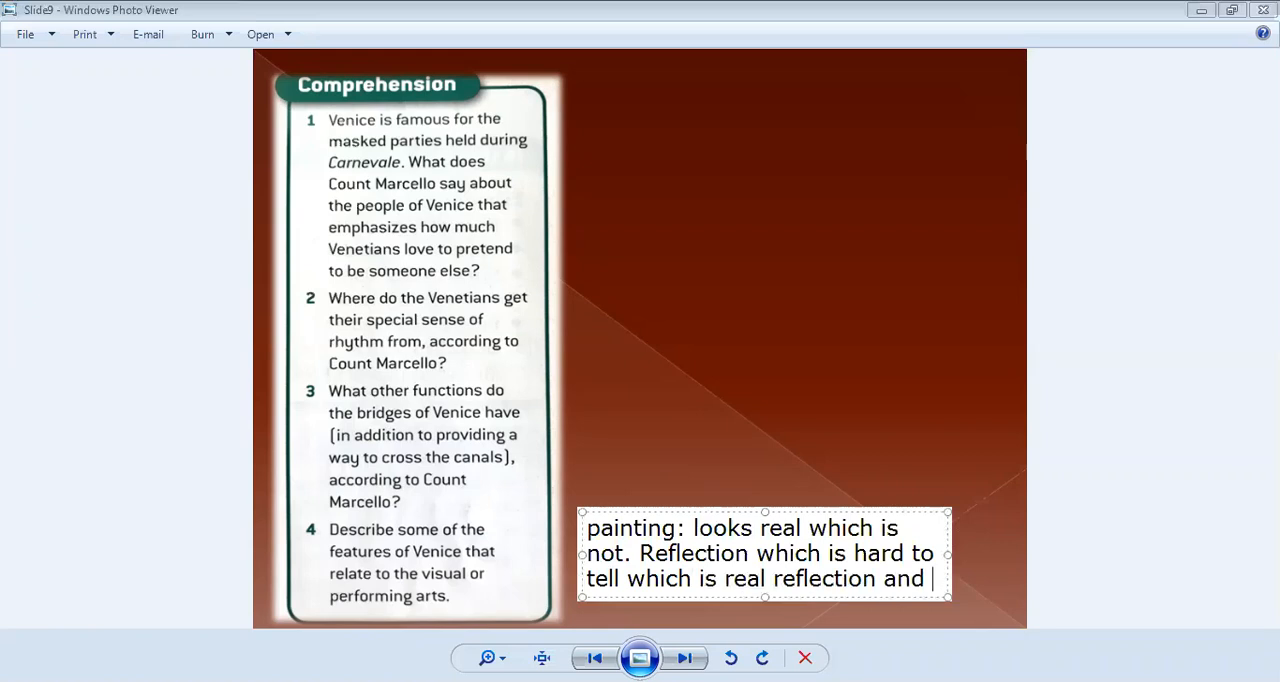
text(which one isn't)
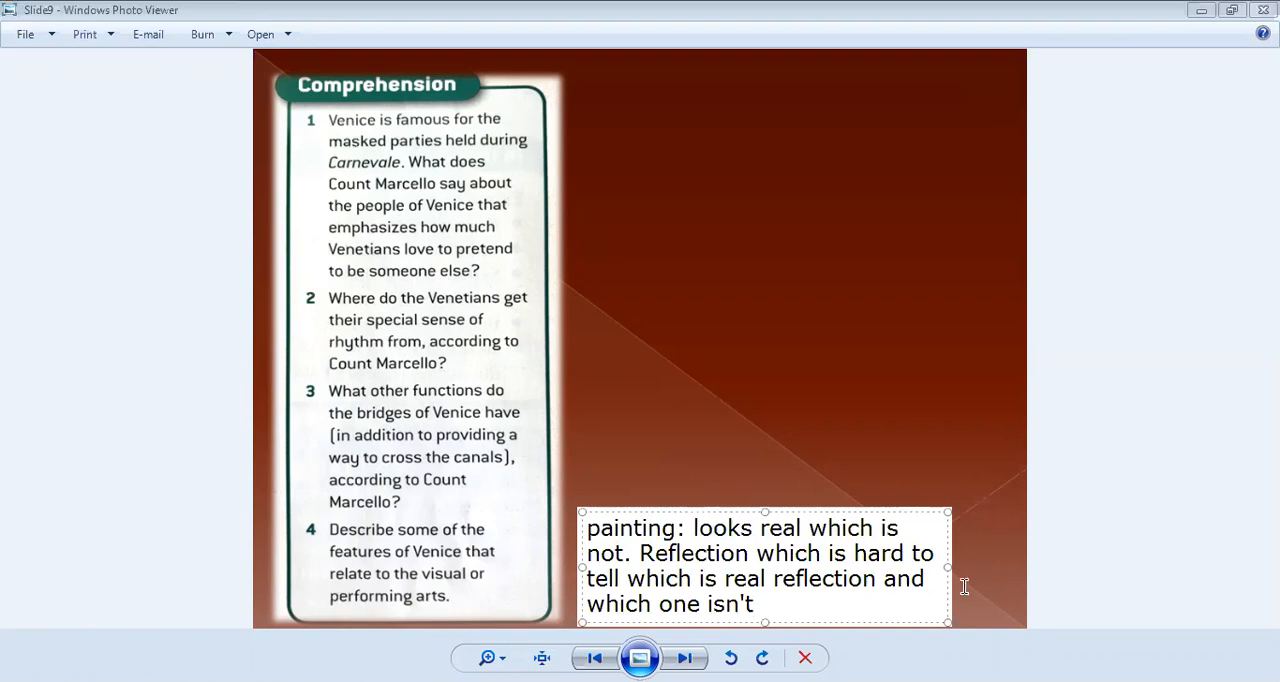
mouse_move(948, 568)
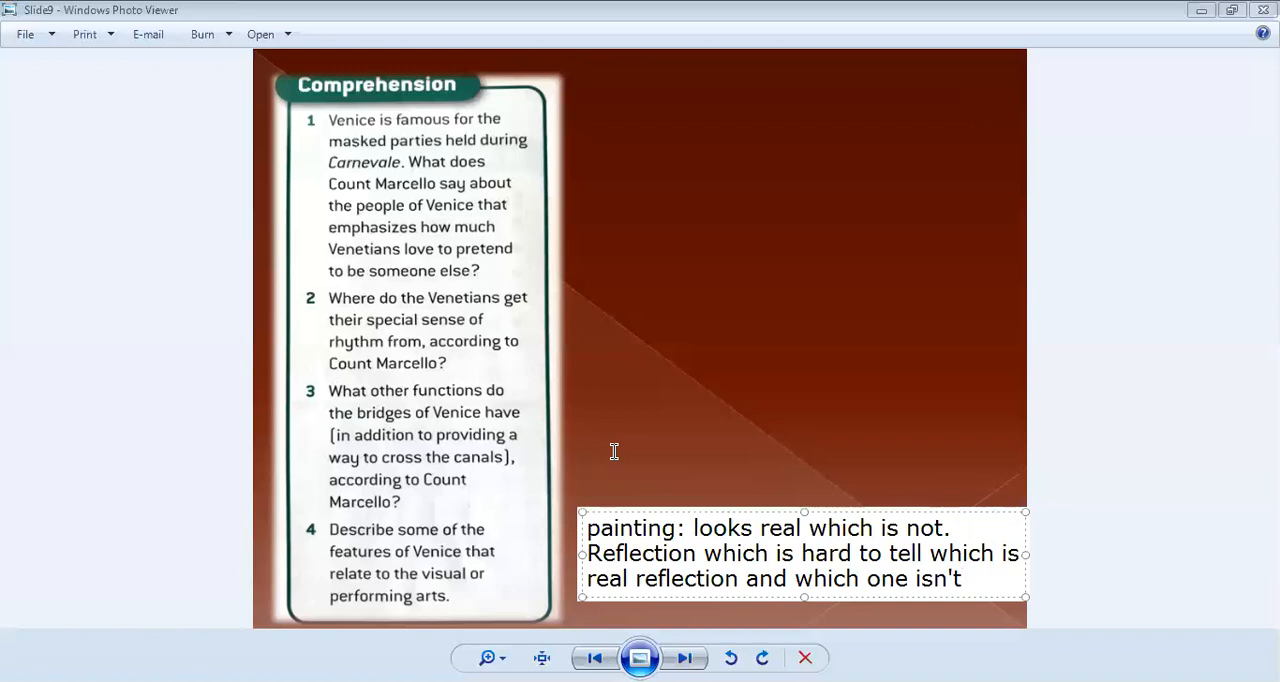
mouse_move(988, 596)
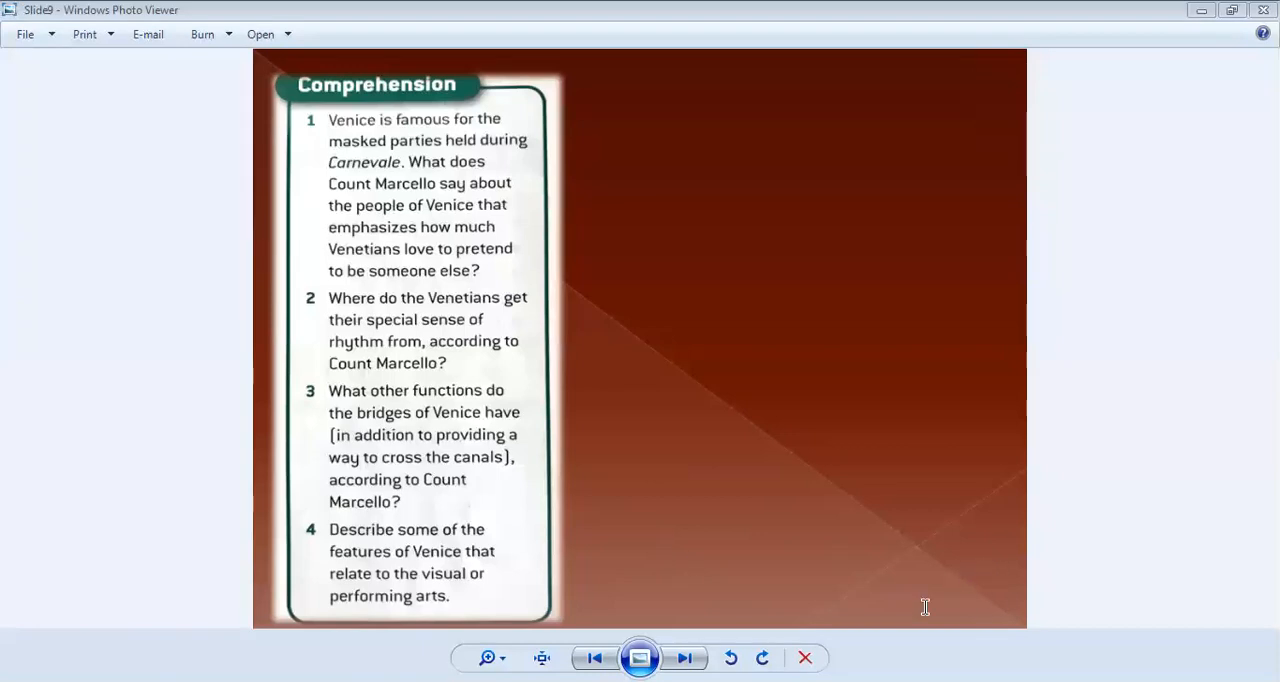
mouse_move(596, 532)
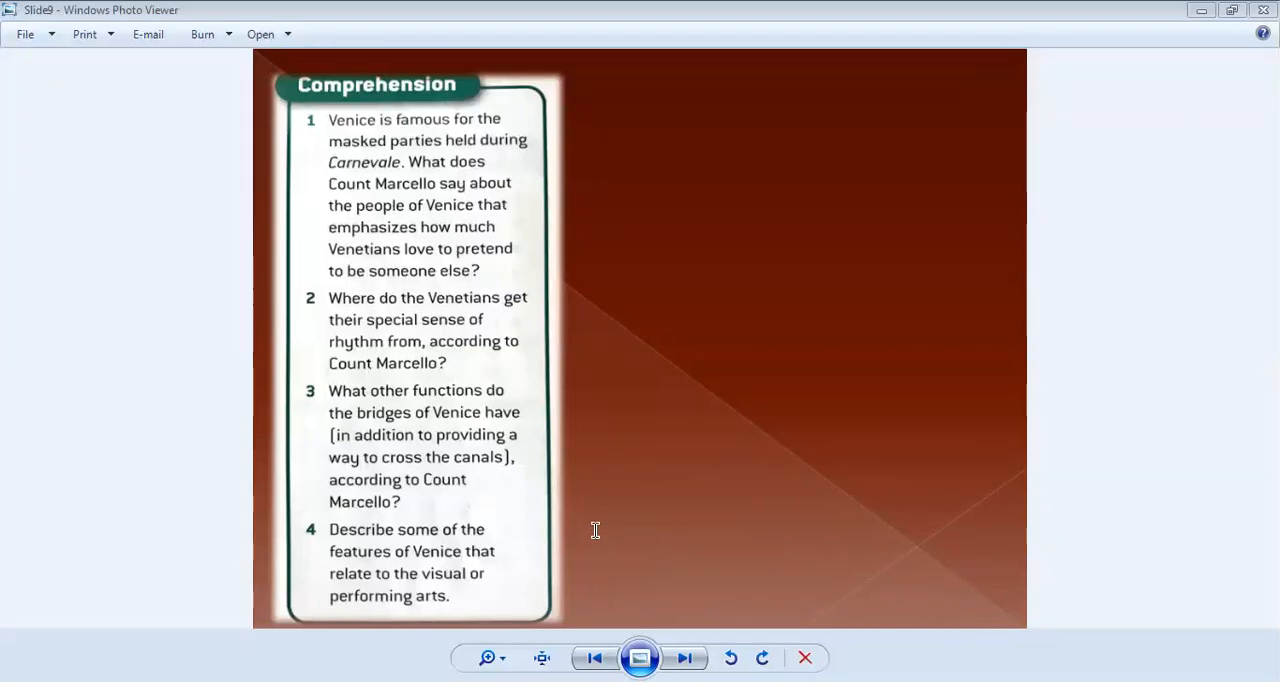
click(596, 530)
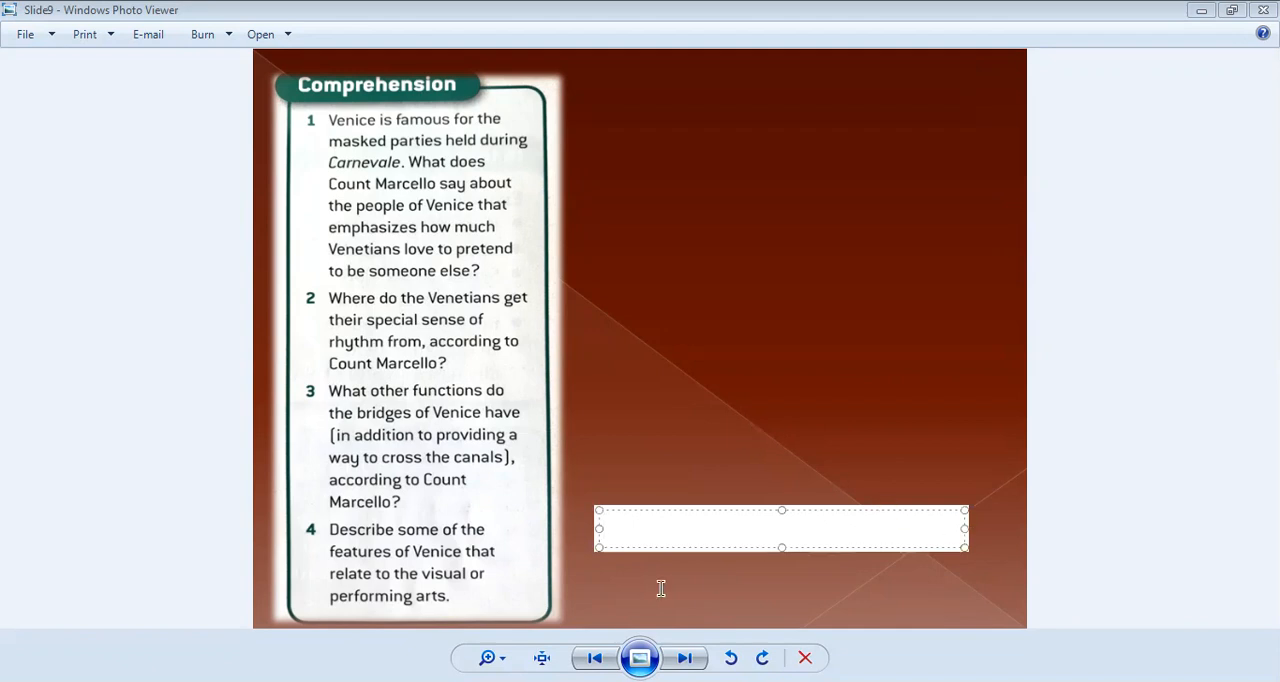
mouse_move(176, 172)
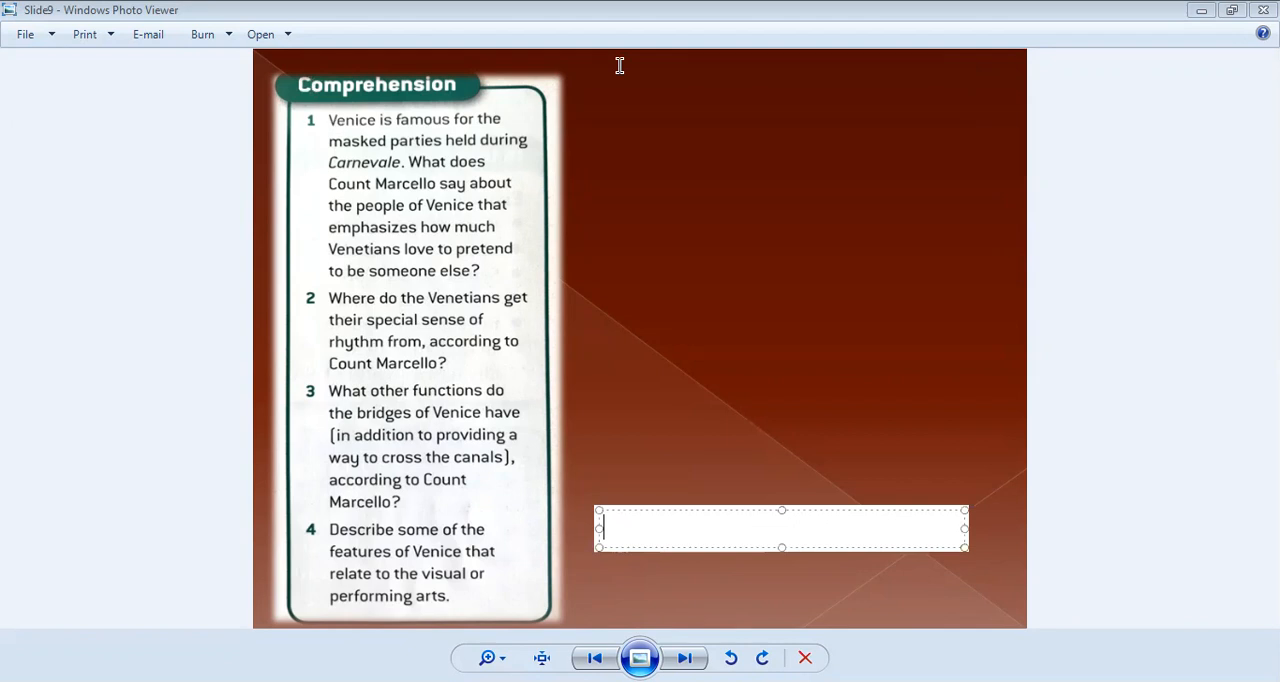
mouse_move(736, 68)
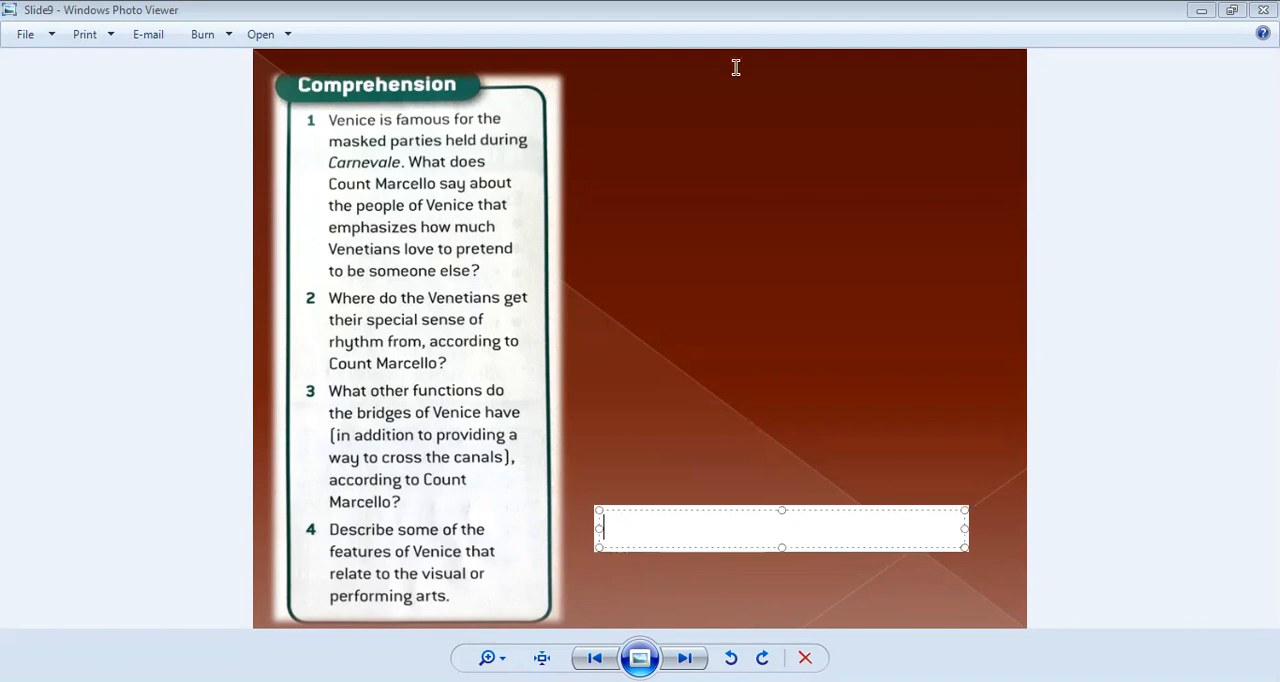
mouse_move(1010, 16)
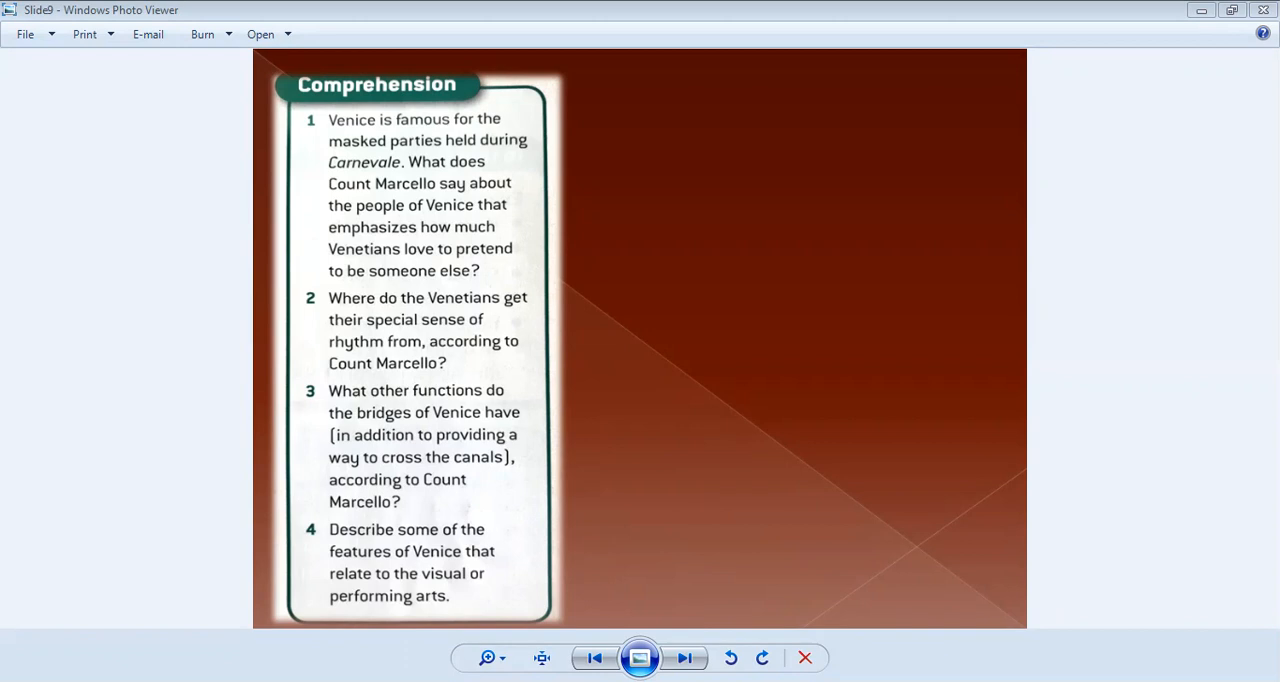
mouse_move(704, 158)
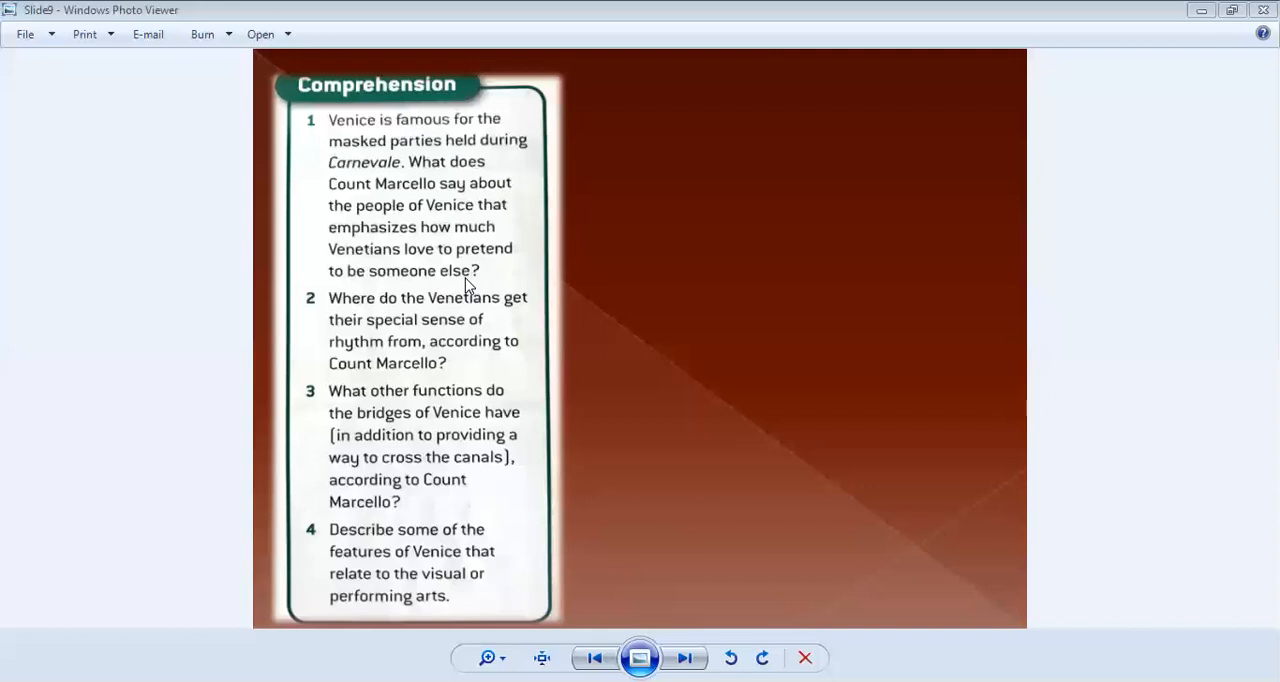
mouse_move(816, 308)
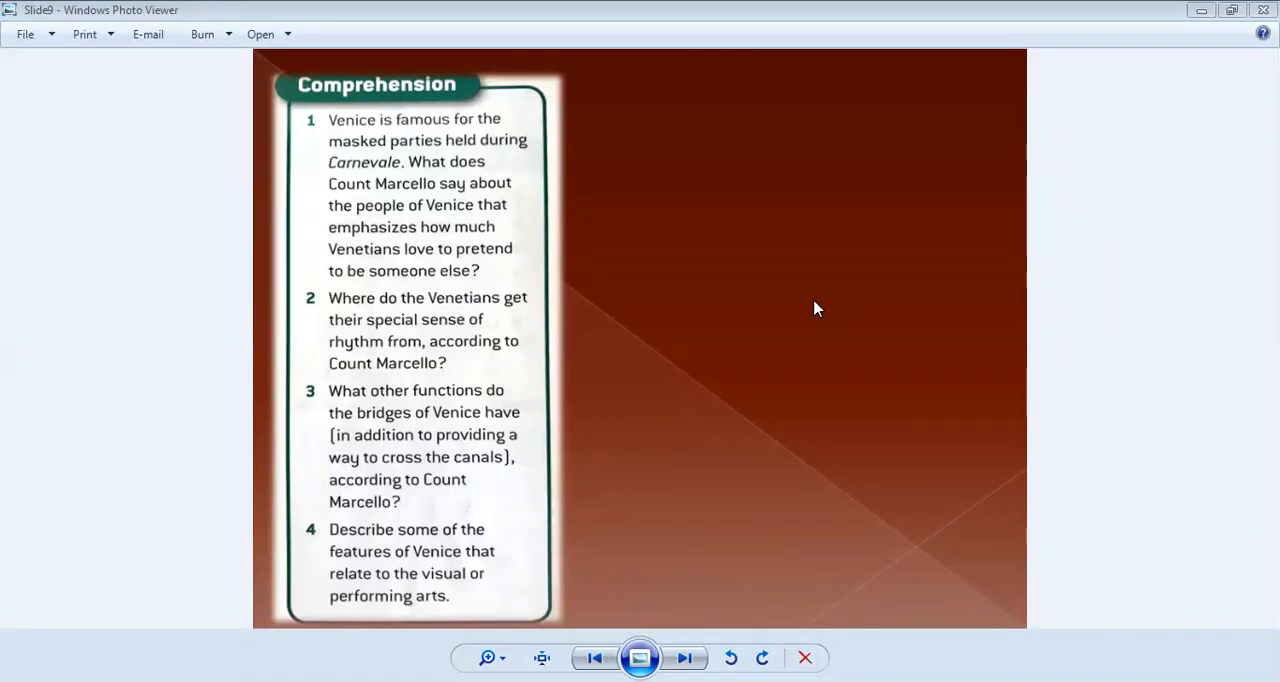
mouse_move(496, 288)
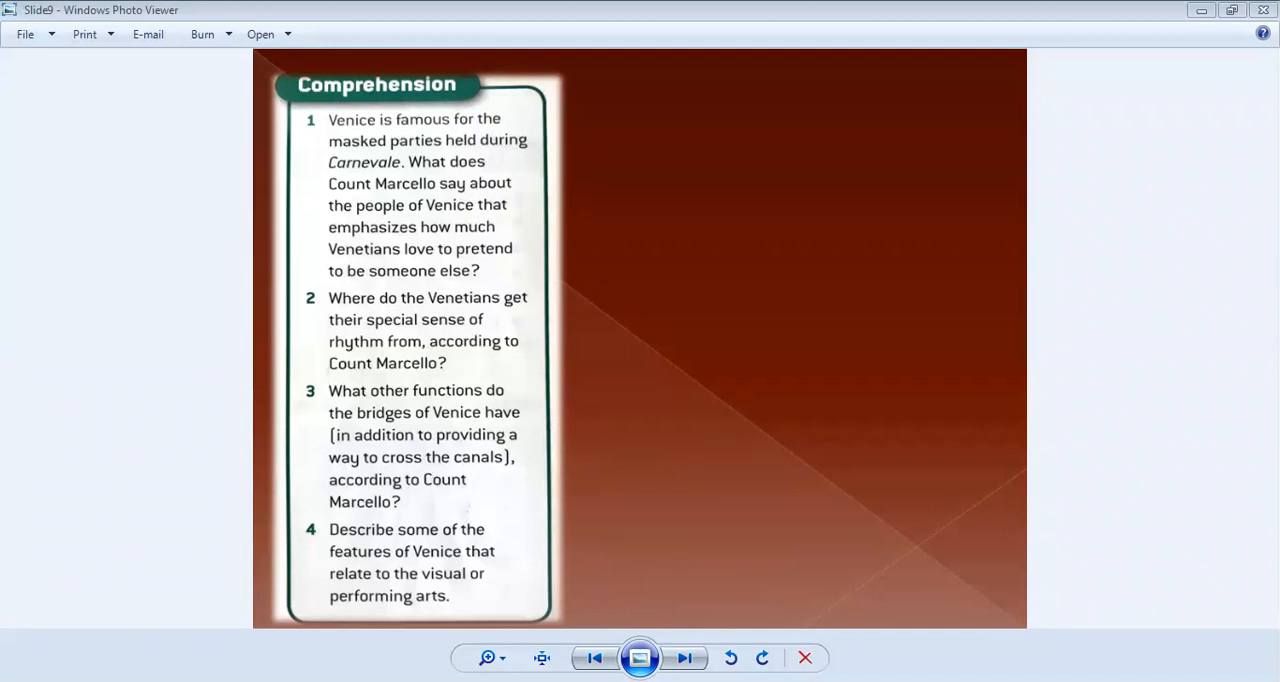
mouse_move(792, 548)
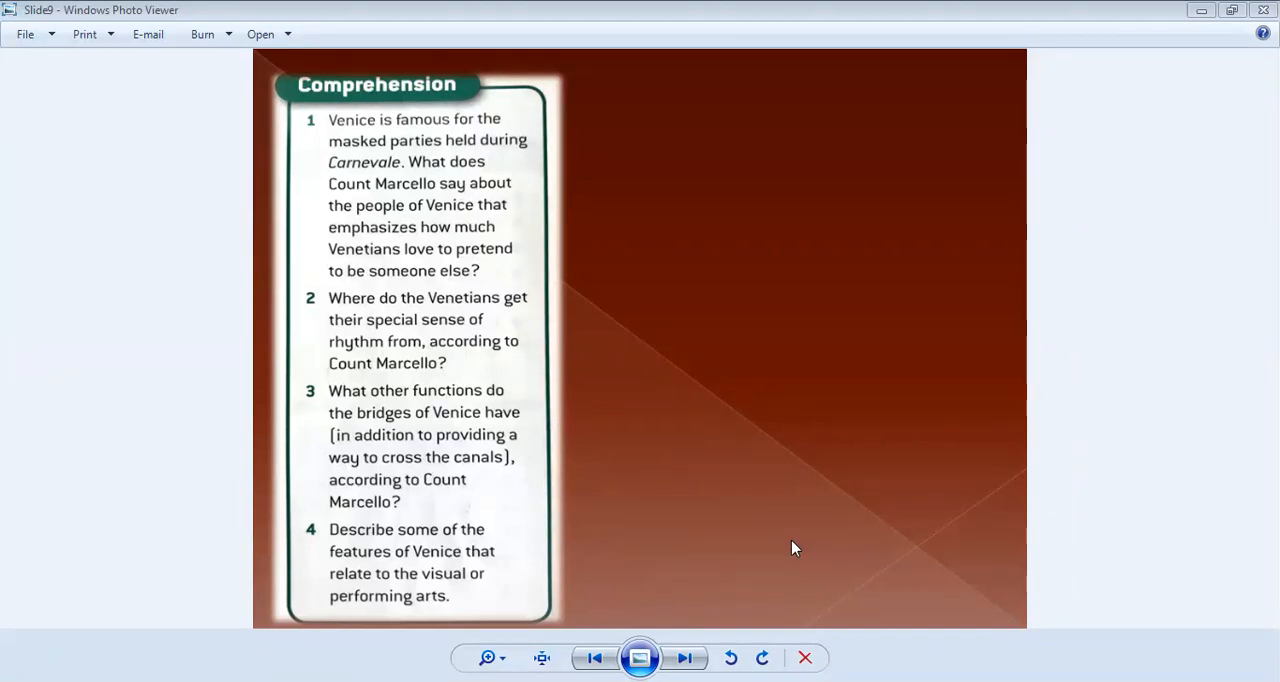
mouse_move(752, 532)
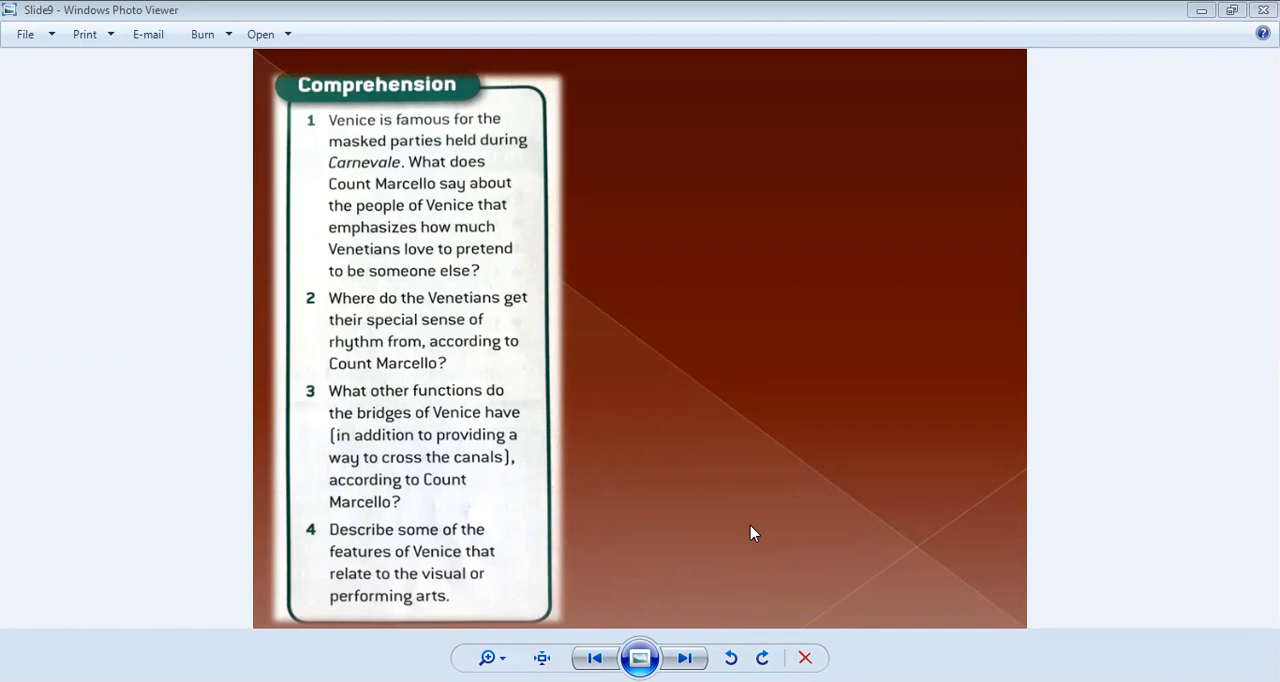
mouse_move(864, 162)
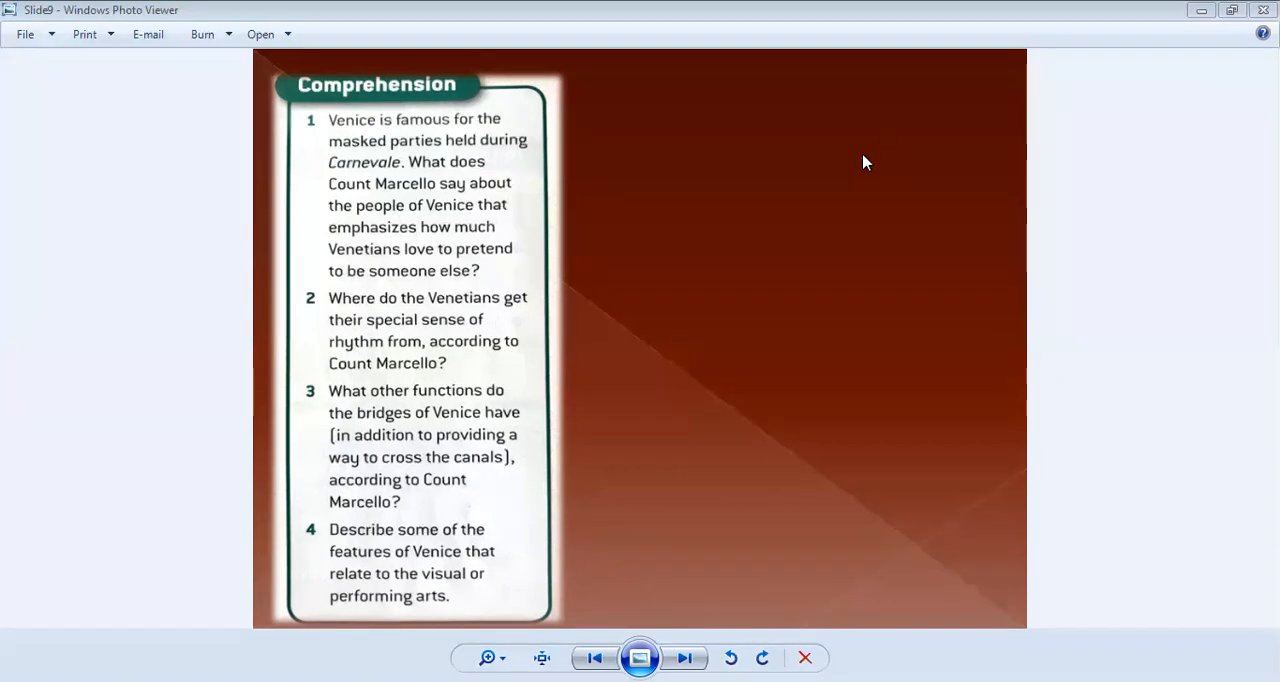
mouse_move(708, 532)
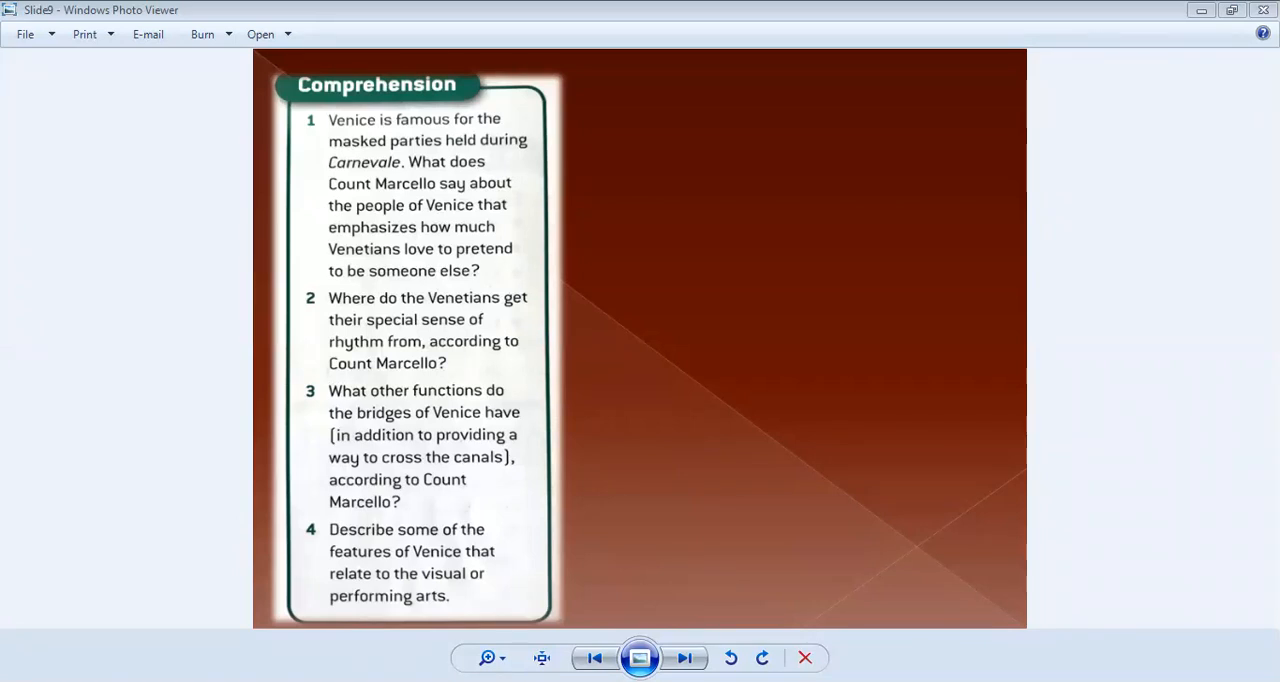
mouse_move(818, 280)
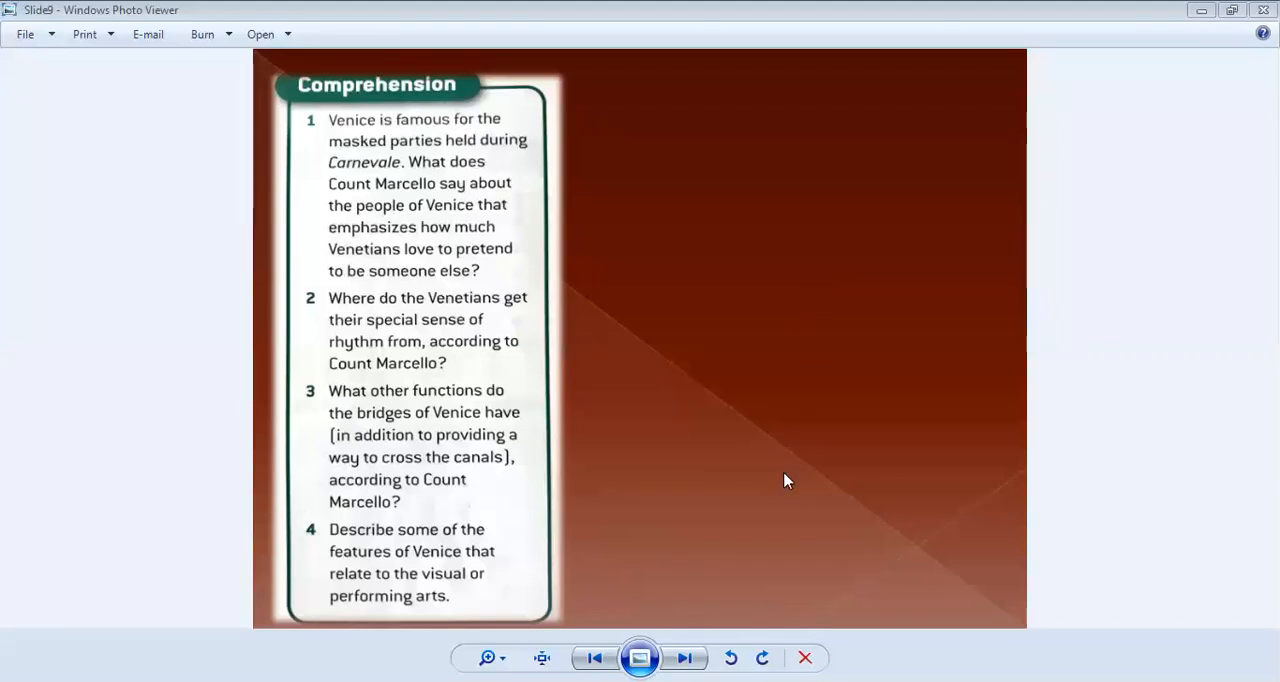
mouse_move(820, 276)
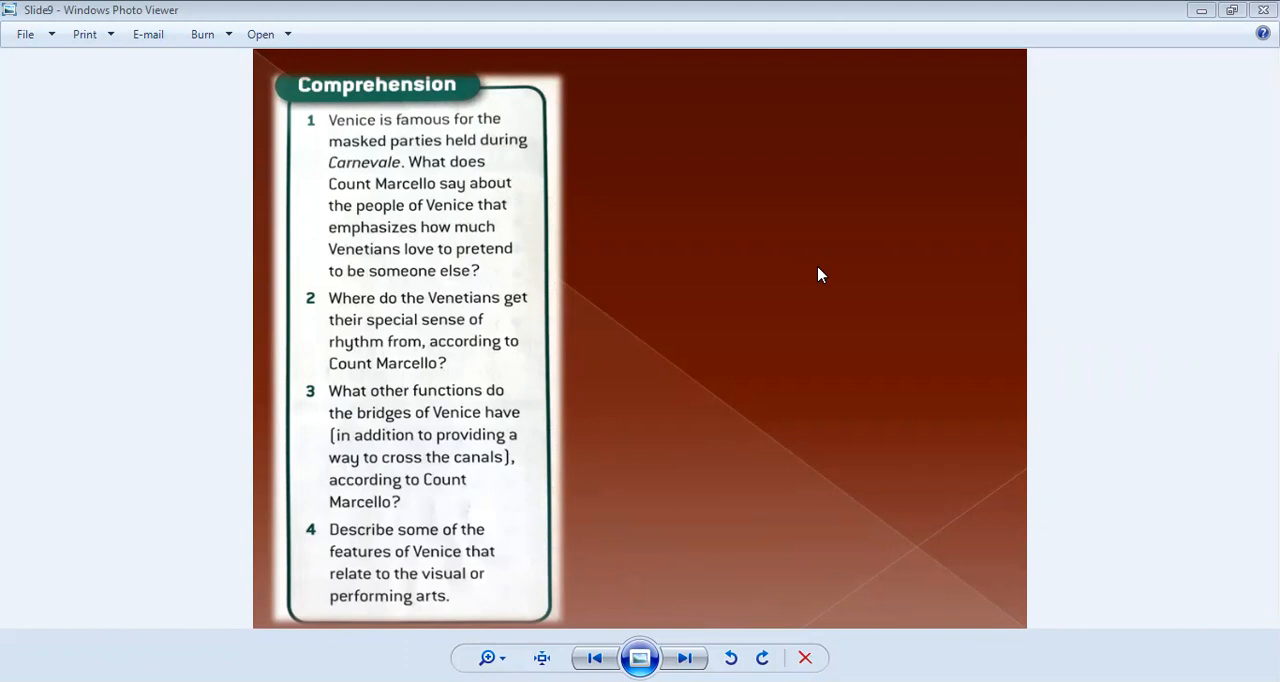
mouse_move(700, 204)
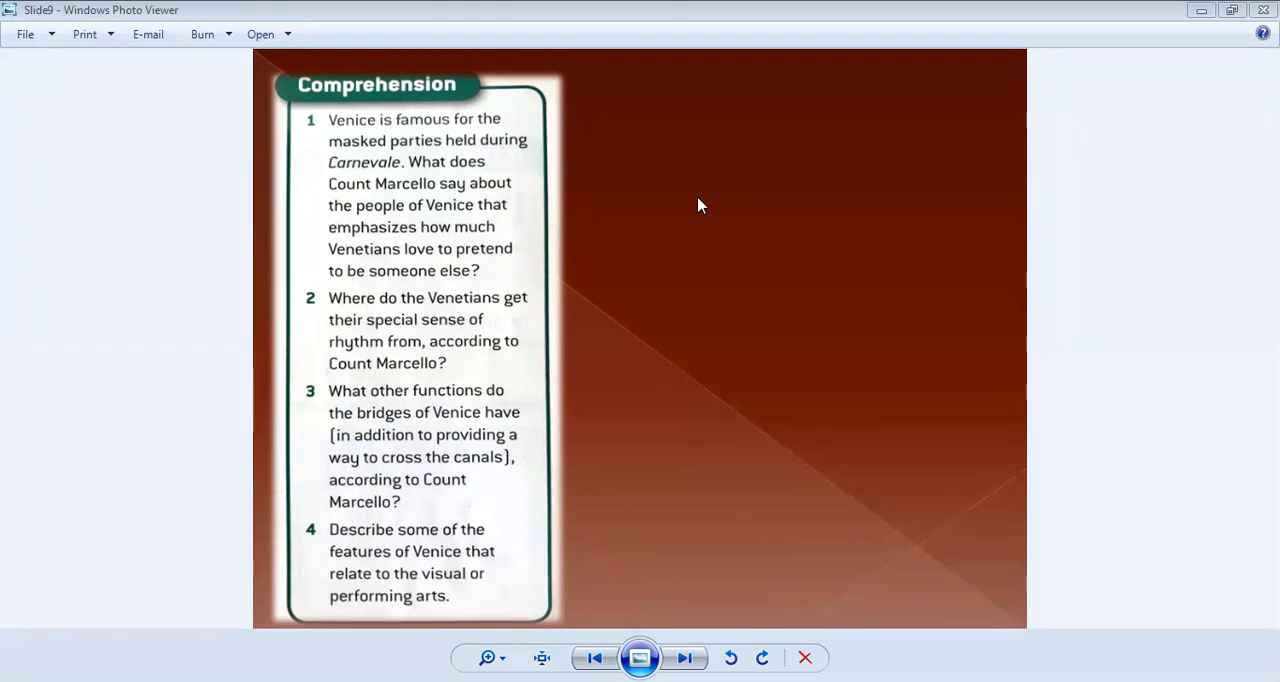
mouse_move(874, 88)
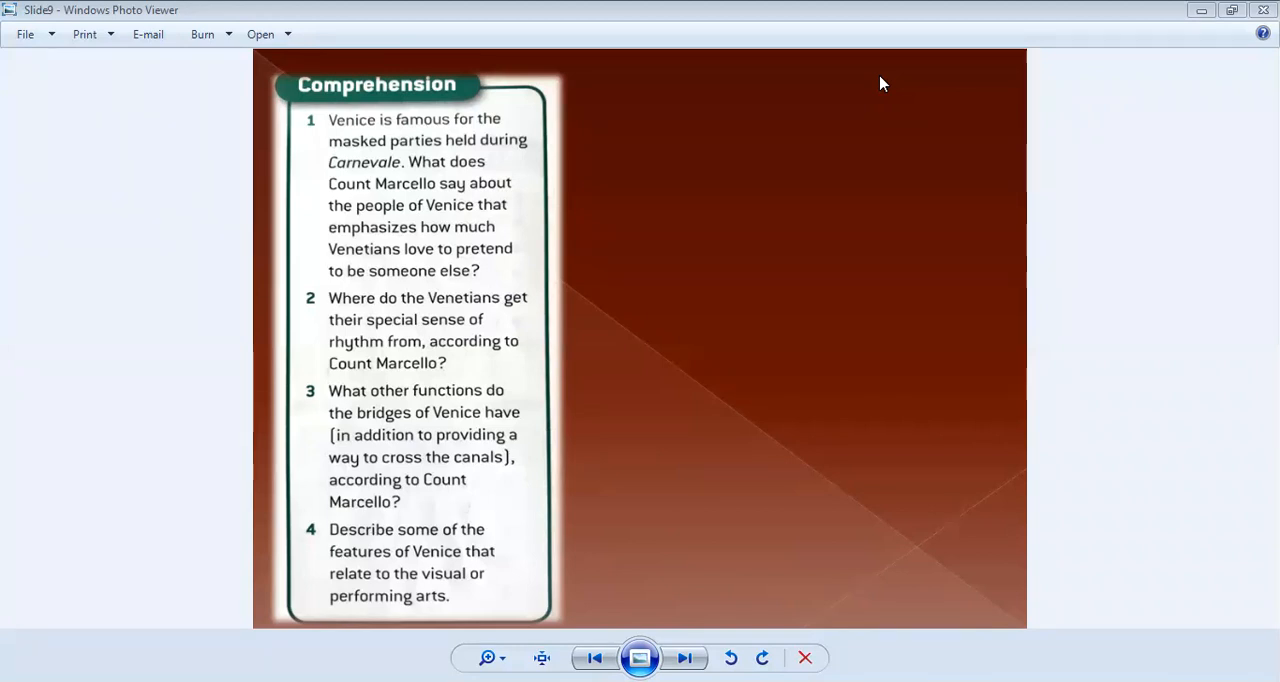
mouse_move(728, 180)
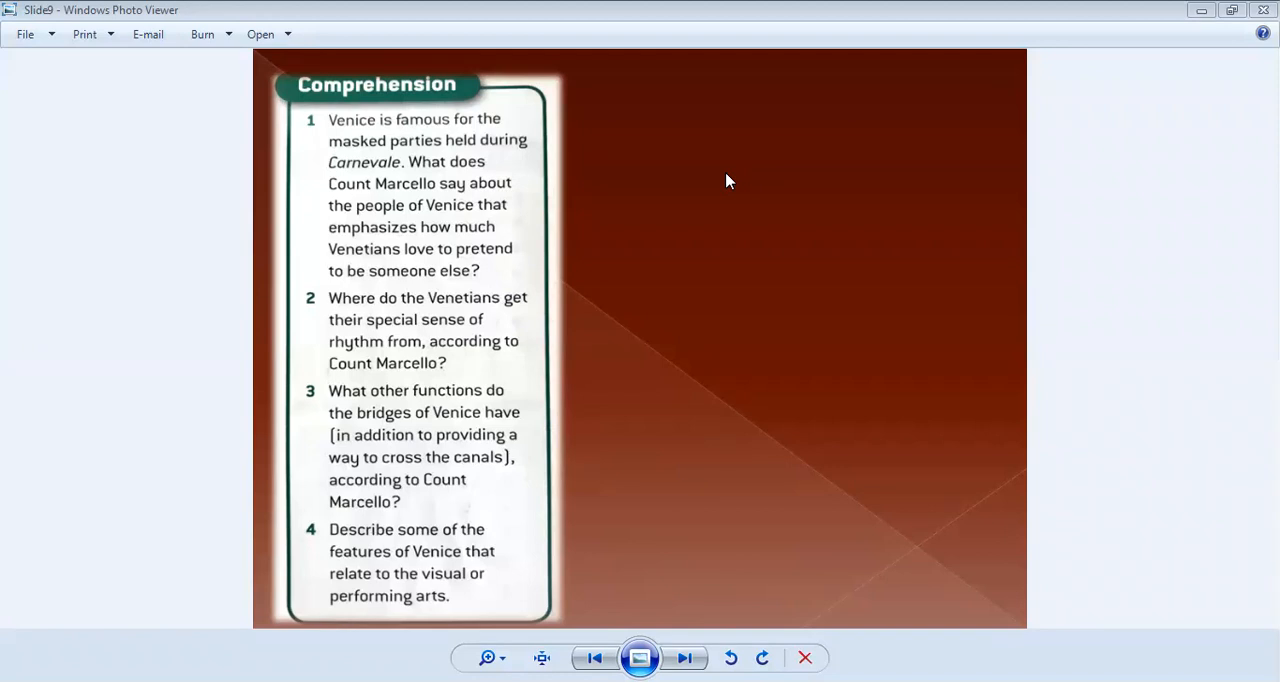
mouse_move(836, 336)
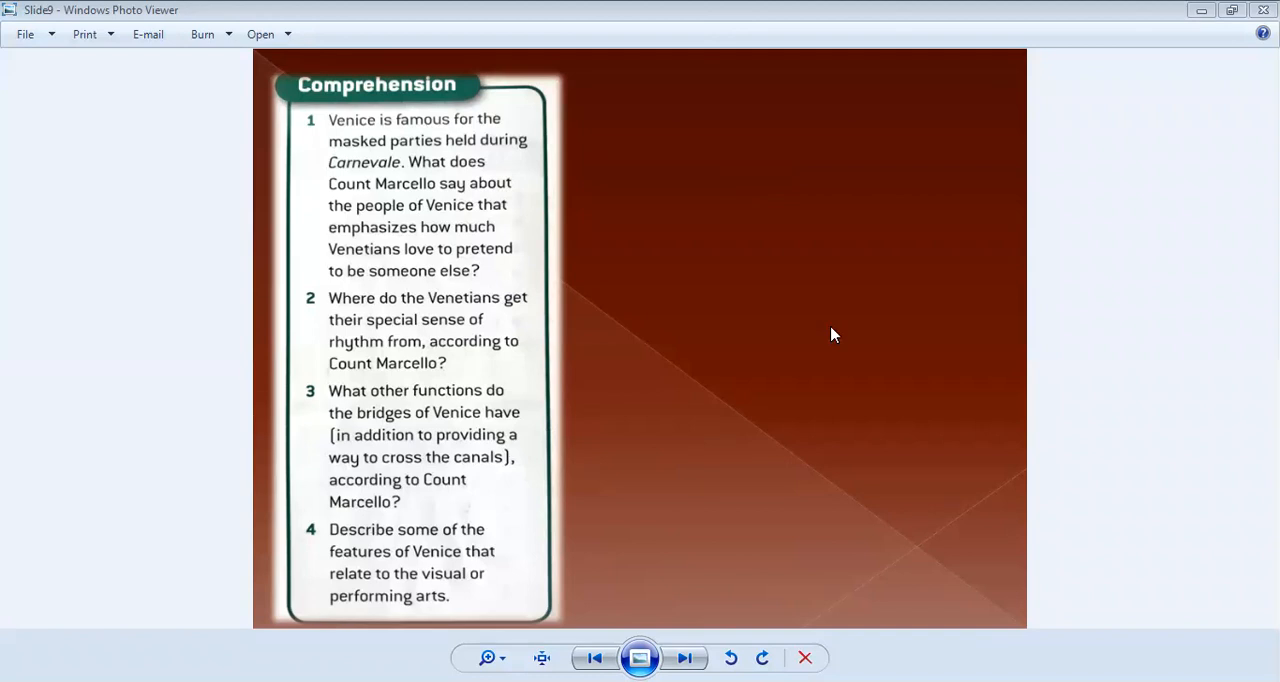
mouse_move(736, 264)
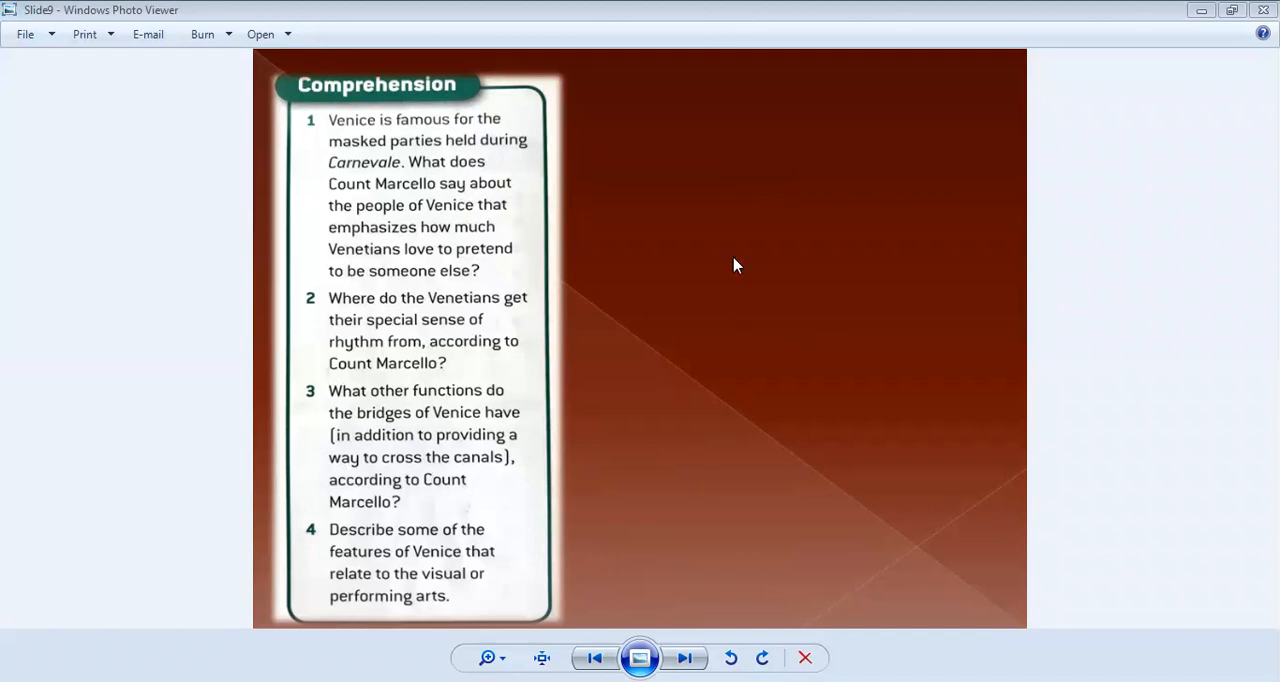